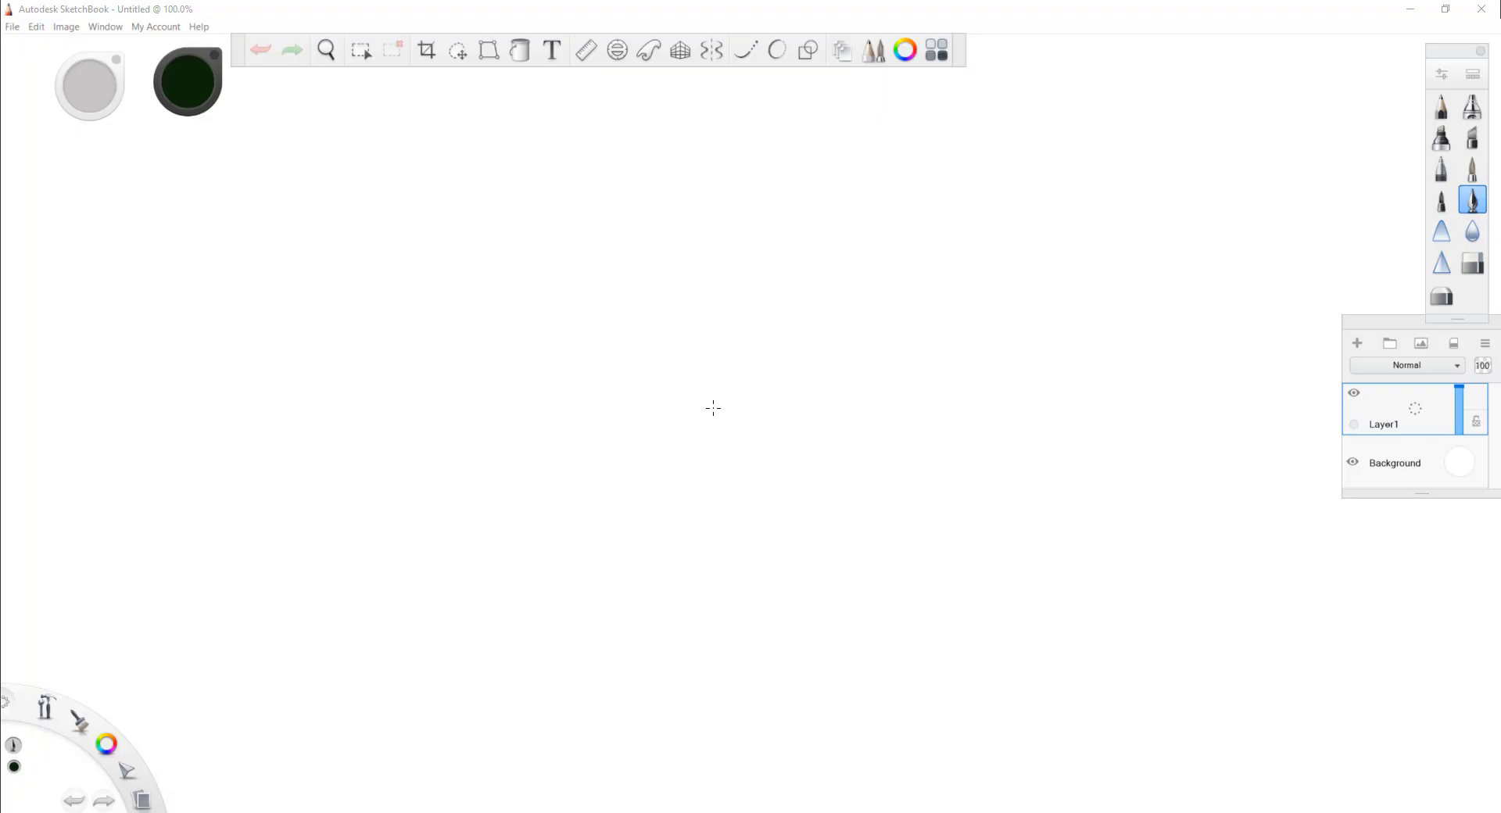
mouse_move(267, 141)
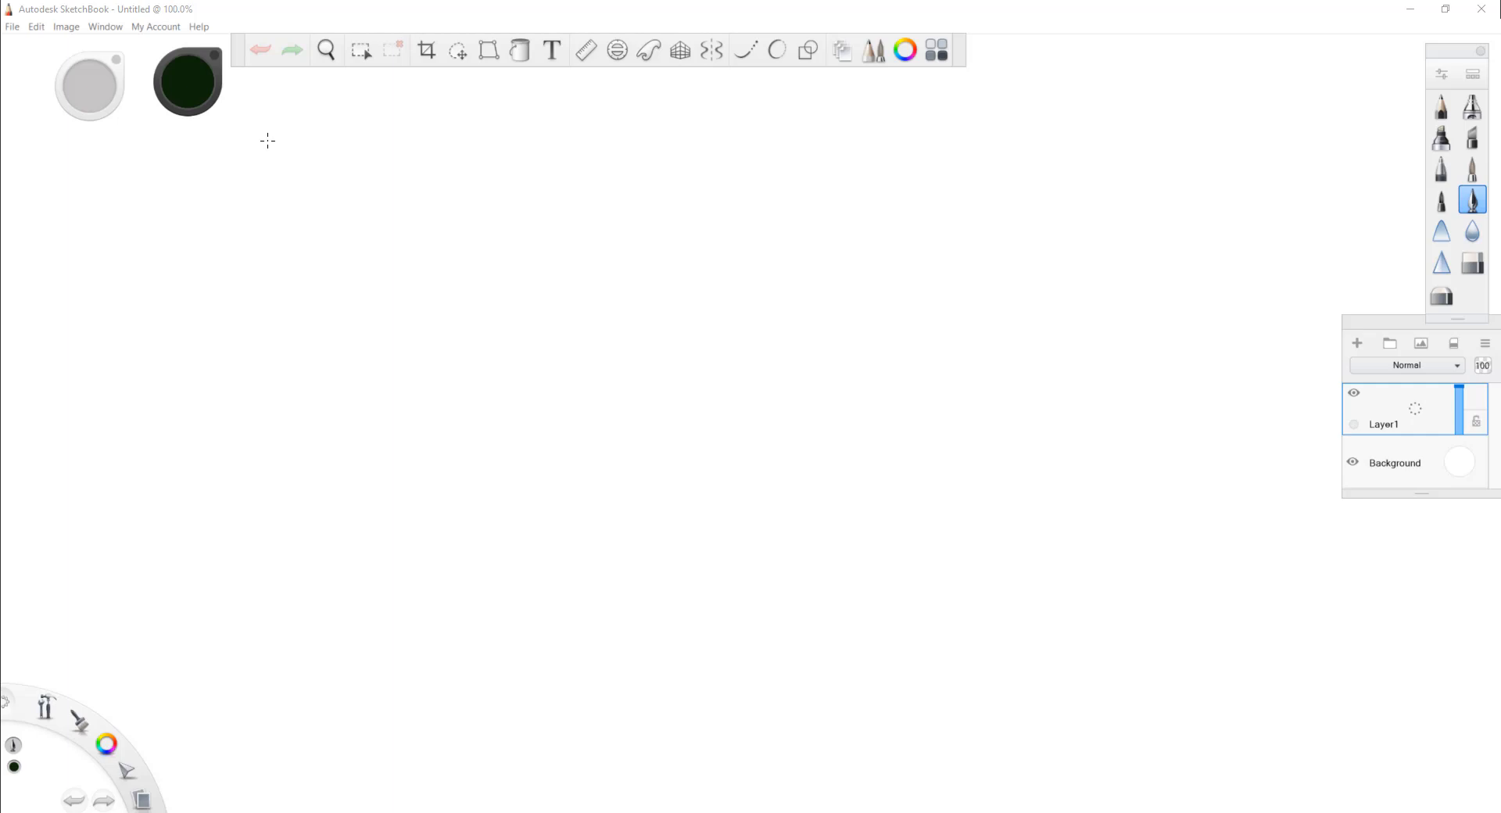
mouse_move(292, 192)
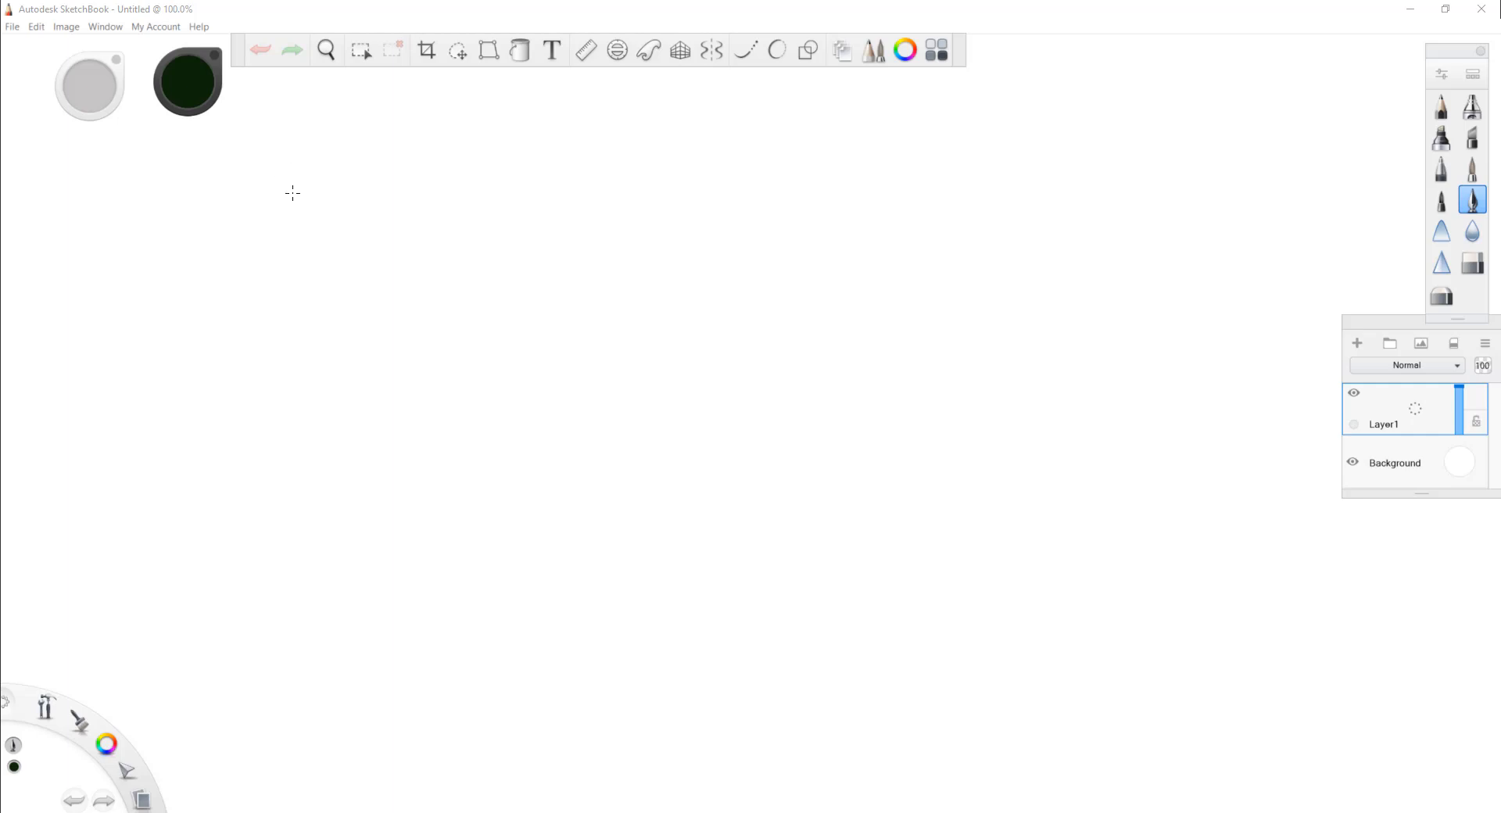
mouse_move(308, 197)
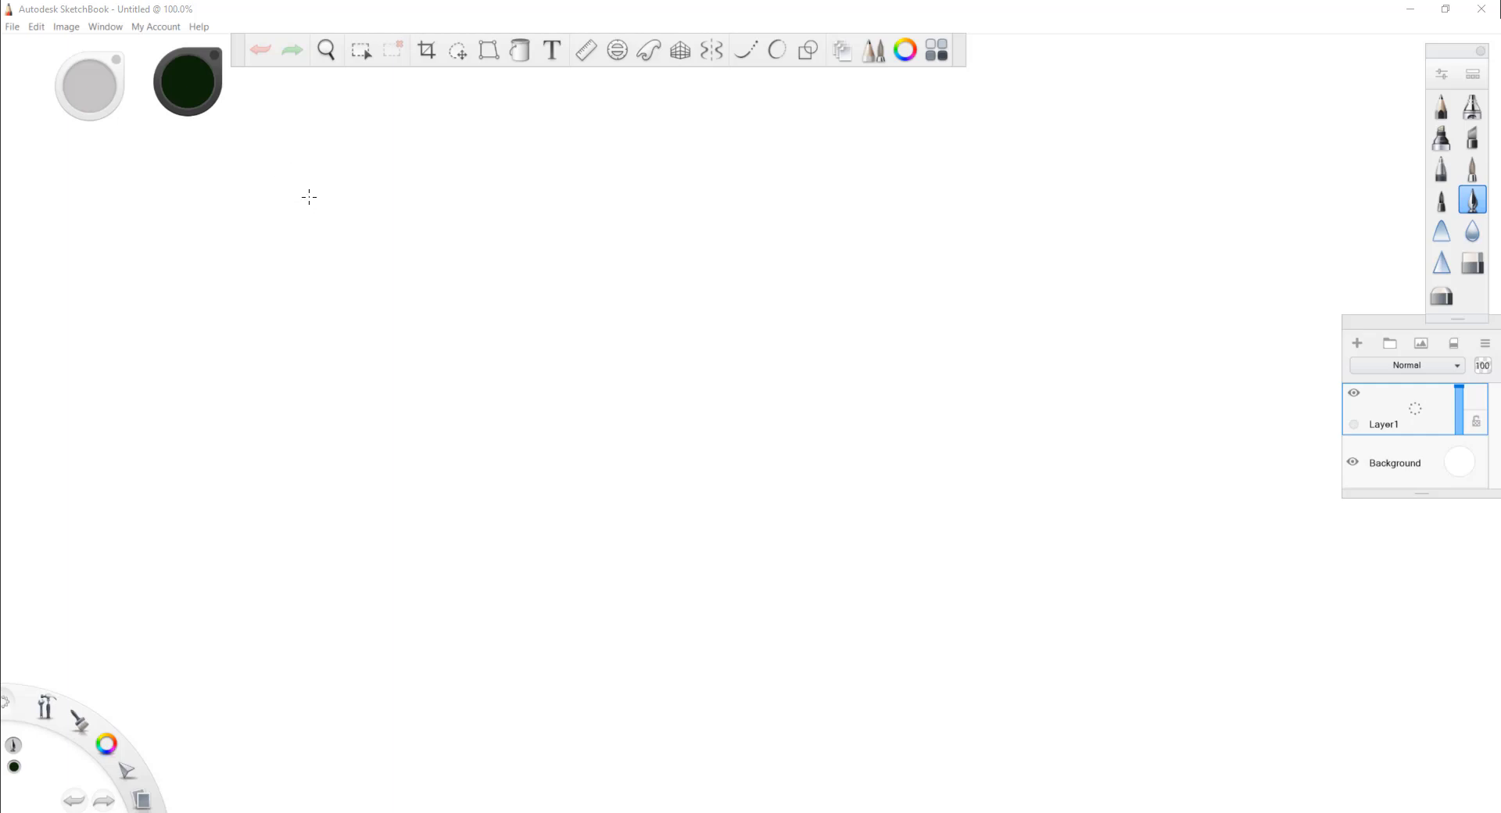
mouse_move(320, 189)
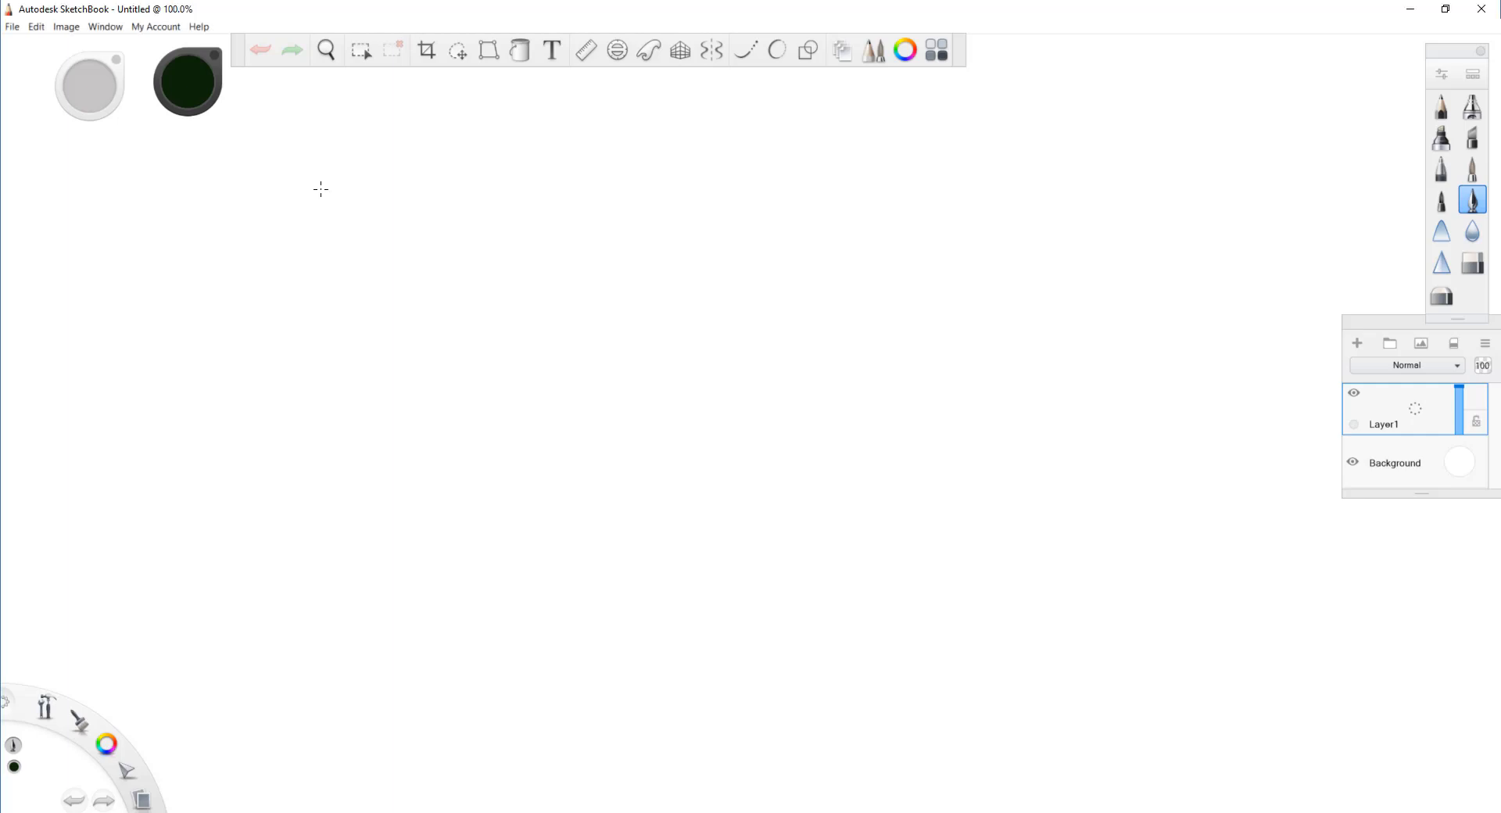
Draw scatter-plot axes with x marks and circle the point clusters with ovals
left_click_drag(319, 188, 668, 429)
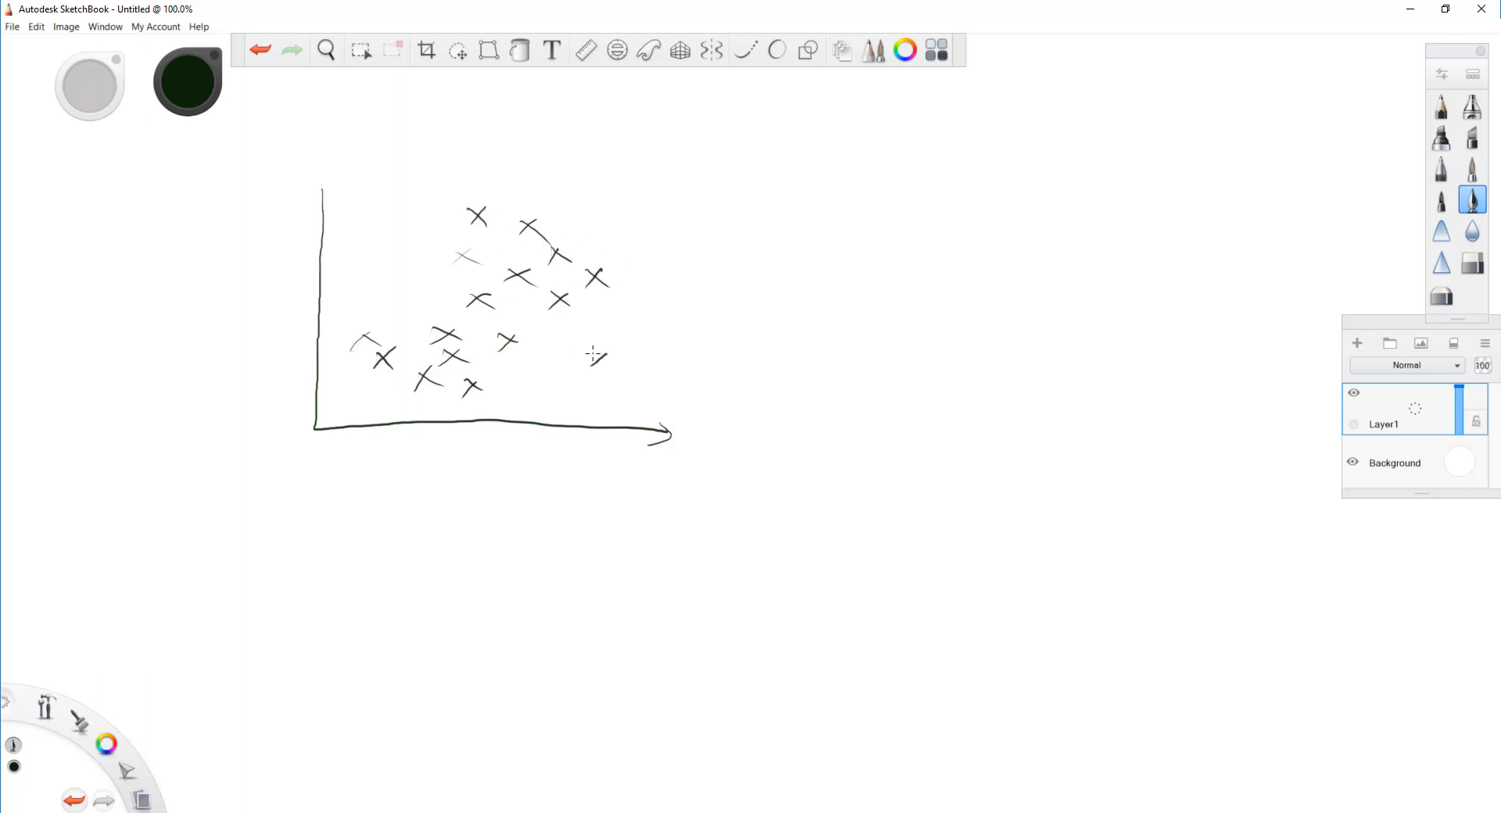
left_click_drag(609, 330, 645, 359)
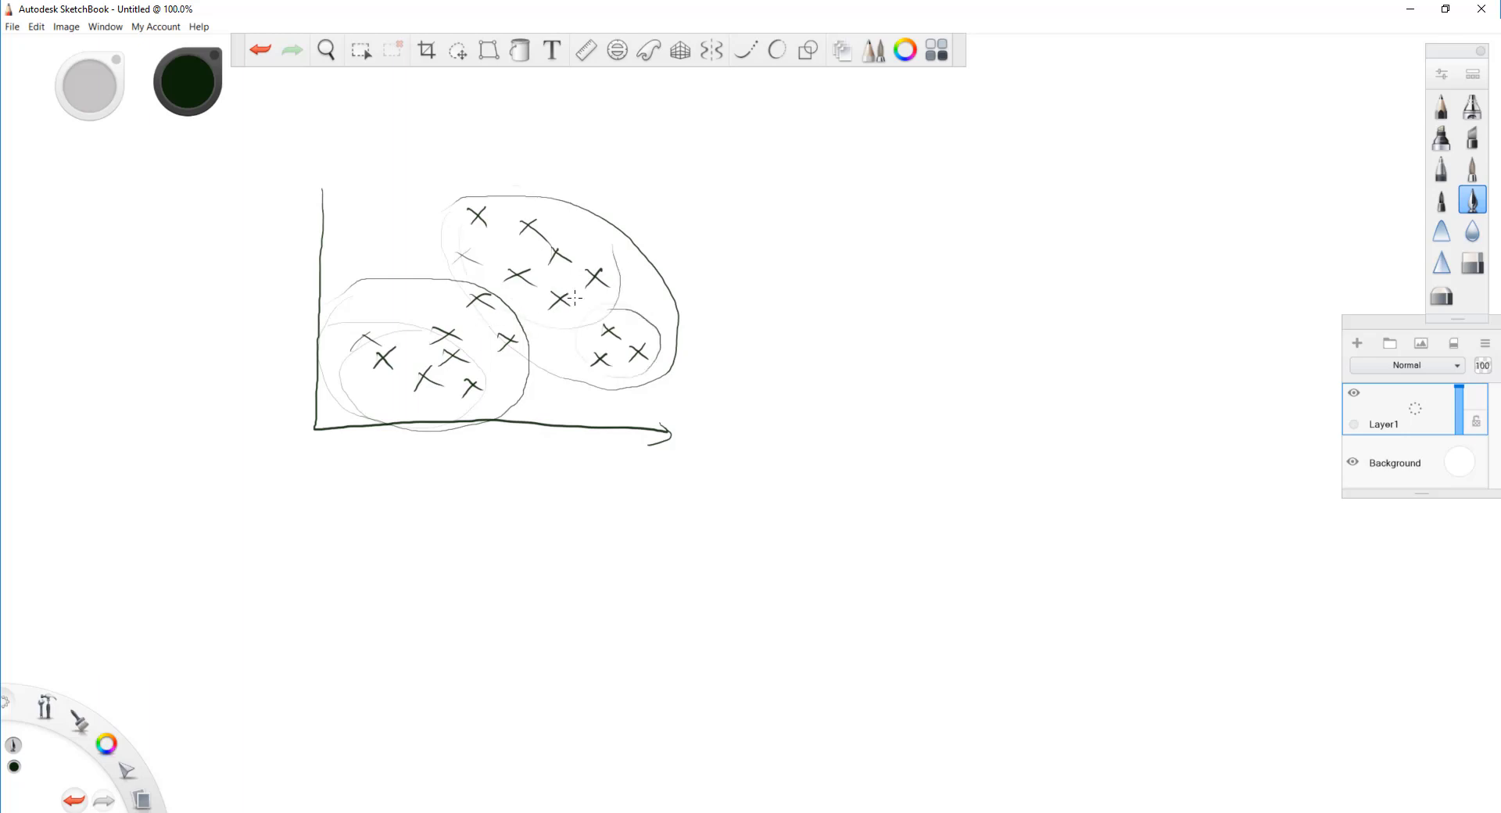
mouse_move(564, 330)
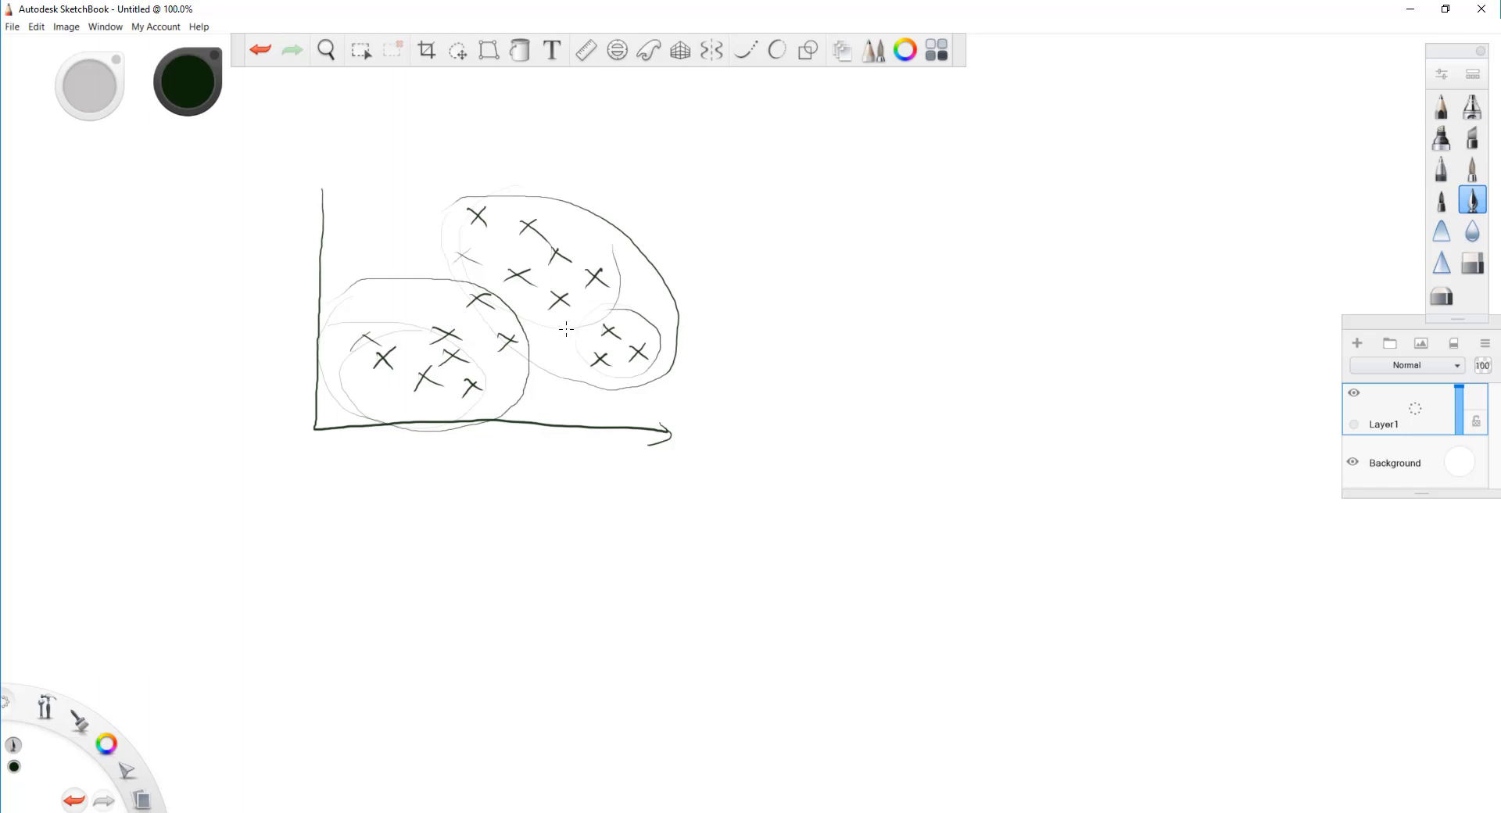
mouse_move(594, 152)
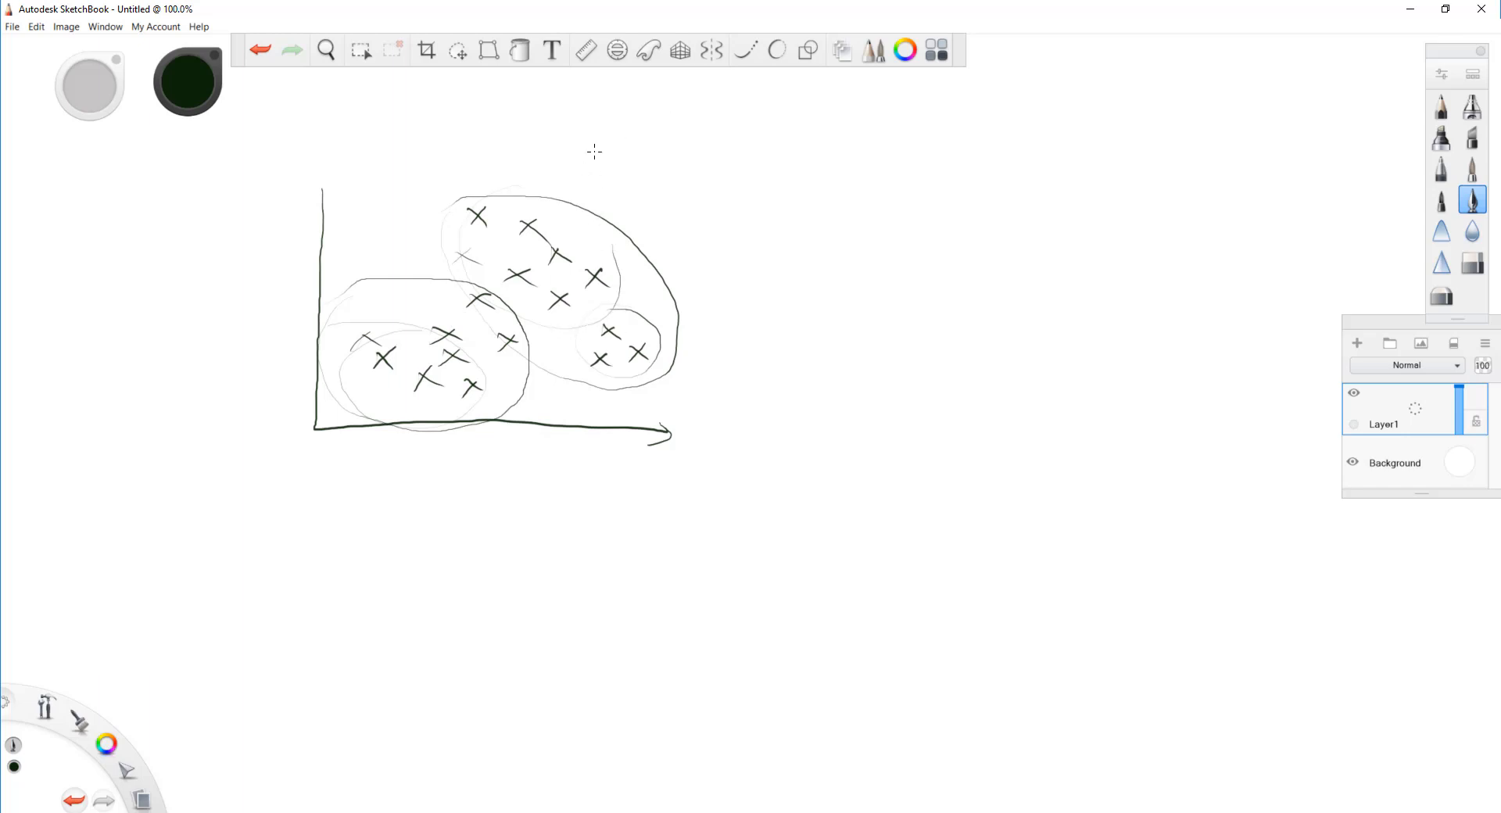
mouse_move(663, 186)
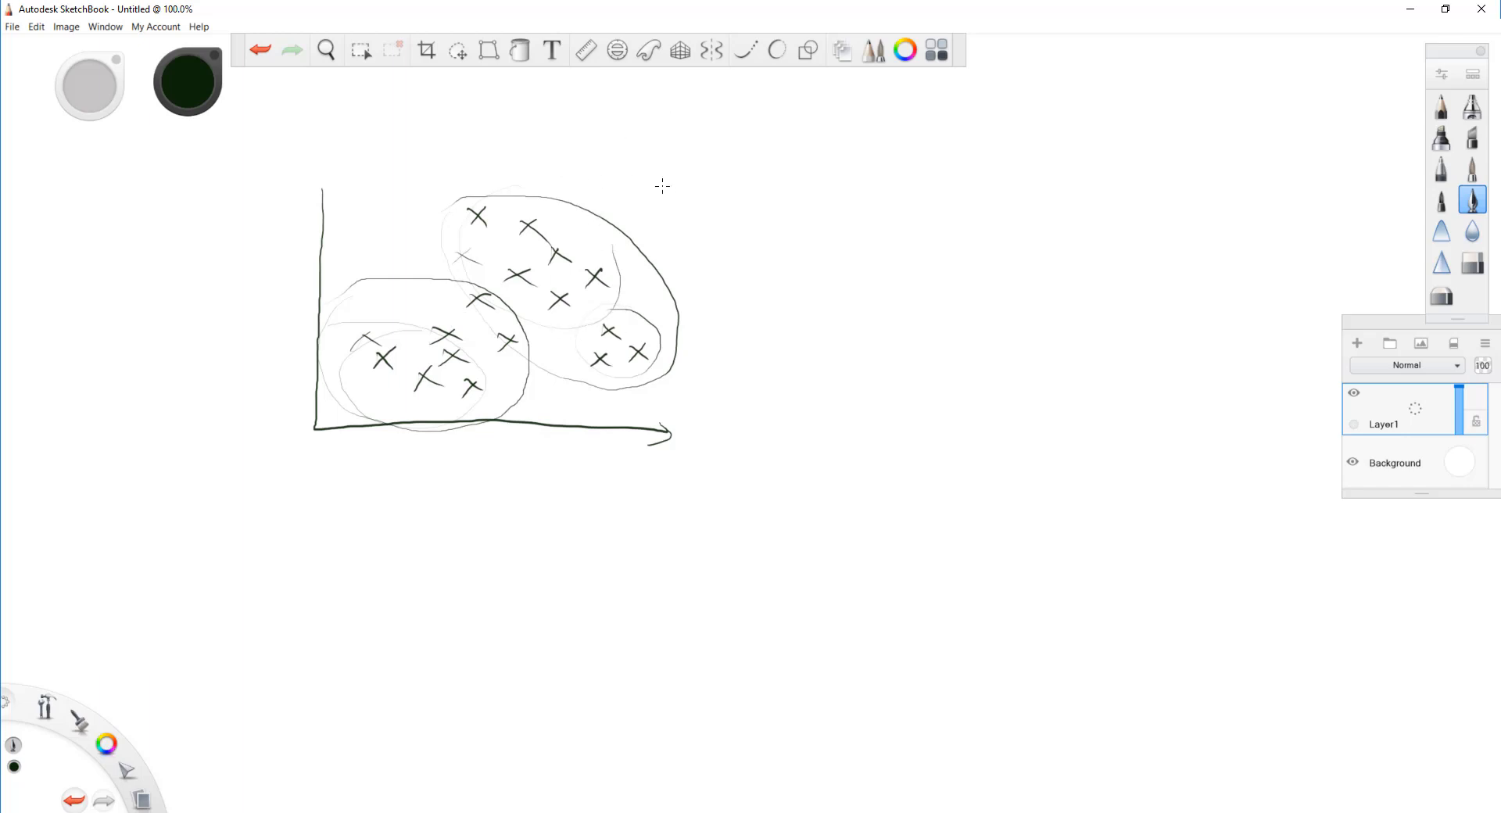
Draw a second pair of axes on the right with a multi-peaked curve rising from the origin
left_click_drag(835, 161, 828, 261)
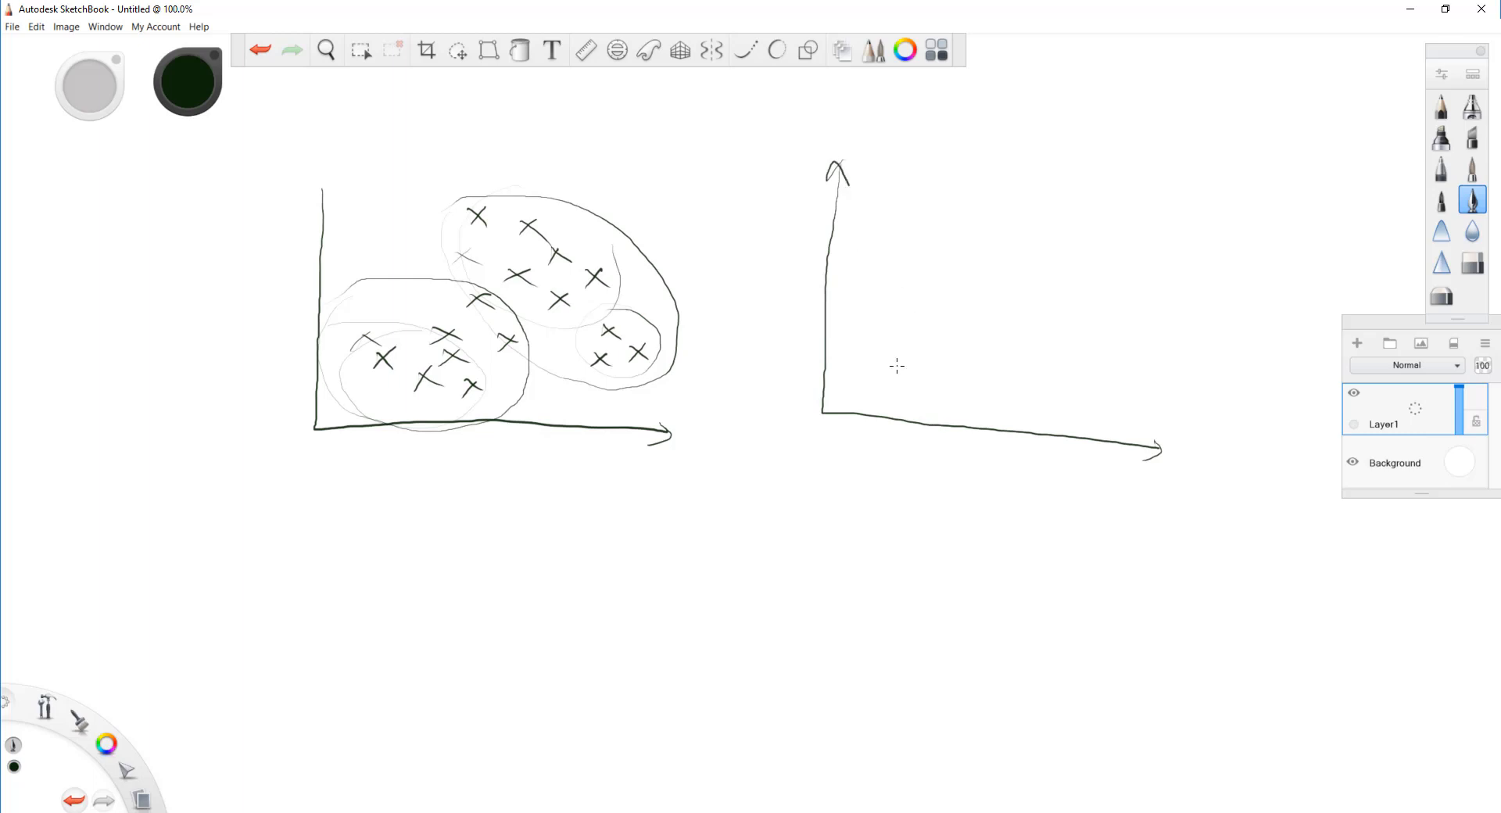
mouse_move(888, 367)
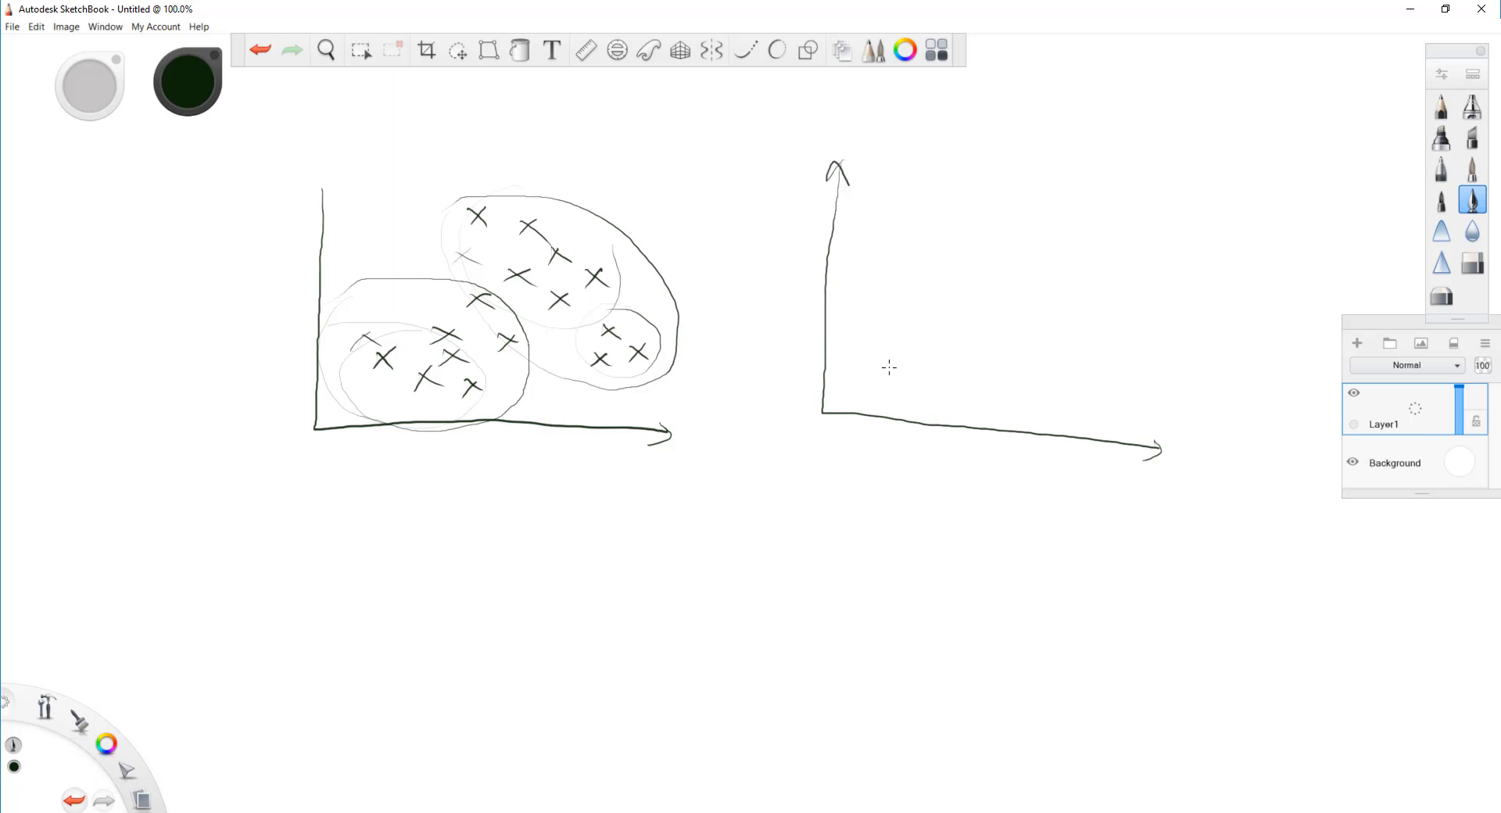
mouse_move(888, 374)
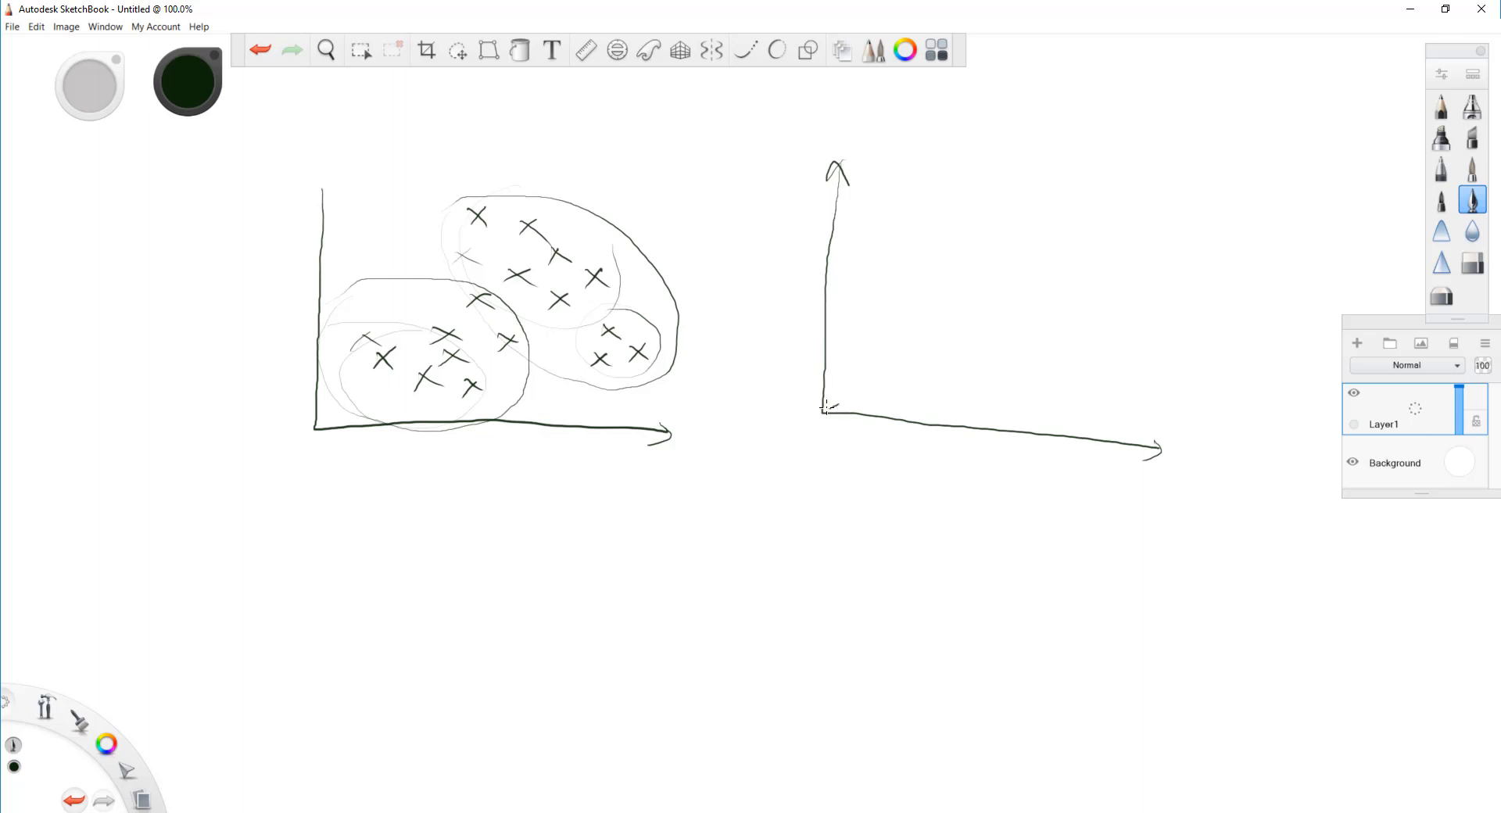
left_click_drag(826, 407, 996, 283)
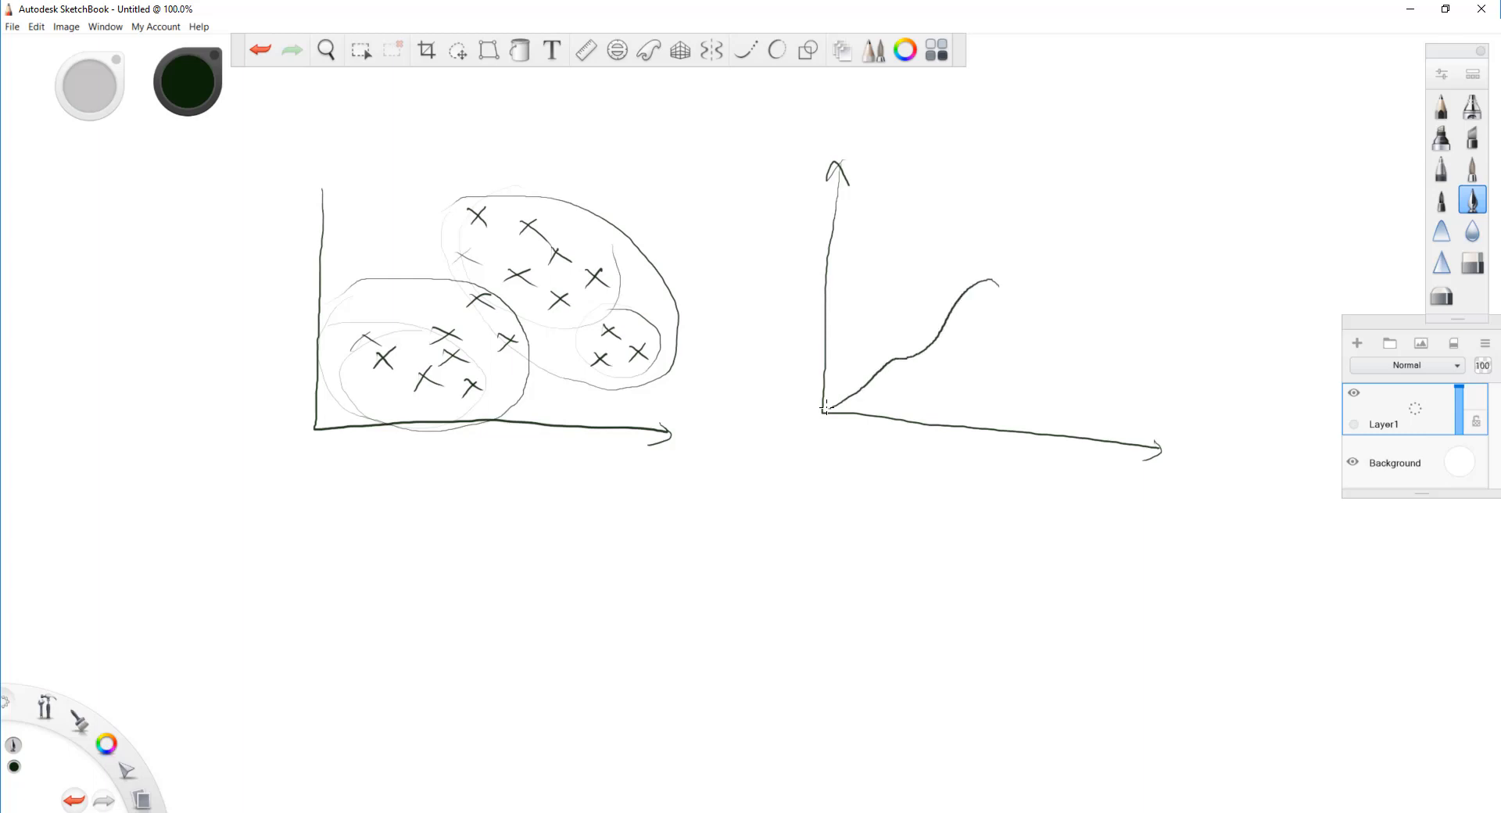
left_click_drag(996, 288, 1140, 450)
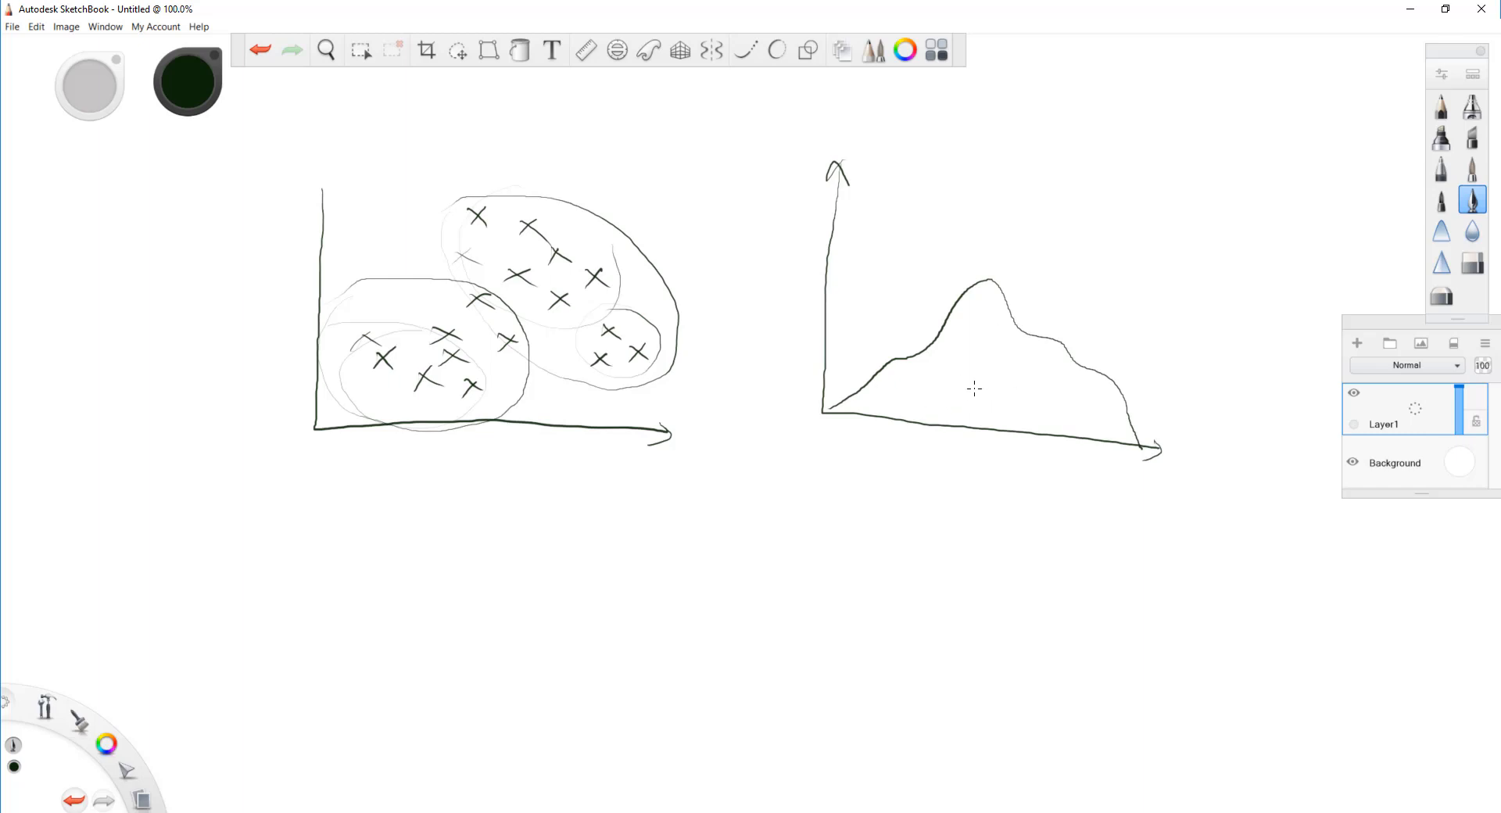
mouse_move(889, 333)
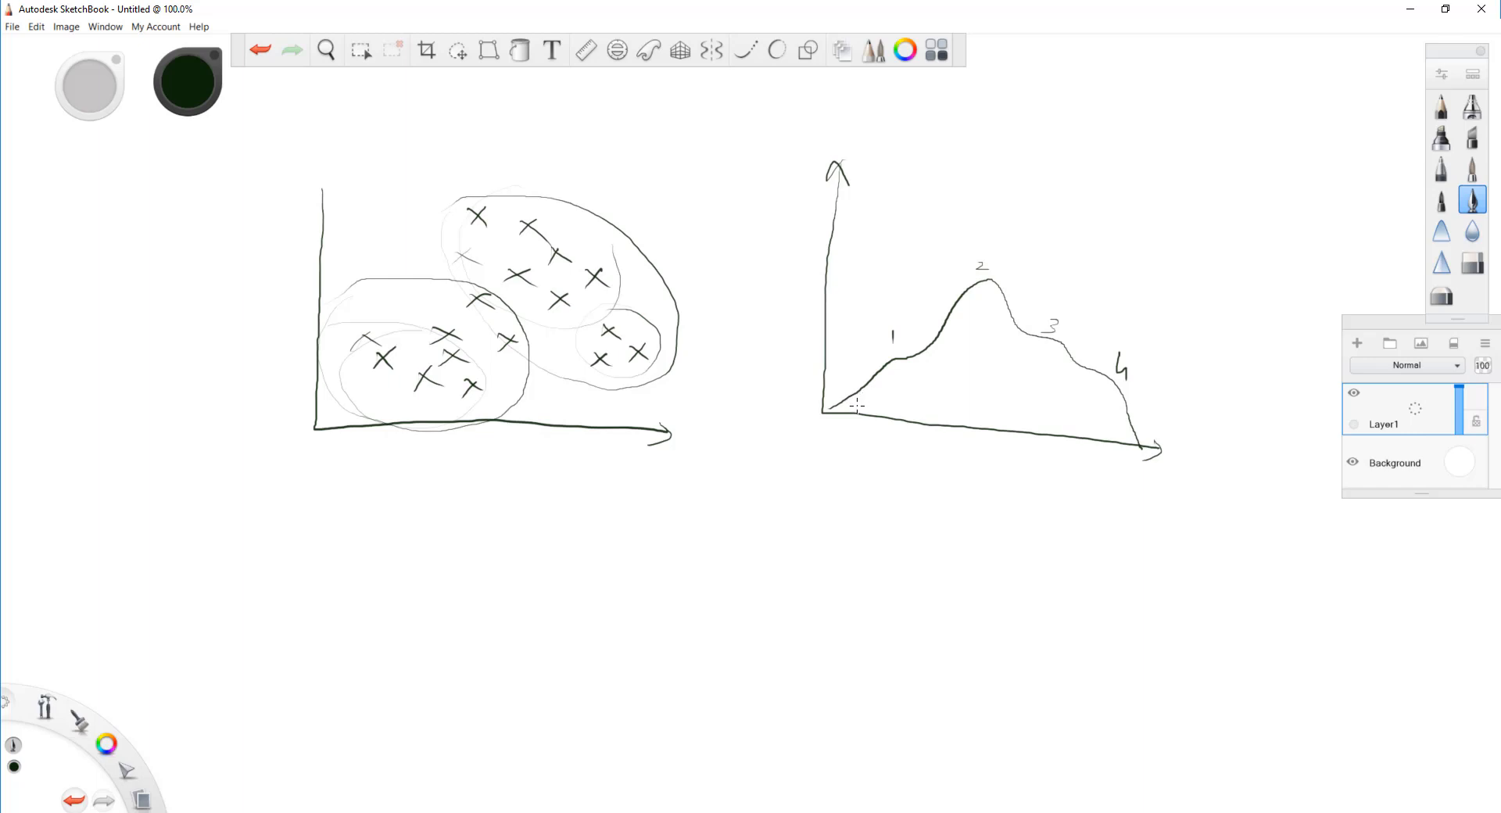
Draw black Gaussian component bumps under the curve and switch the brush colour to red
left_click_drag(857, 402, 943, 369)
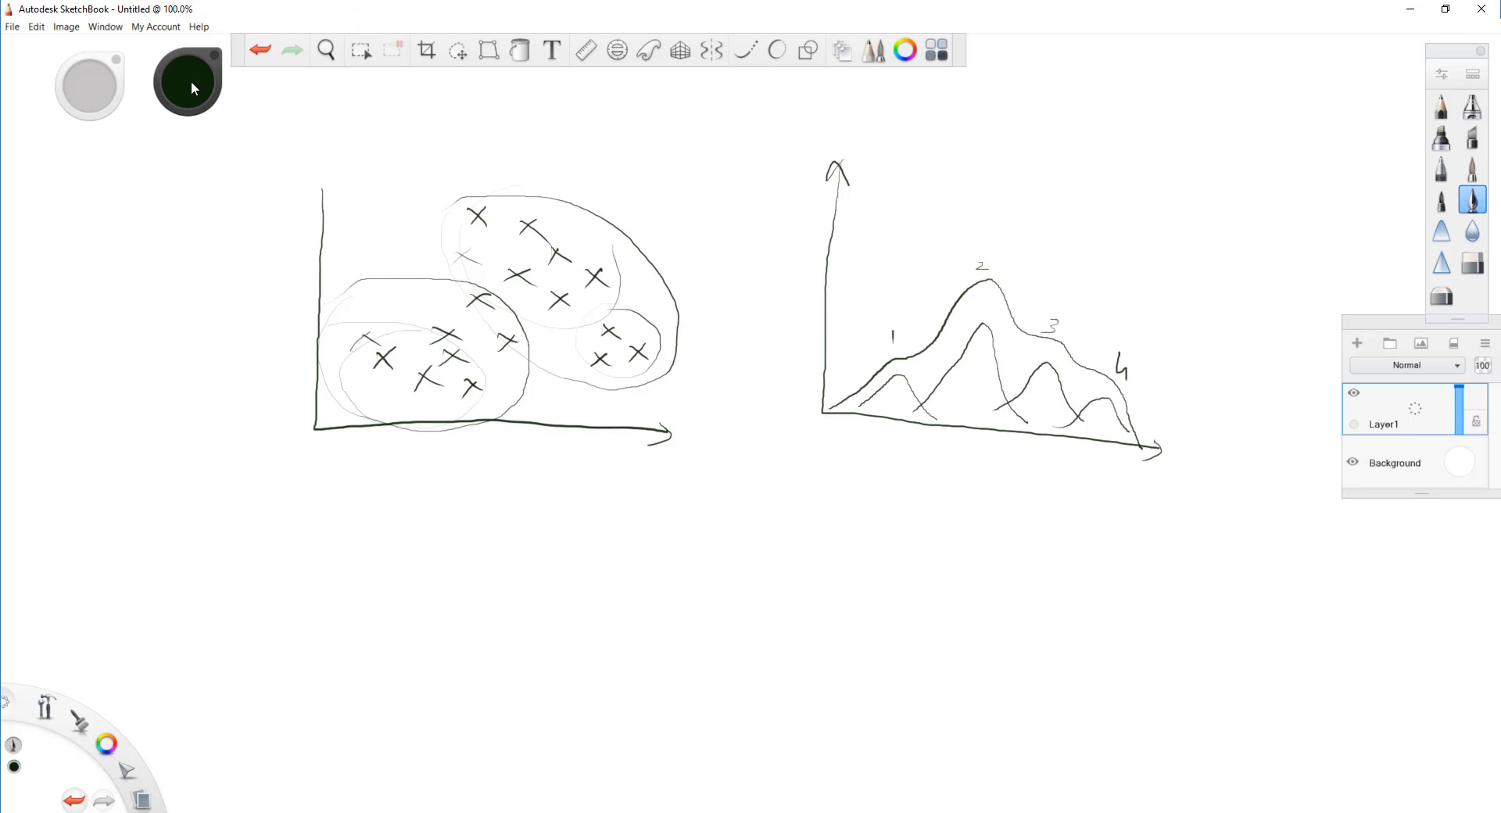
left_click(187, 84)
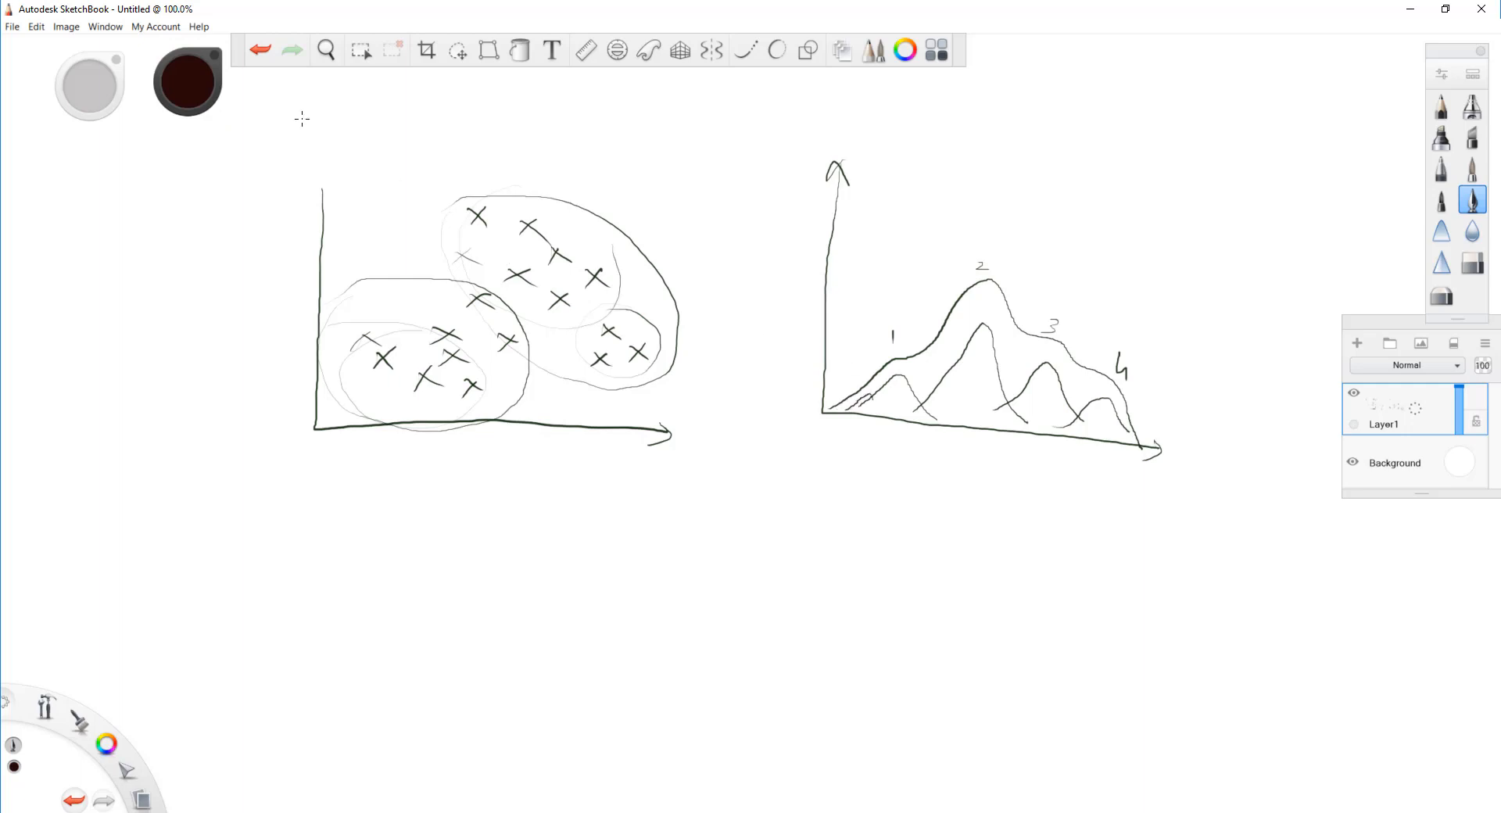
left_click(187, 83)
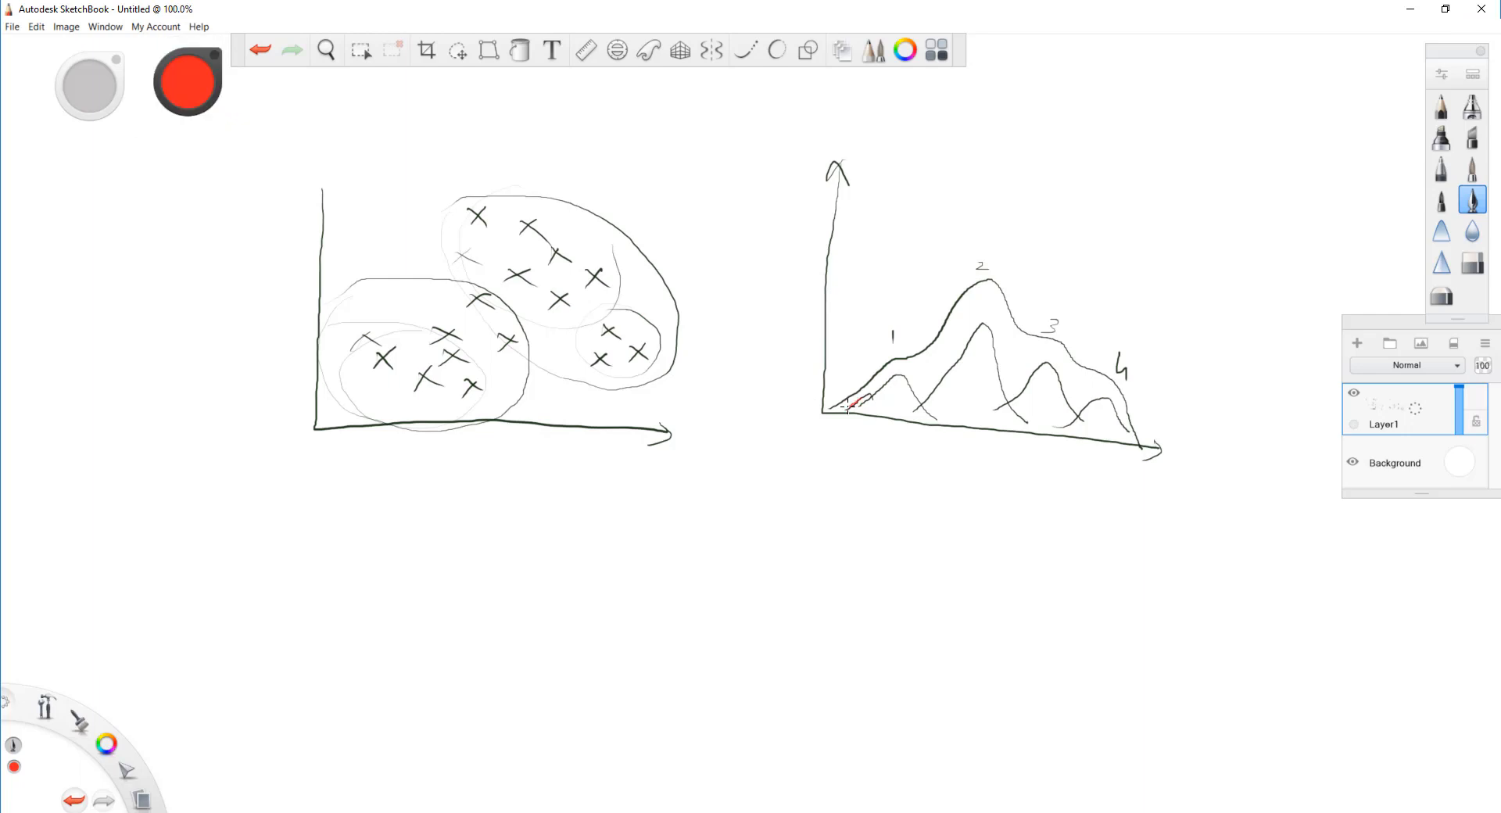
Overlay many small red bumps across the curve under peaks 1 through 4
left_click_drag(857, 407, 890, 392)
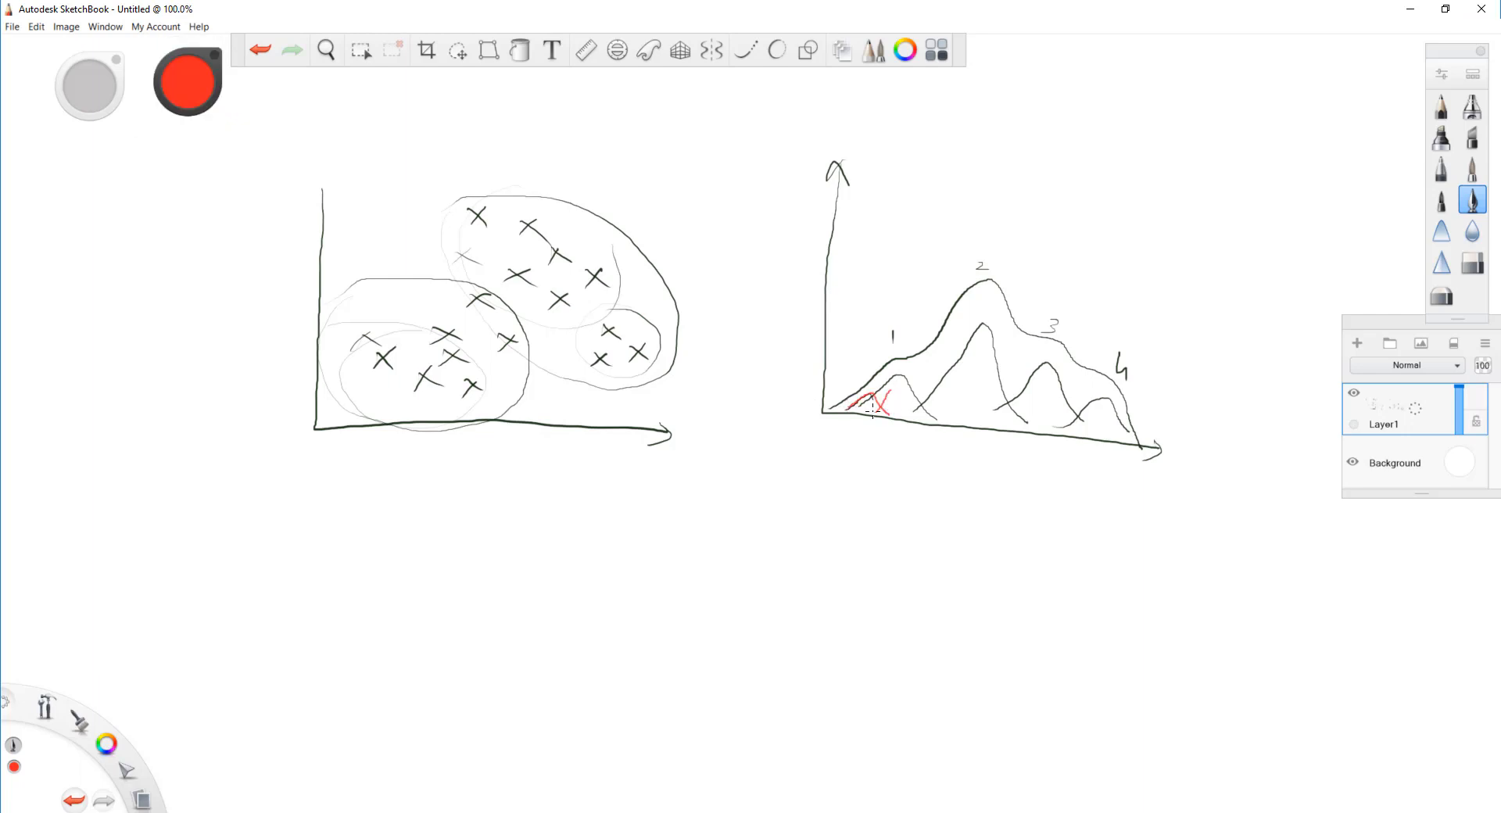
left_click_drag(857, 406, 905, 397)
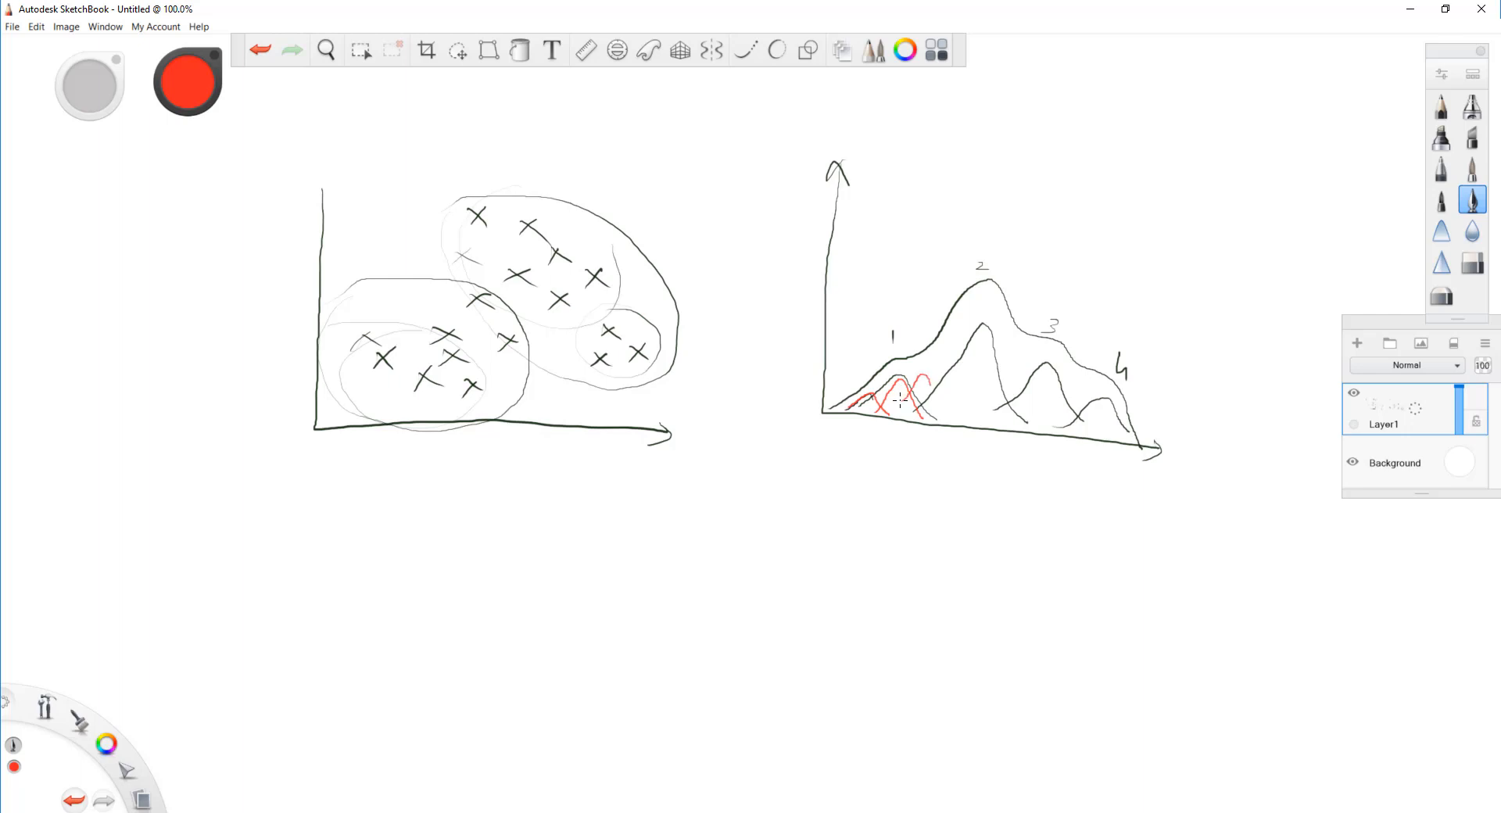
left_click_drag(901, 407, 948, 369)
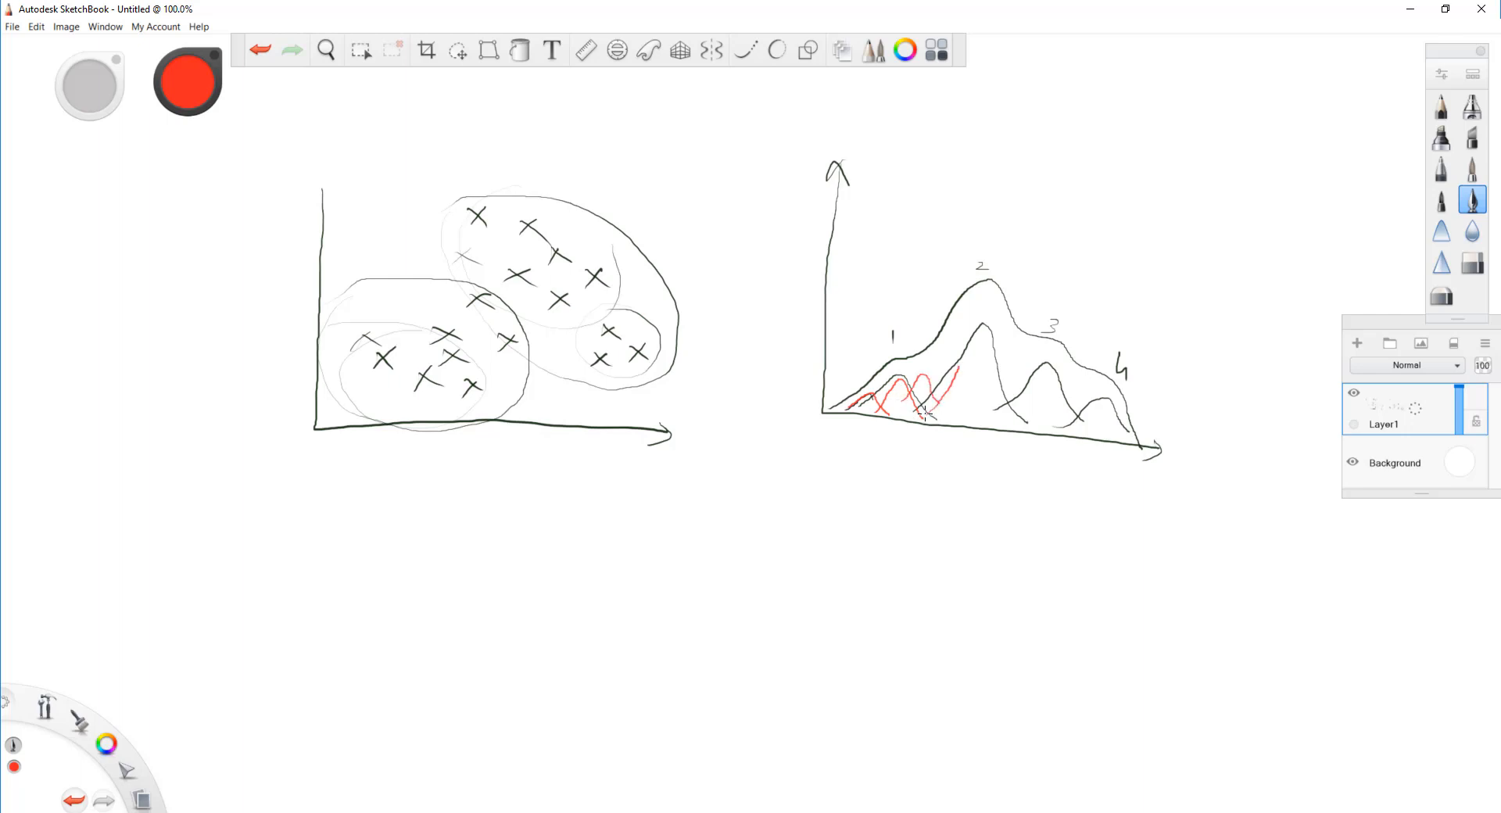
left_click_drag(966, 344, 1011, 416)
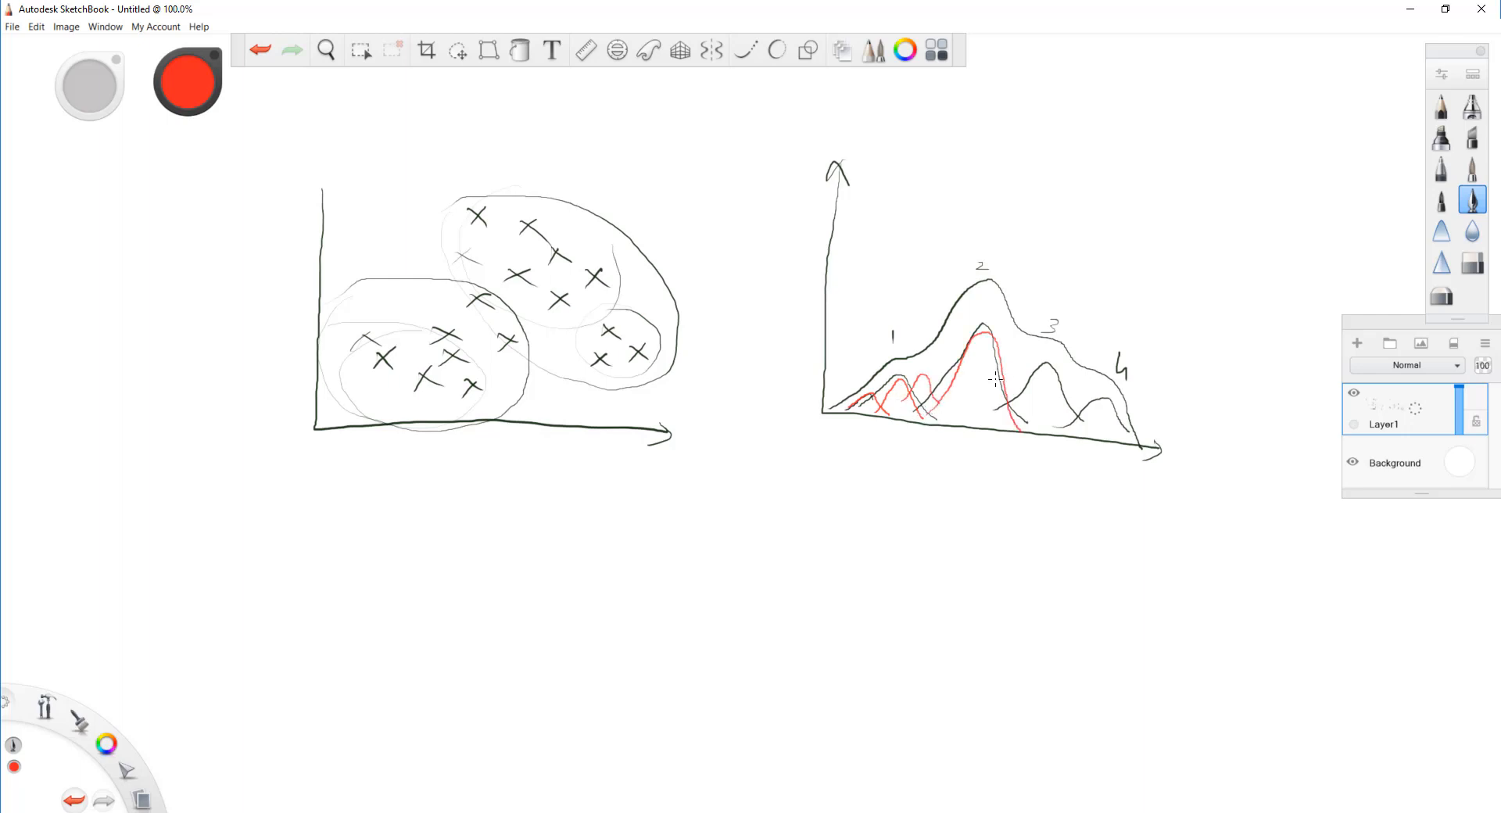
left_click_drag(996, 384, 1073, 383)
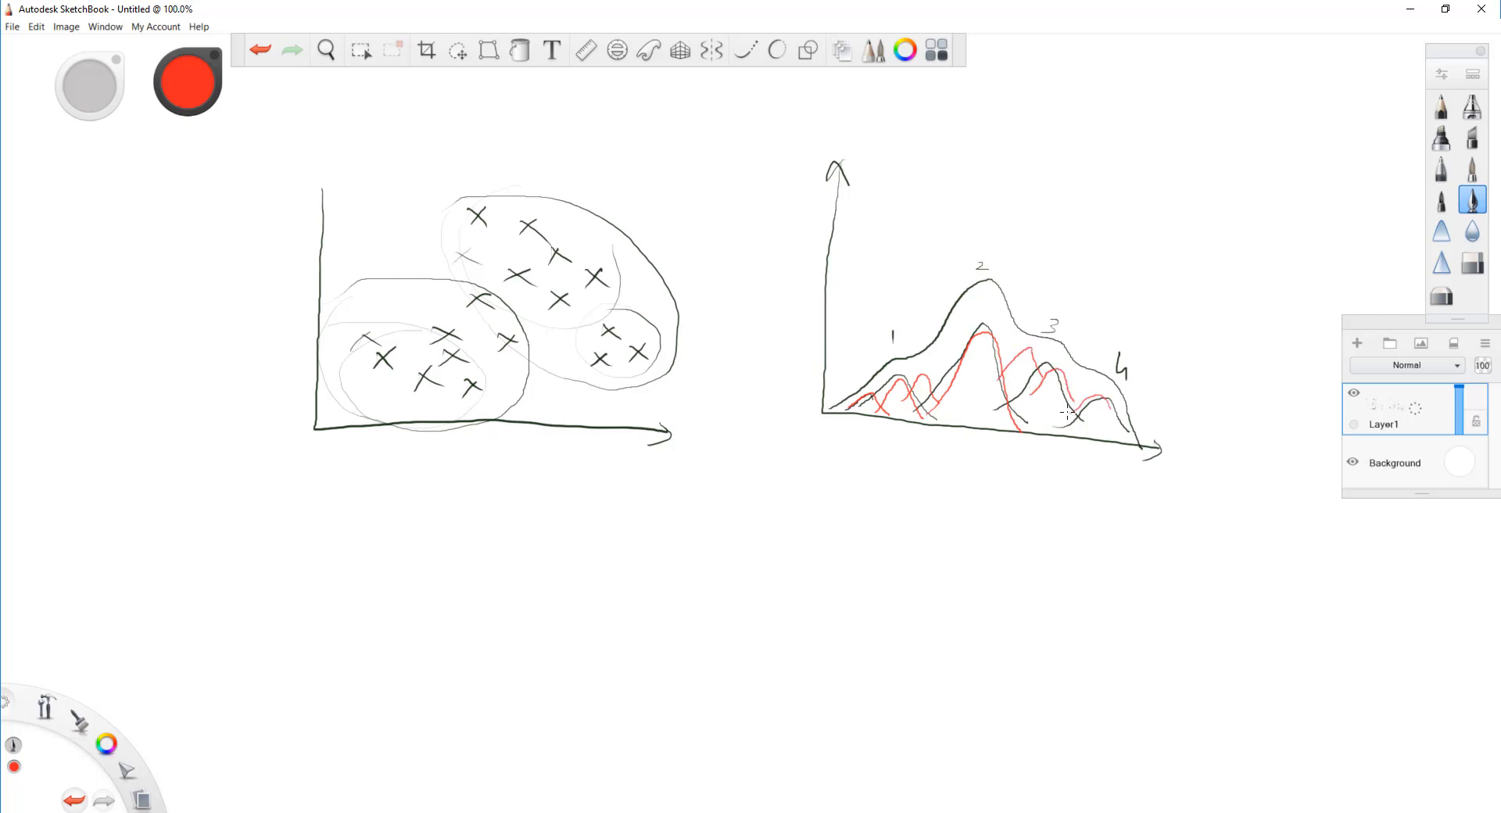
left_click_drag(1063, 411, 1129, 445)
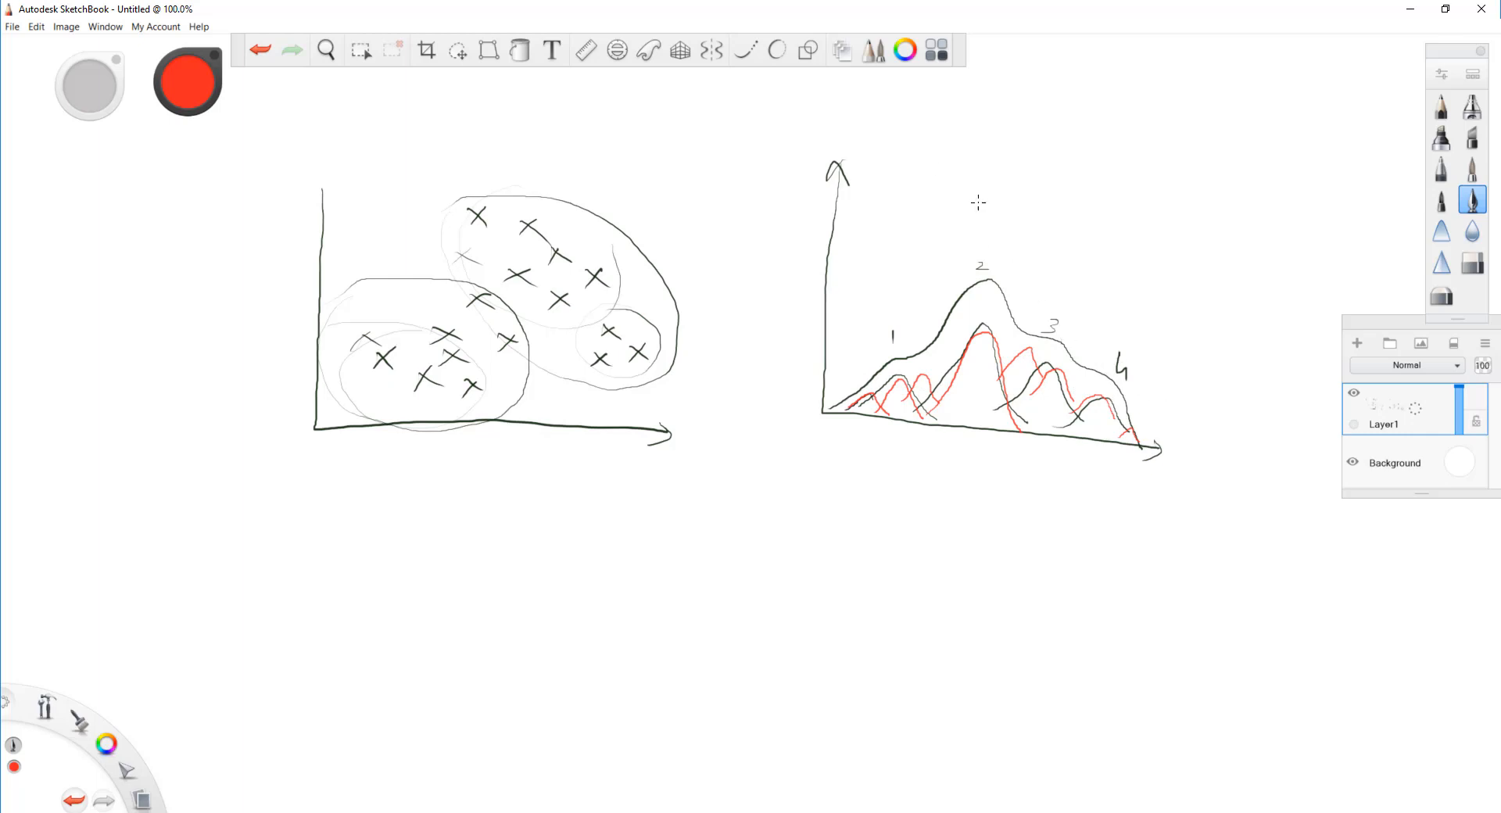
Handwrite the word 'overfitting' in red above the four-peaked curve
left_click_drag(975, 202, 1015, 206)
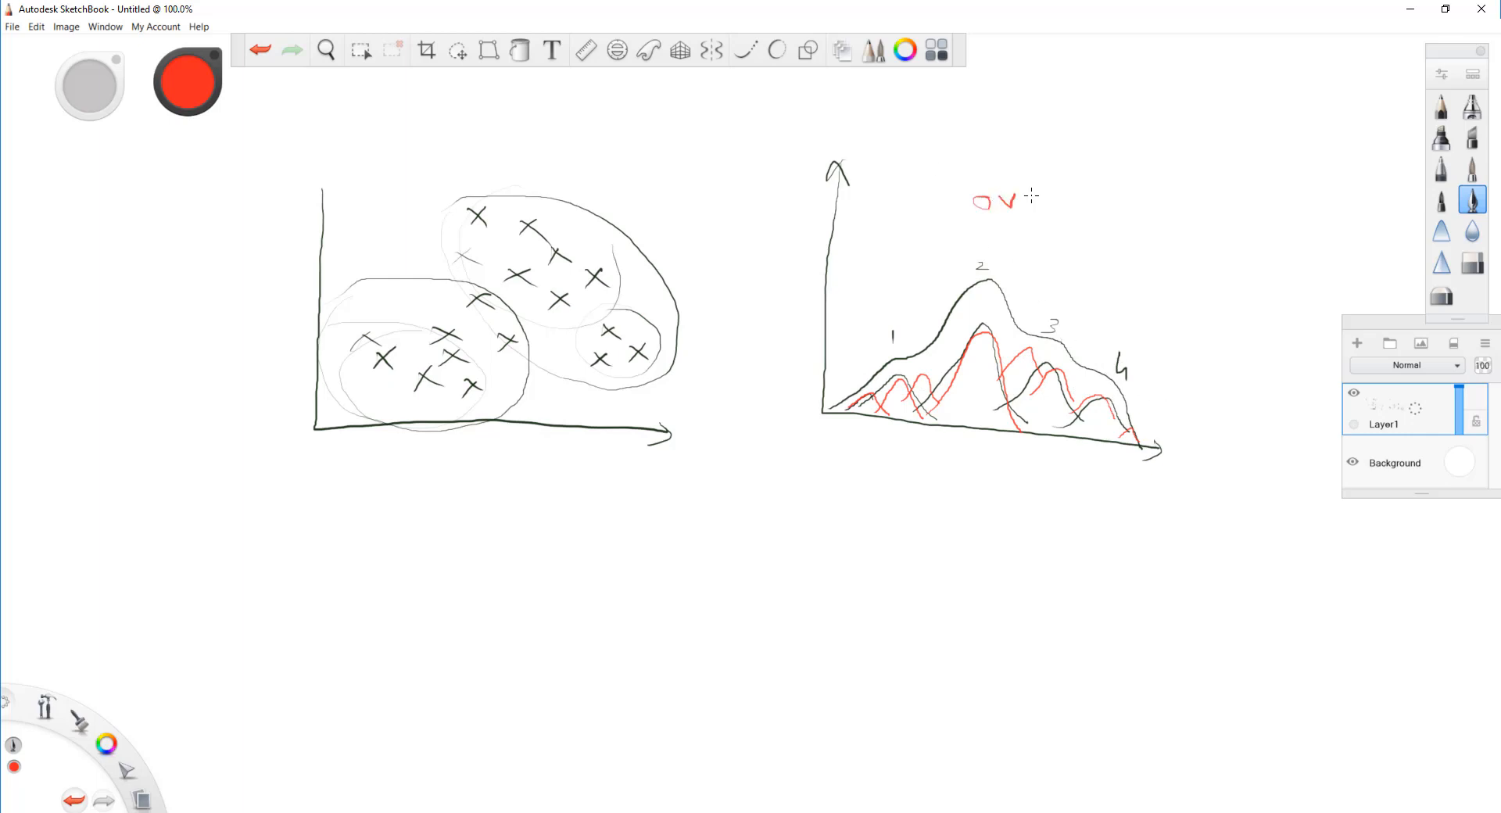
left_click_drag(1015, 198, 1082, 191)
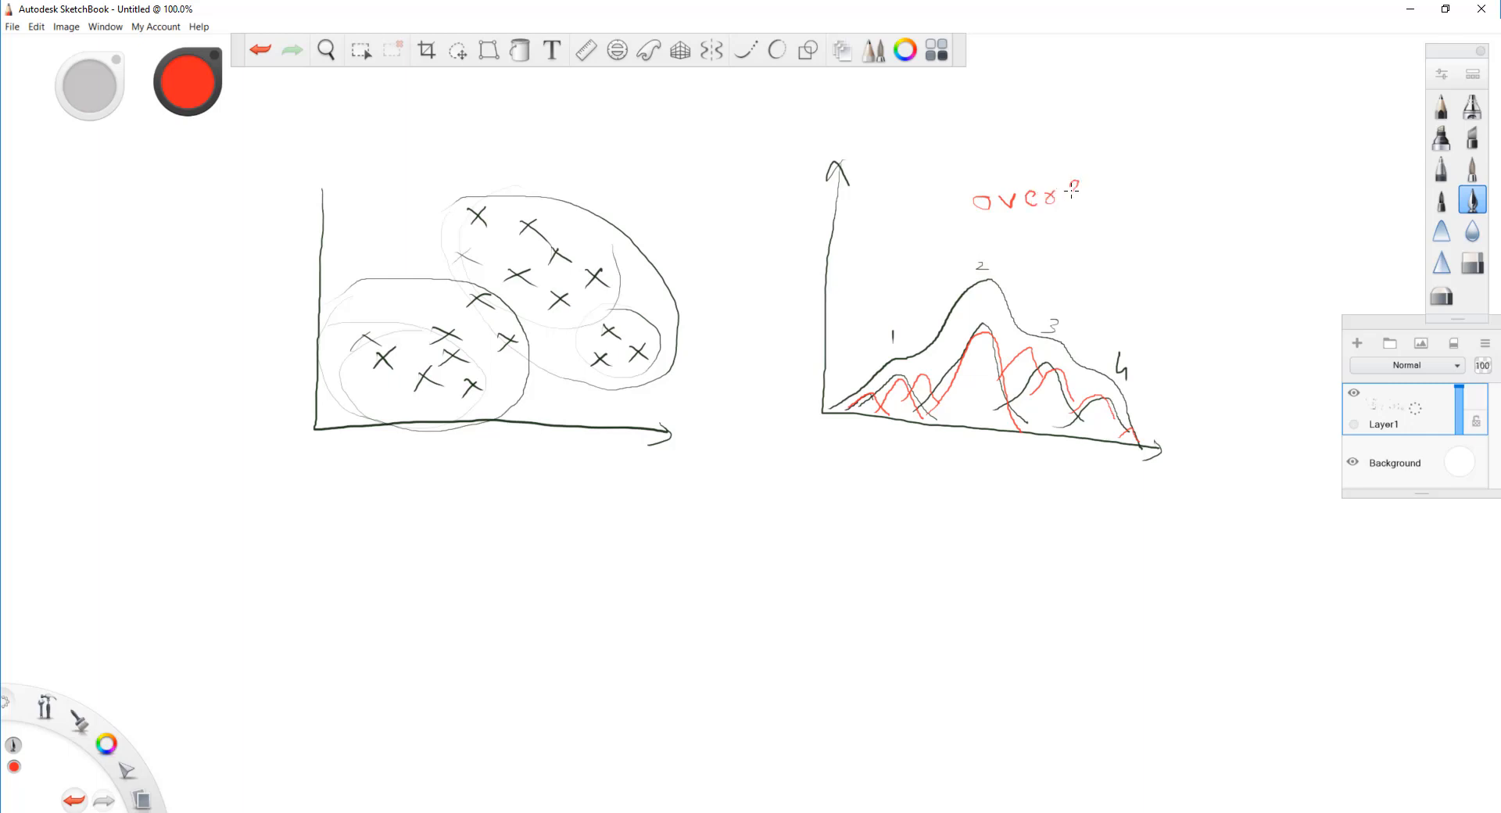
left_click_drag(1063, 202, 1115, 197)
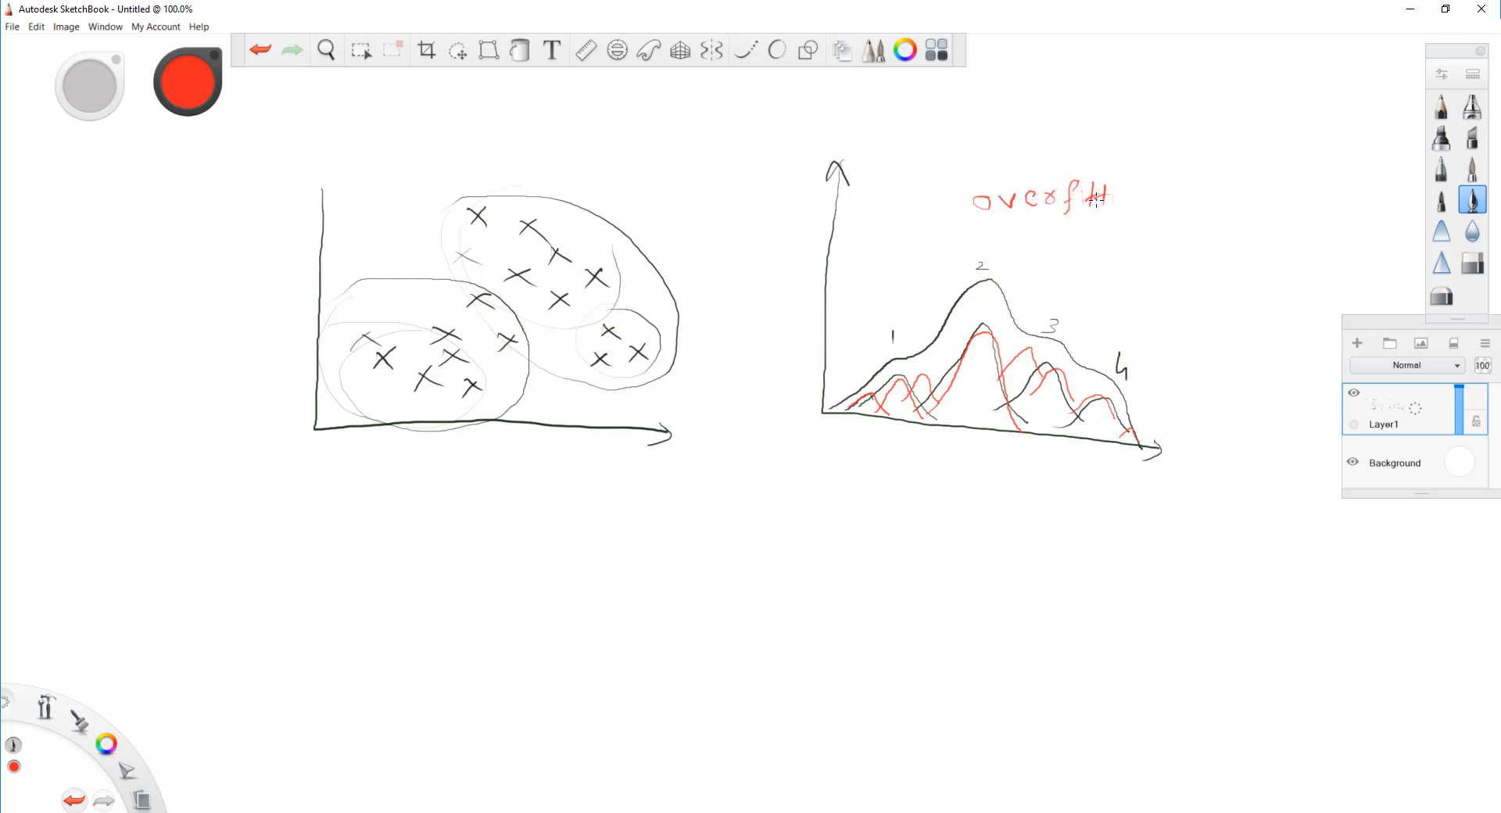
left_click_drag(1110, 202, 1159, 258)
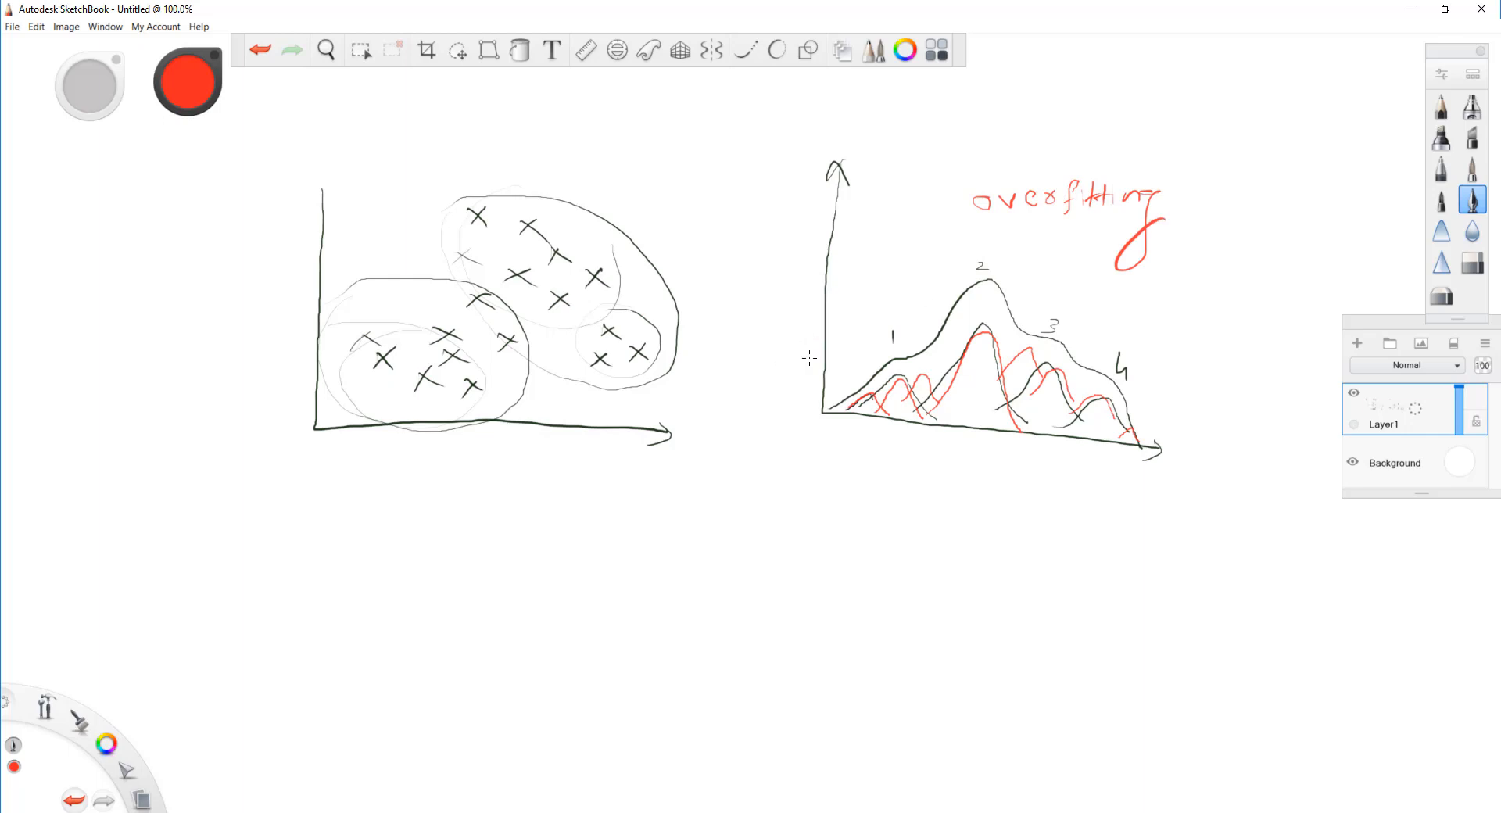
mouse_move(1183, 419)
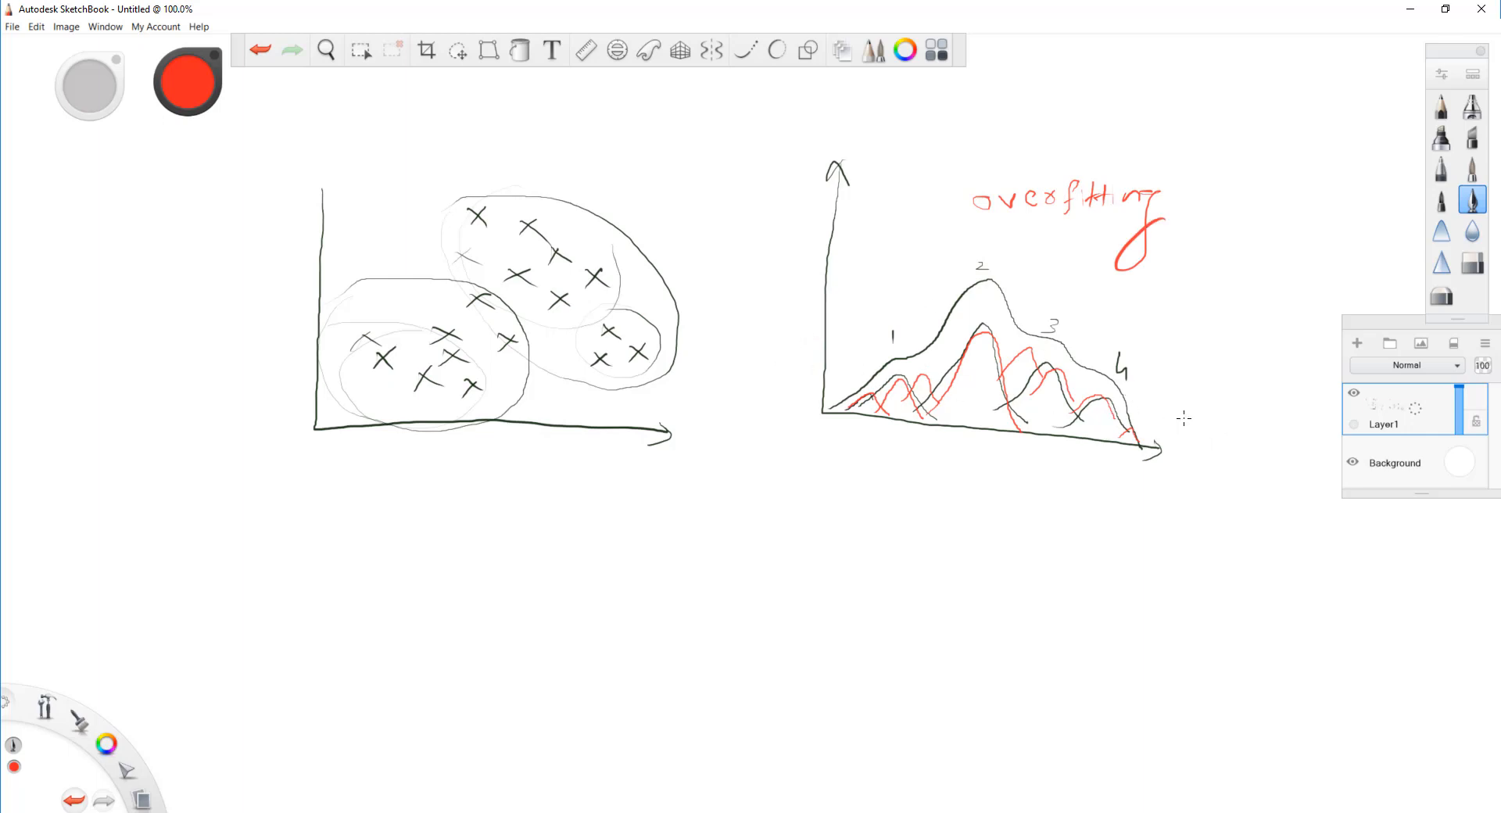
mouse_move(1035, 304)
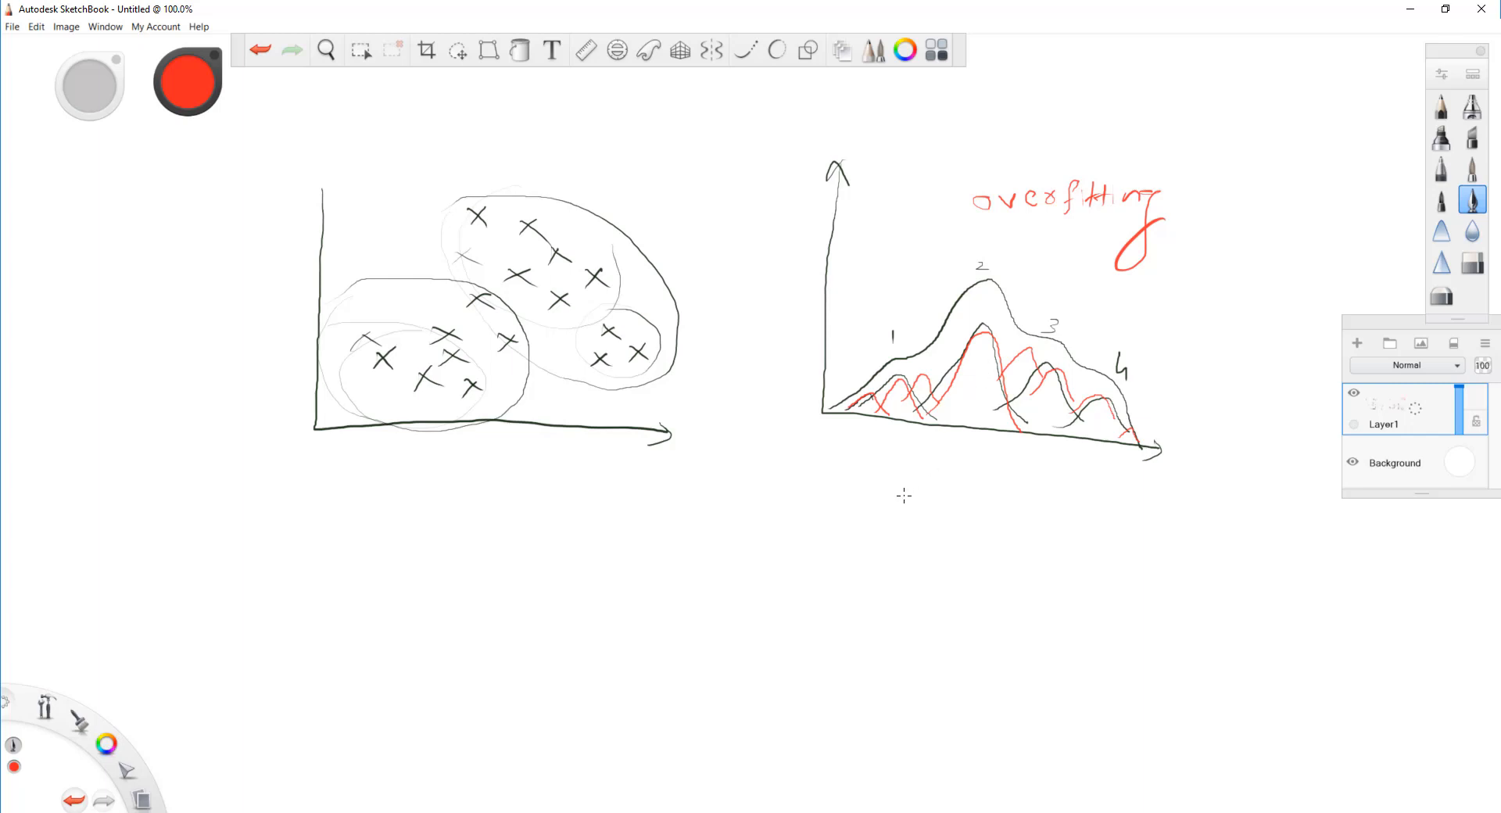
mouse_move(716, 486)
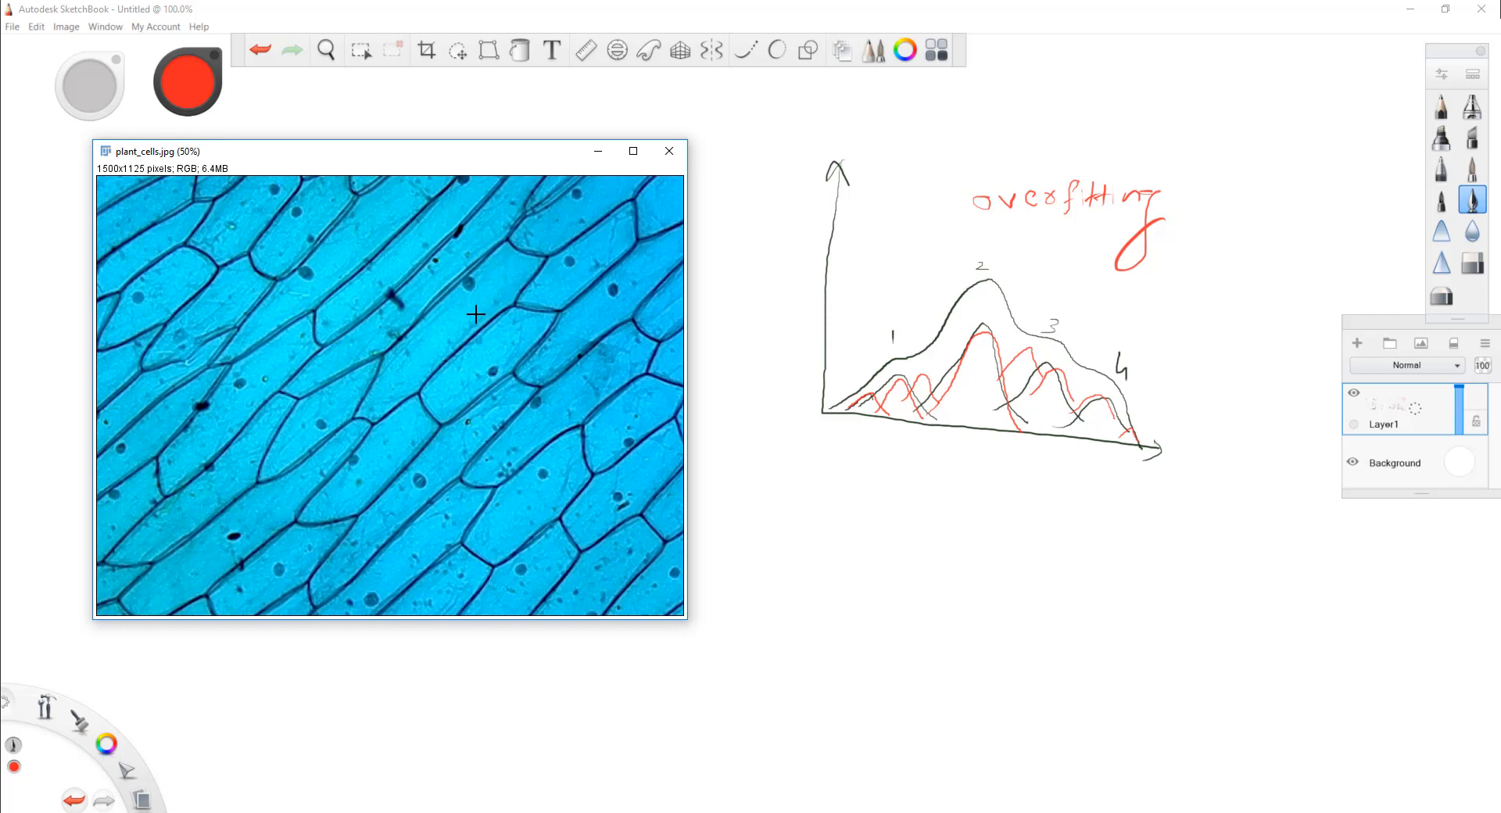
mouse_move(450, 323)
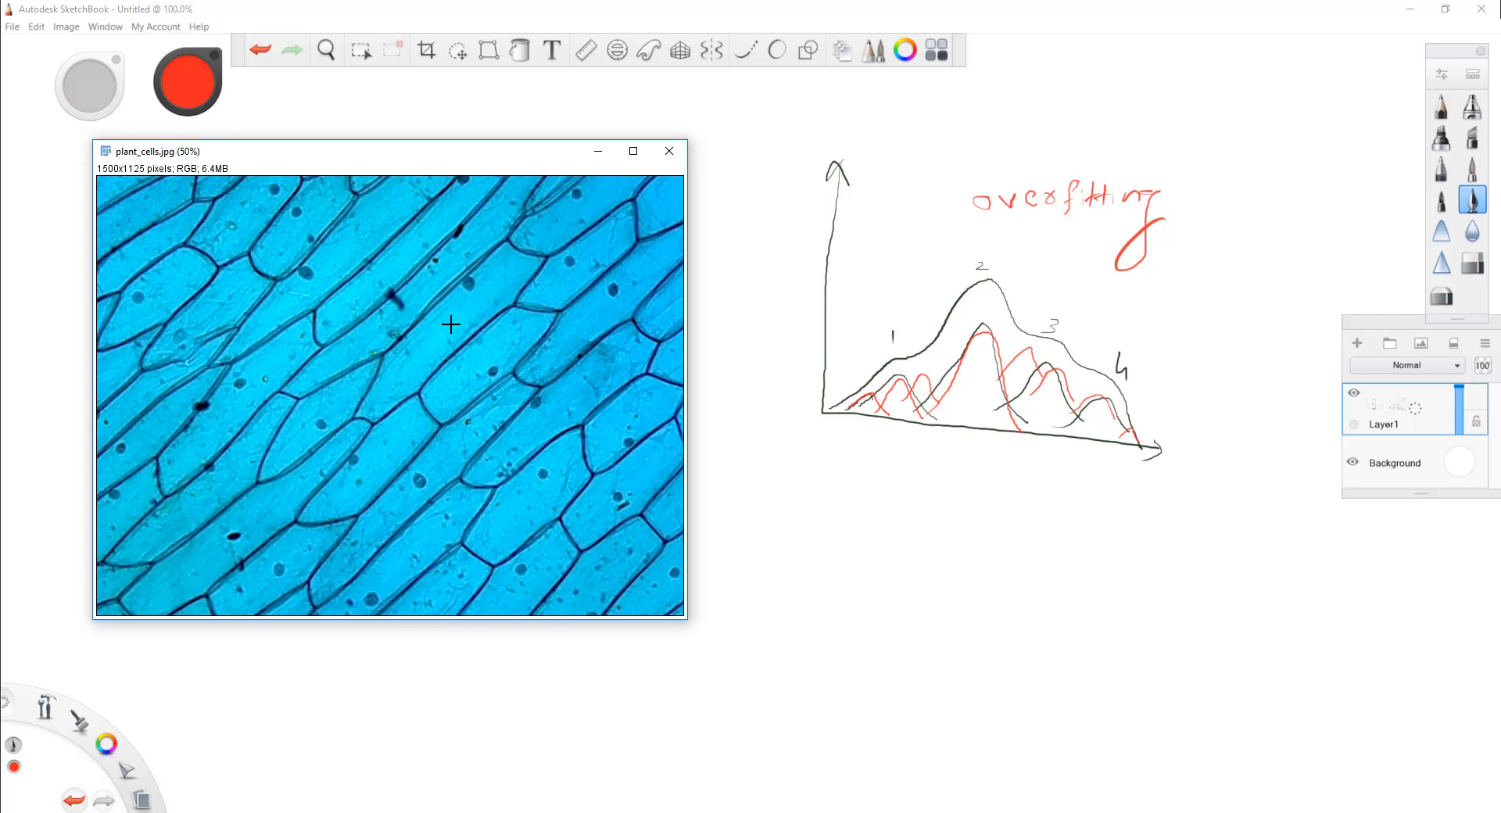
mouse_move(560, 592)
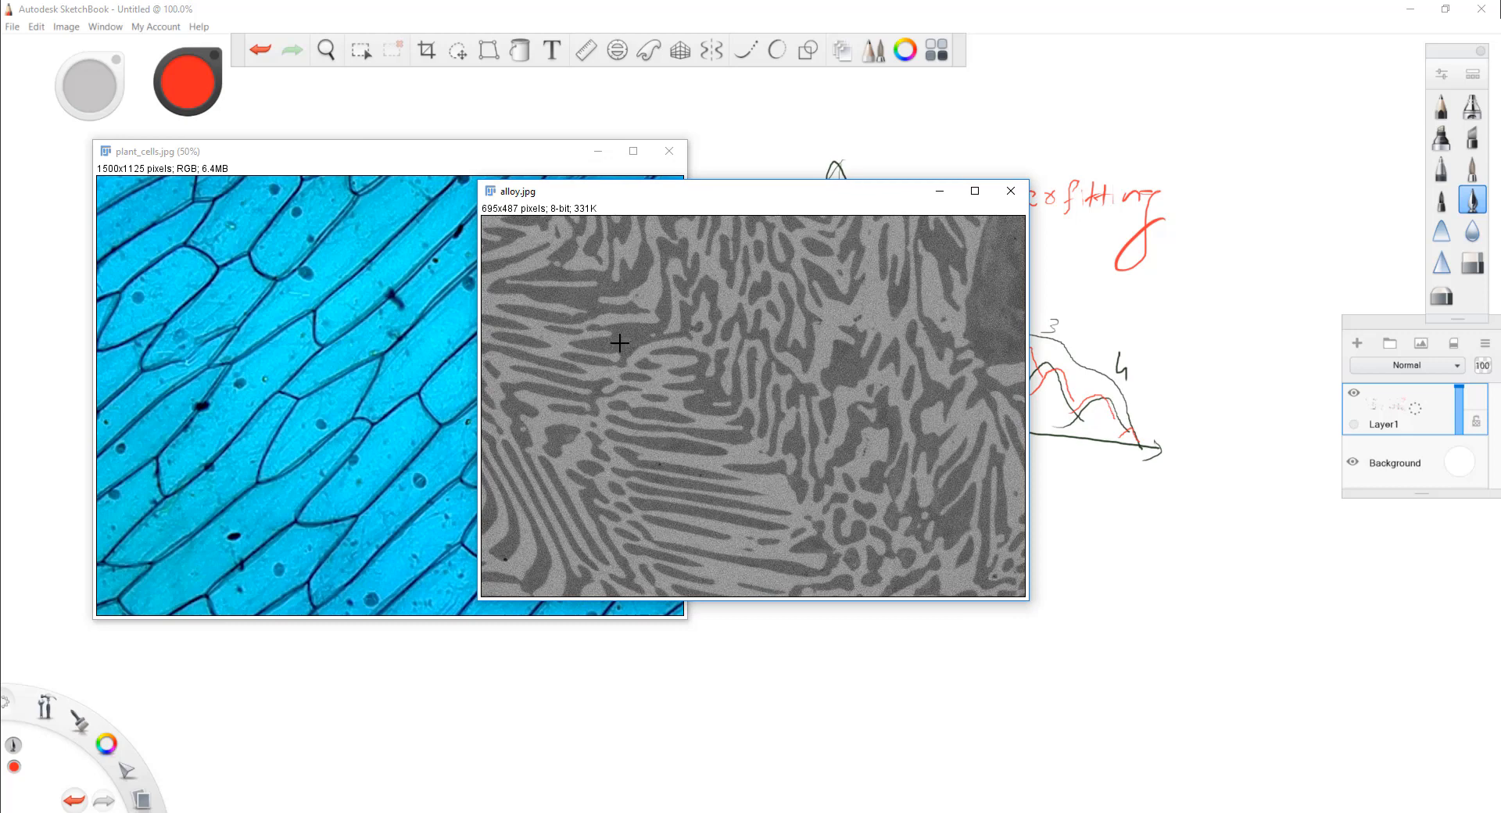
mouse_move(951, 282)
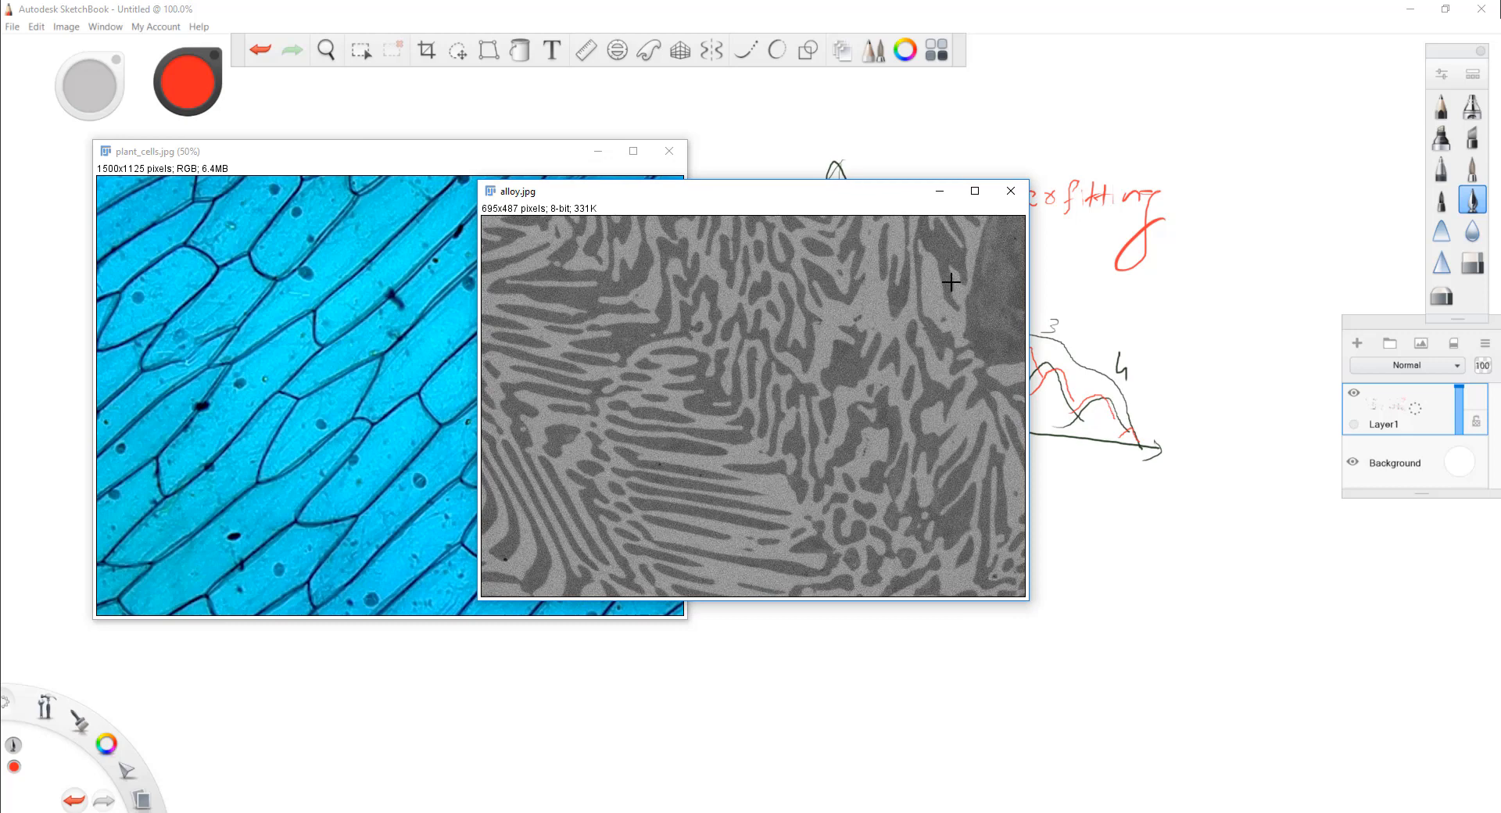
mouse_move(420, 467)
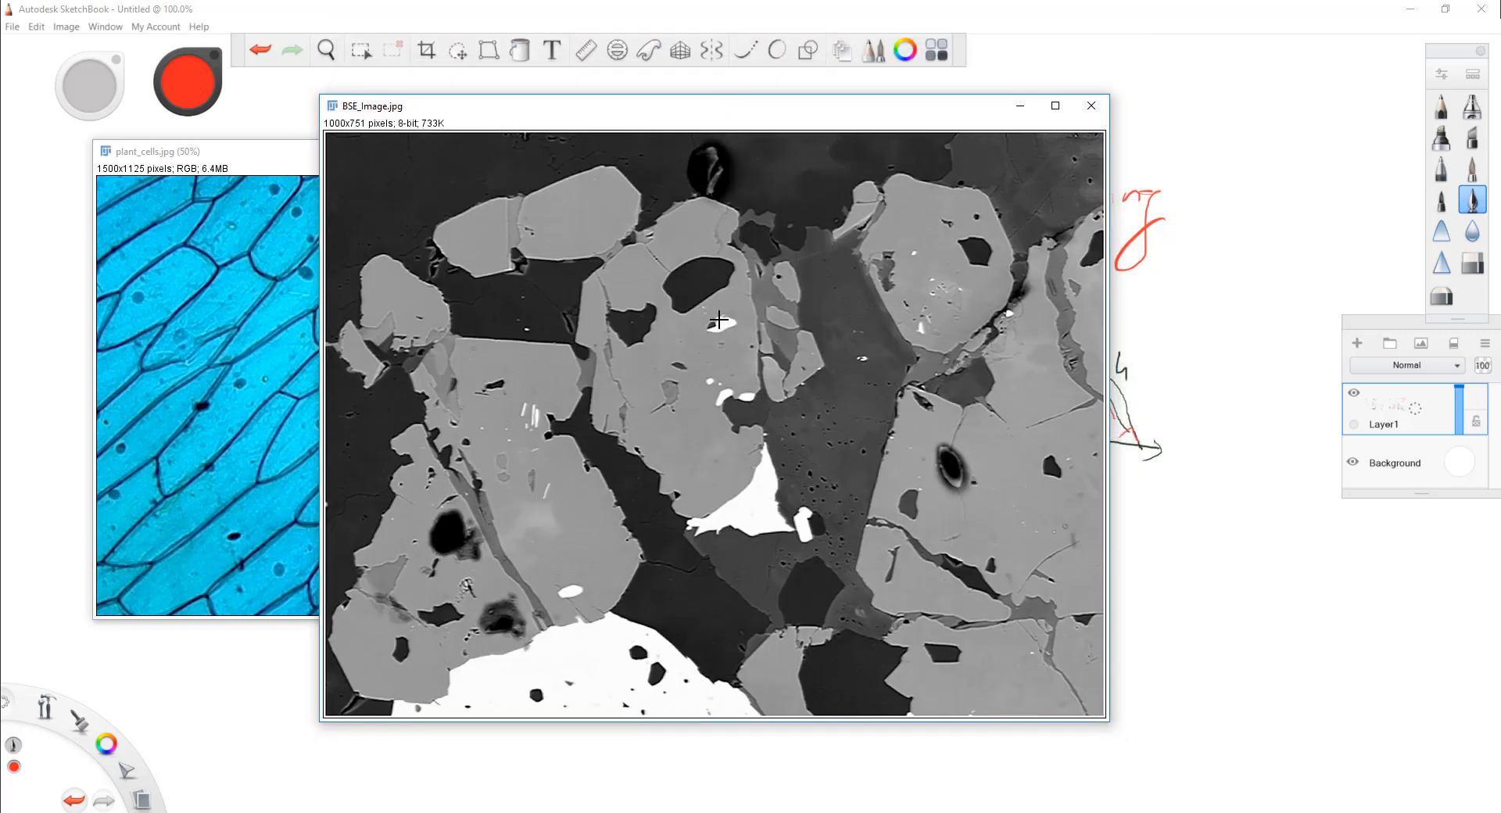
mouse_move(385, 182)
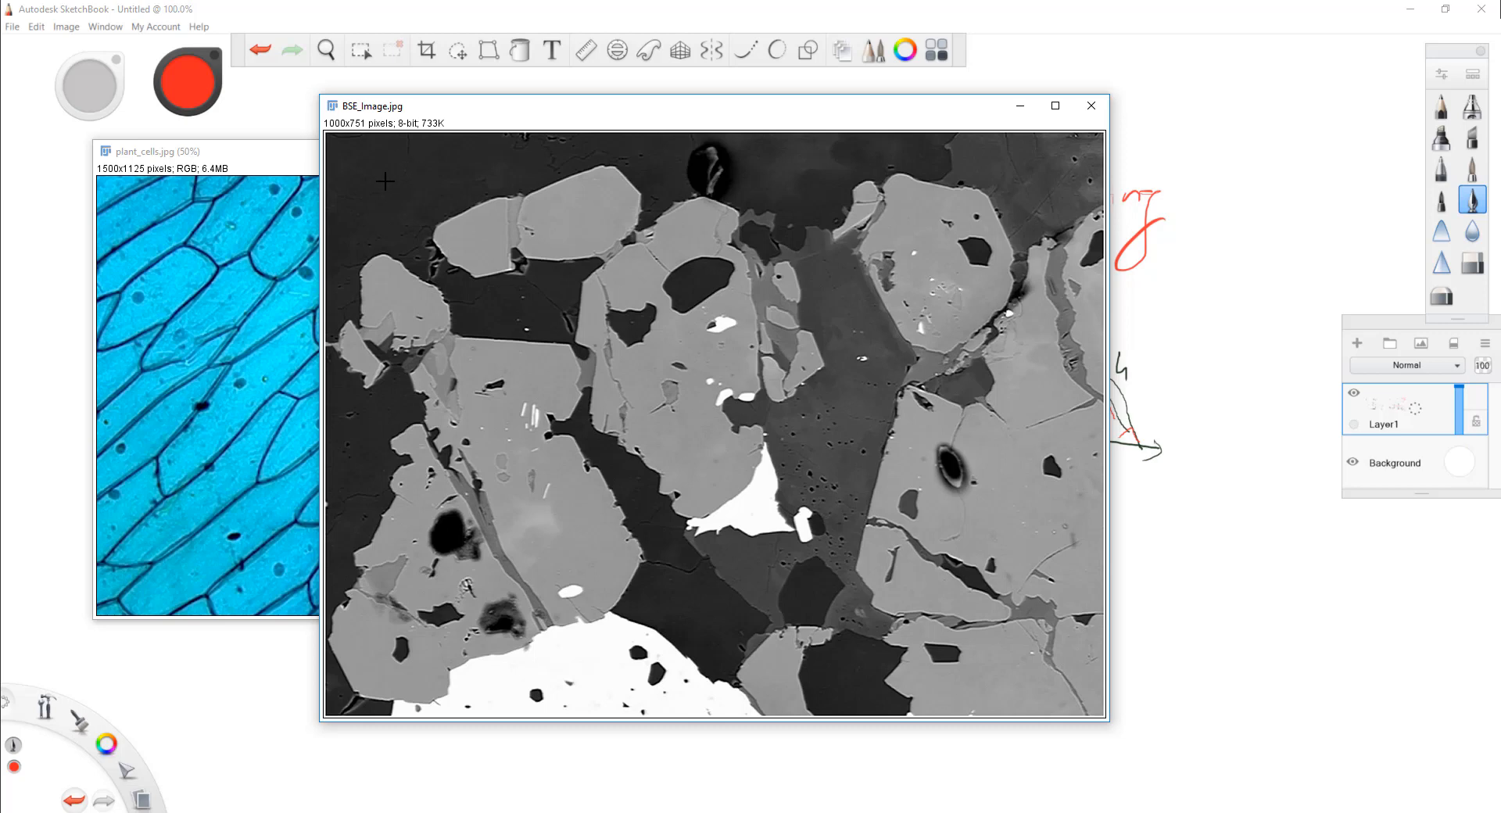
mouse_move(742, 631)
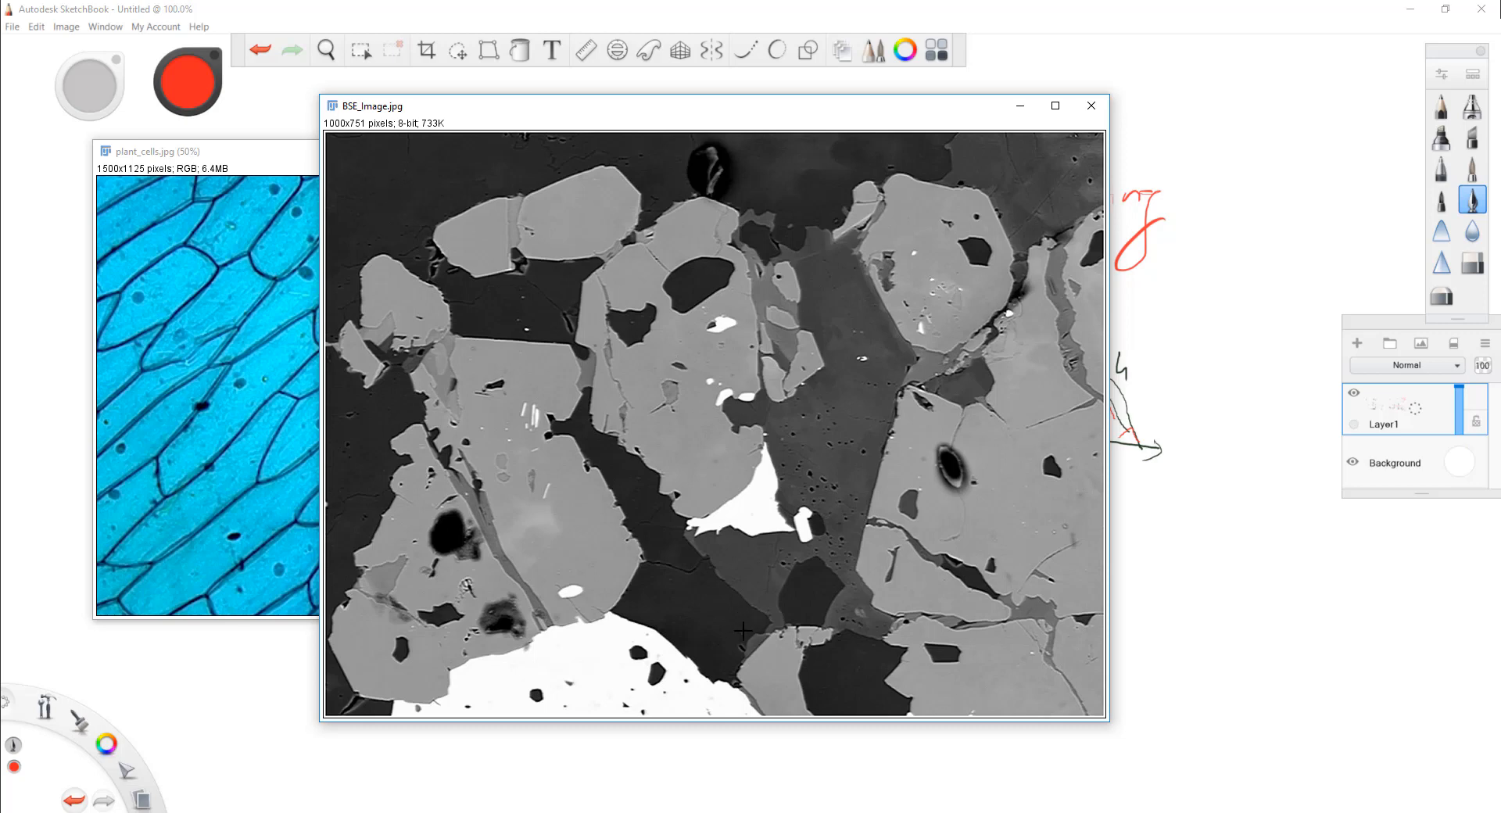
mouse_move(268, 173)
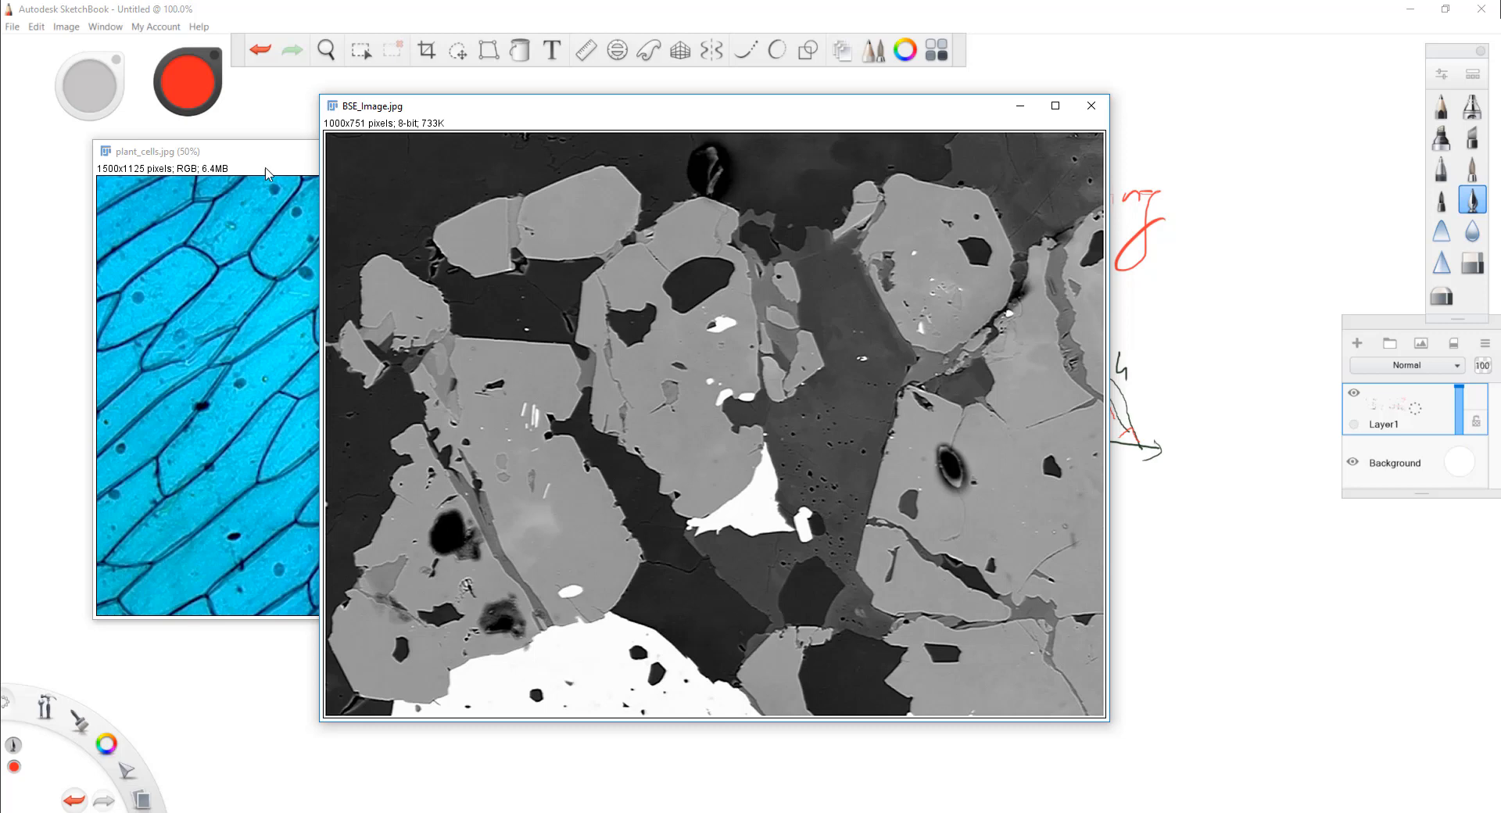
mouse_move(388, 189)
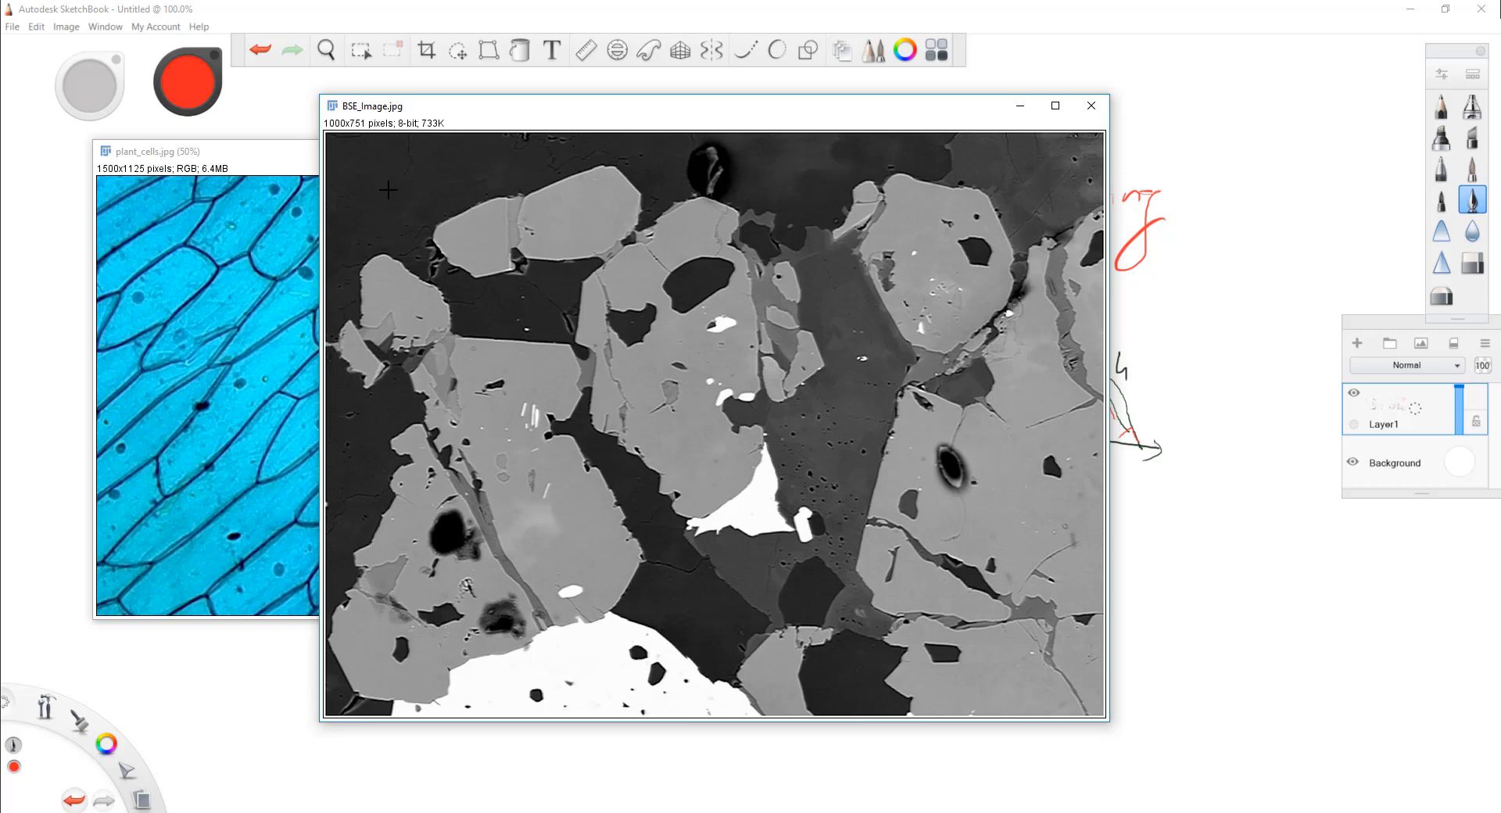
mouse_move(619, 505)
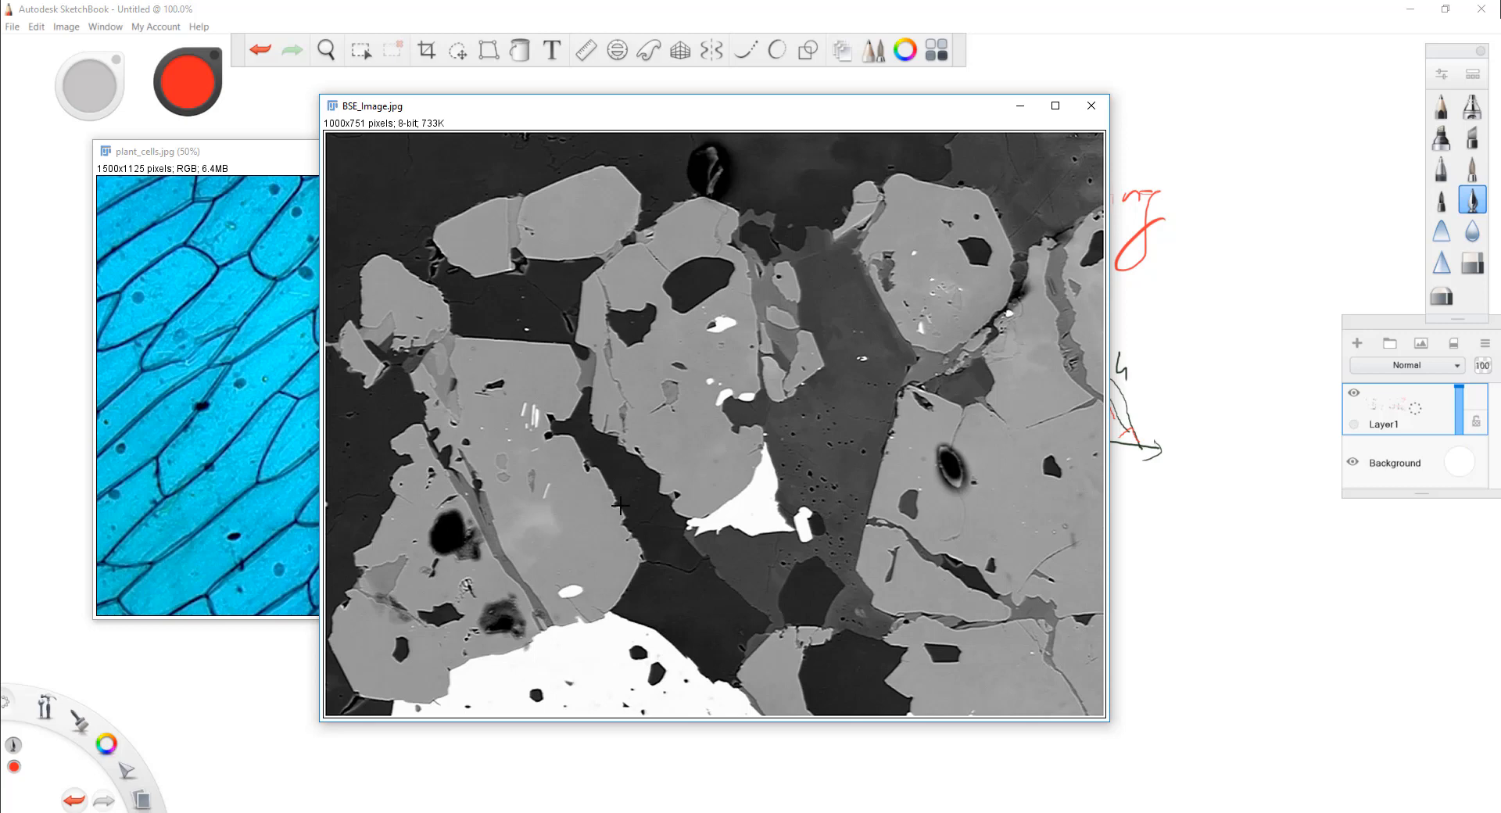
mouse_move(574, 527)
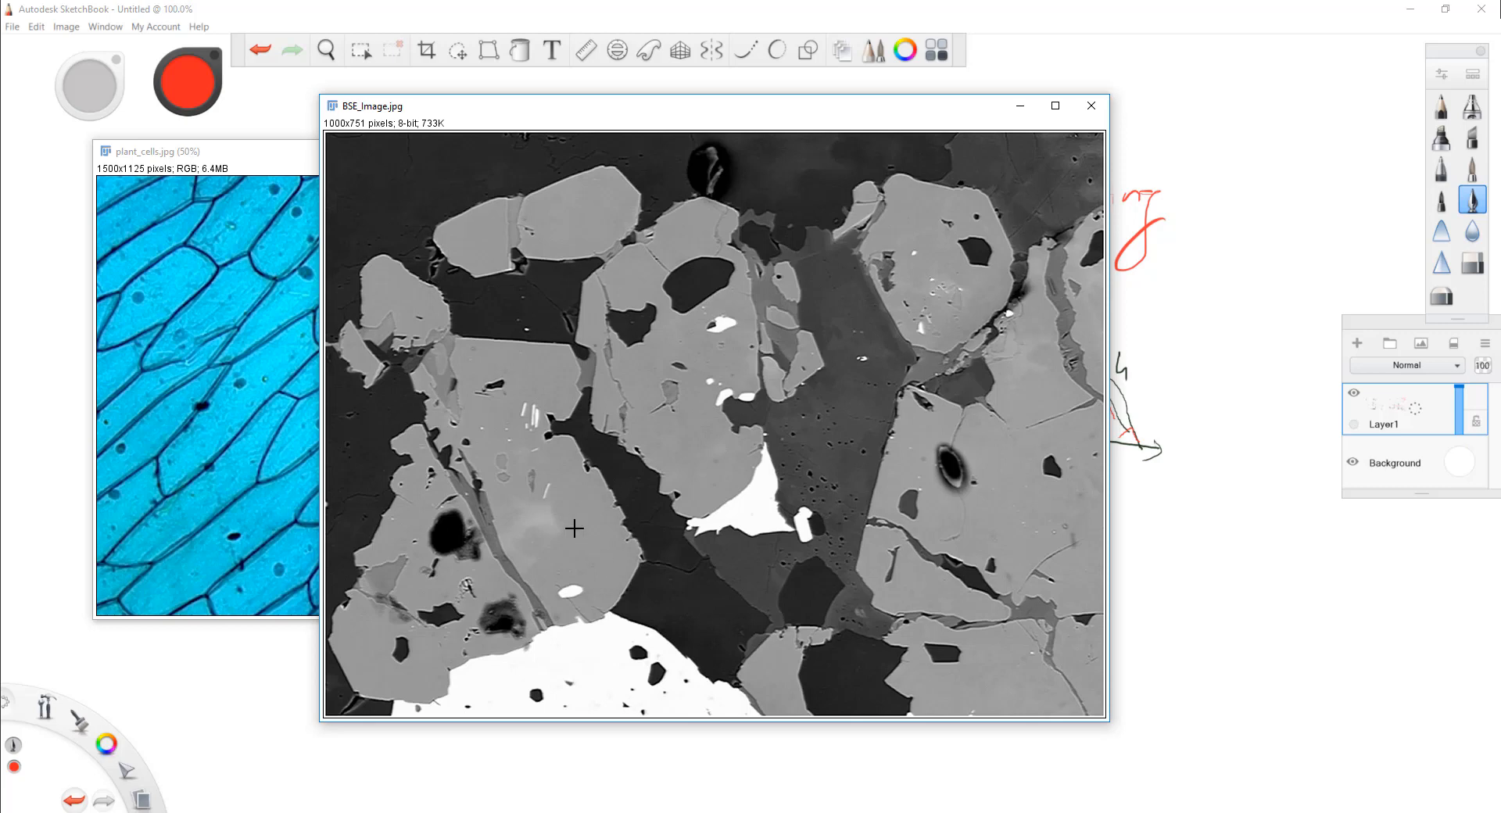
mouse_move(835, 420)
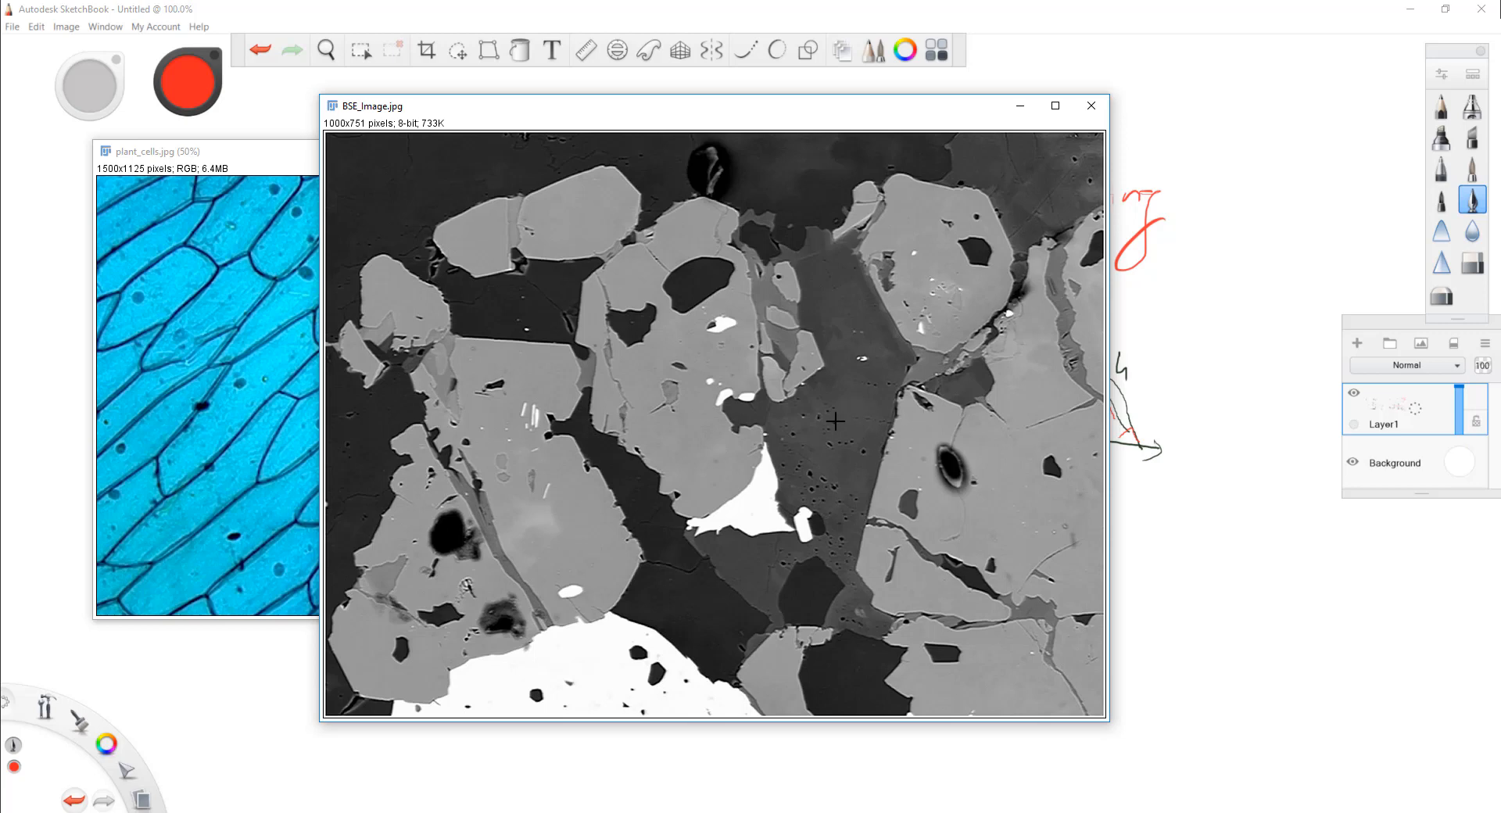
mouse_move(605, 665)
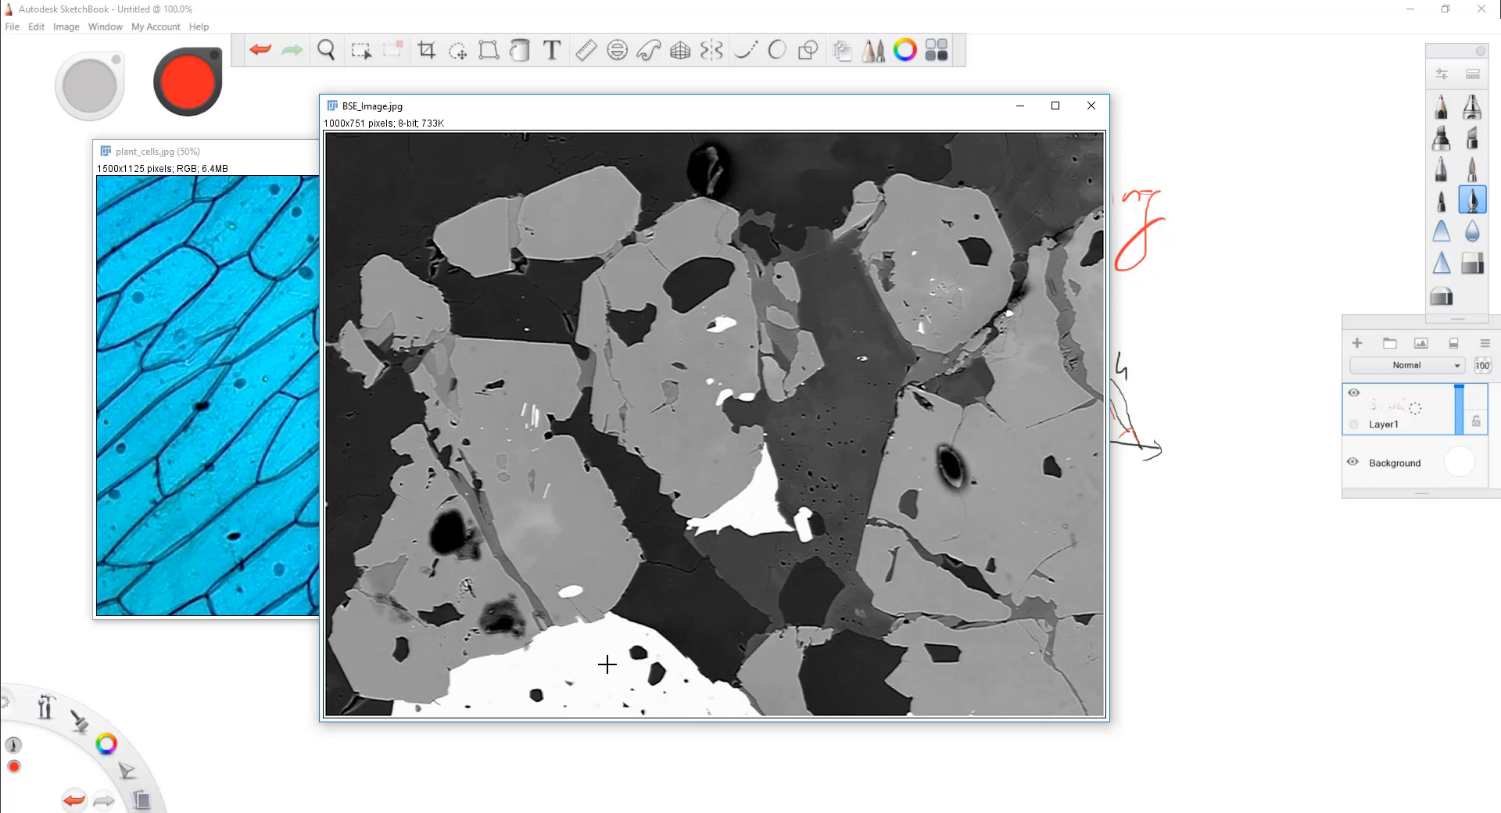
mouse_move(486, 531)
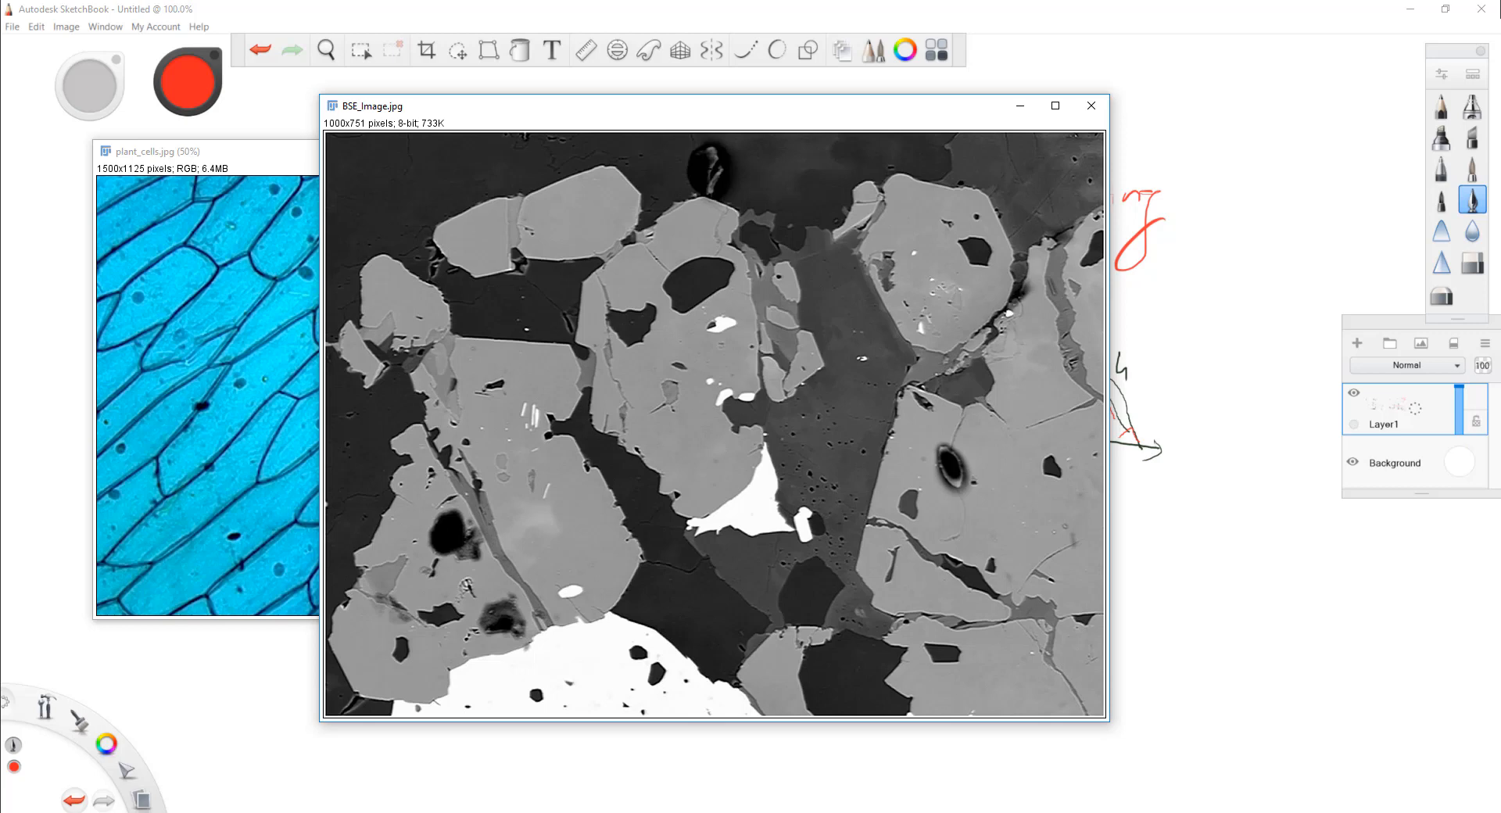
mouse_move(742, 270)
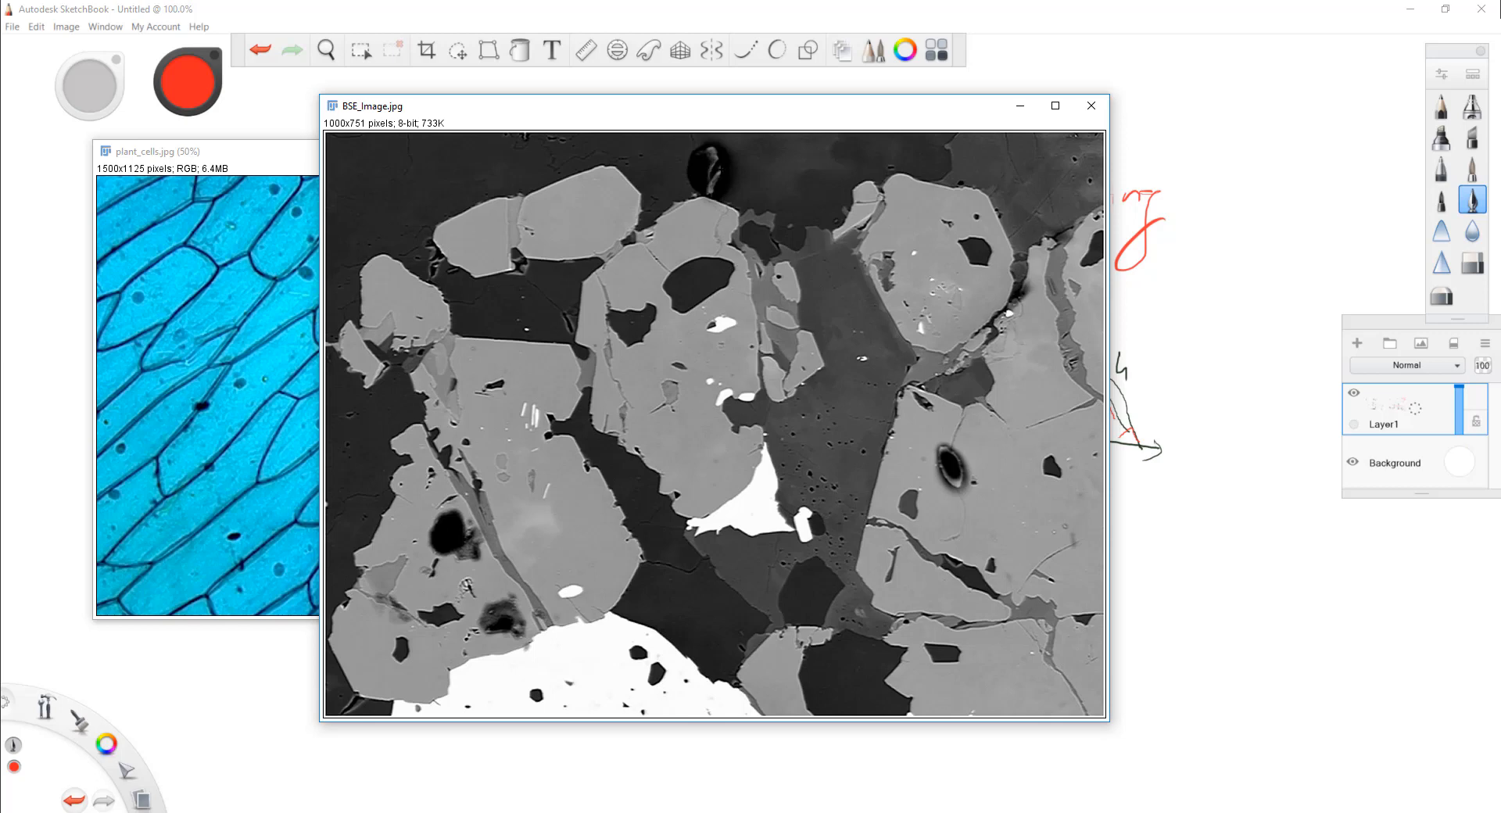
mouse_move(844, 374)
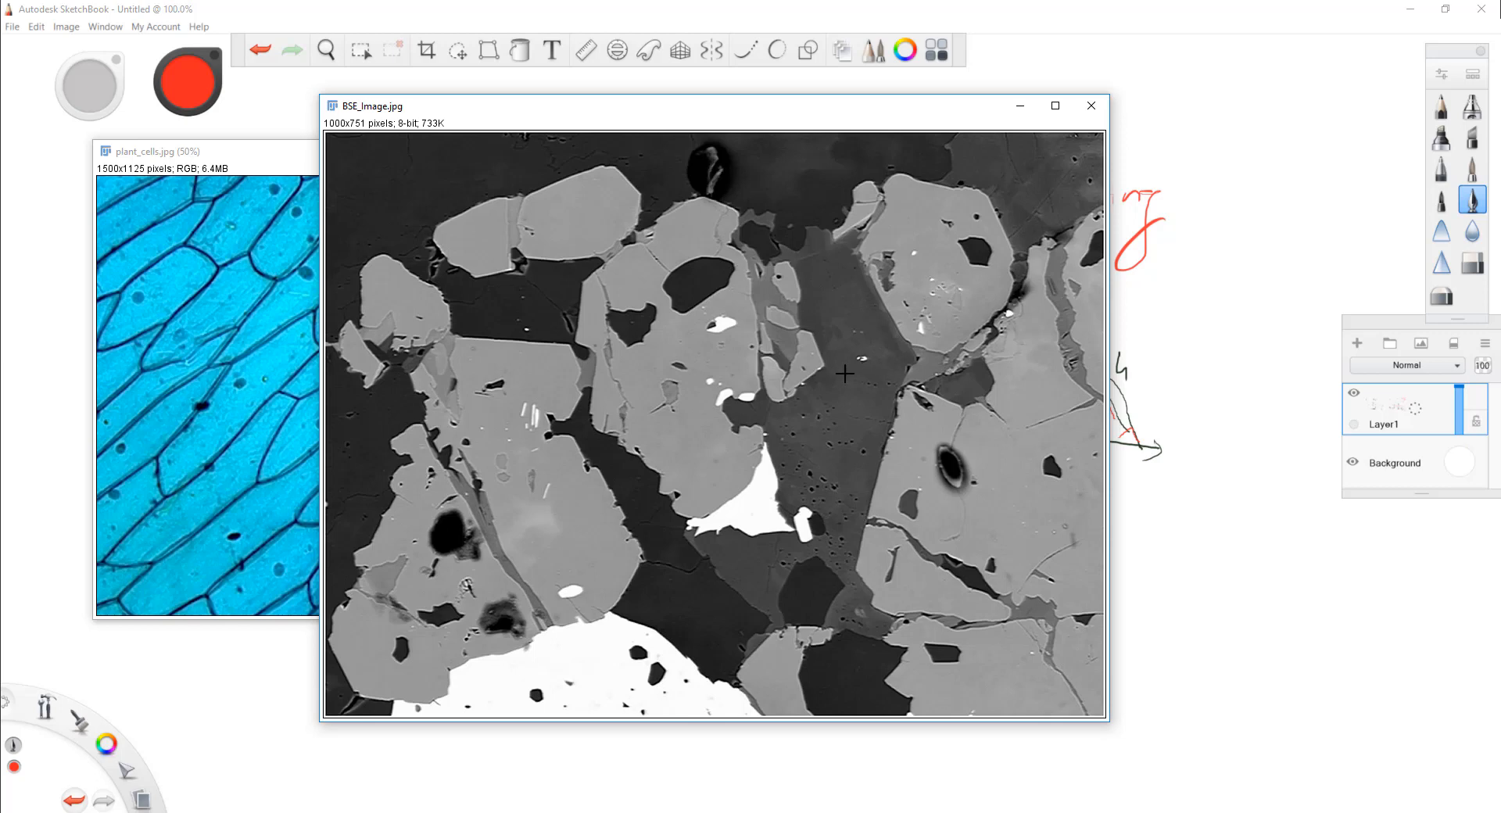
mouse_move(856, 372)
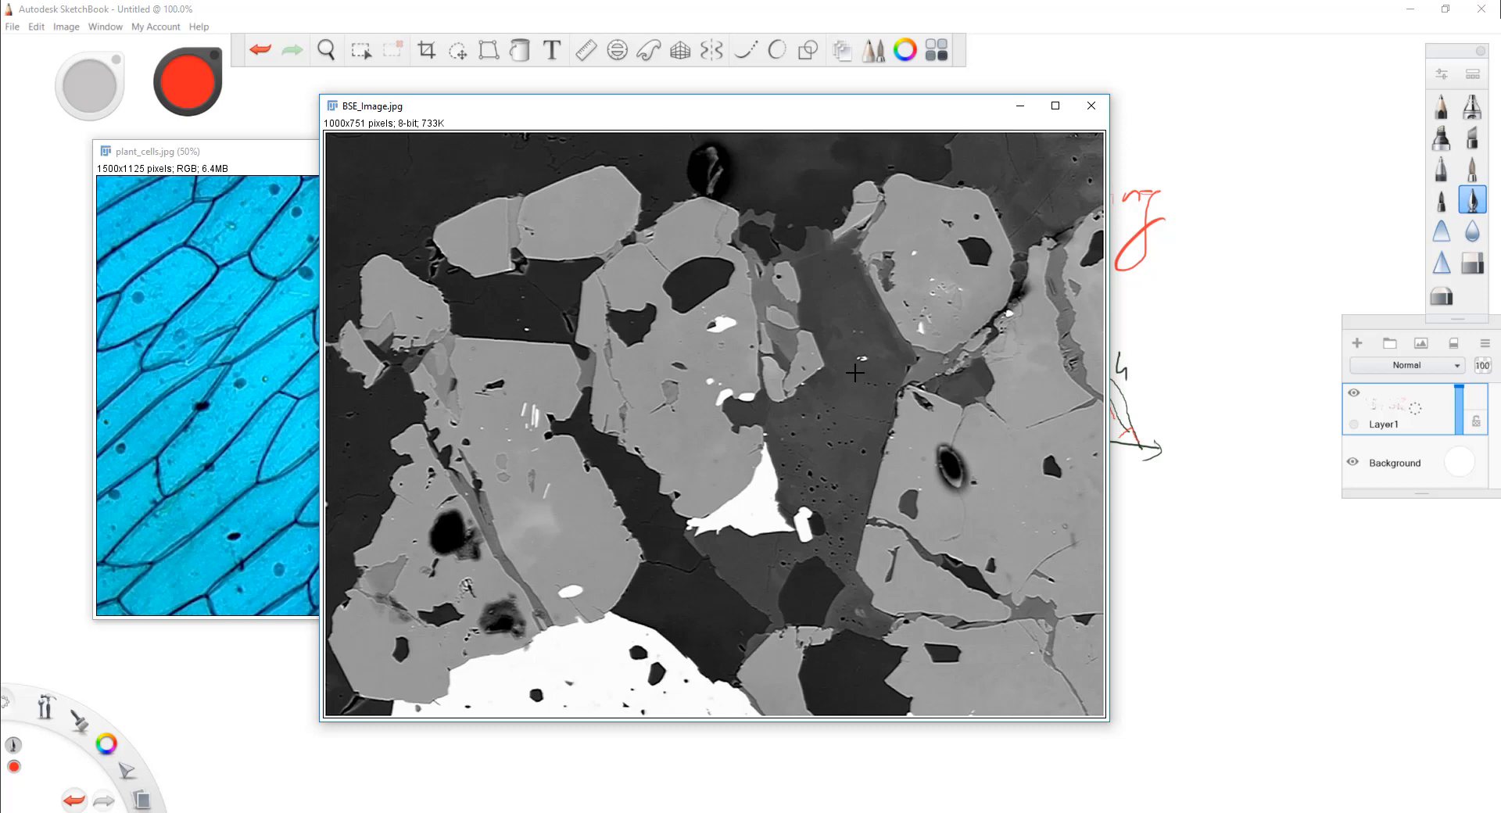
mouse_move(851, 367)
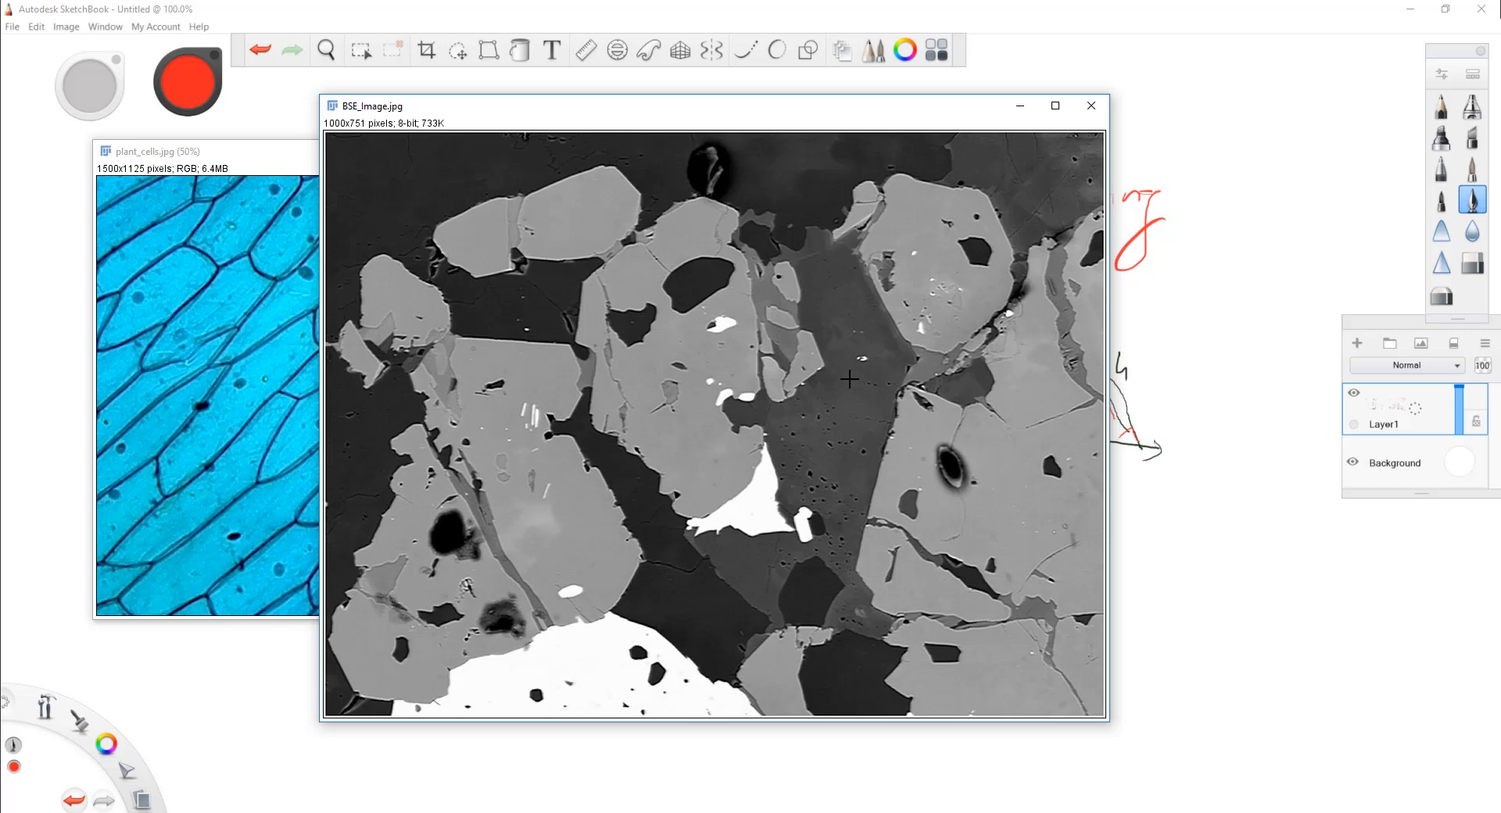
mouse_move(861, 423)
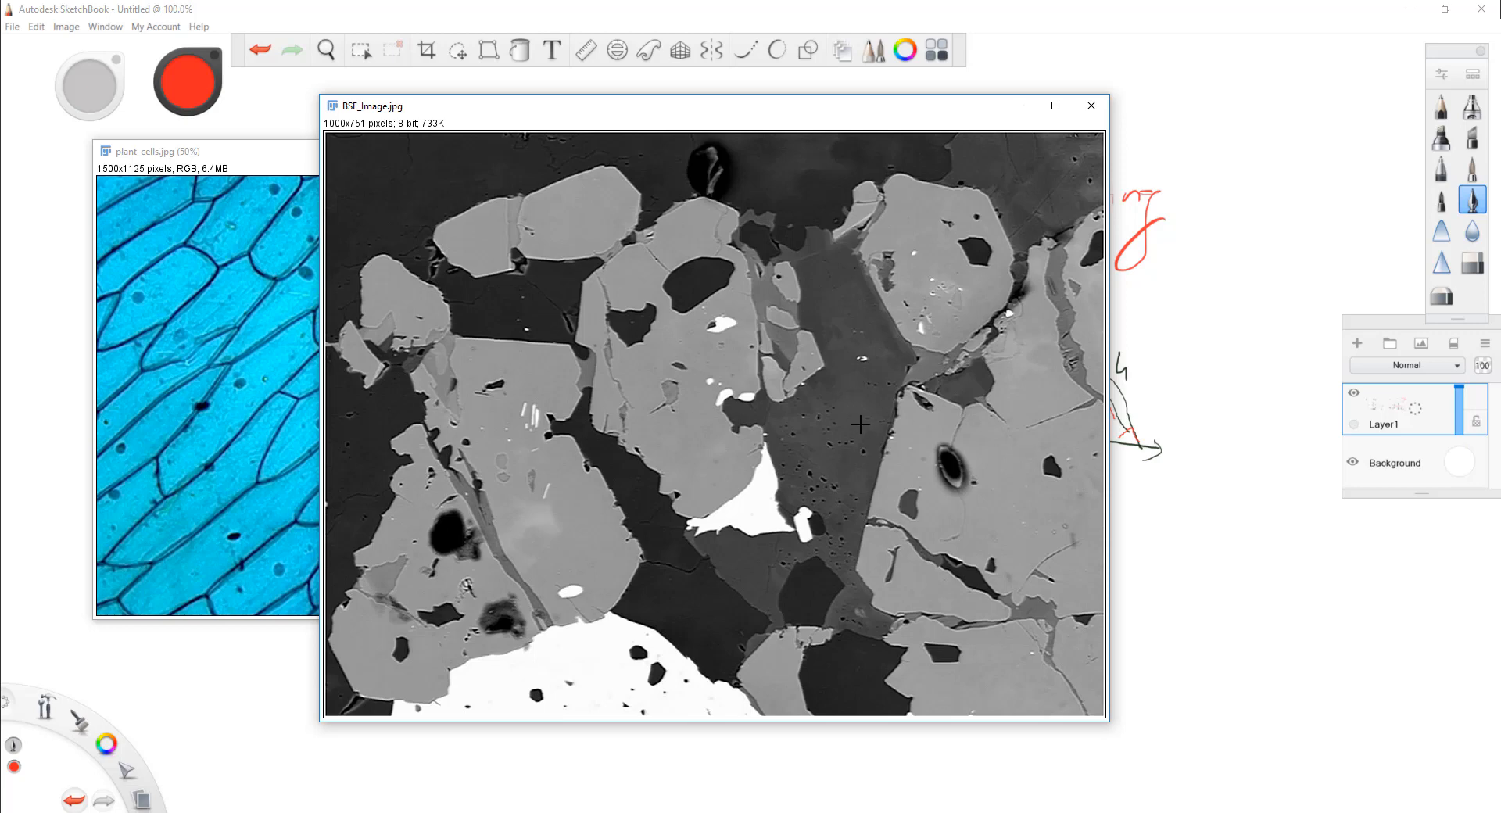
mouse_move(852, 419)
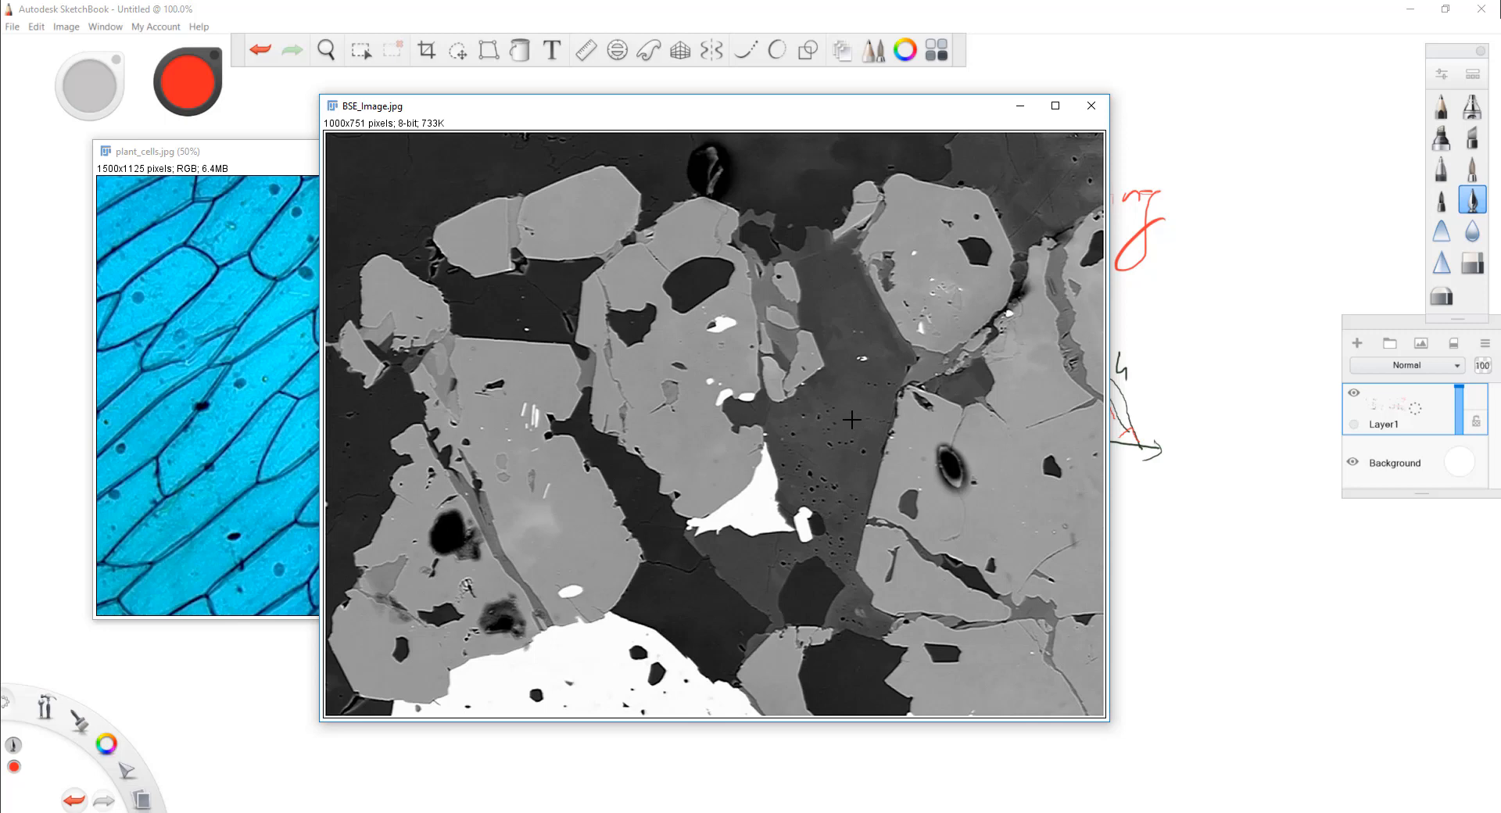
mouse_move(640, 356)
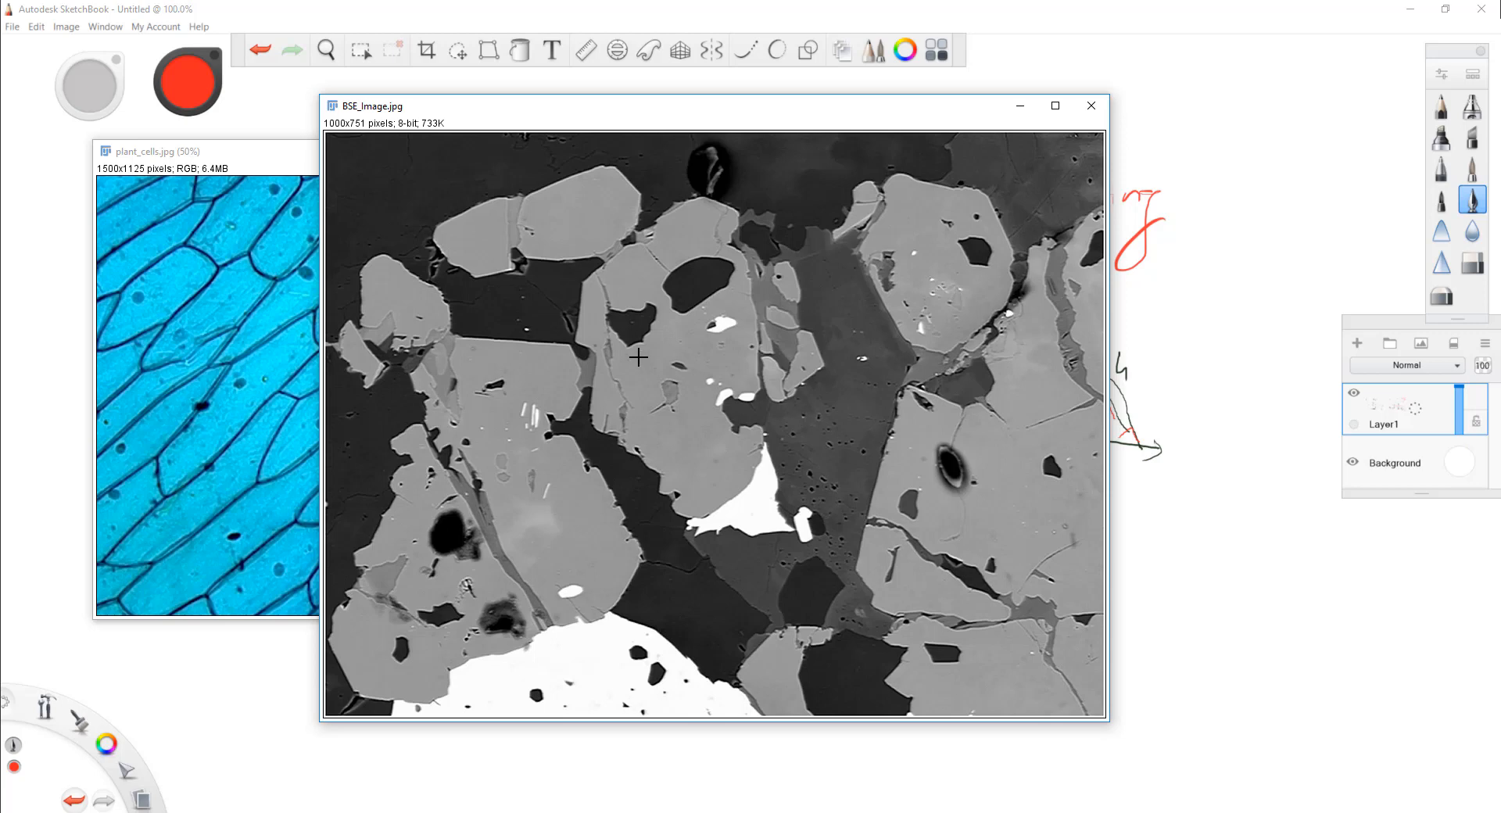
mouse_move(672, 372)
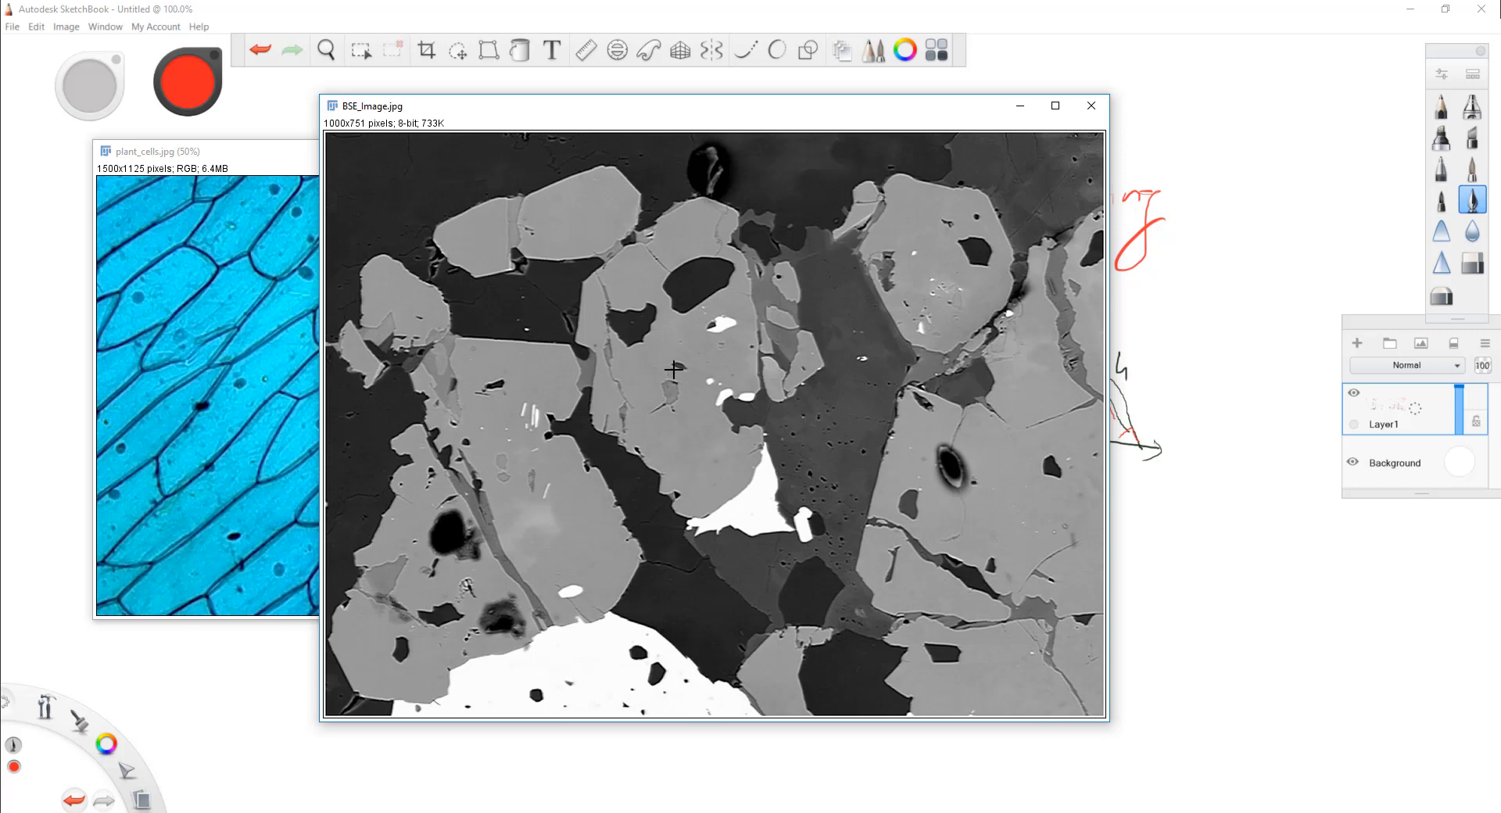
mouse_move(756, 23)
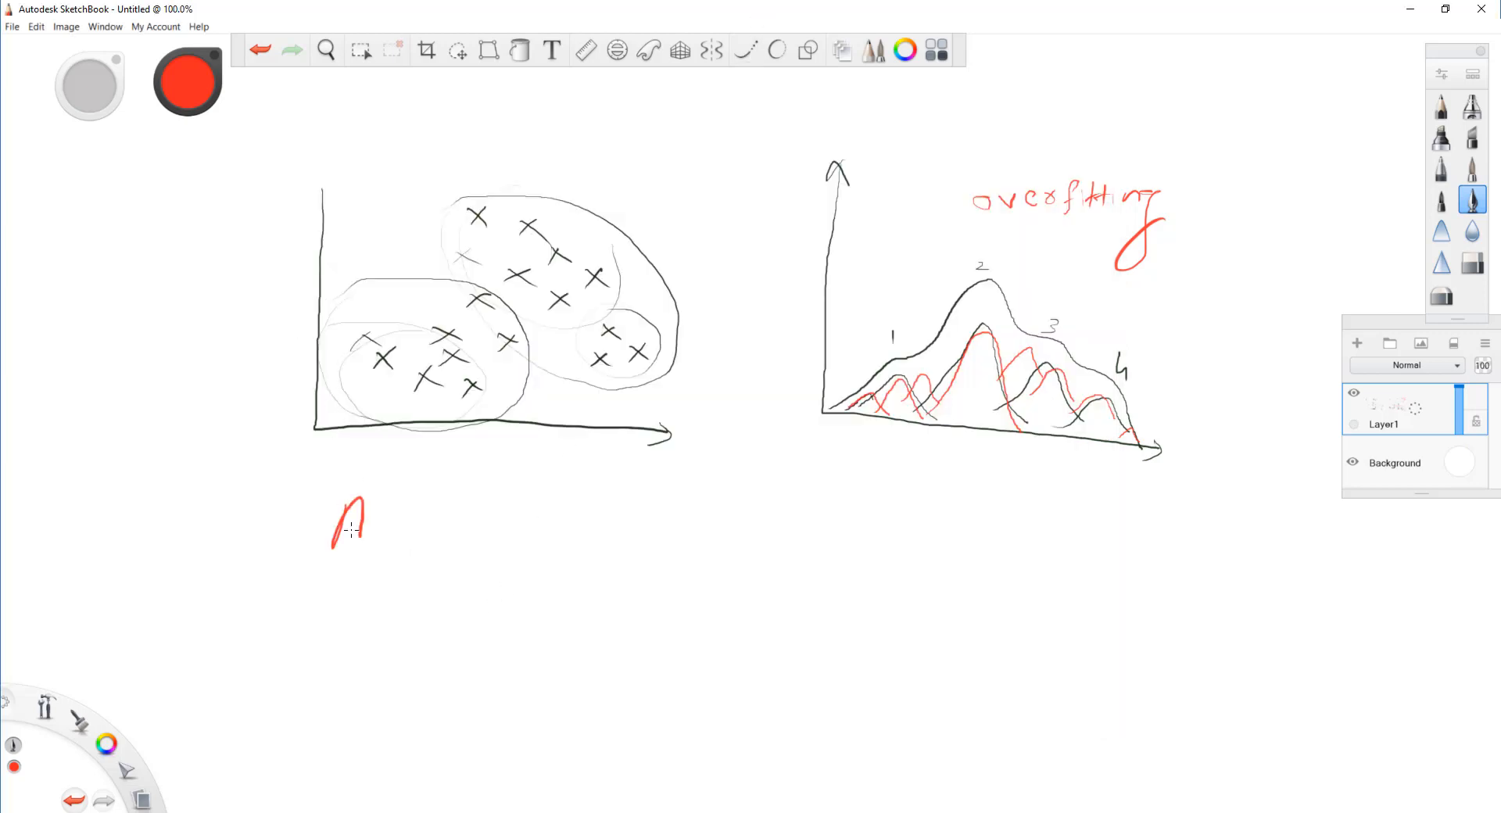
Hand-letter AIC and BIC in red under the cluster diagram and draw red axes for a new graph
left_click_drag(369, 522, 431, 522)
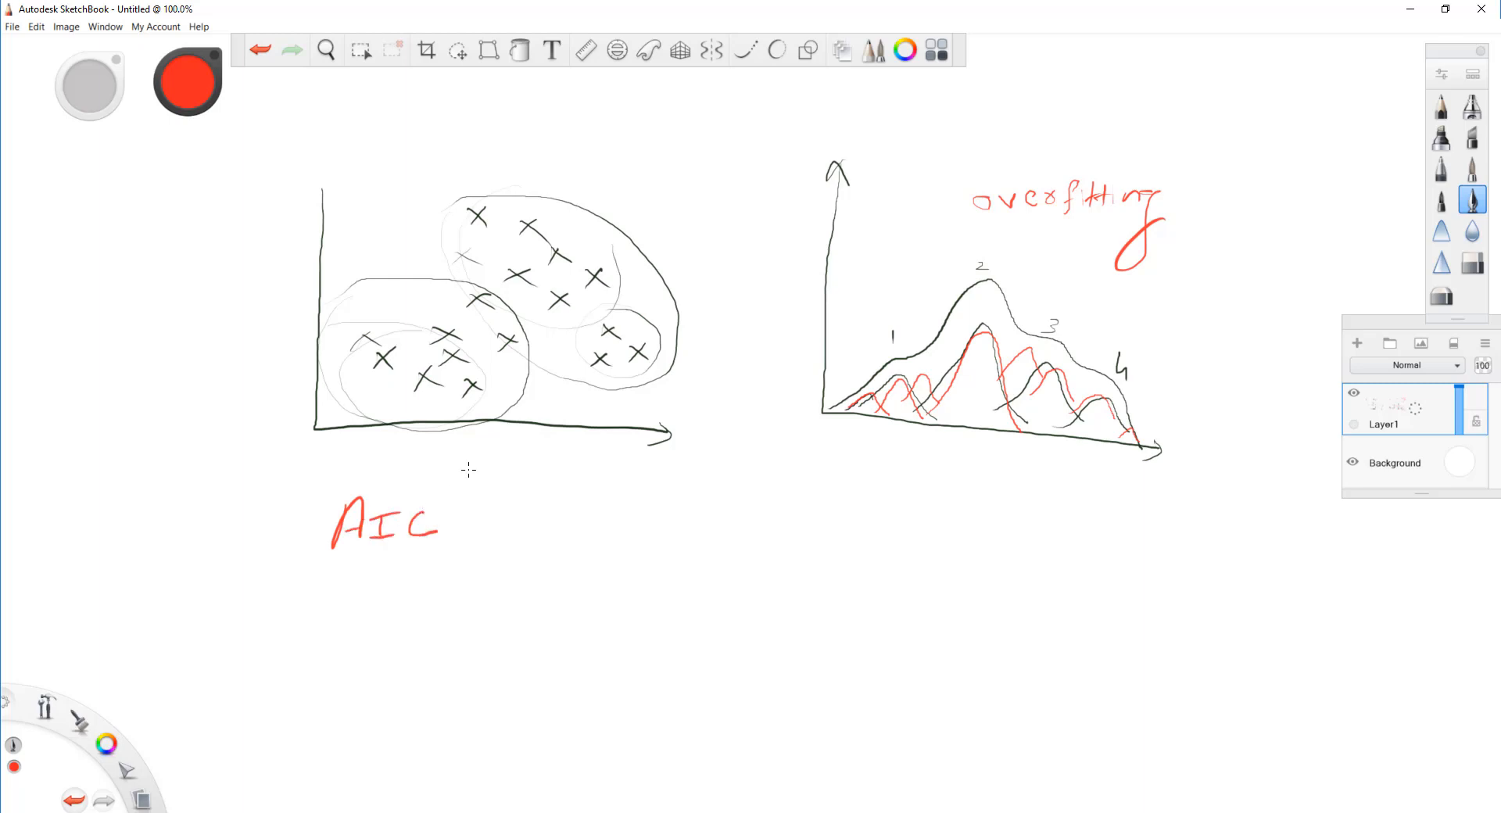
mouse_move(464, 491)
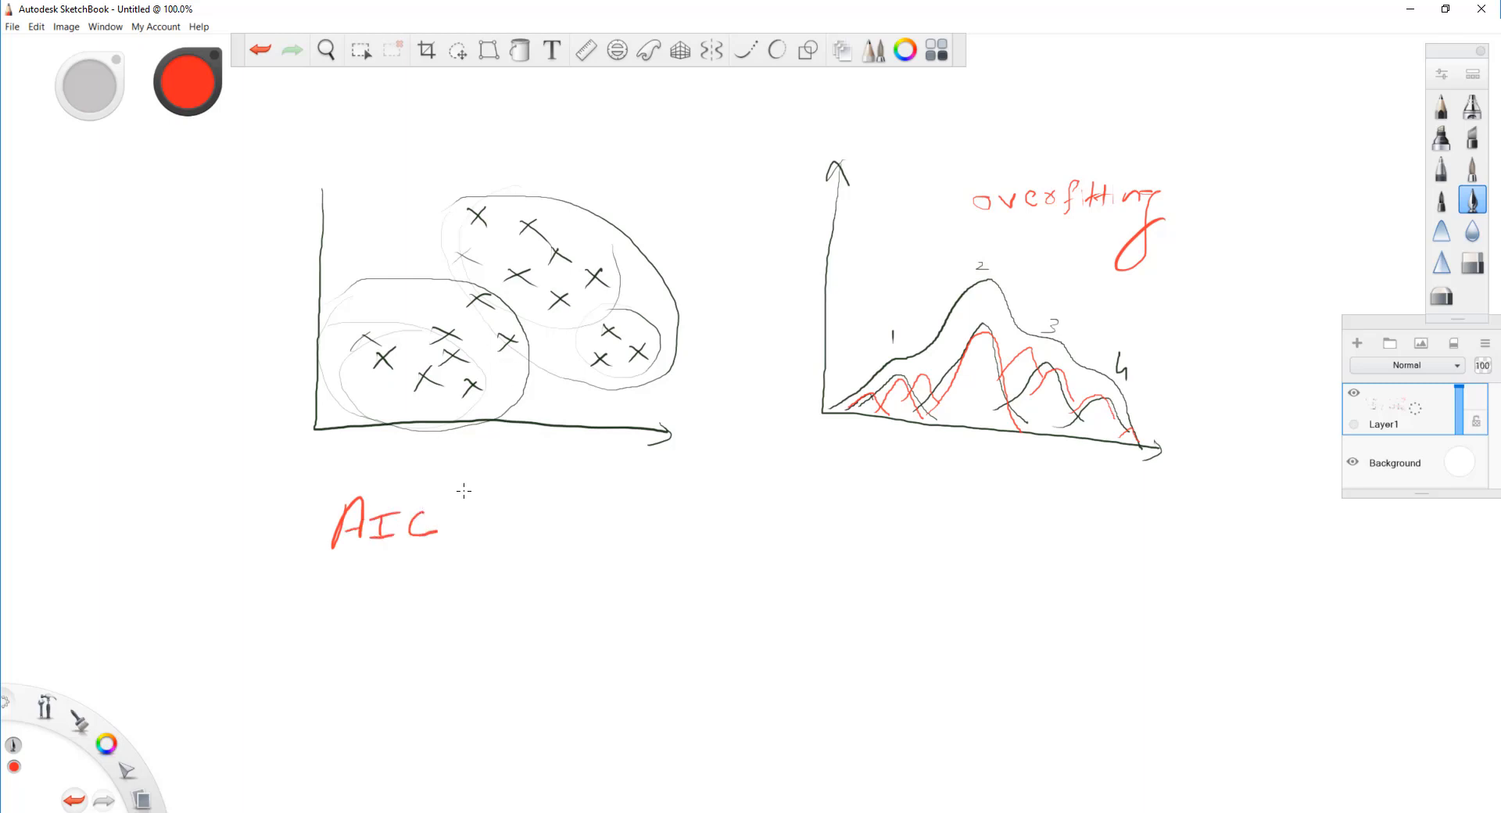
mouse_move(450, 592)
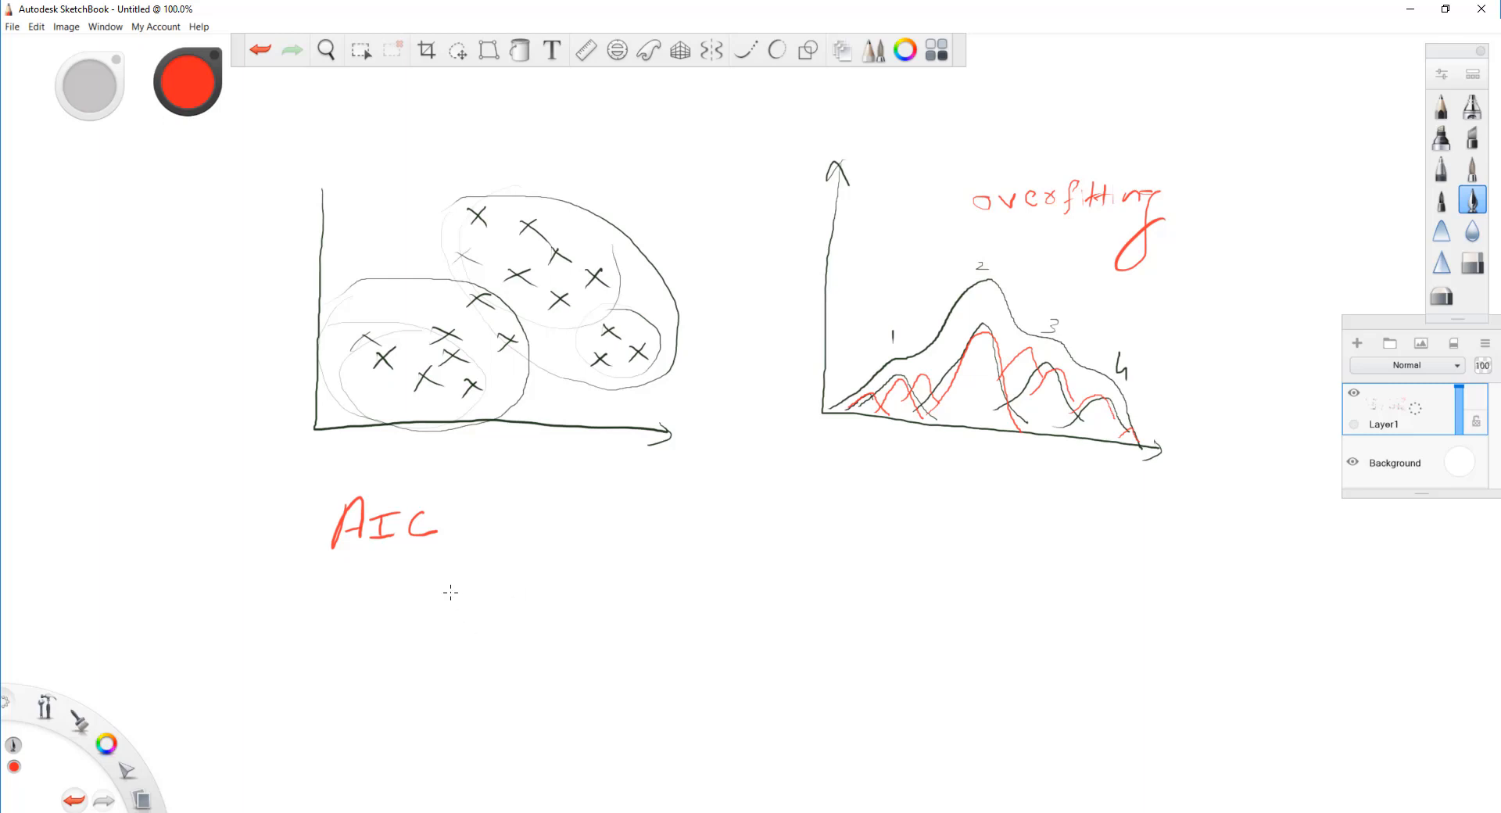
left_click_drag(334, 574, 364, 613)
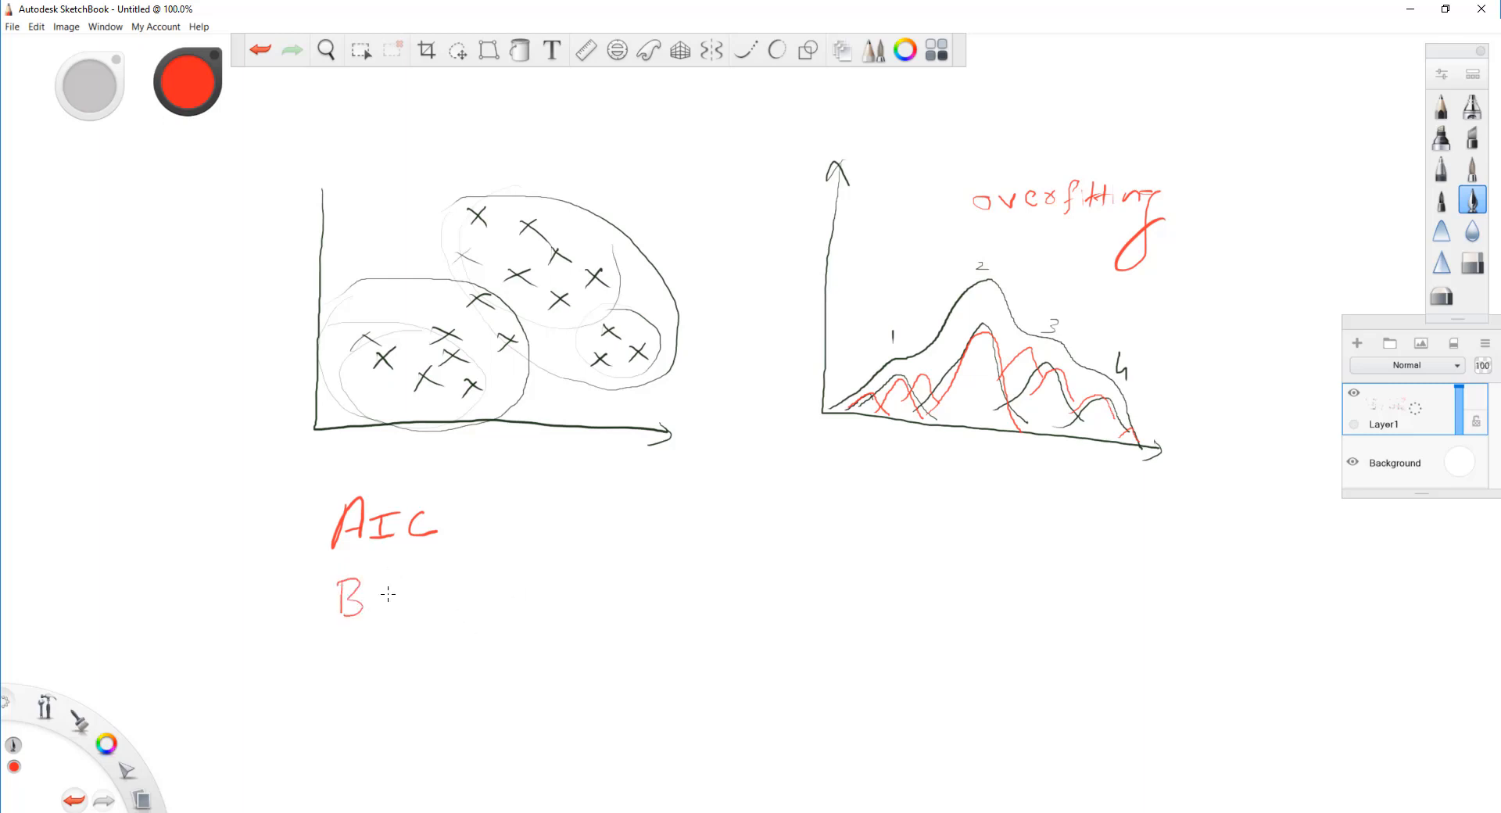
left_click_drag(374, 585, 437, 608)
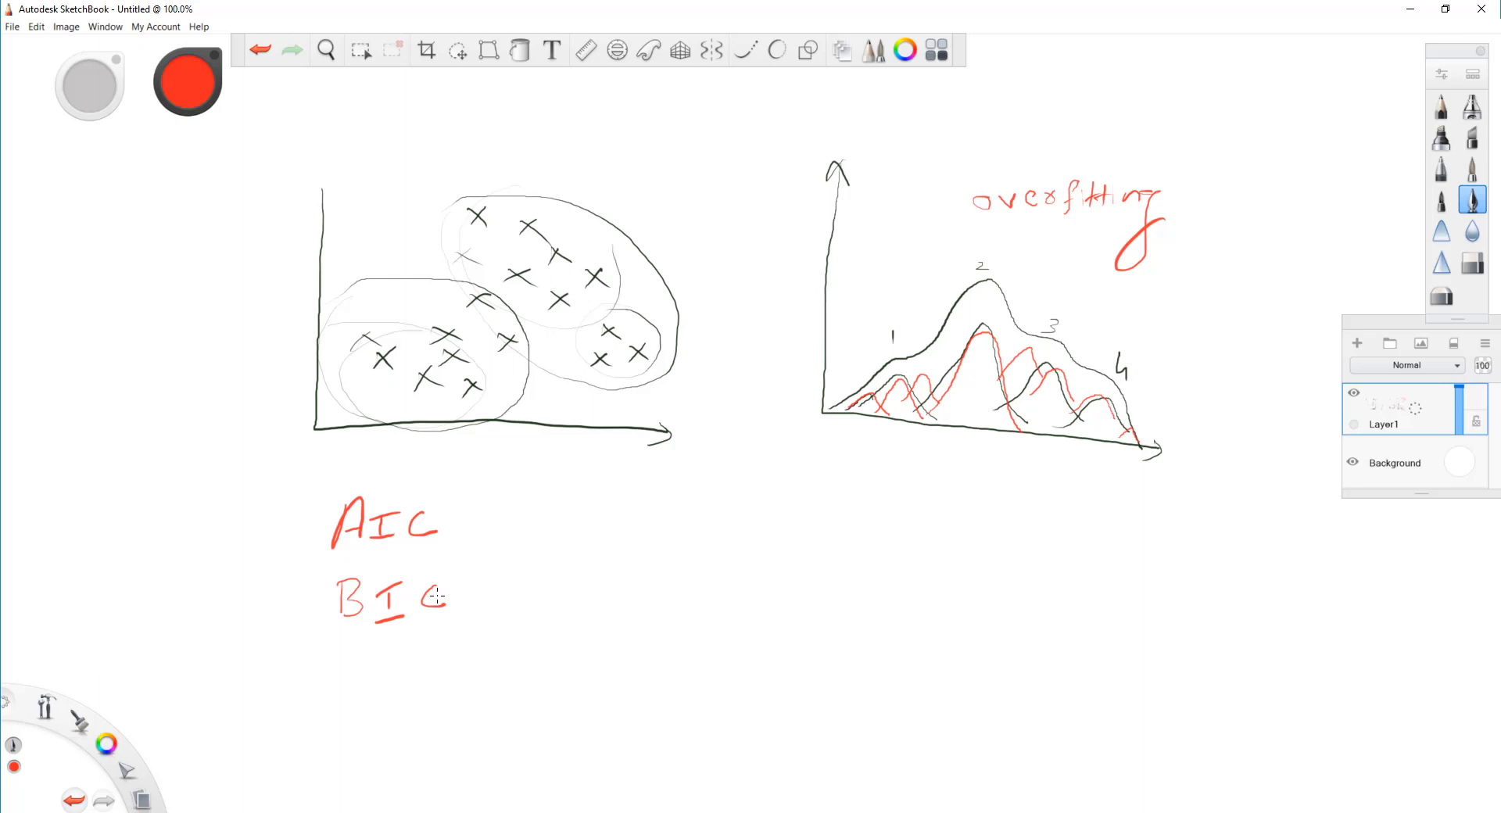
mouse_move(657, 554)
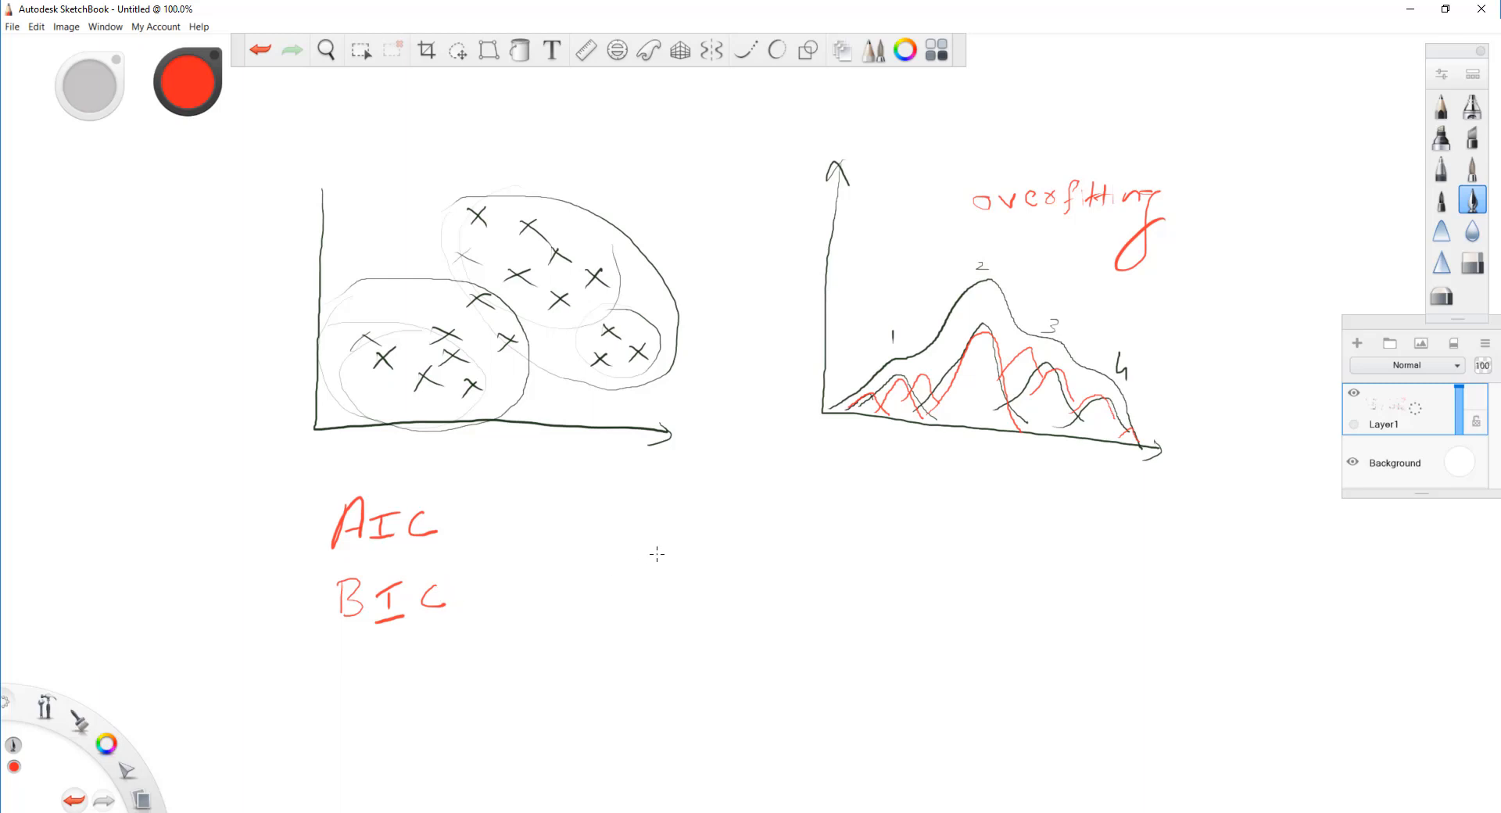
left_click_drag(677, 480, 954, 663)
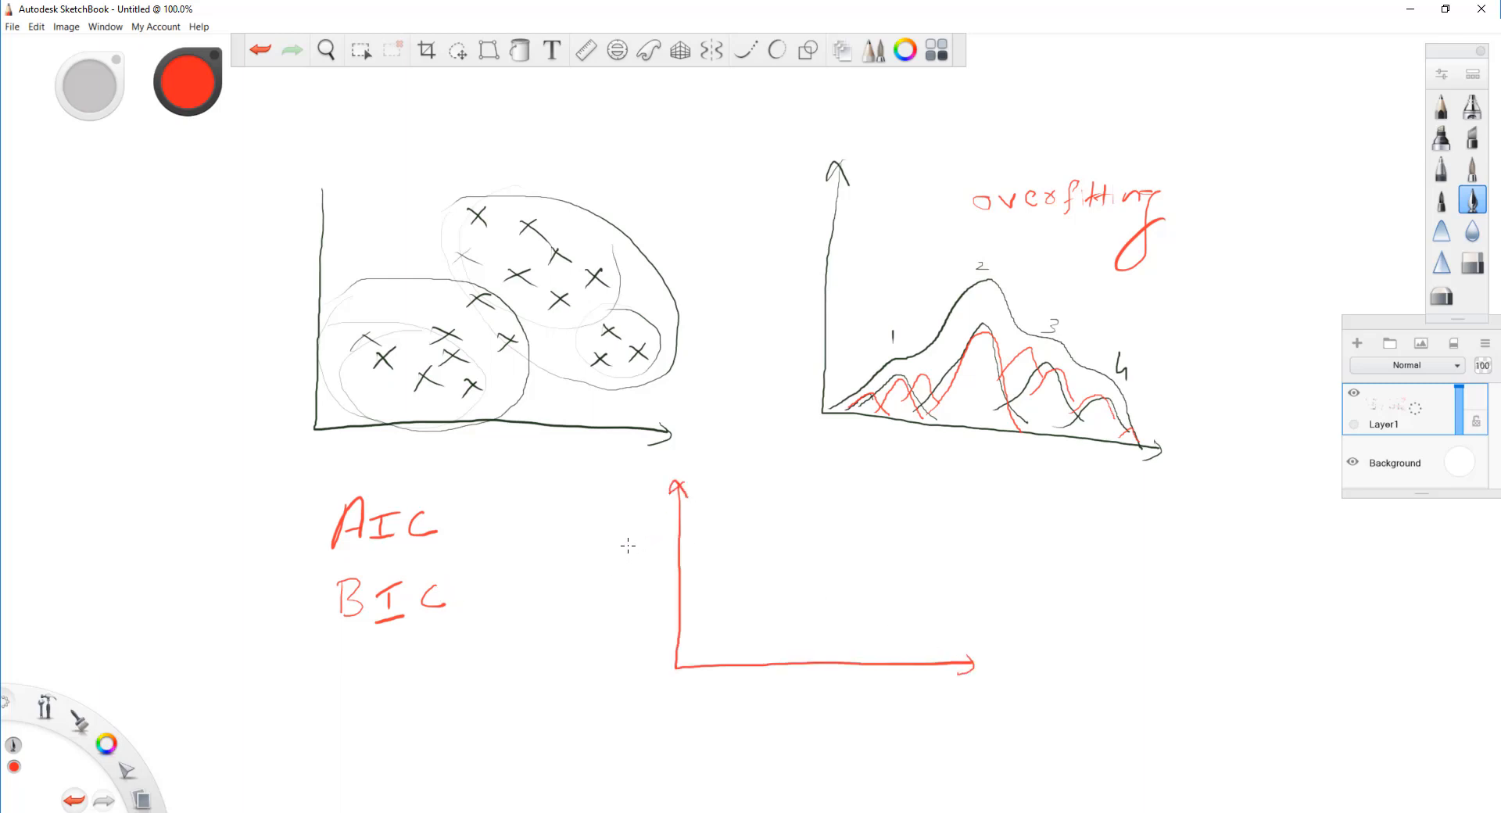
Draw the falling penalty curve across the new red graph
left_click_drag(574, 569, 595, 555)
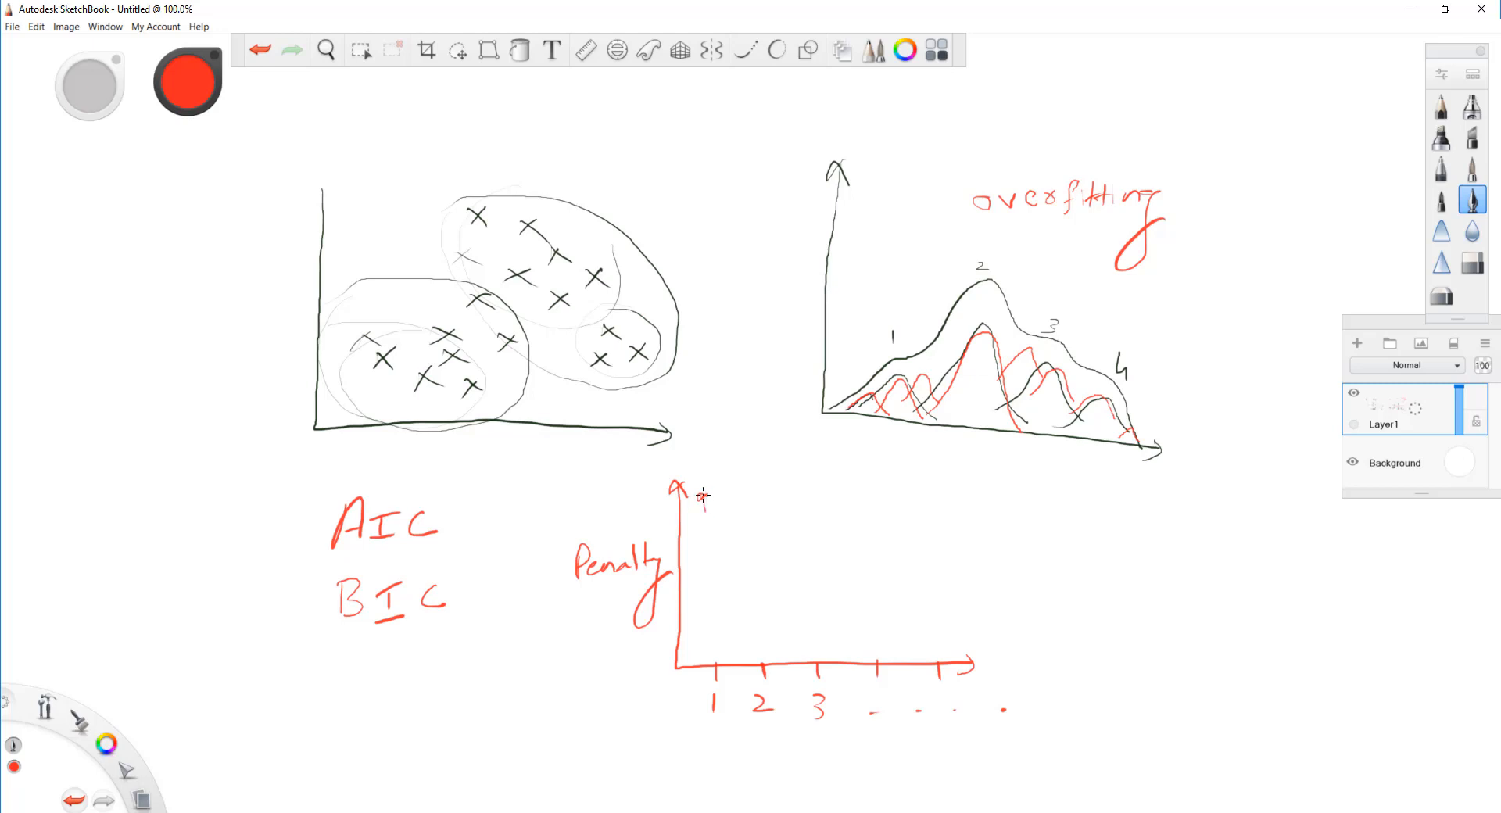
left_click_drag(703, 498, 843, 628)
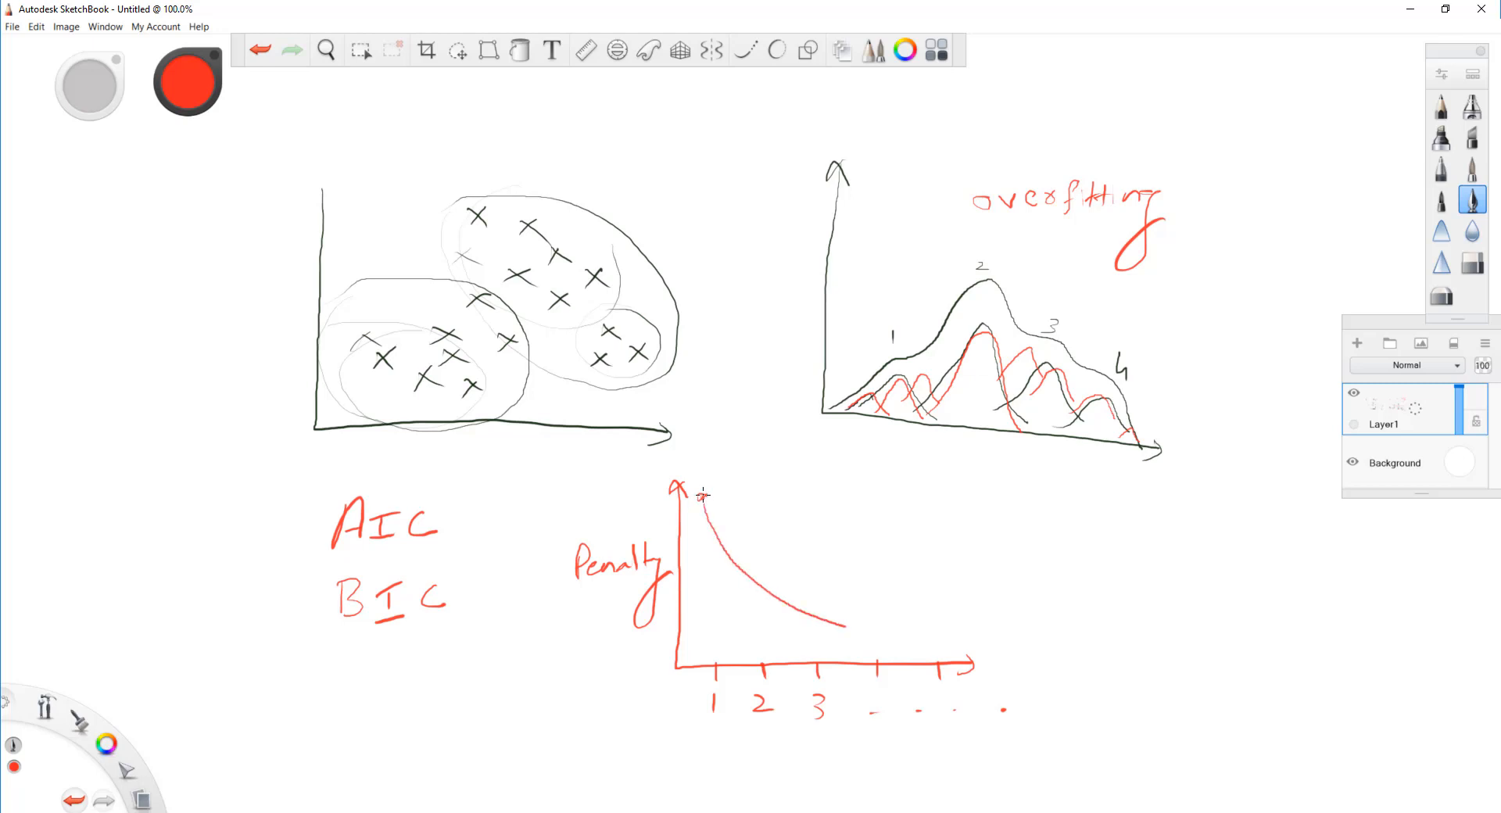
left_click_drag(843, 627, 996, 657)
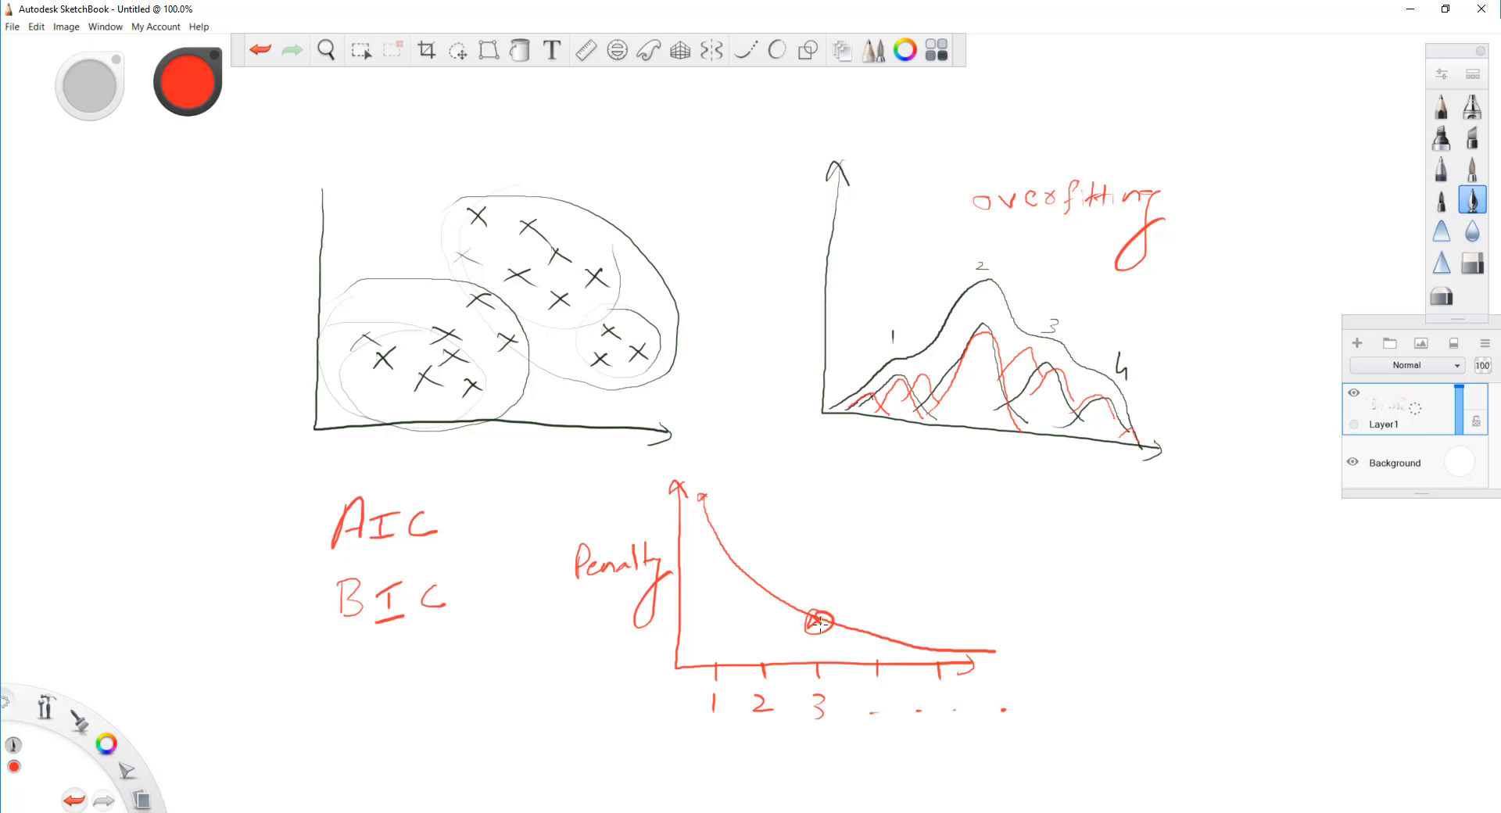
mouse_move(782, 570)
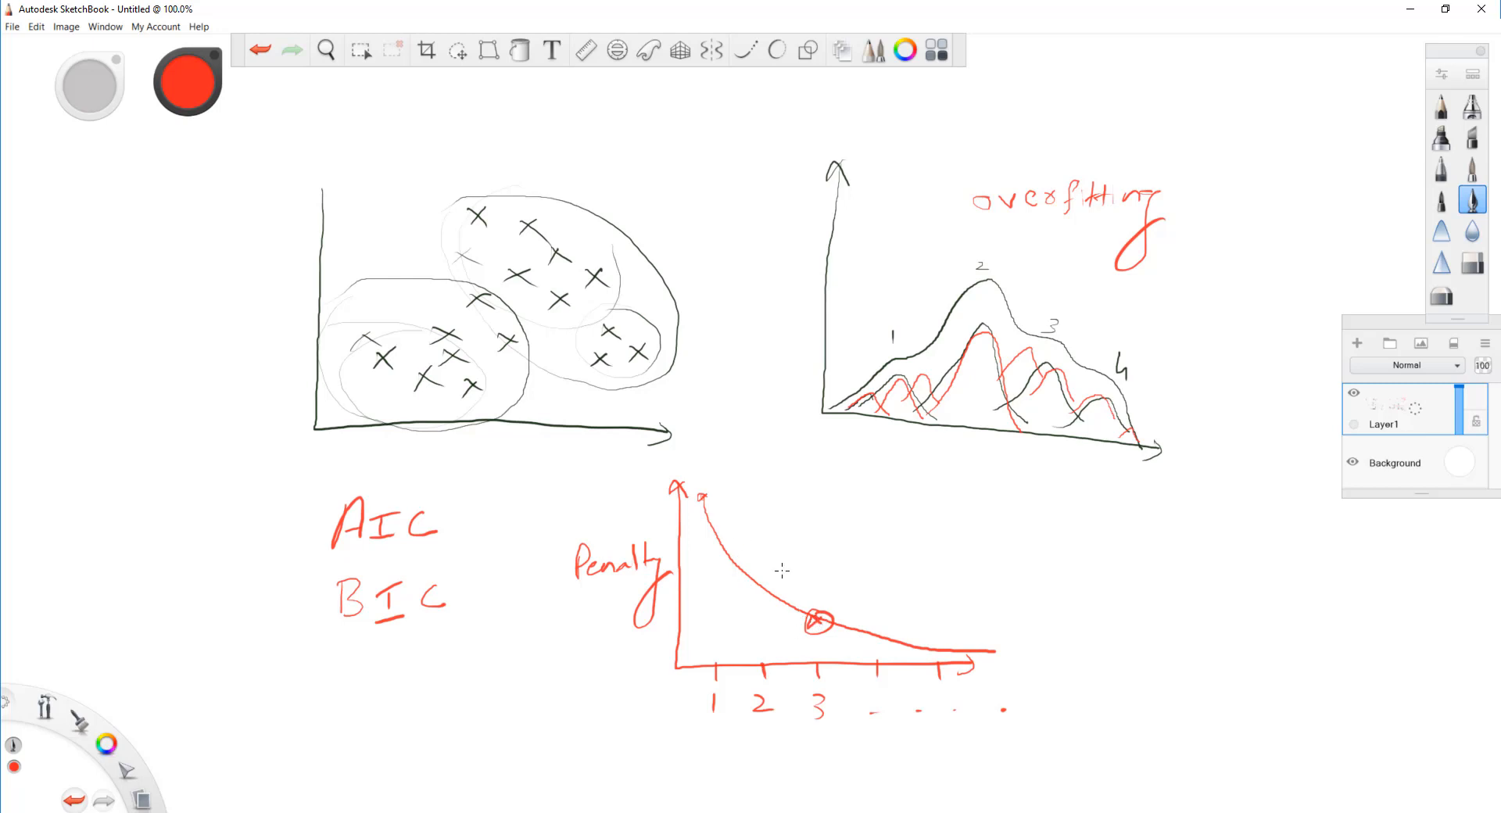
mouse_move(718, 527)
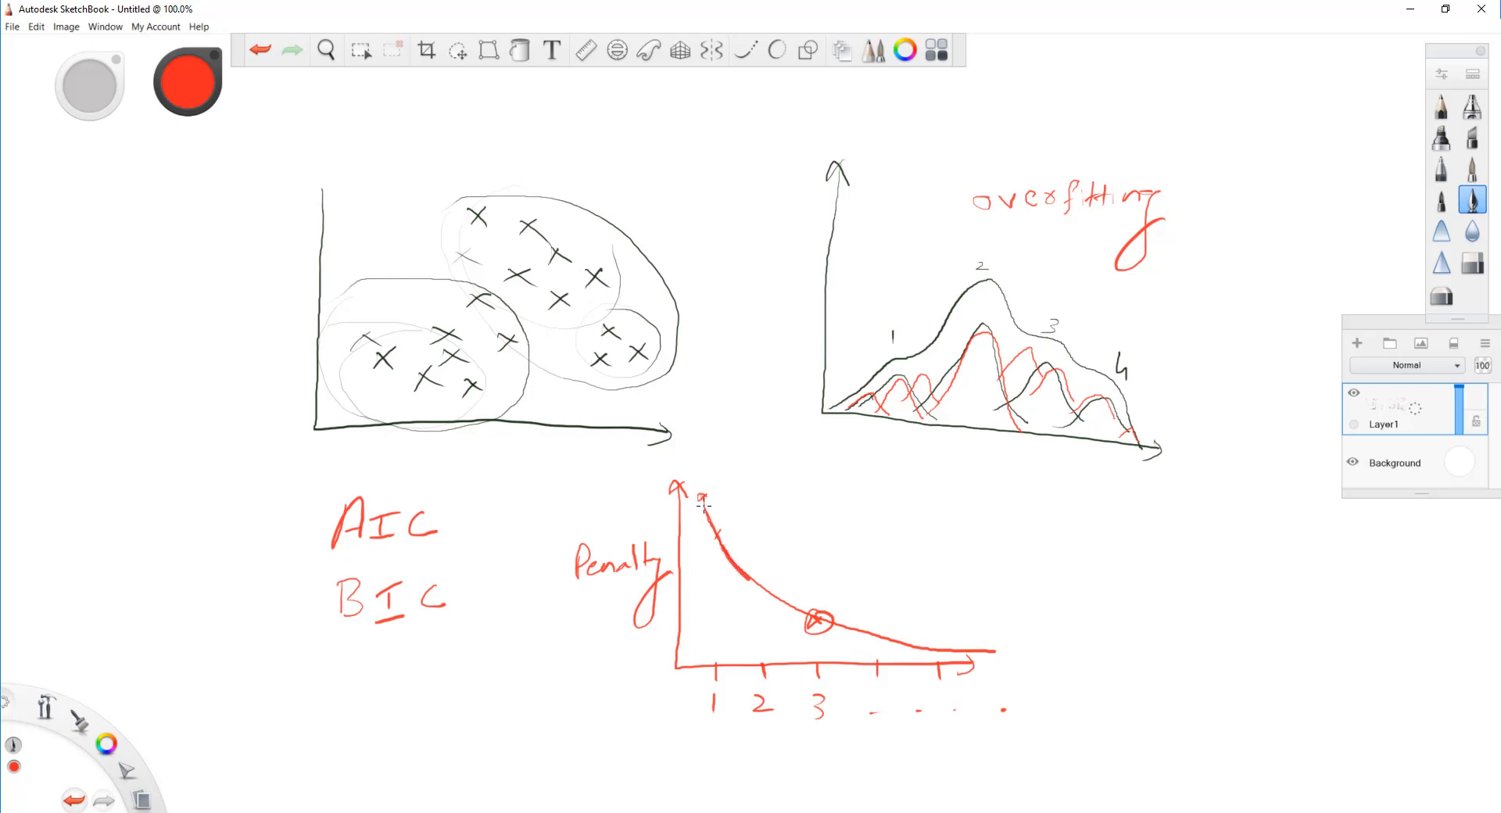
Draw a second decaying curve from the top of the graph down toward the right
left_click_drag(709, 497, 818, 622)
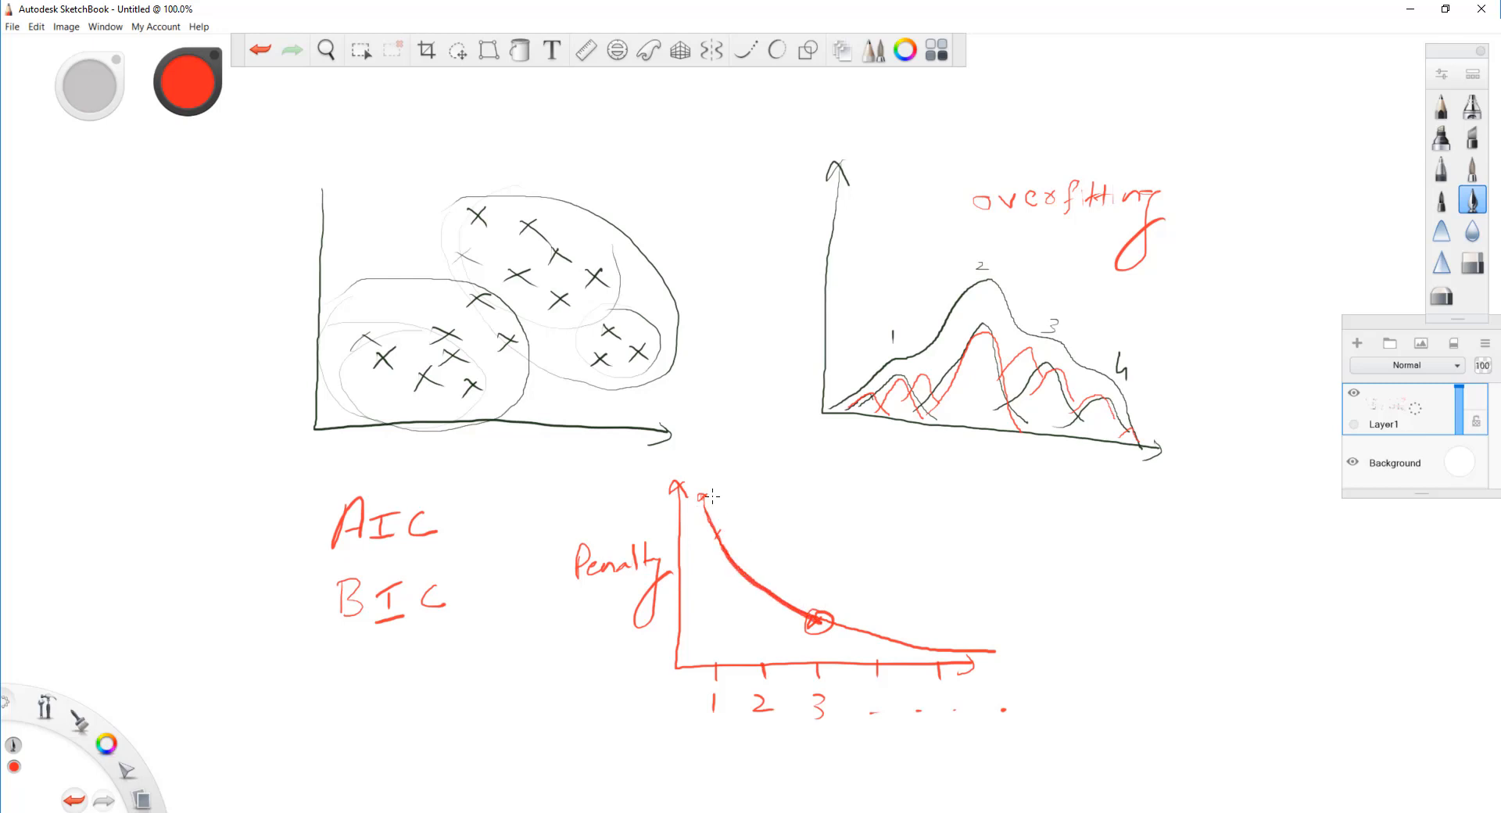
left_click_drag(713, 497, 847, 608)
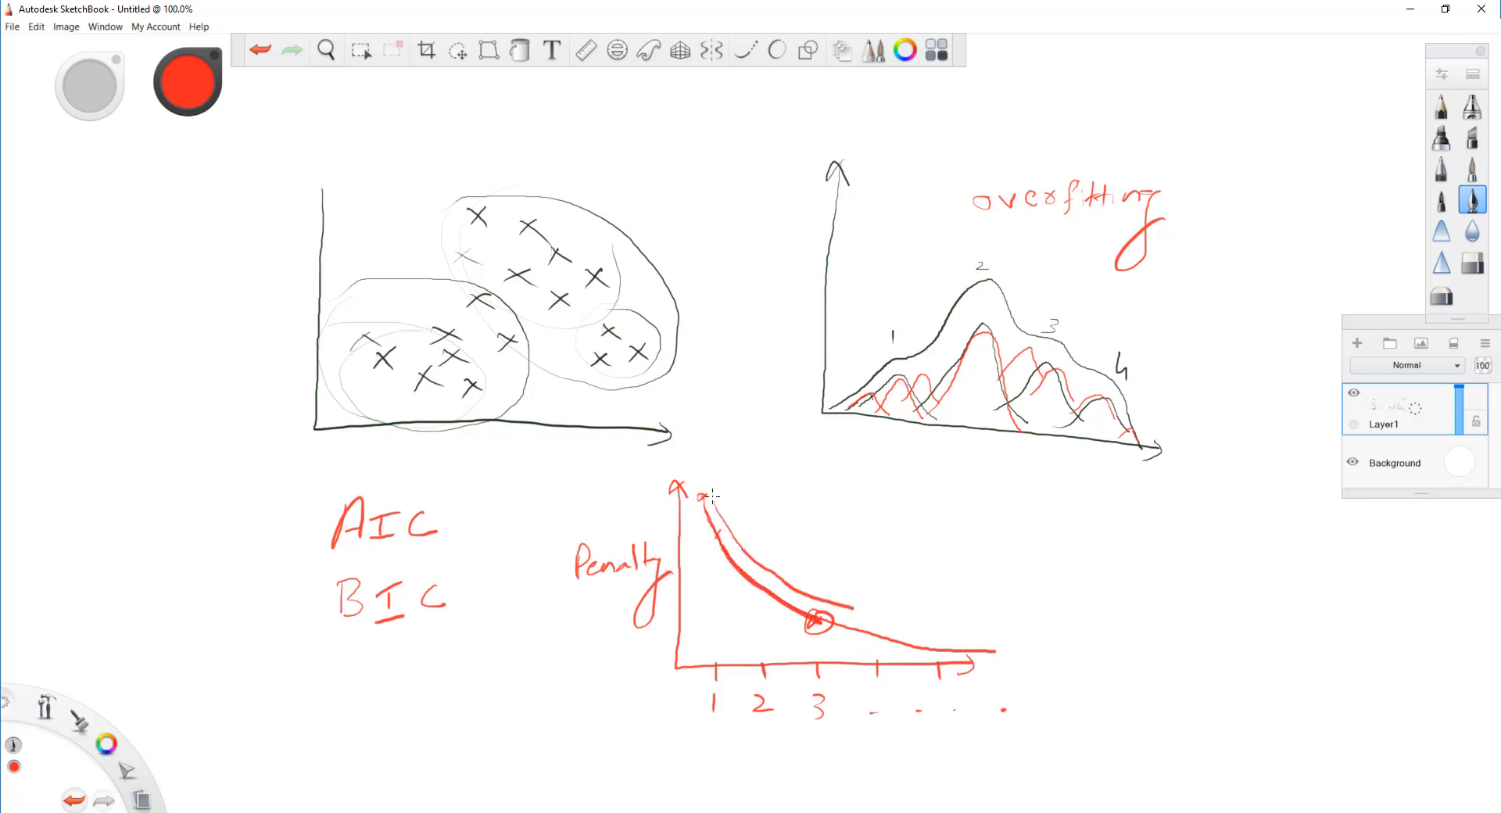
left_click_drag(706, 495, 992, 631)
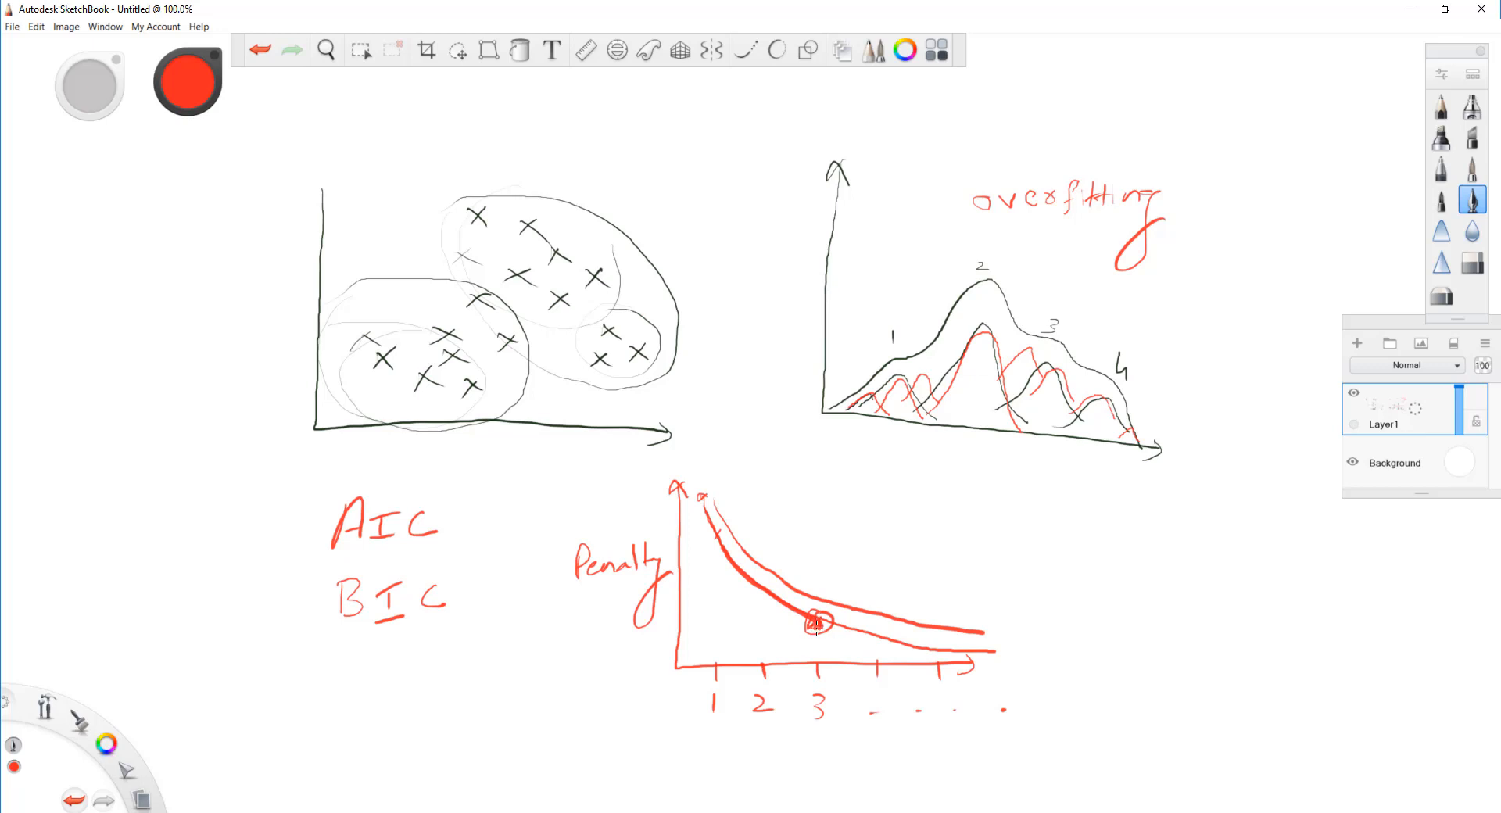
mouse_move(772, 599)
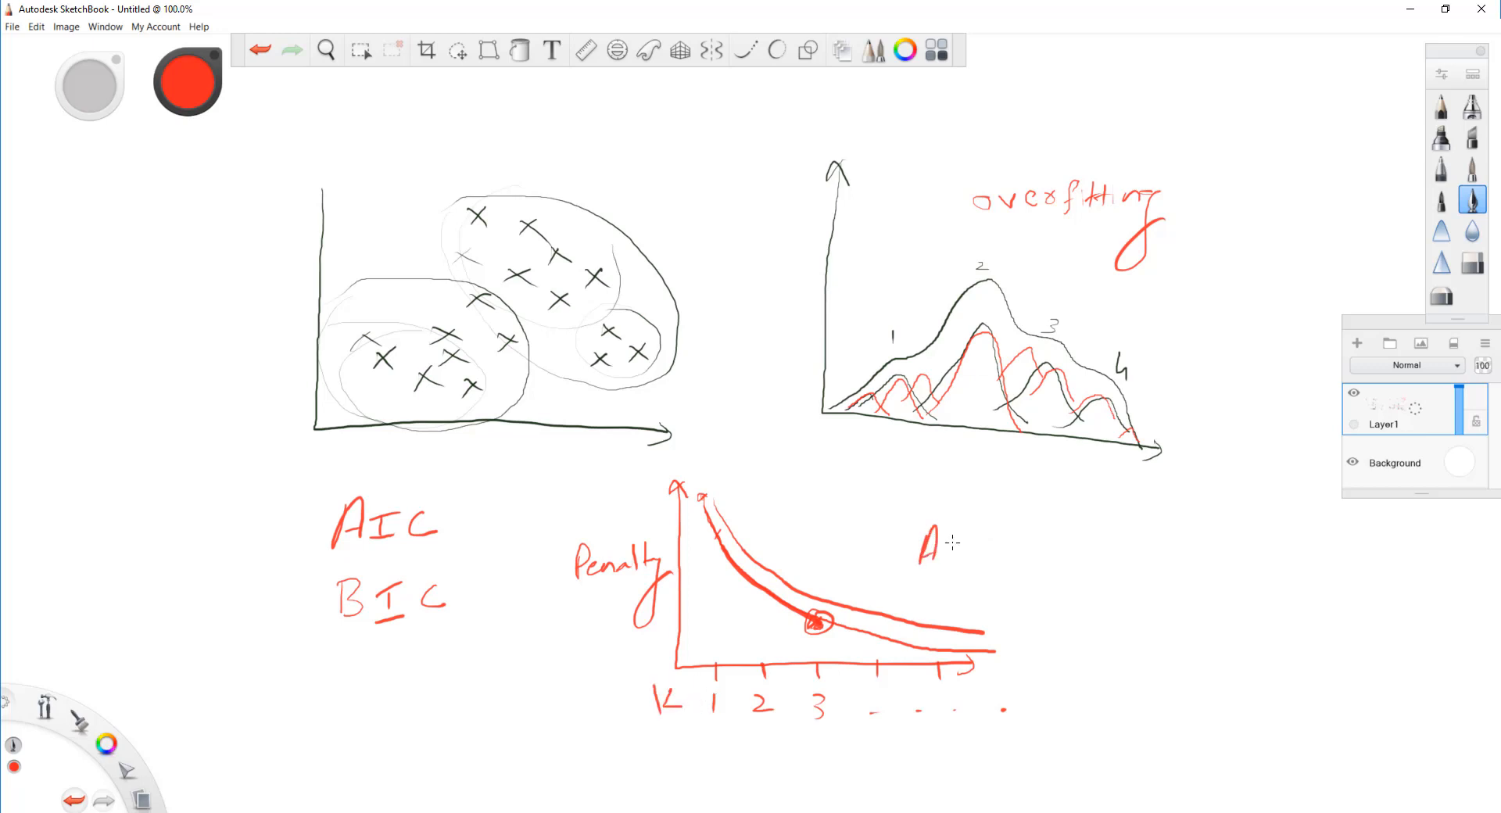
Handwrite the red formula AIC = 2K − 2ln(SRS) beside the penalty graph and underline it
left_click_drag(928, 546, 1034, 555)
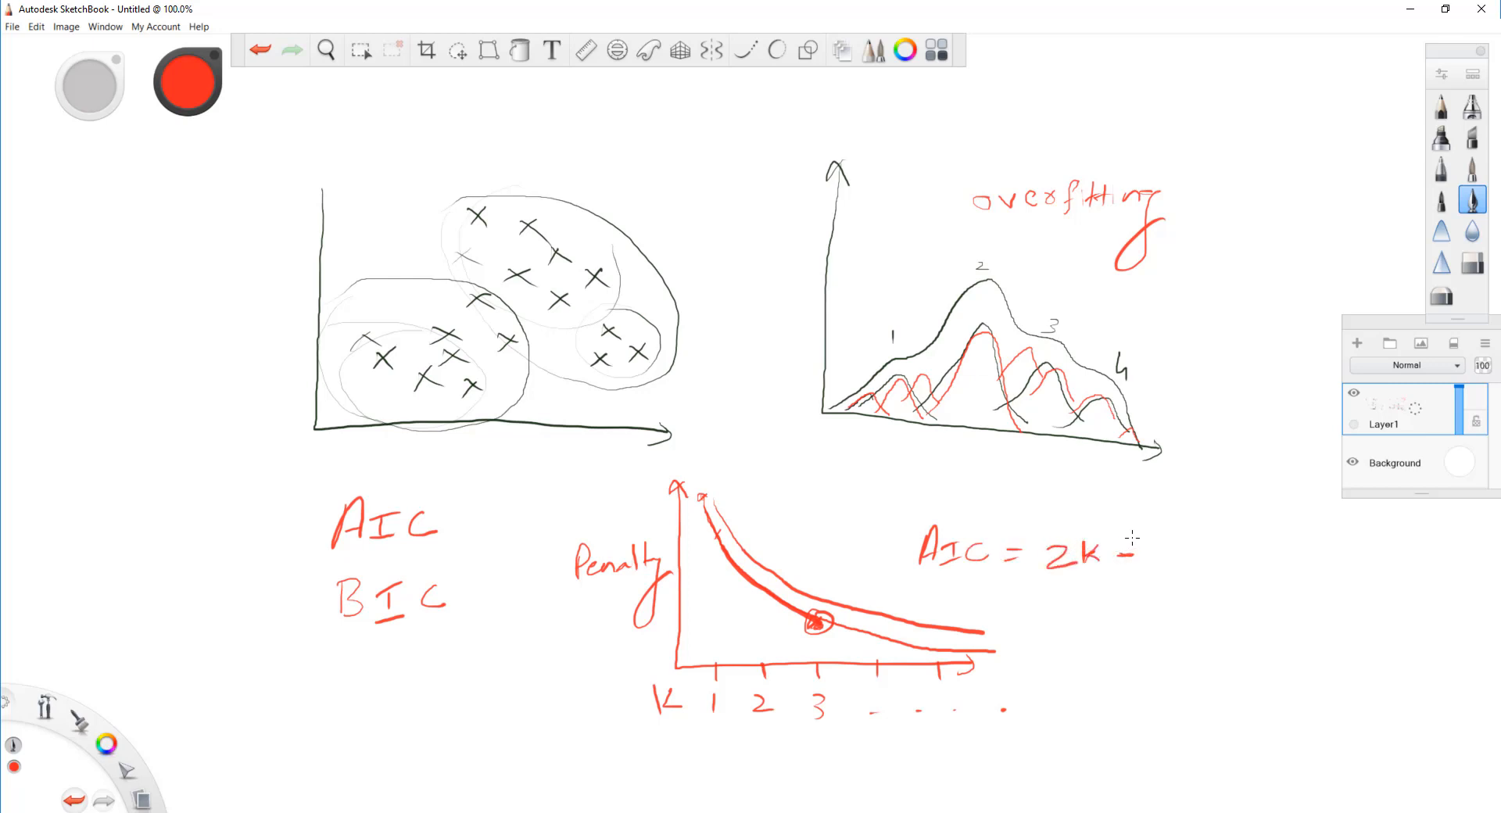
left_click_drag(1129, 551, 1192, 564)
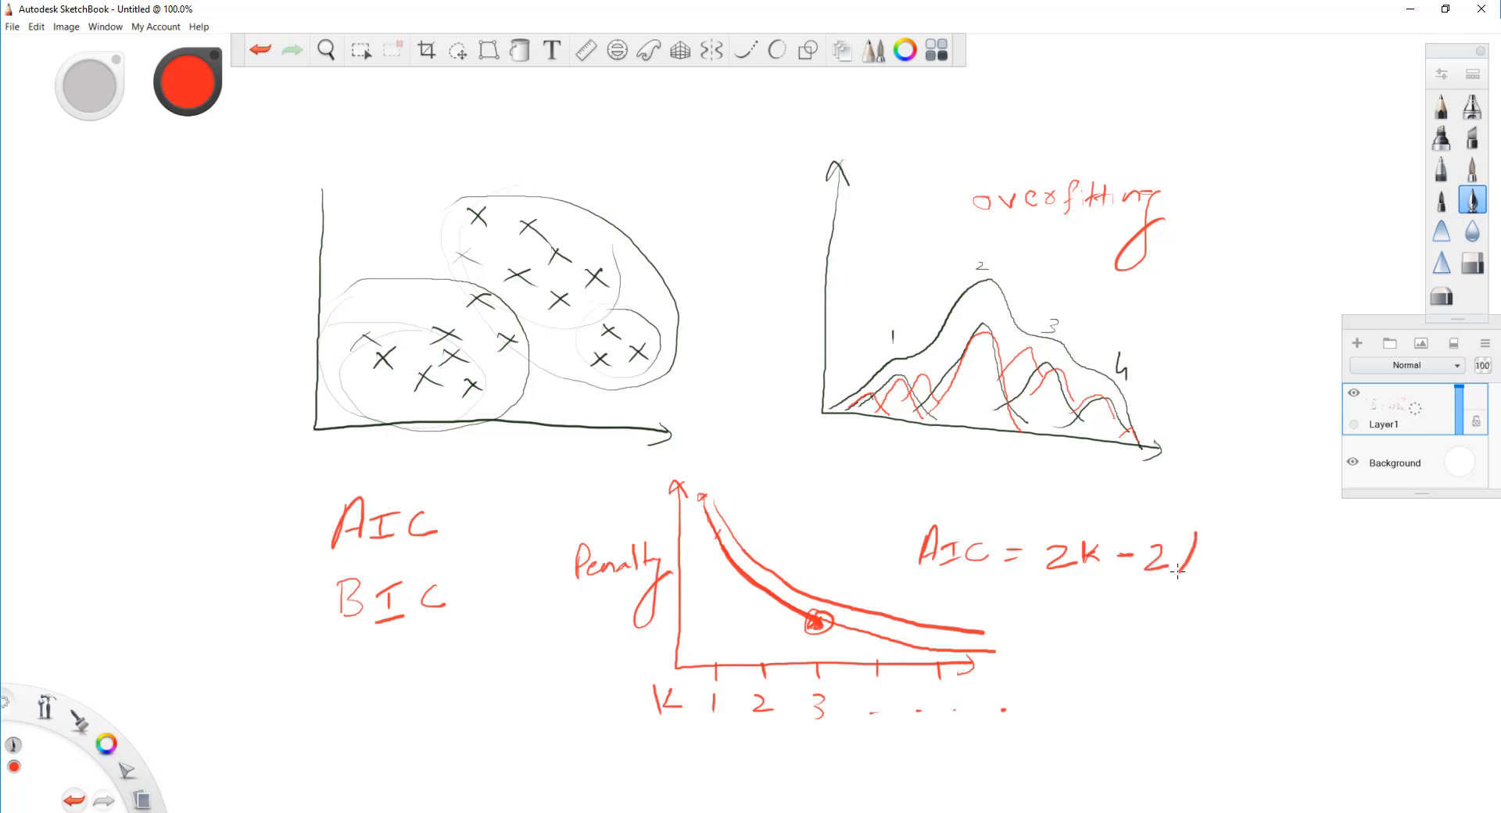
left_click_drag(1182, 555, 1226, 565)
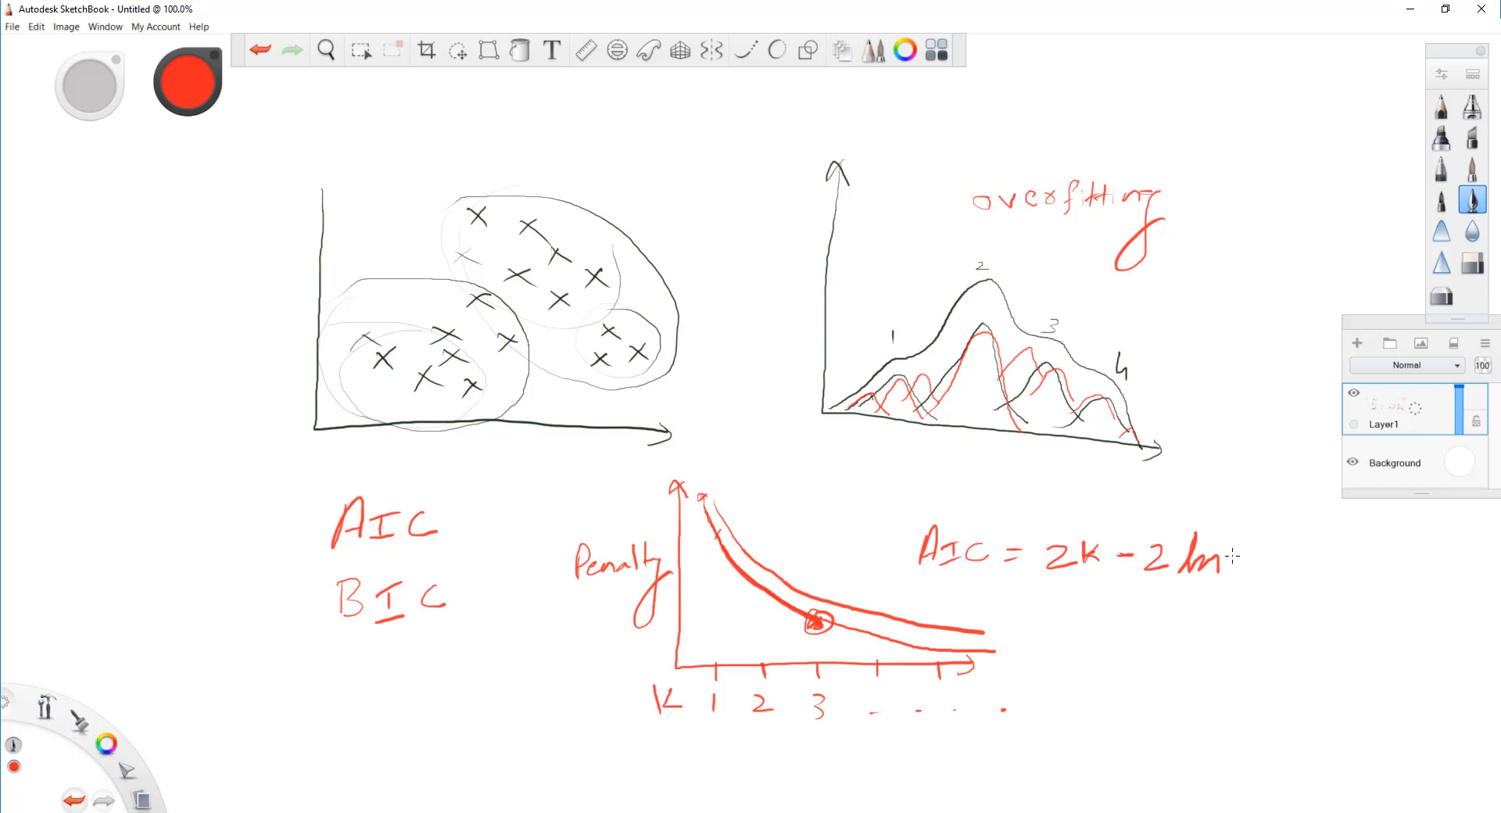
left_click_drag(1245, 536, 1240, 590)
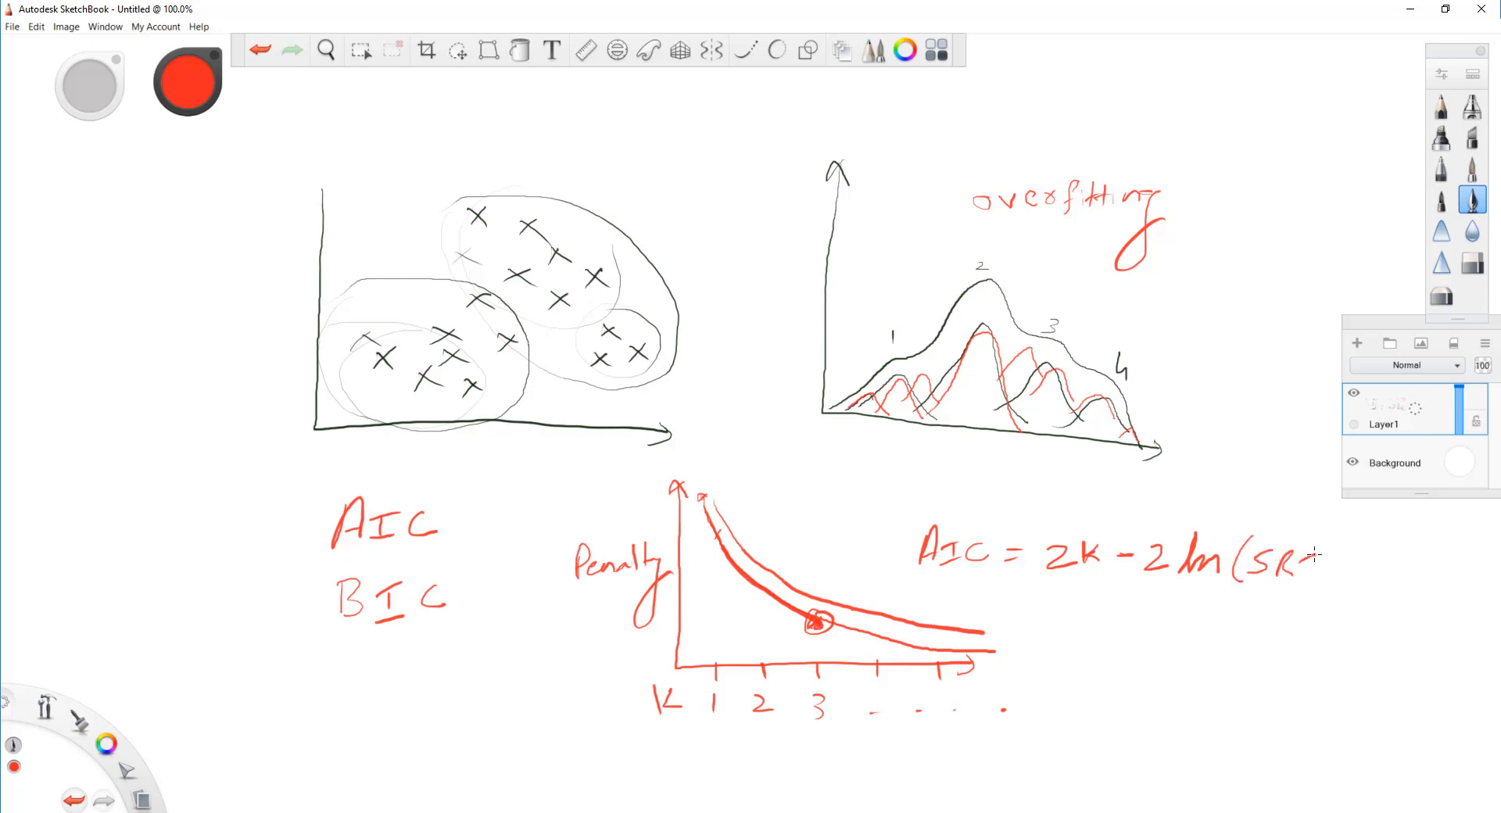
left_click_drag(1293, 559, 1330, 574)
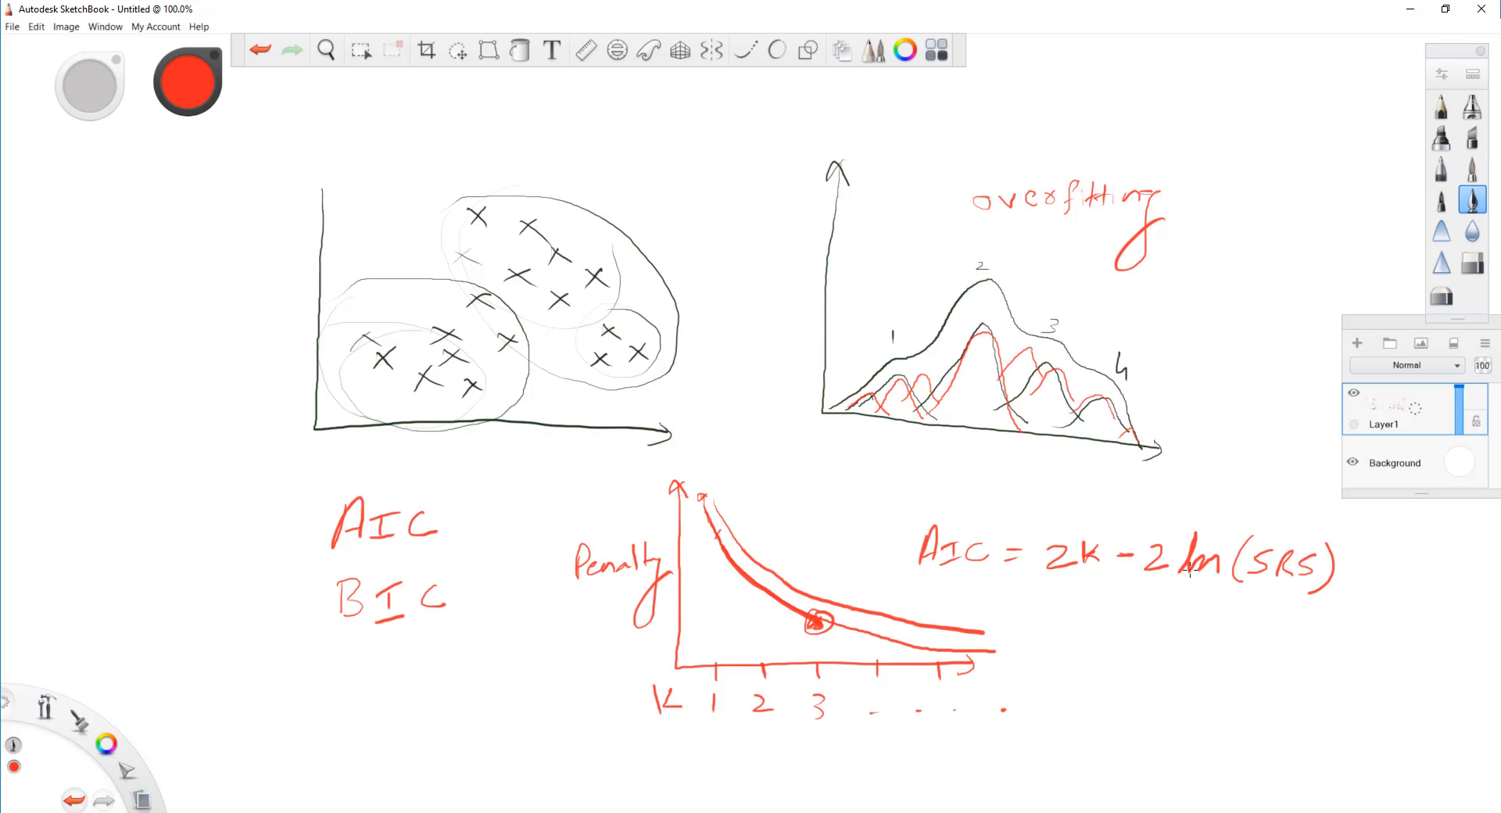
left_click_drag(1154, 617, 1317, 627)
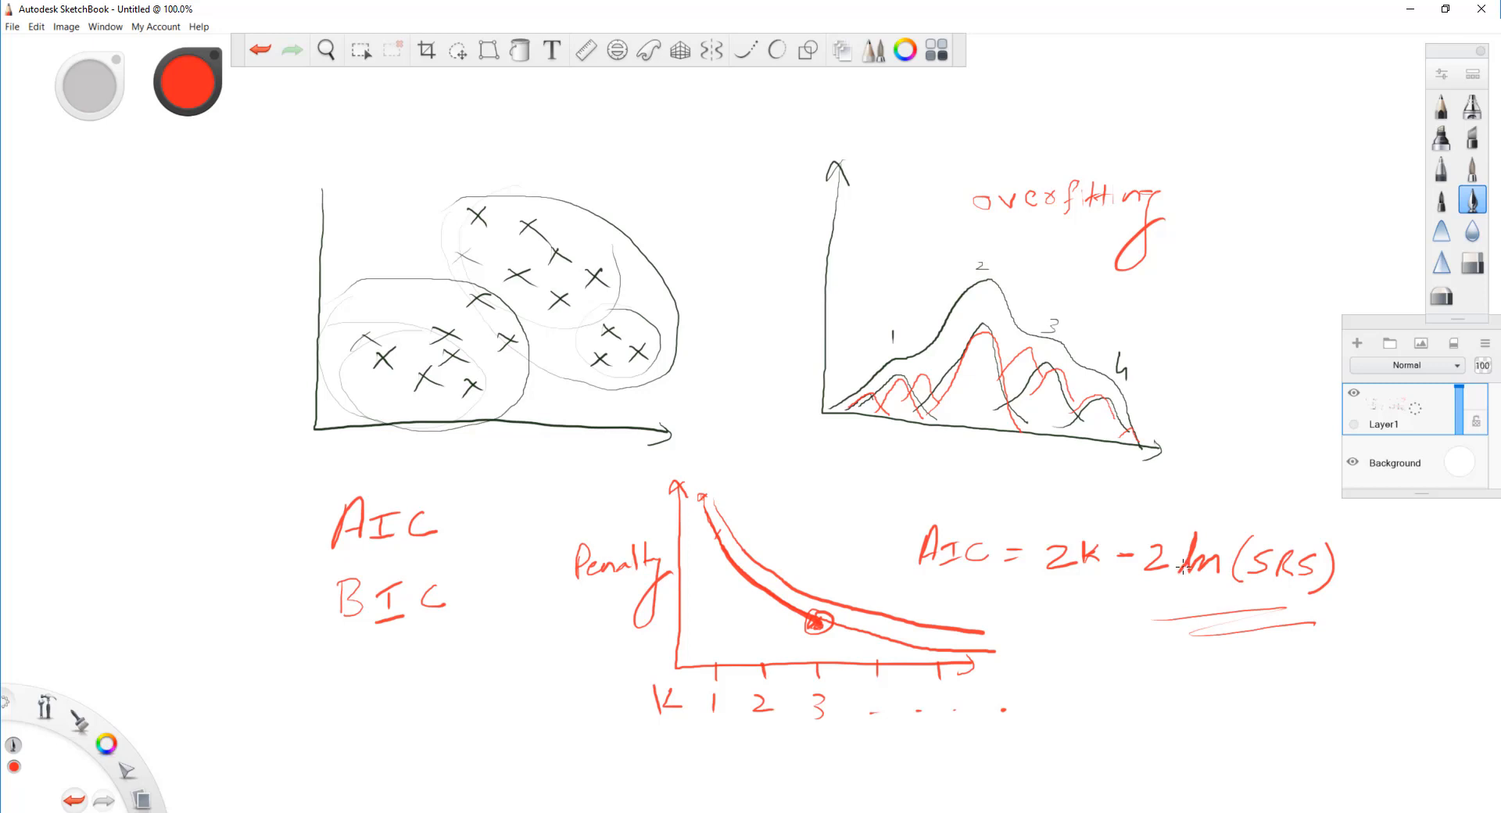
mouse_move(1120, 587)
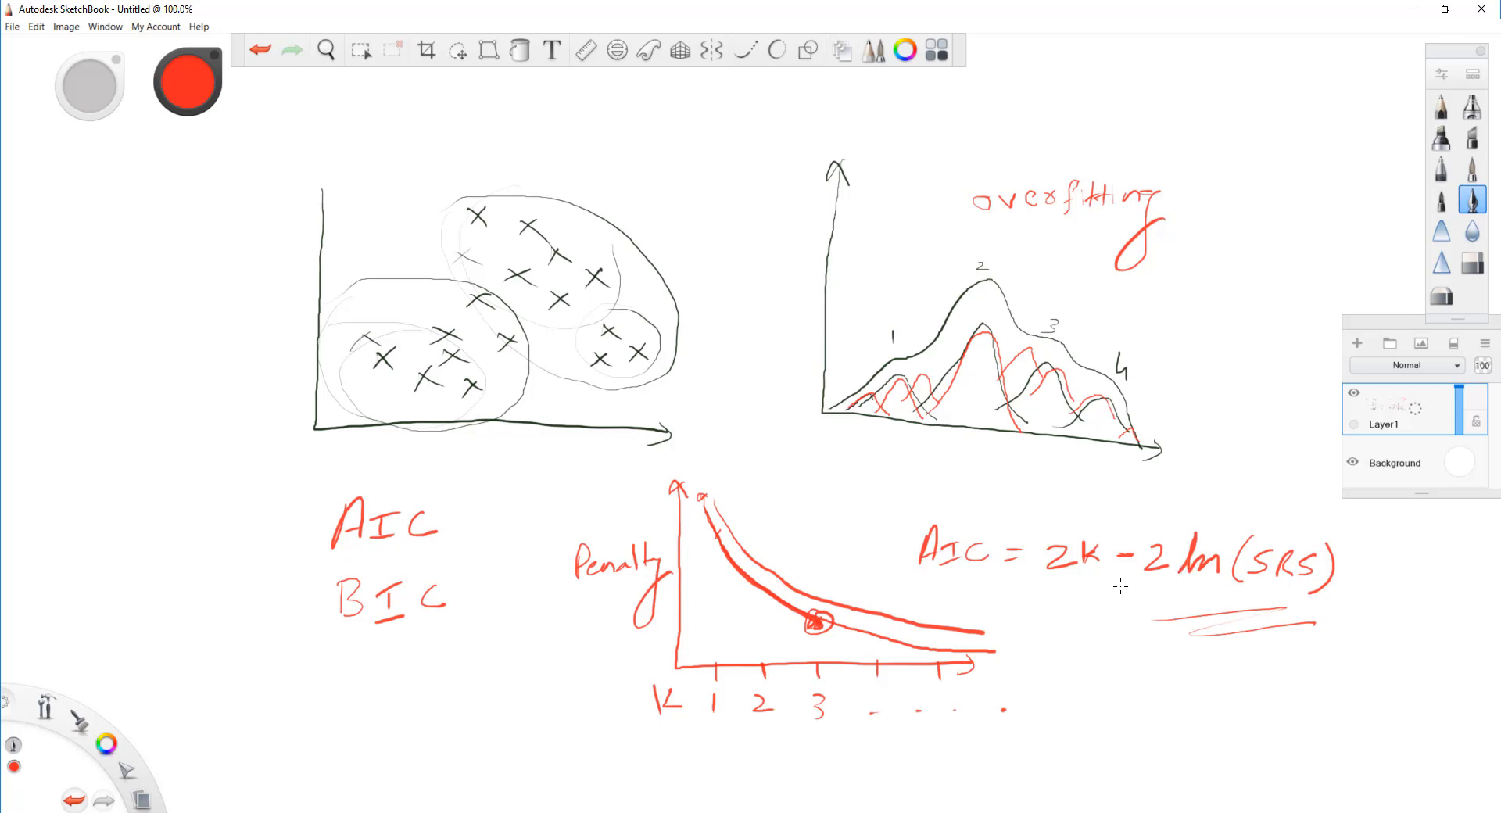
mouse_move(1040, 604)
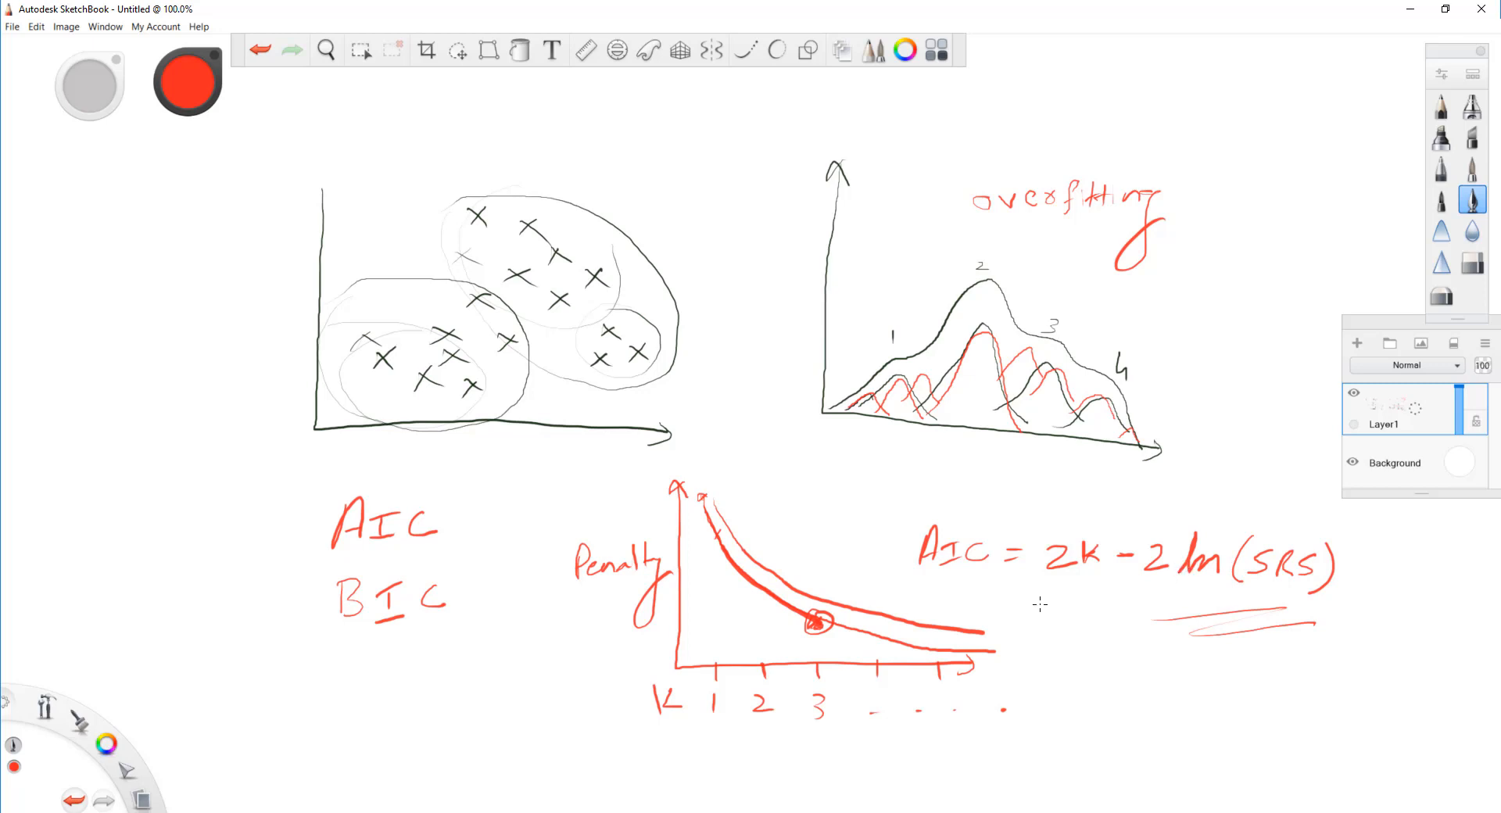
mouse_move(1025, 597)
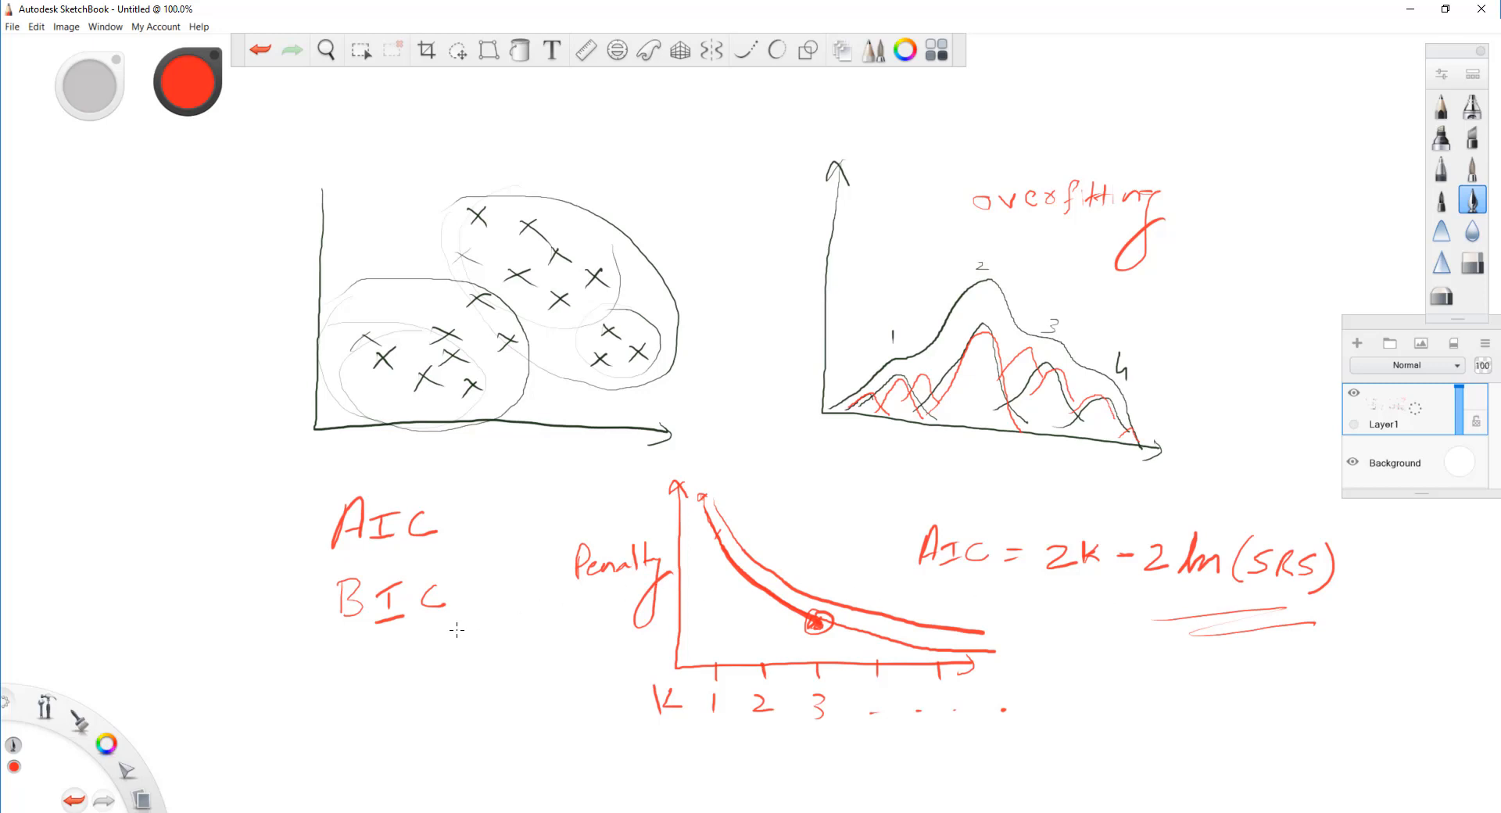
mouse_move(443, 630)
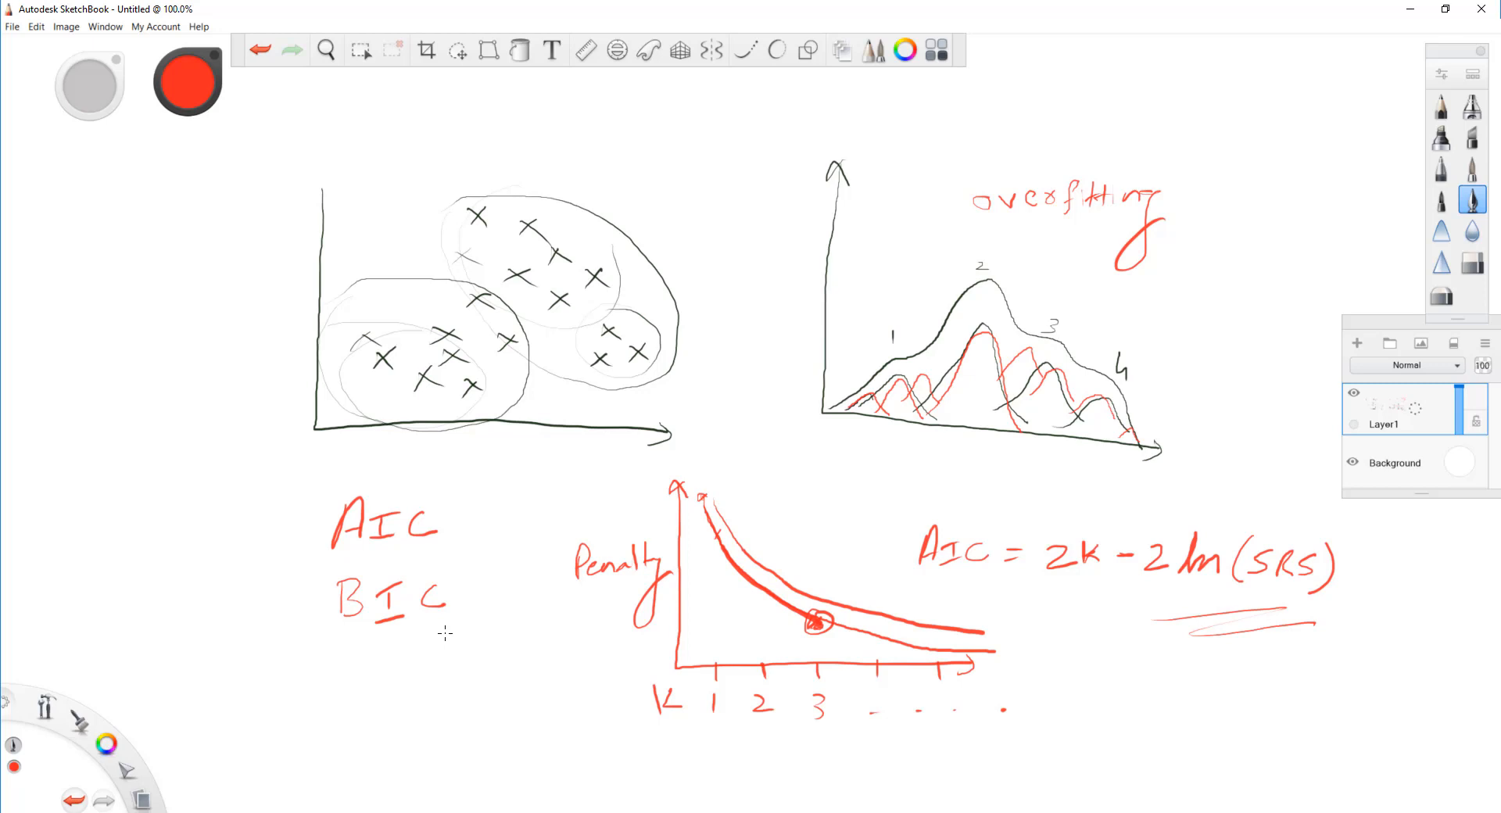
mouse_move(477, 624)
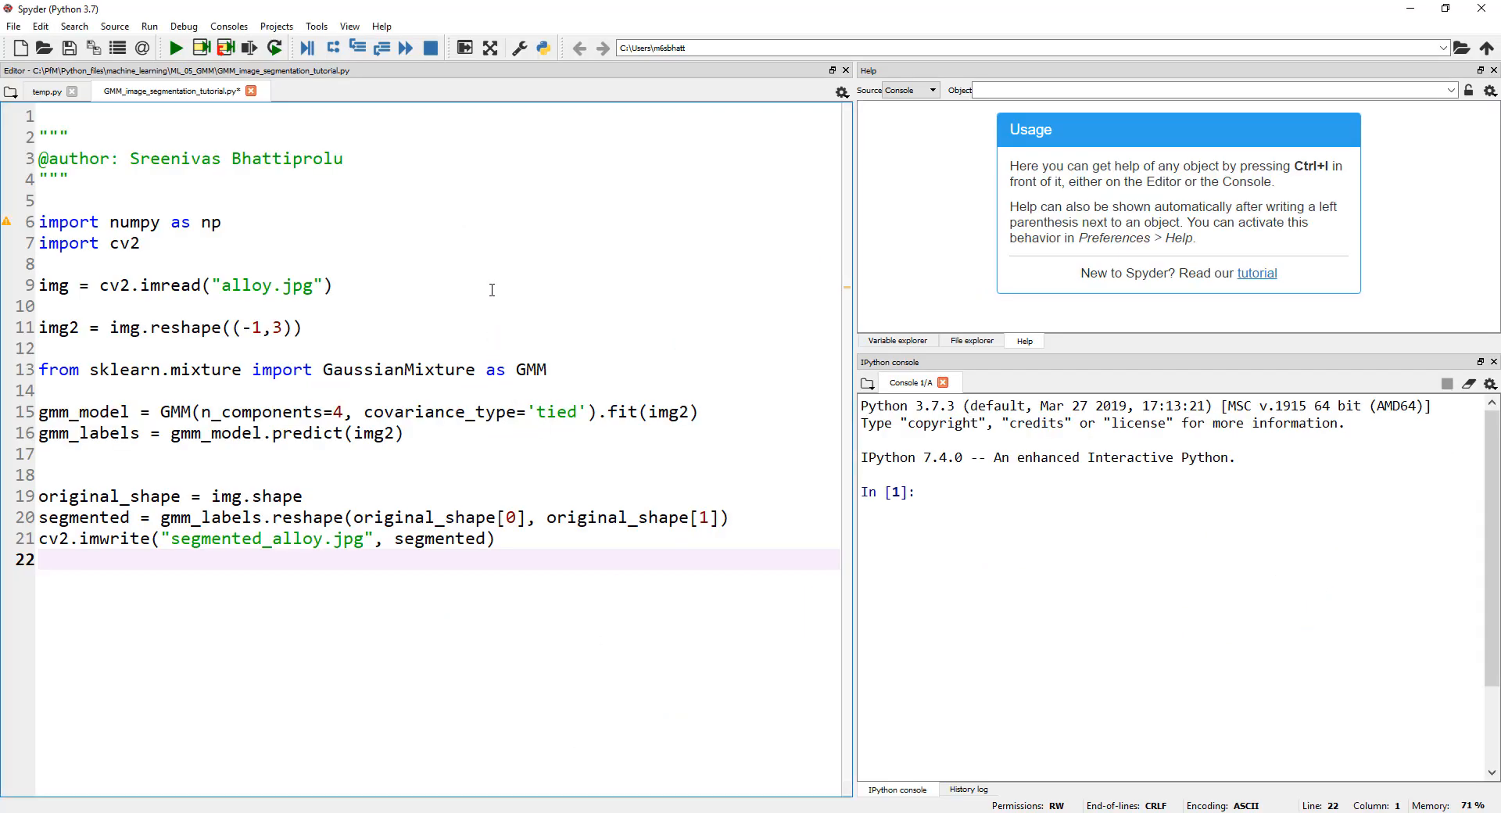
mouse_move(294, 223)
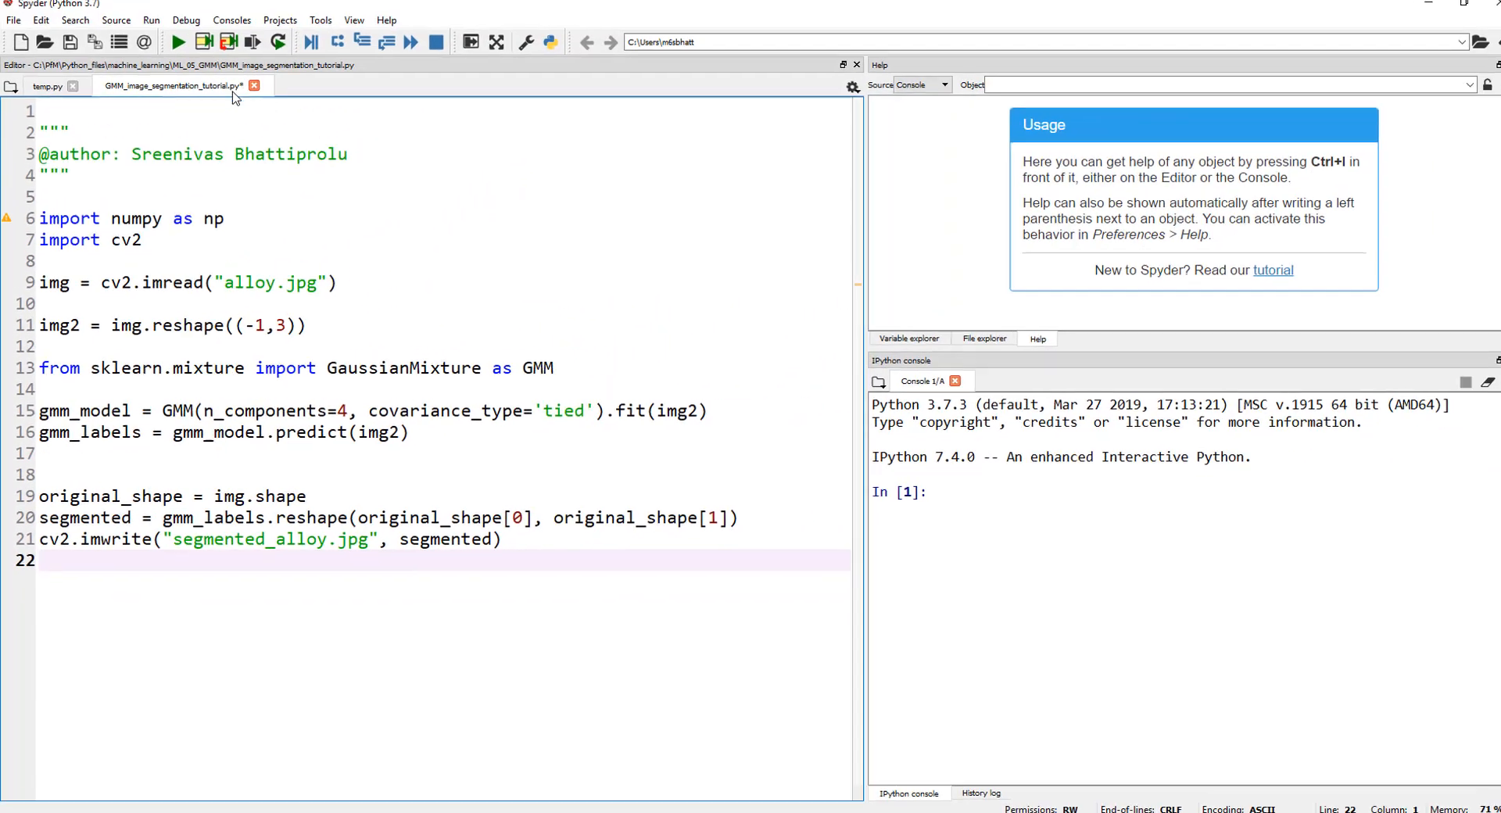
Run GMM_image_segmentation_tutorial.py in the IPython console
left_click(176, 41)
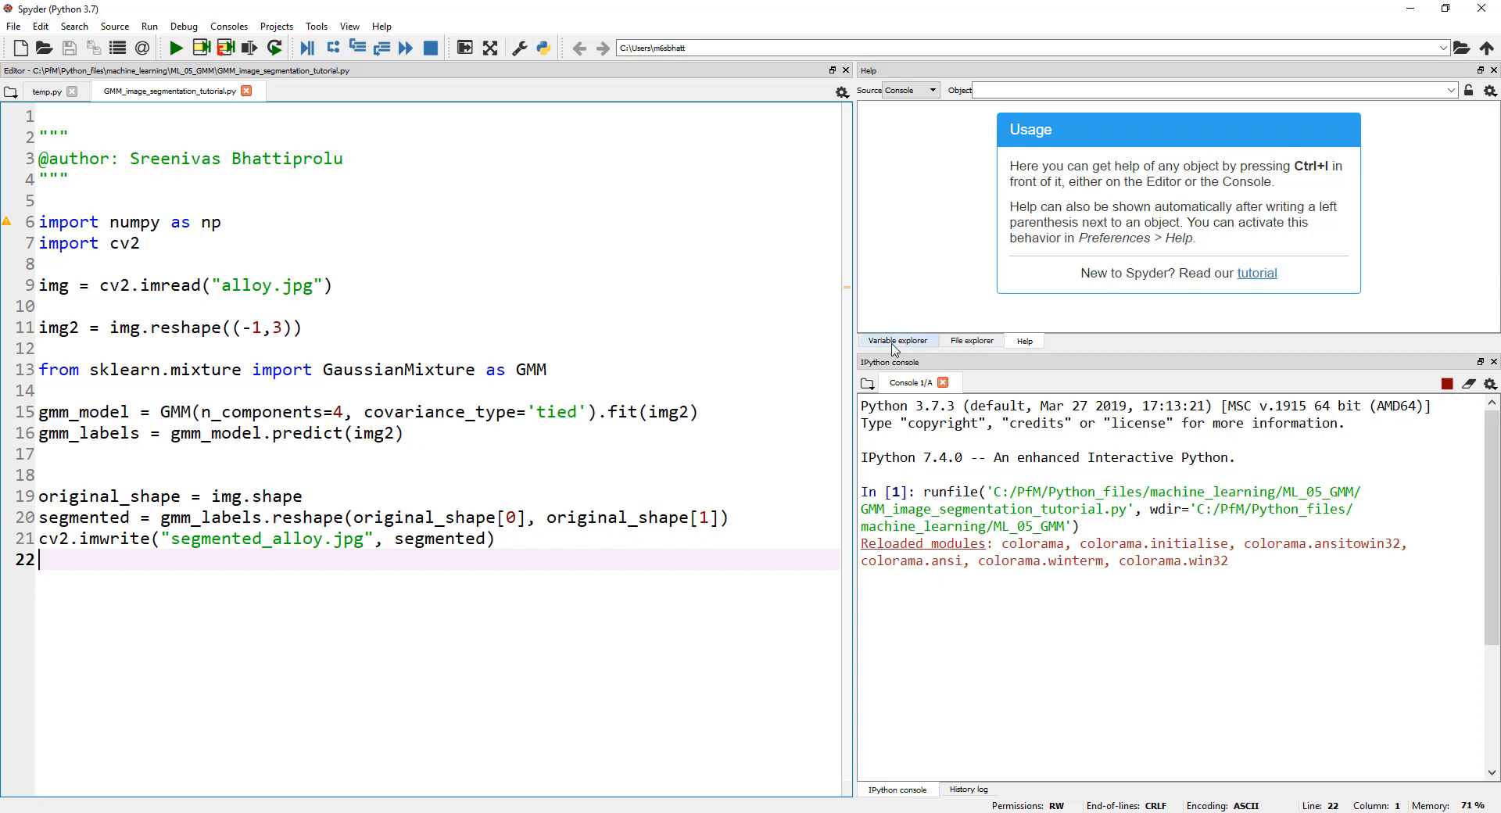
Show the Variable explorer listing img, img2, gmm_labels and segmented
left_click(898, 339)
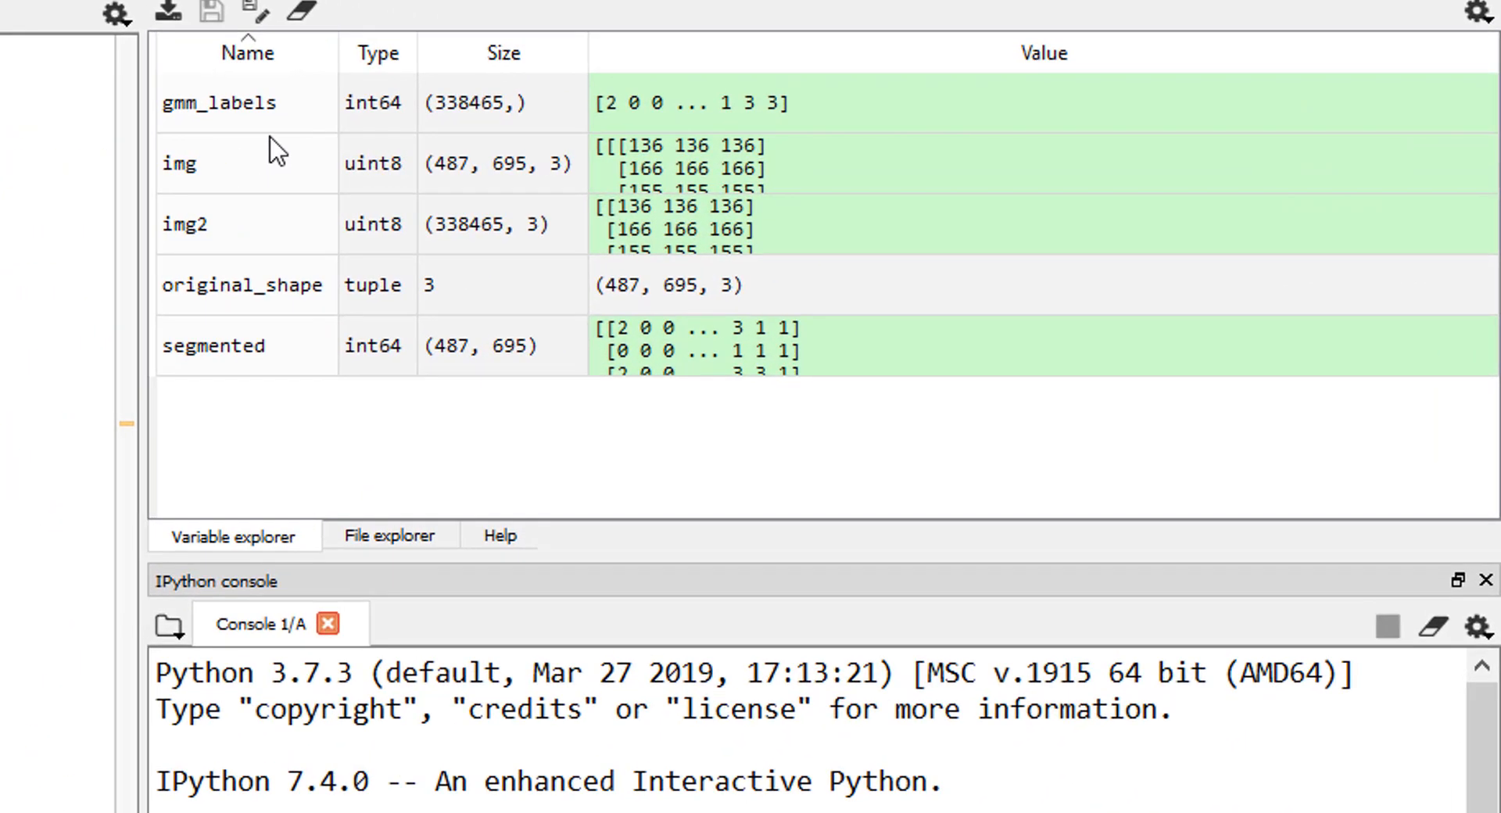
mouse_move(518, 186)
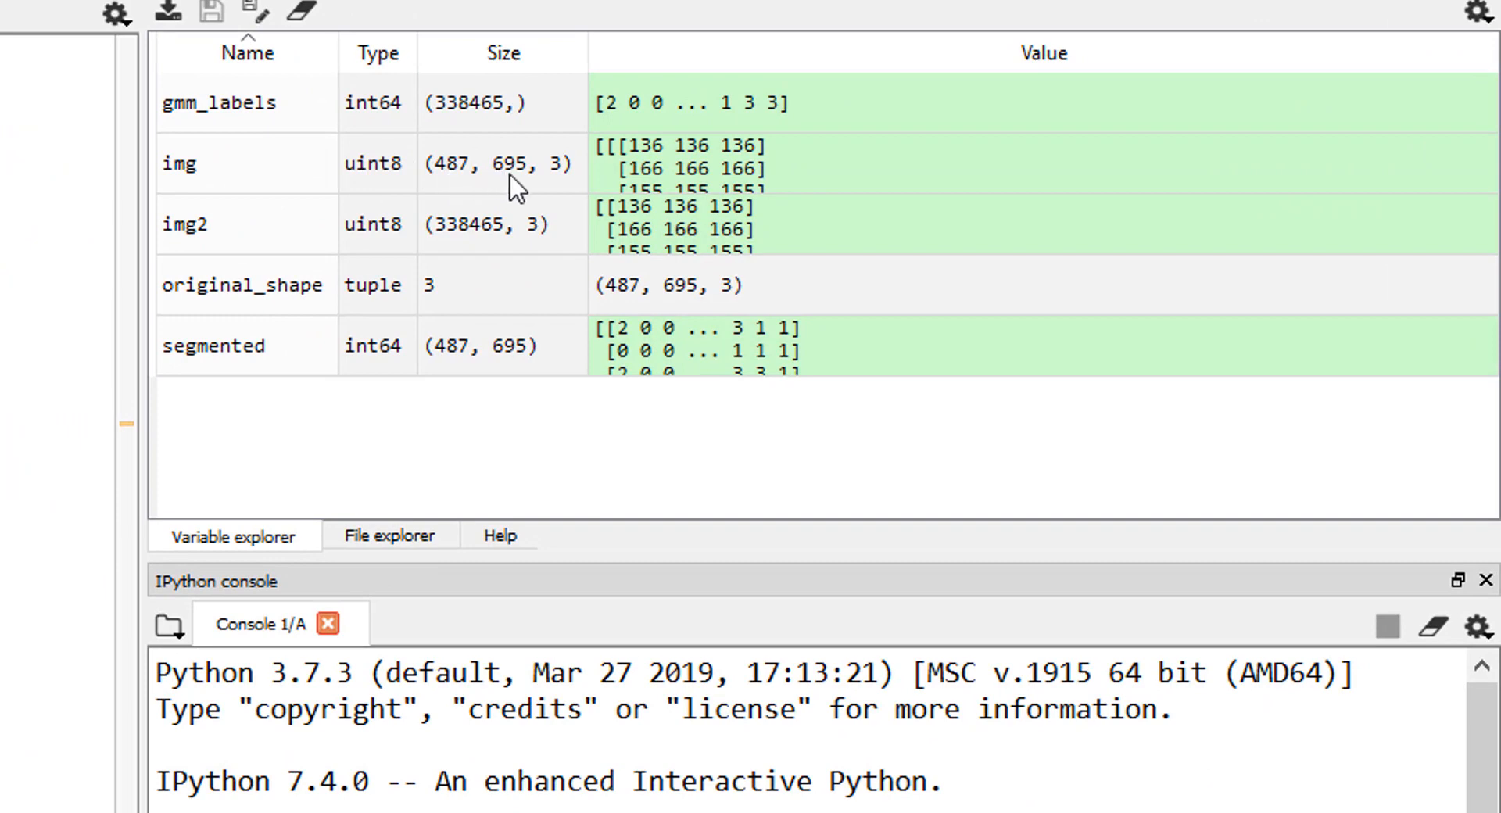
mouse_move(450, 191)
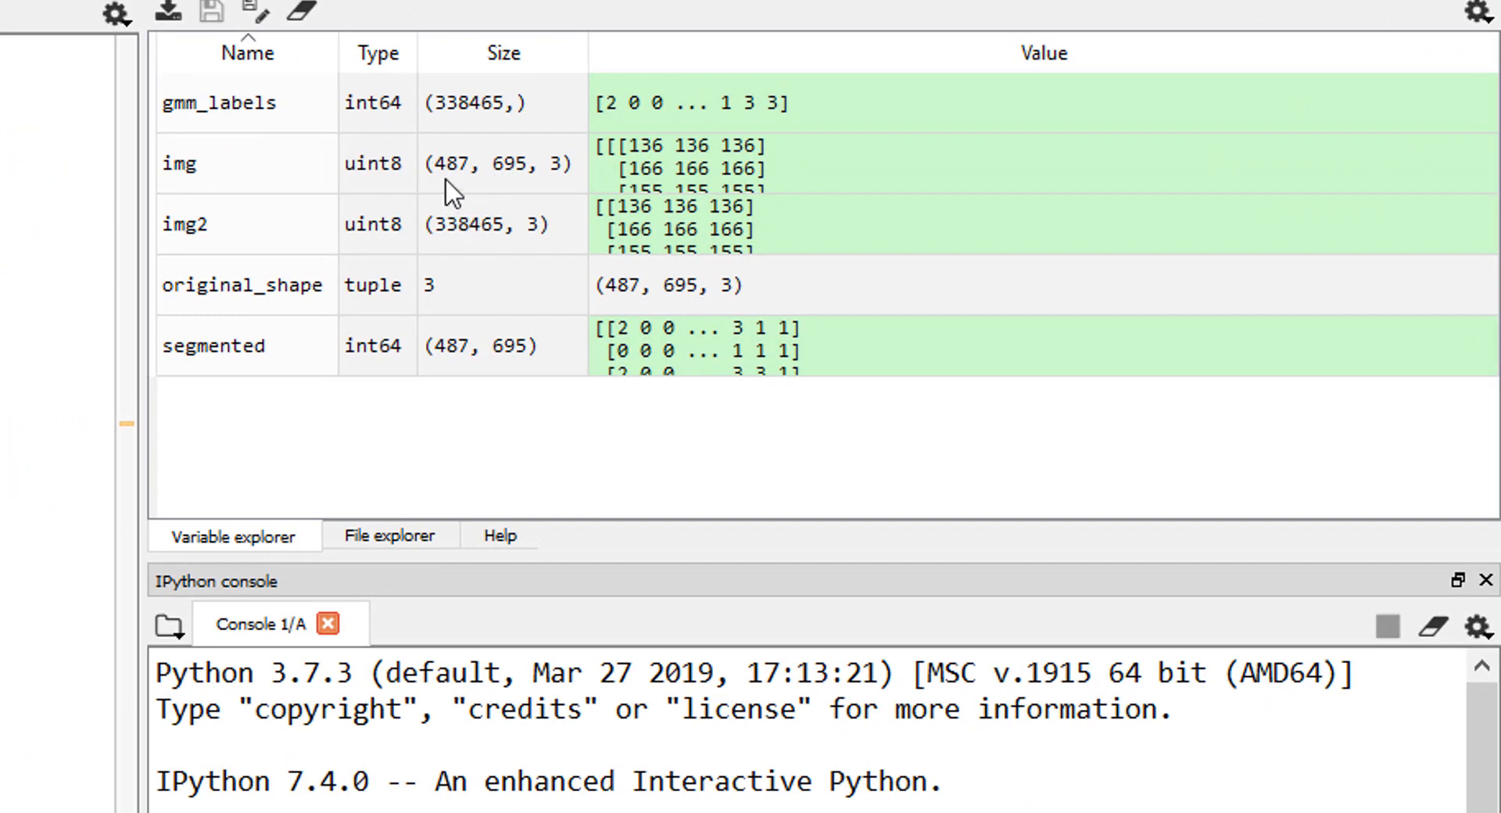
mouse_move(441, 233)
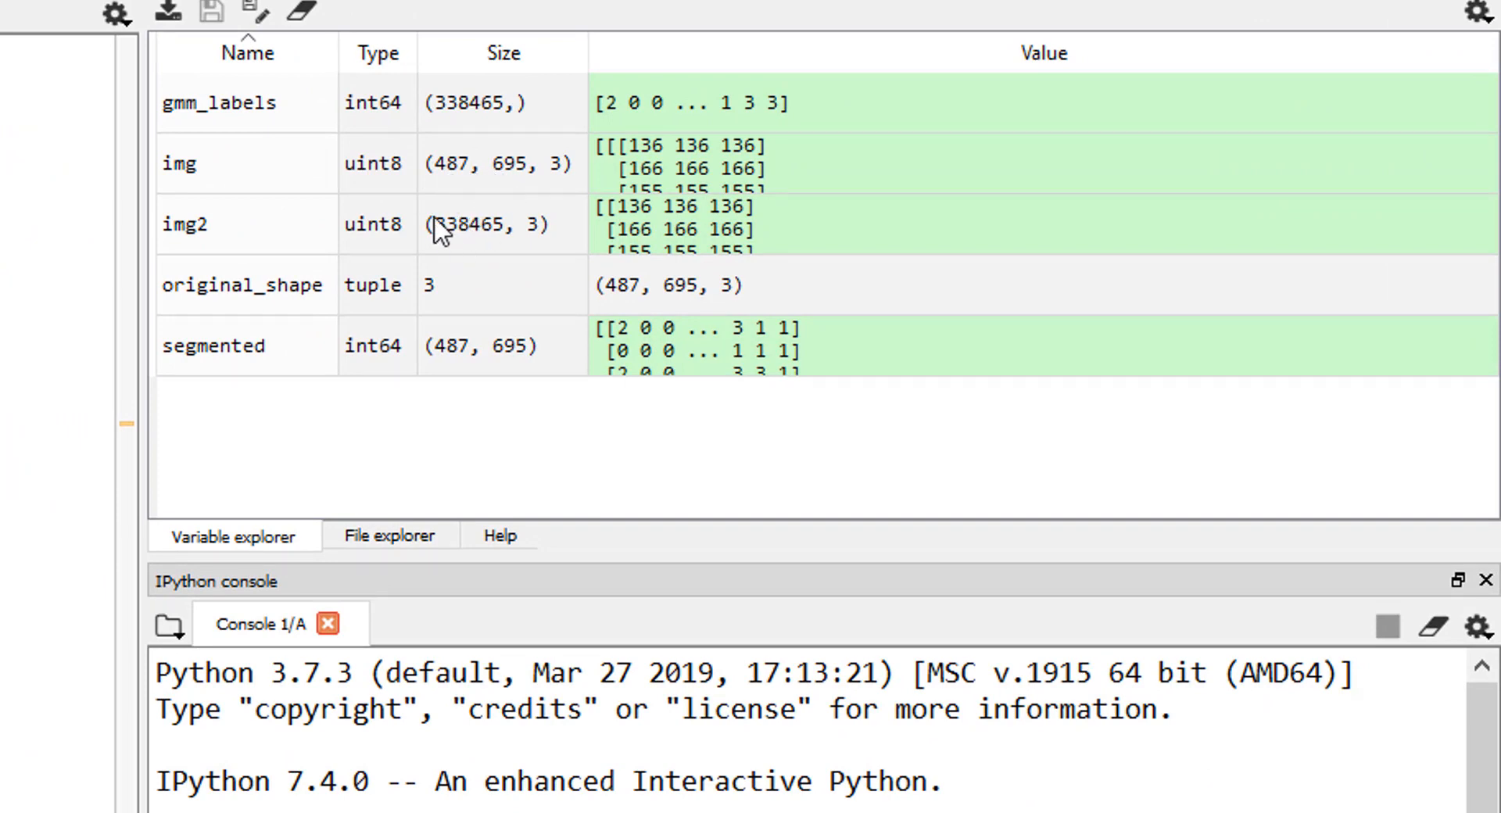
mouse_move(536, 239)
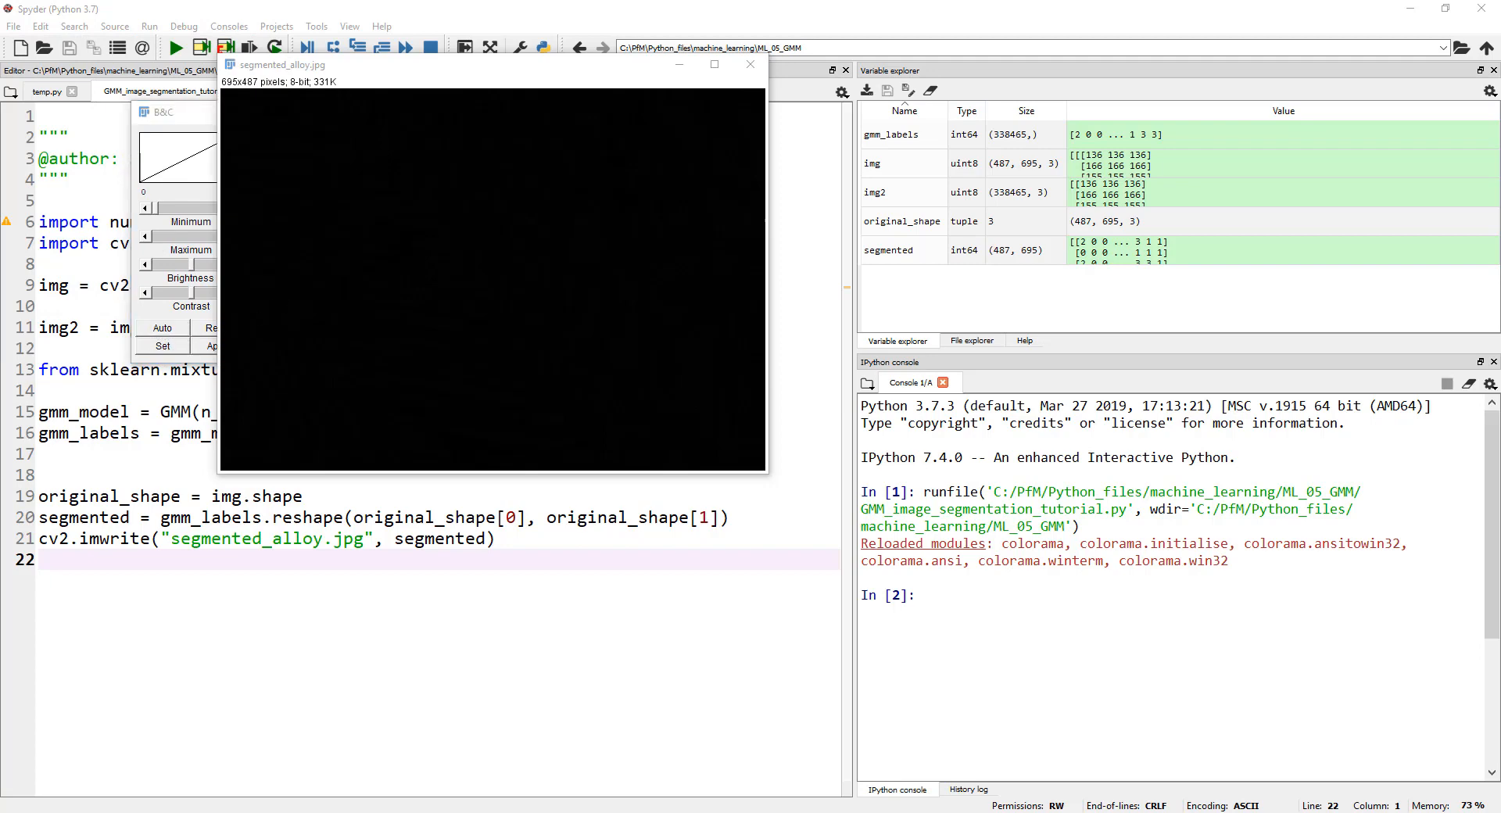
Set the display range maximum of segmented_alloy.jpg to 4 and move its window rightward
left_click(161, 345)
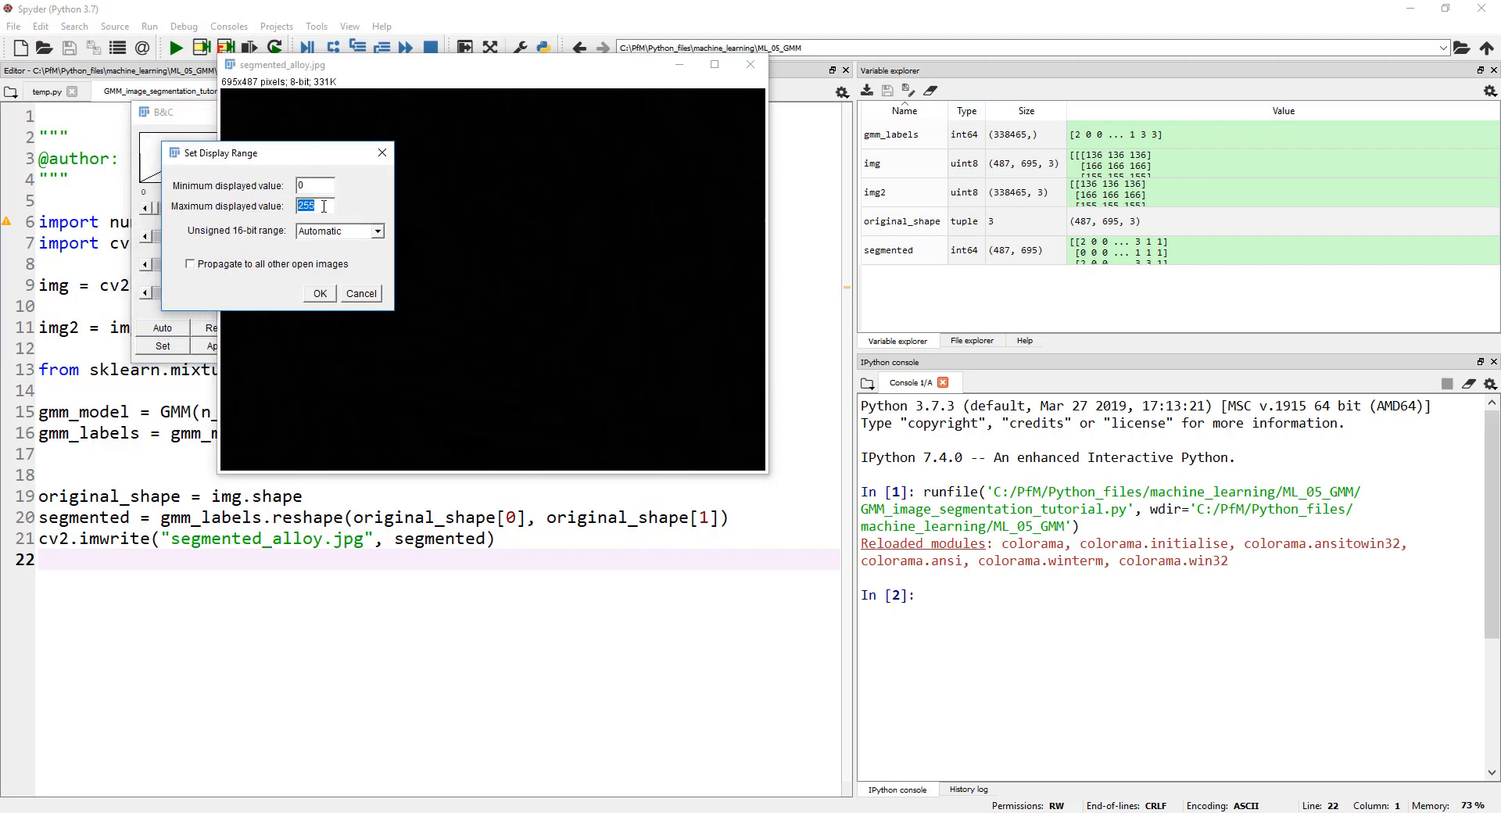
left_click(319, 292)
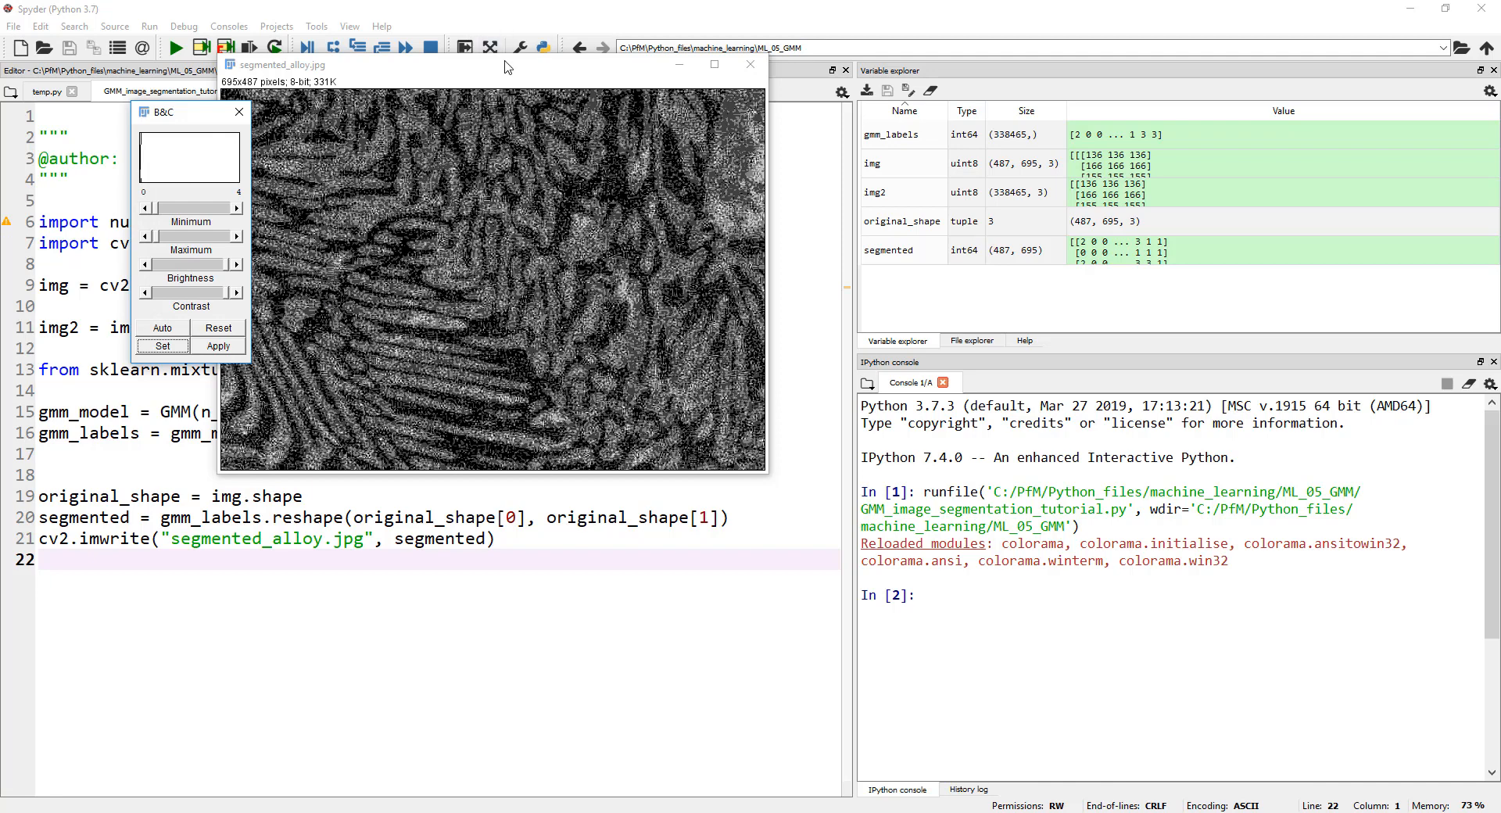
left_click_drag(507, 64, 603, 58)
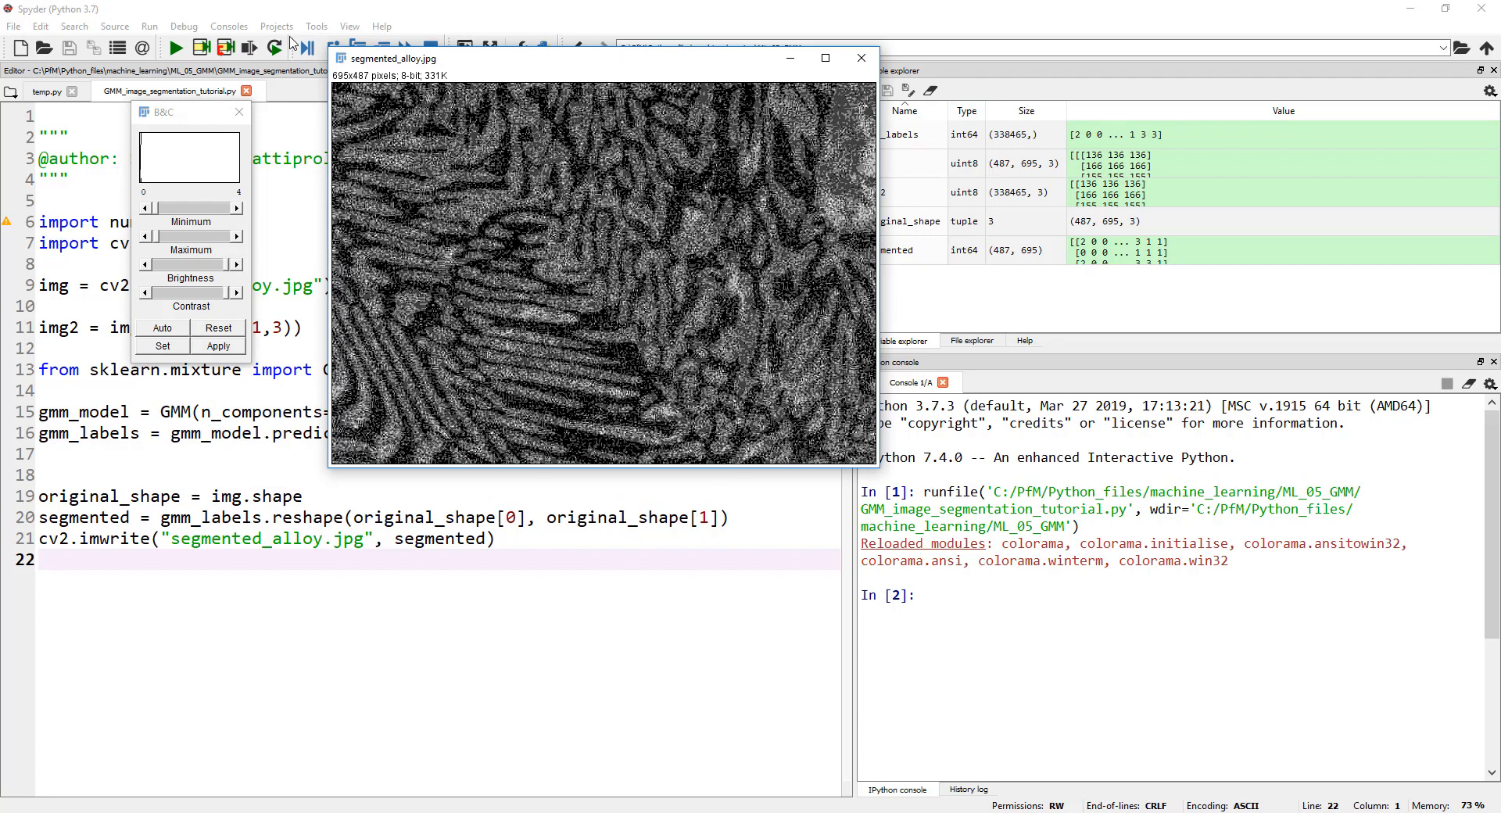
Change n_components from 4 to 2 on line 15 and rerun the script
left_click(858, 58)
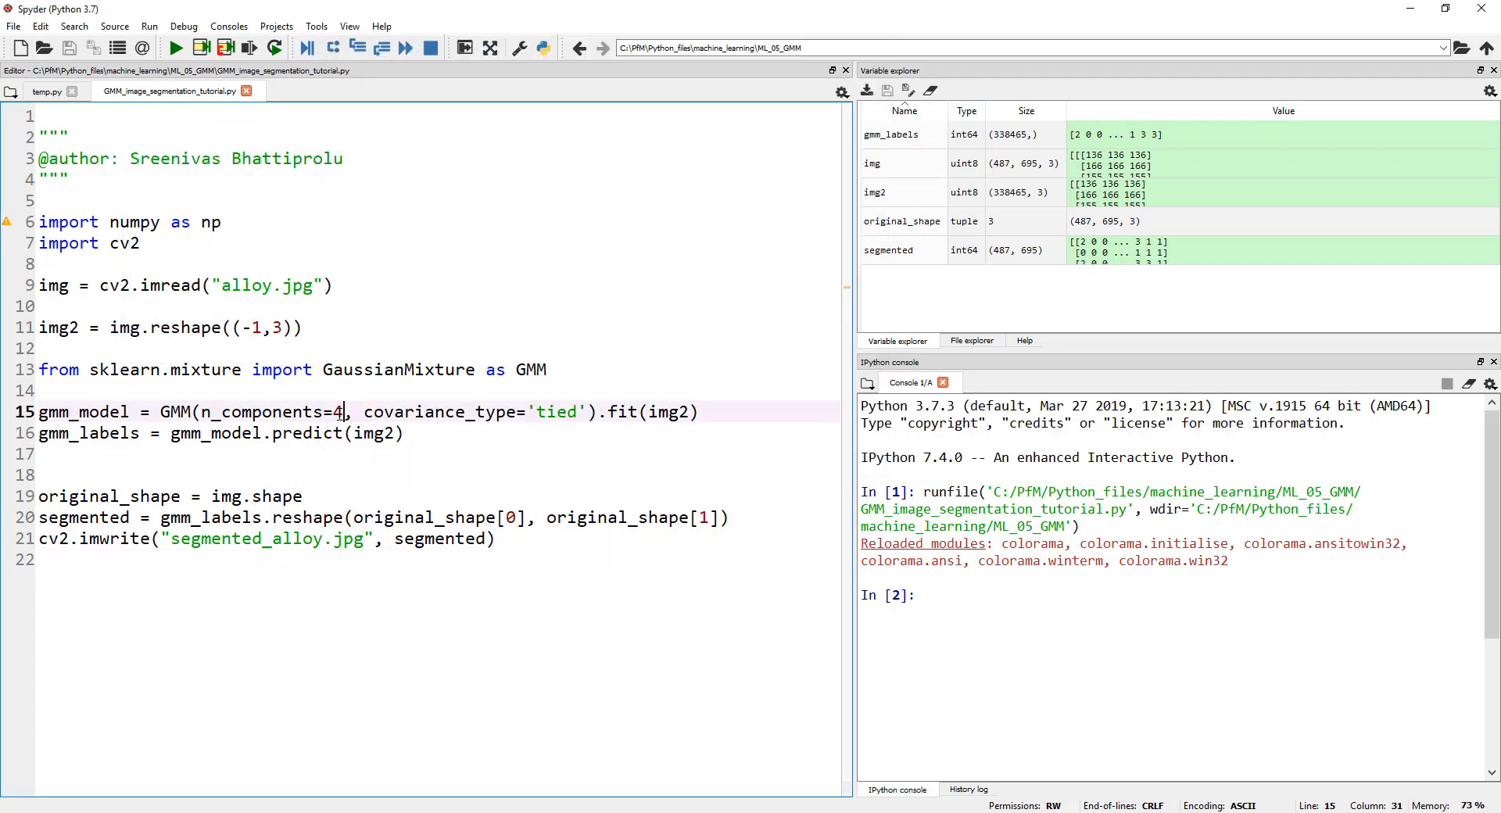
type("2")
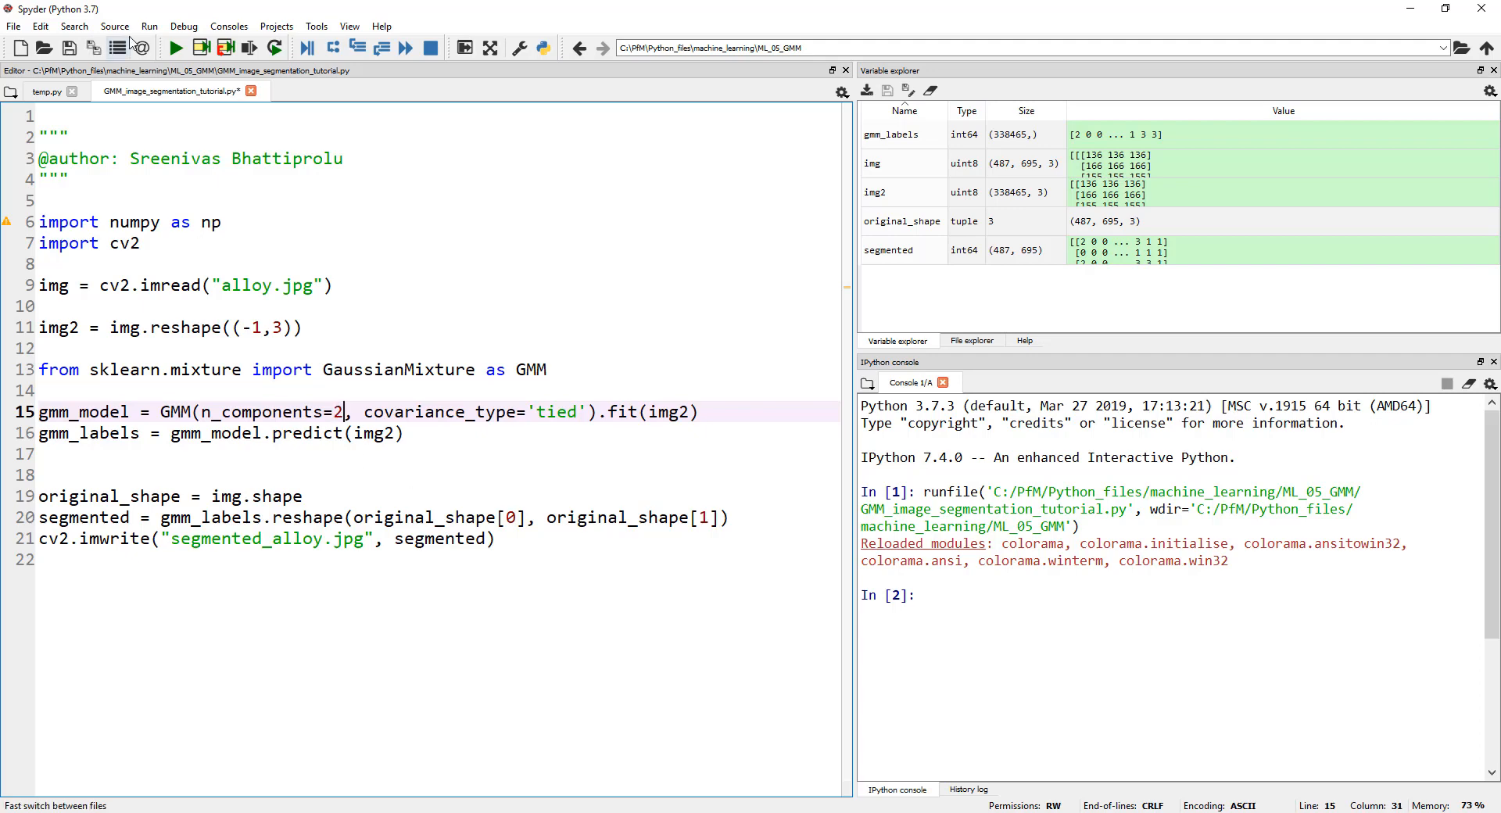
left_click(175, 47)
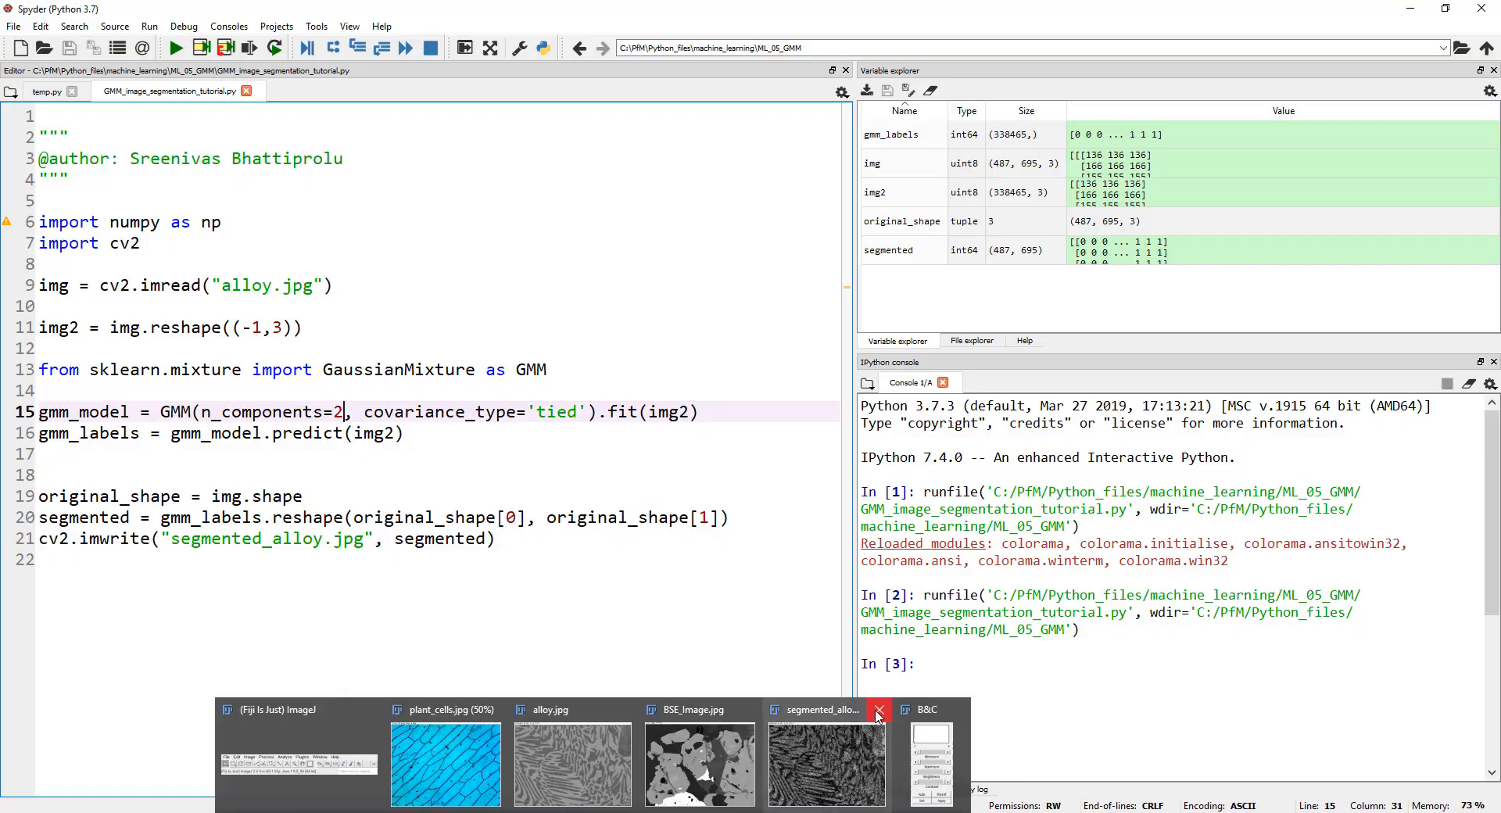
View segmented_alloy.jpg beside the original alloy.jpg in Fiji
left_click(877, 709)
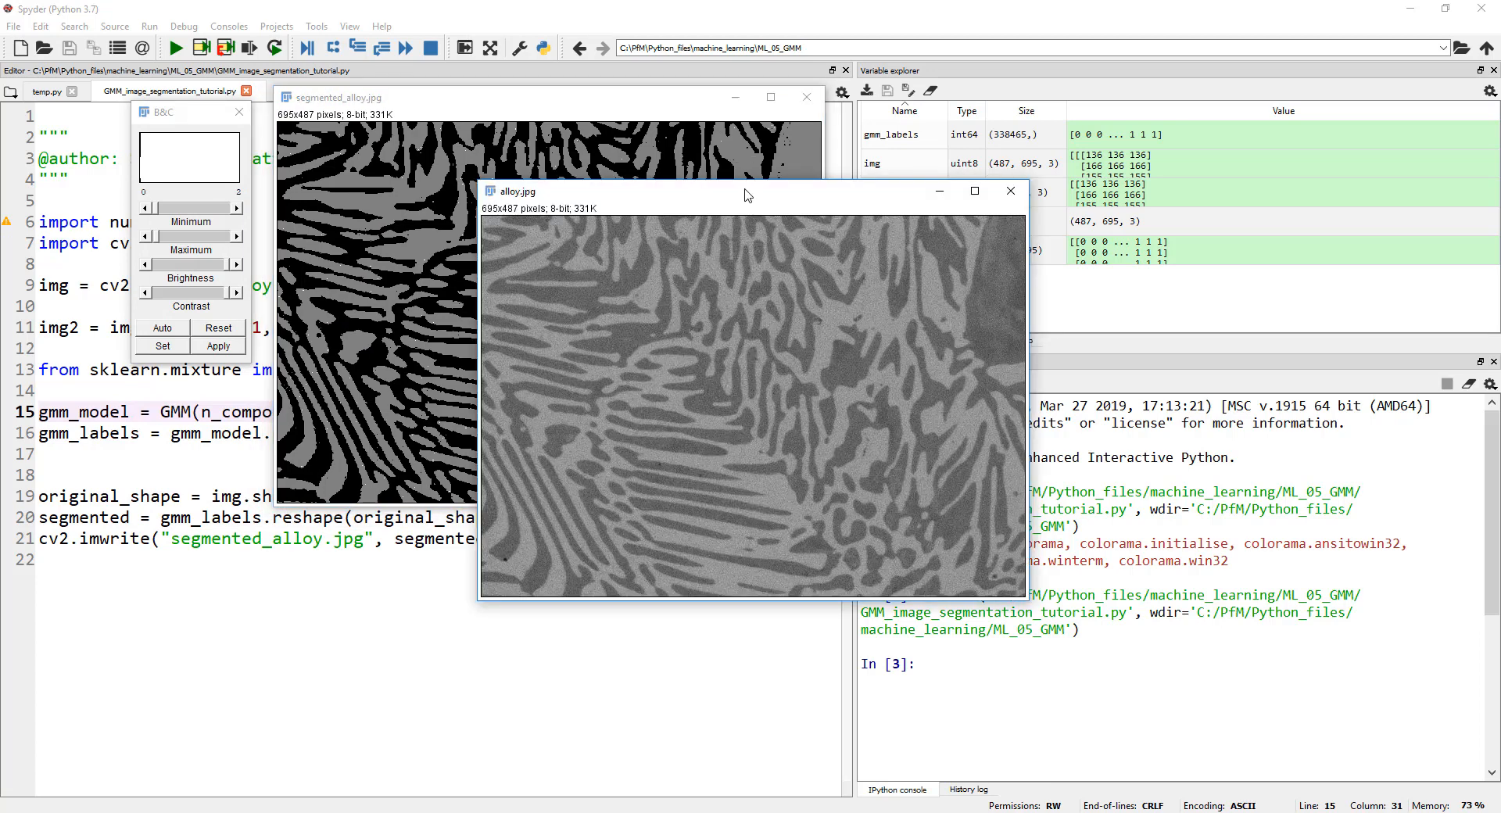
left_click_drag(748, 191, 1101, 101)
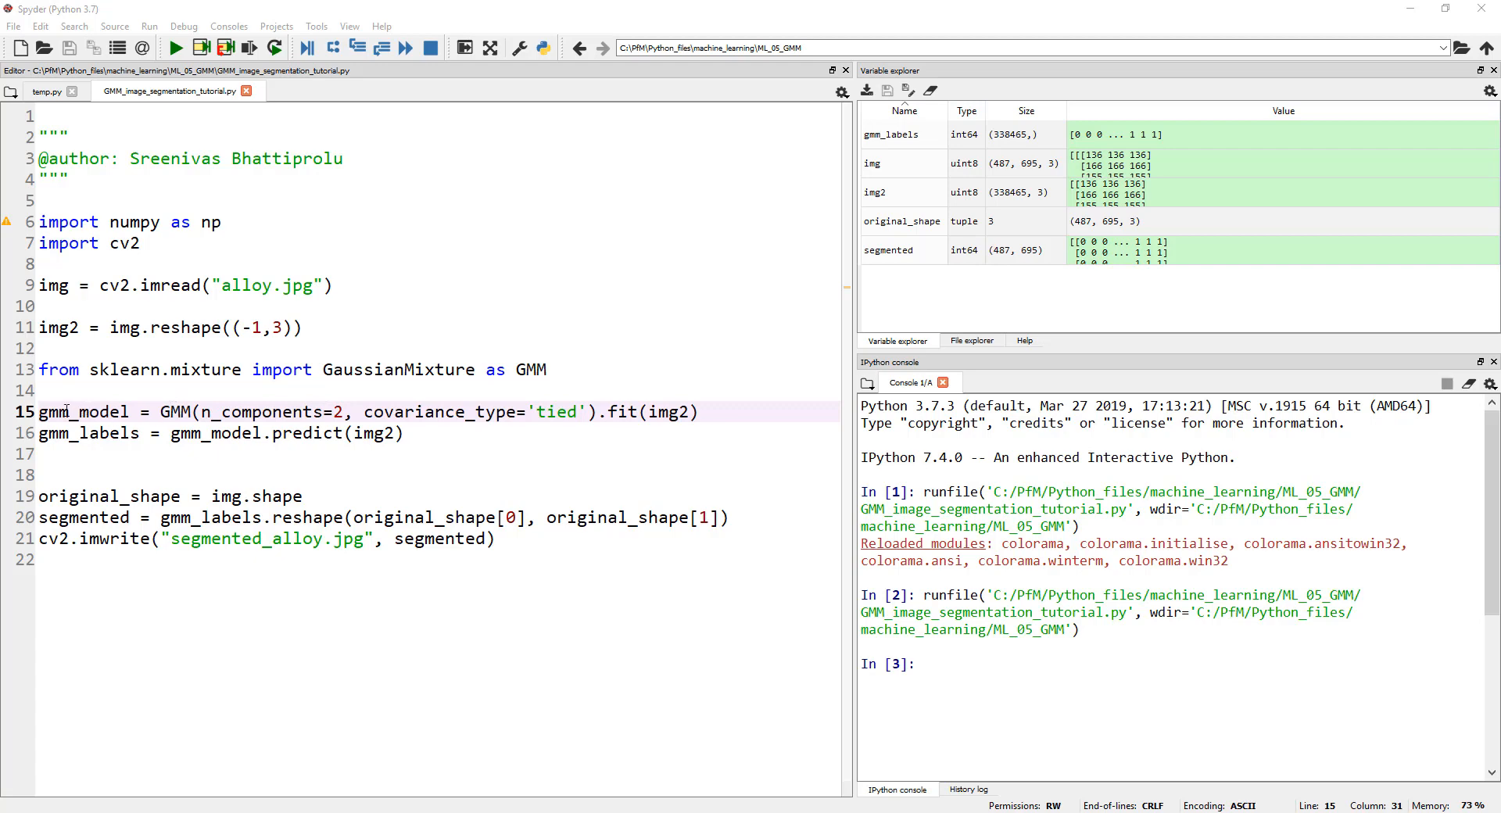
Delete lines 16–21, the gmm_labels prediction through cv2.imwrite code
left_click(251, 411)
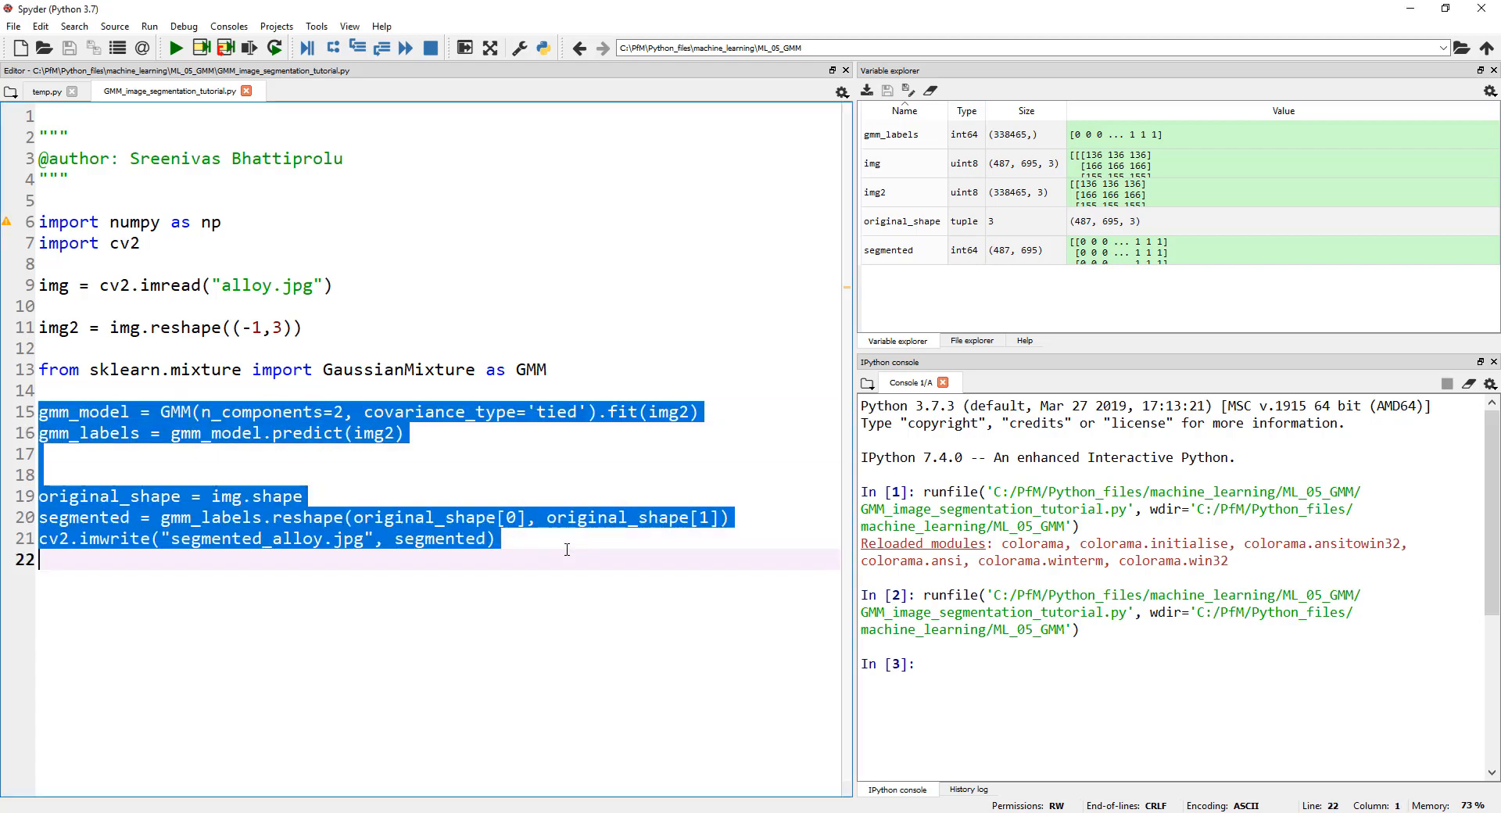
left_click(275, 411)
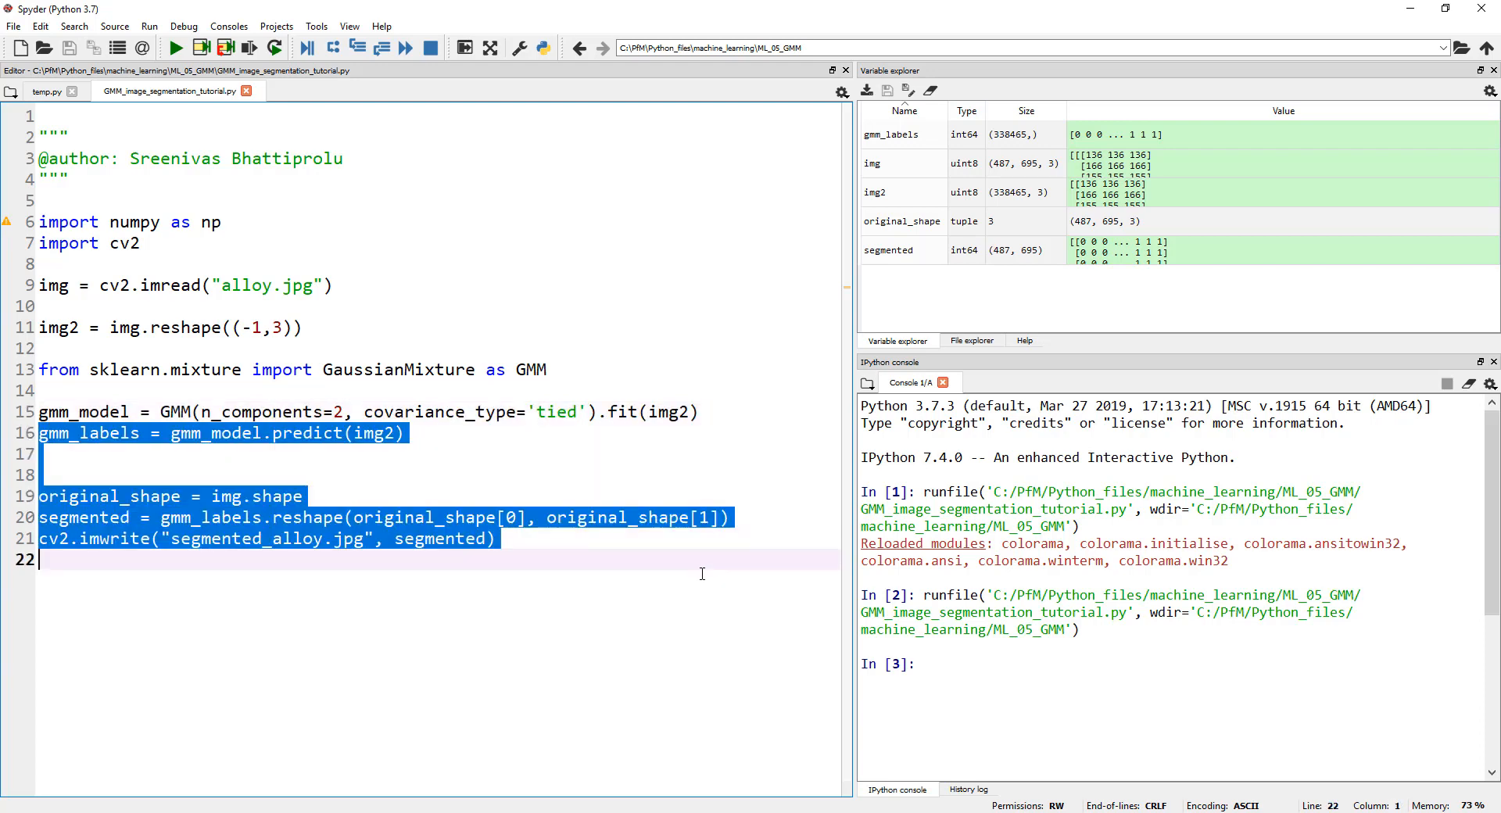
key("Delete")
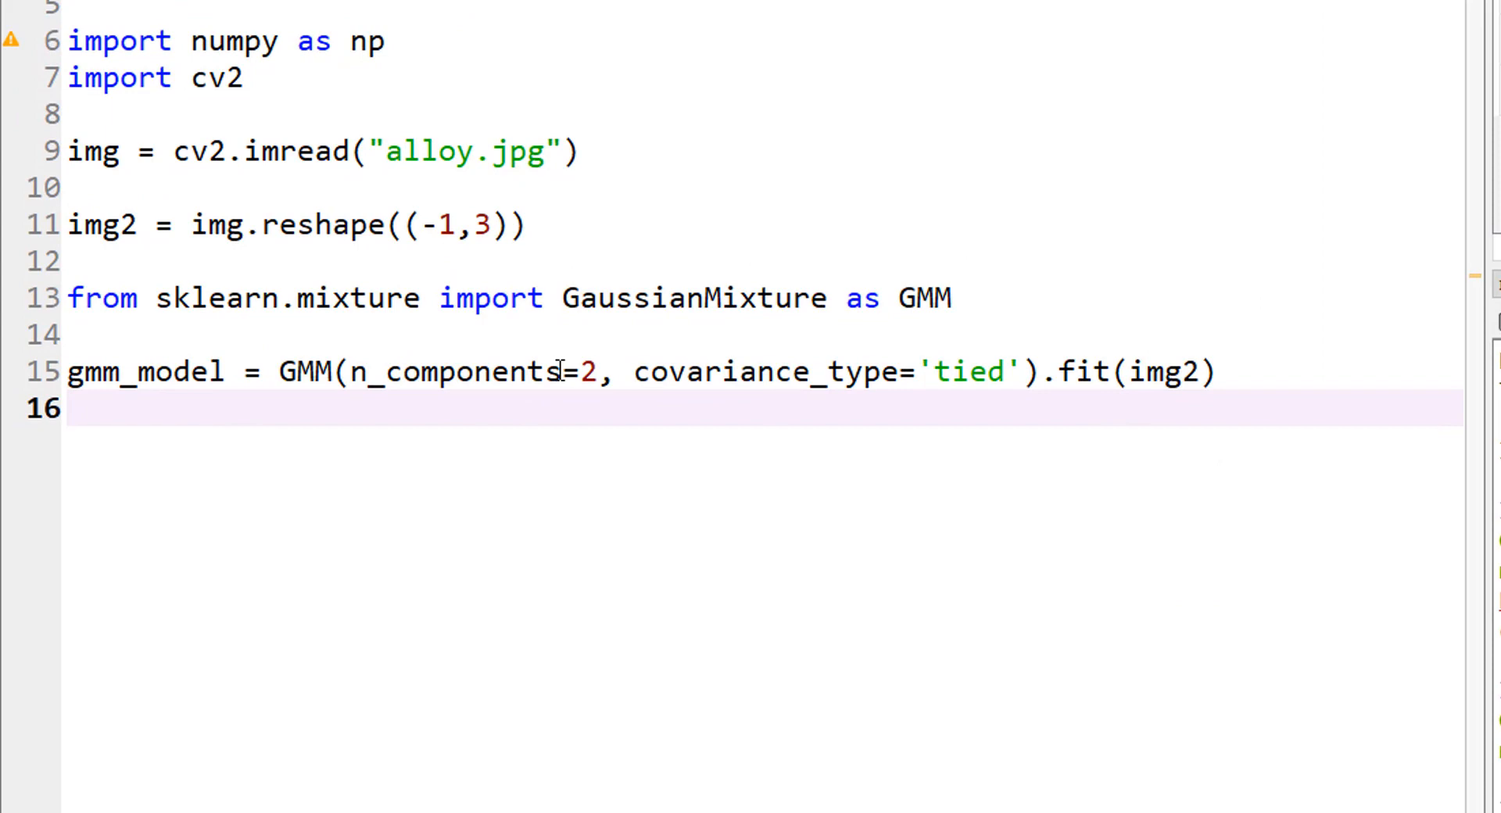
mouse_move(584, 373)
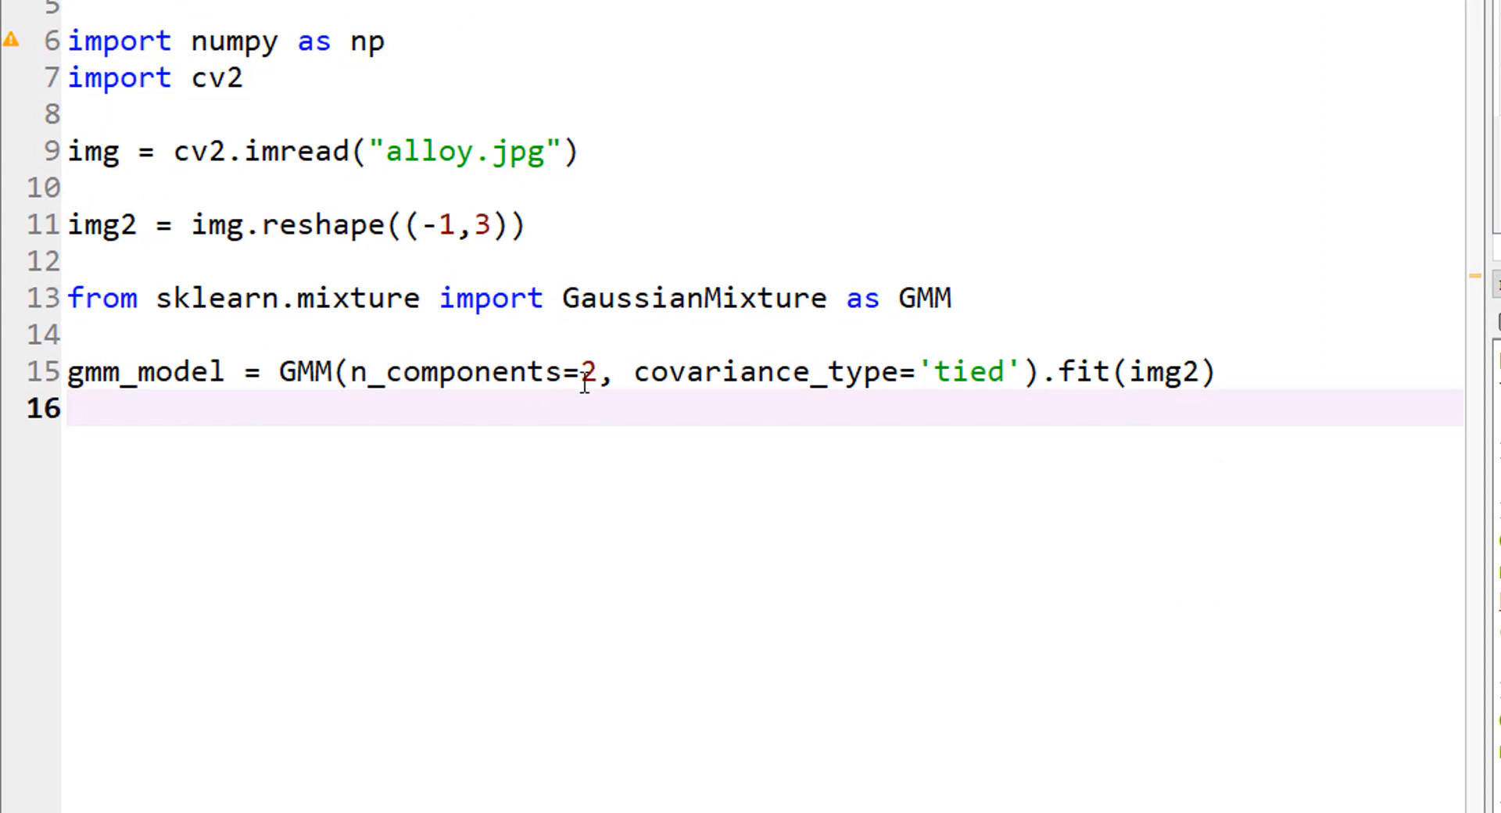
mouse_move(531, 335)
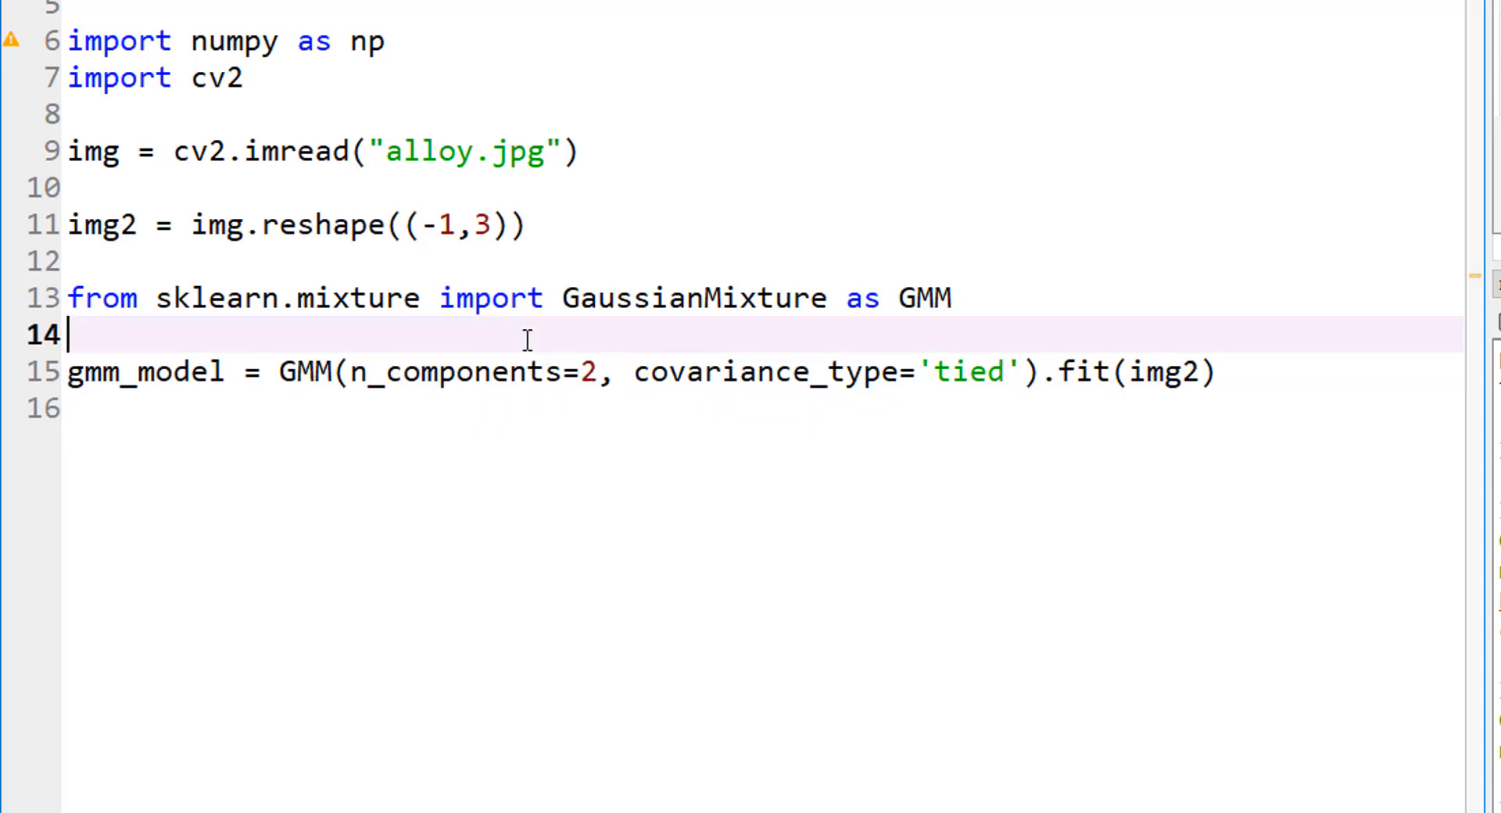
mouse_move(560, 344)
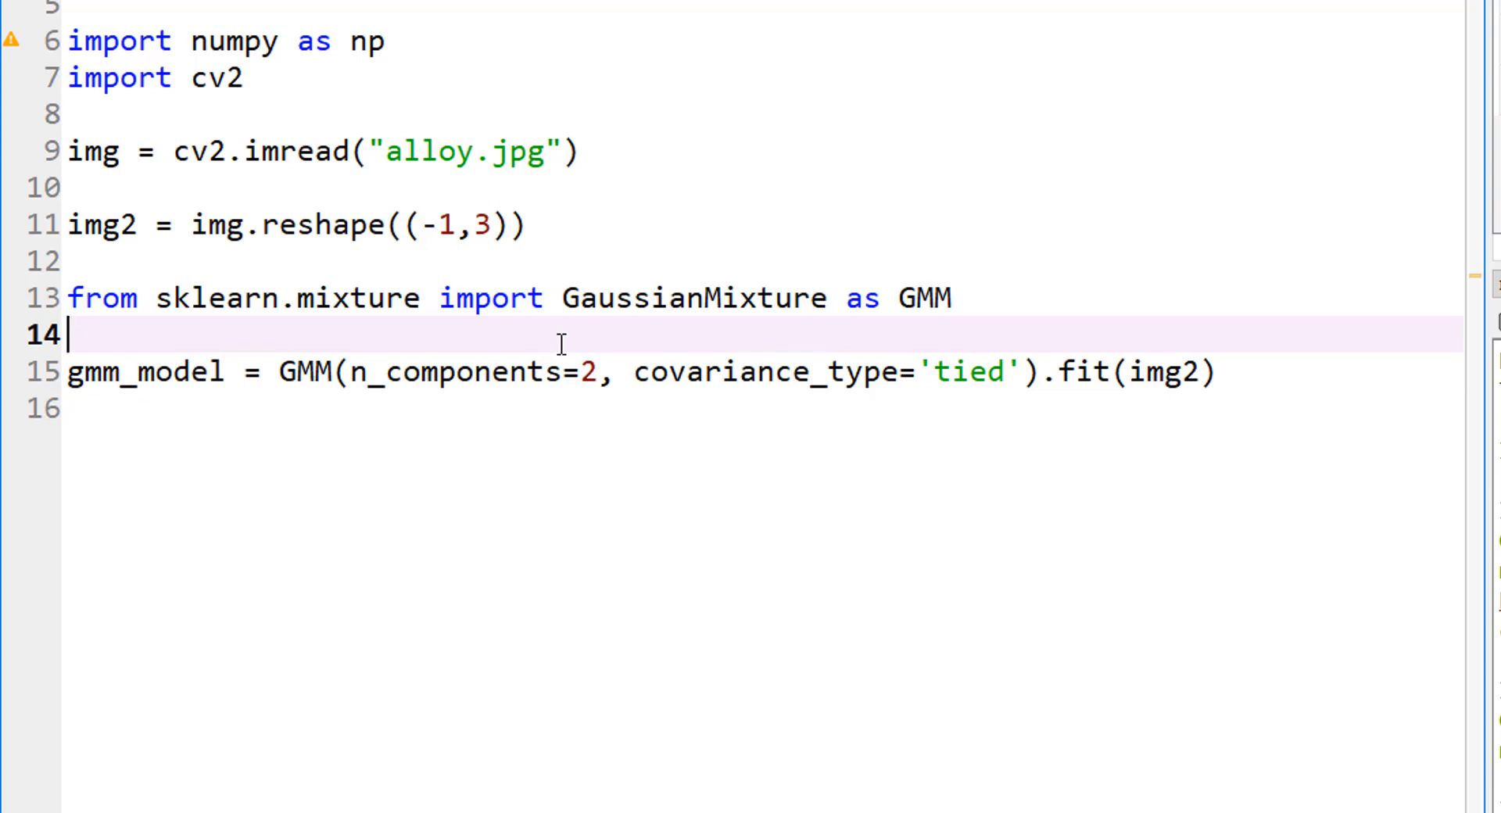
Add the line n_components = np.arange(1,10) above the GMM fitting line
type("n_com")
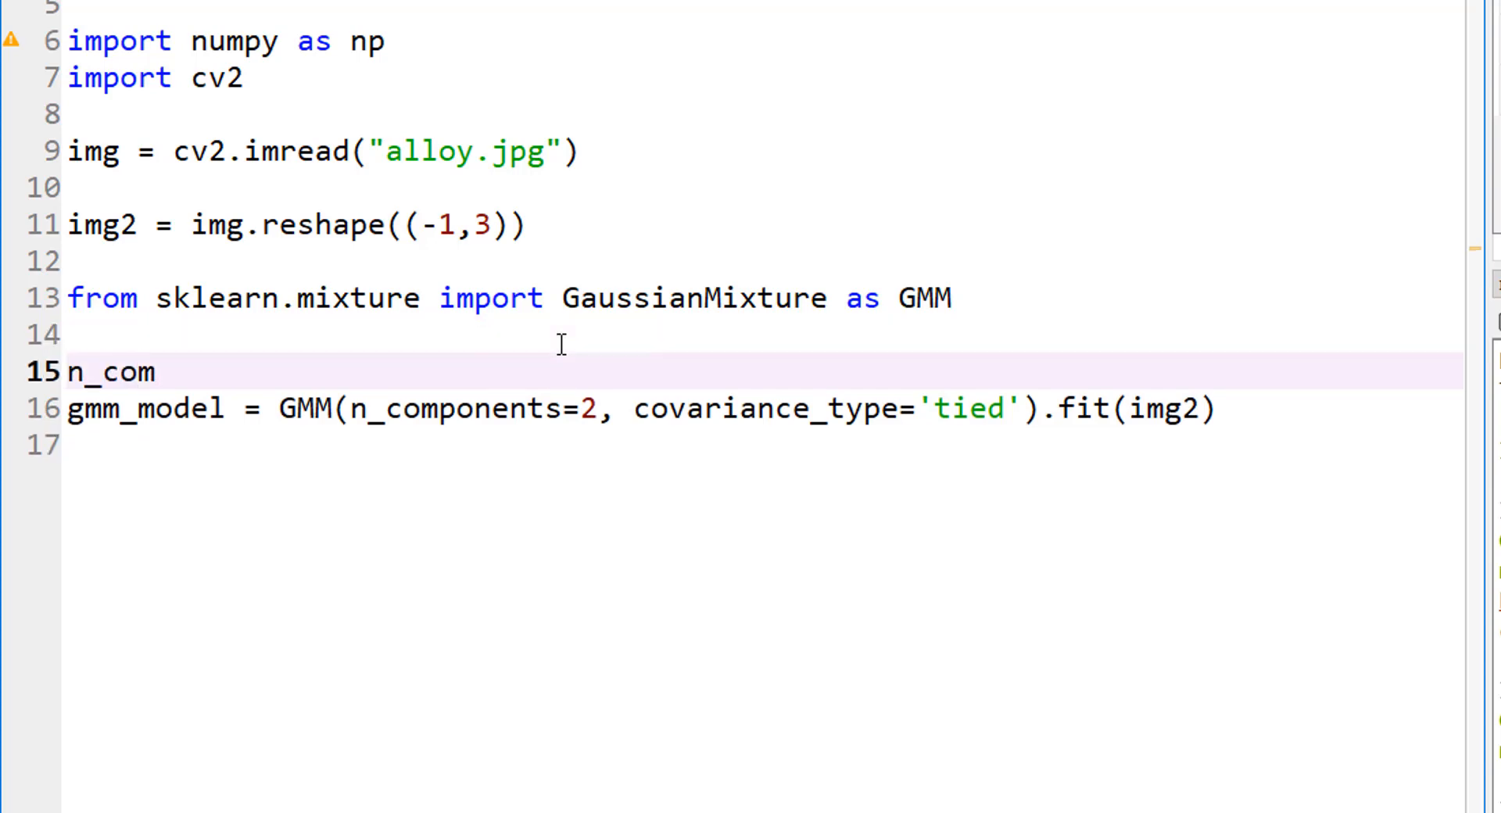
type("ponents")
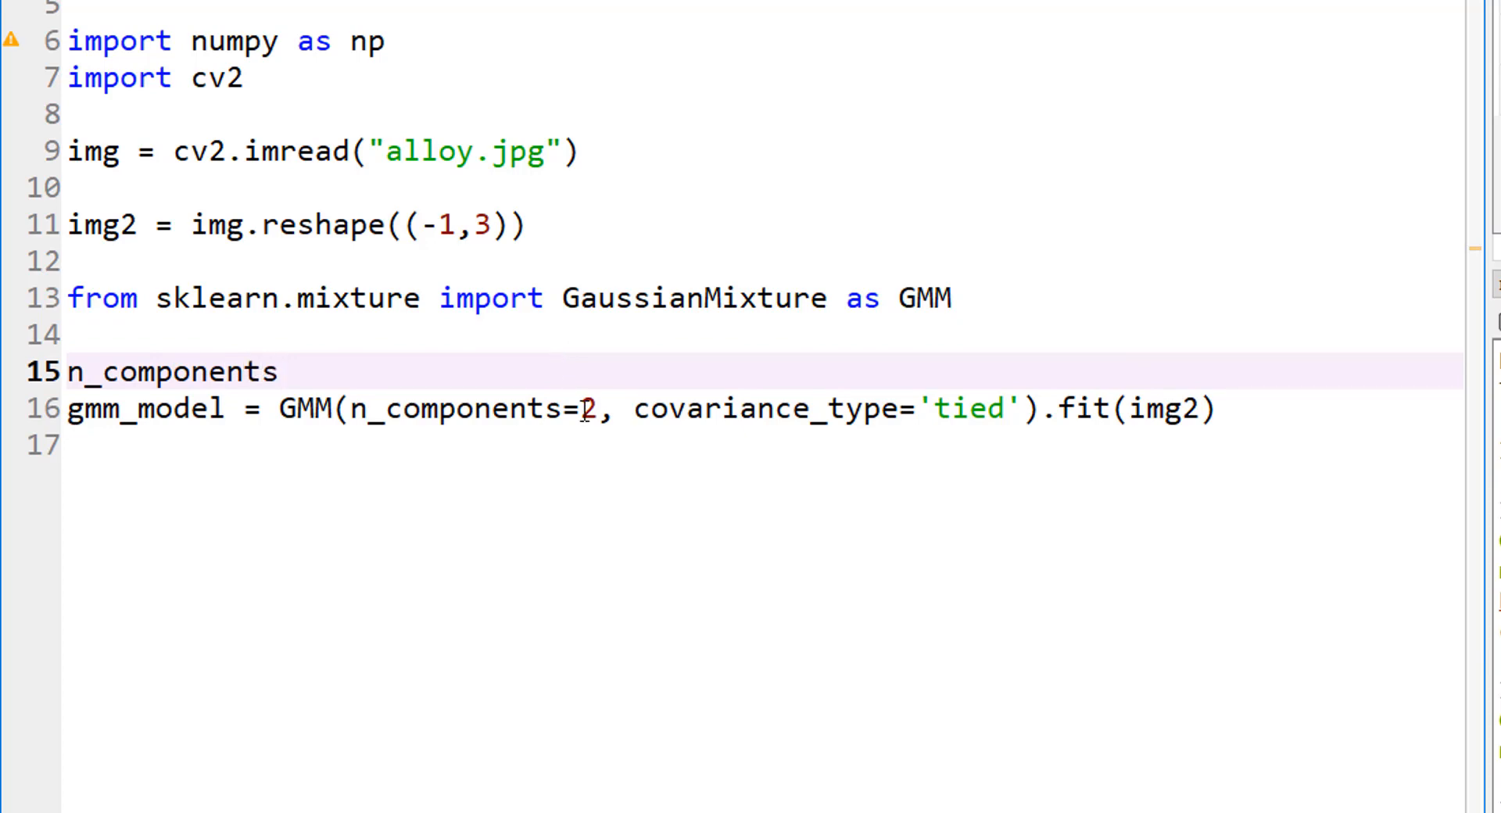
double_click(458, 409)
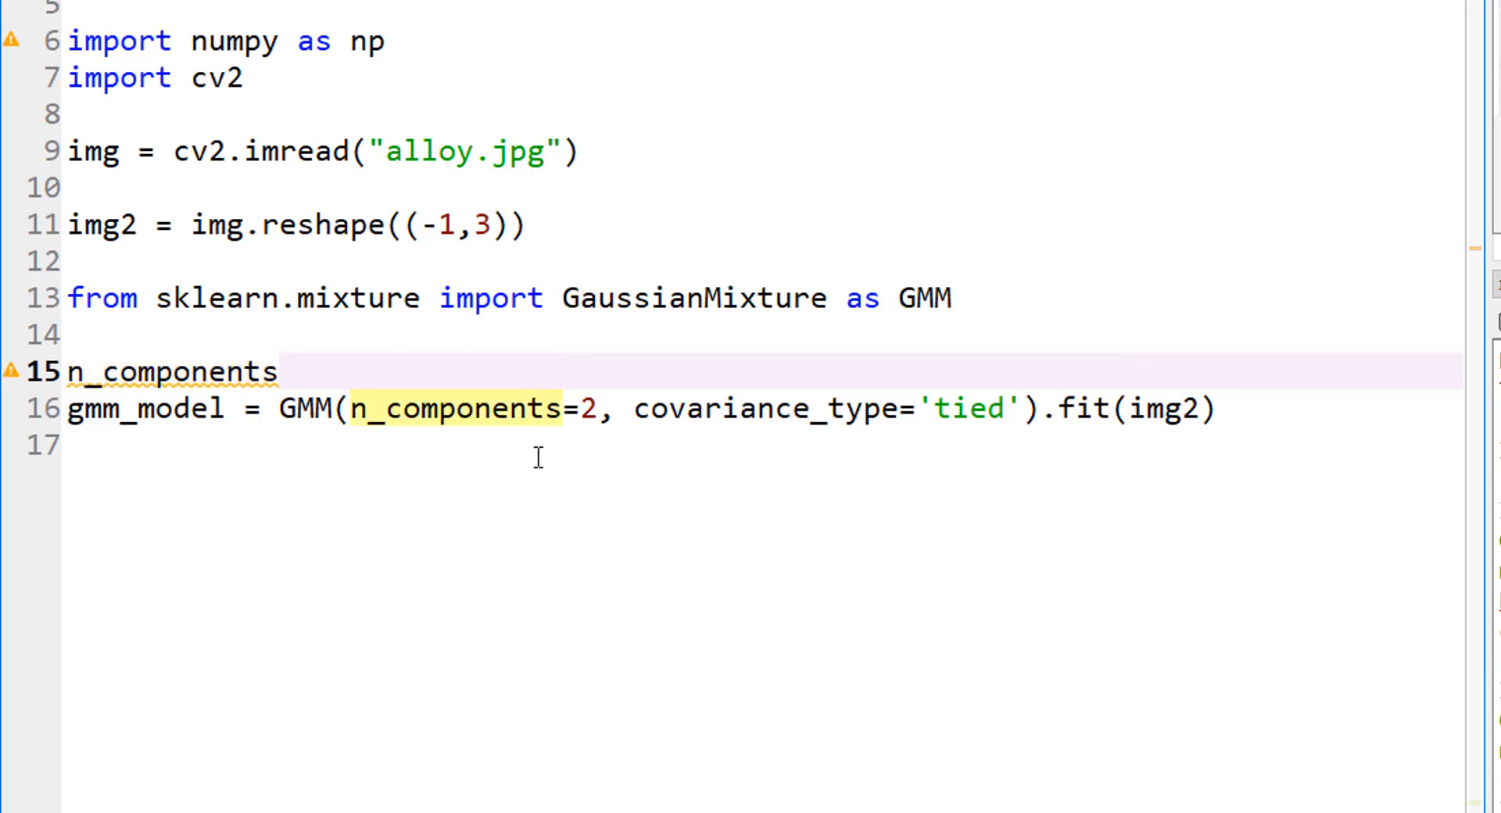
type("= np")
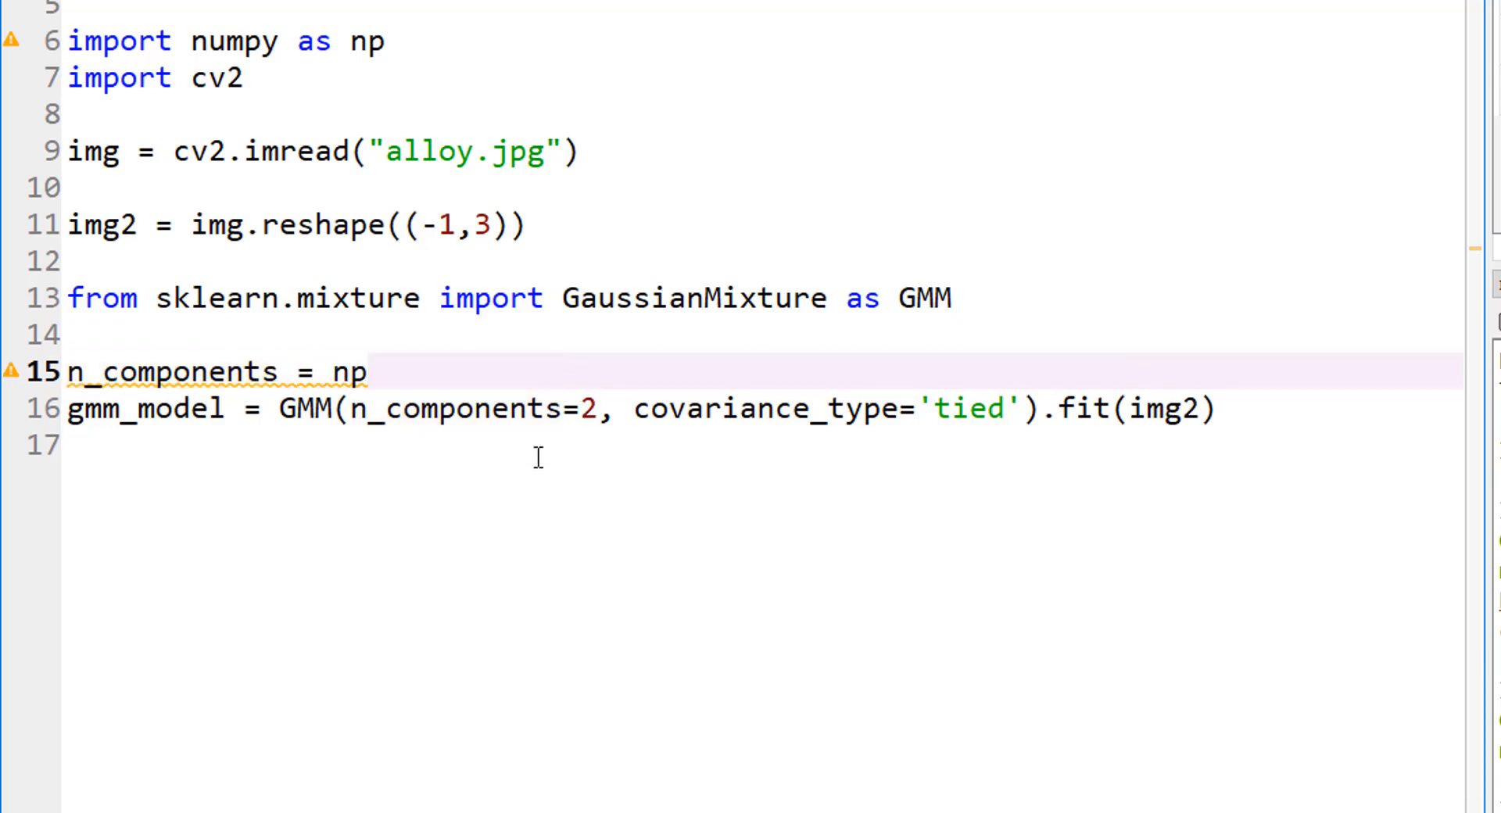
type(".arange()")
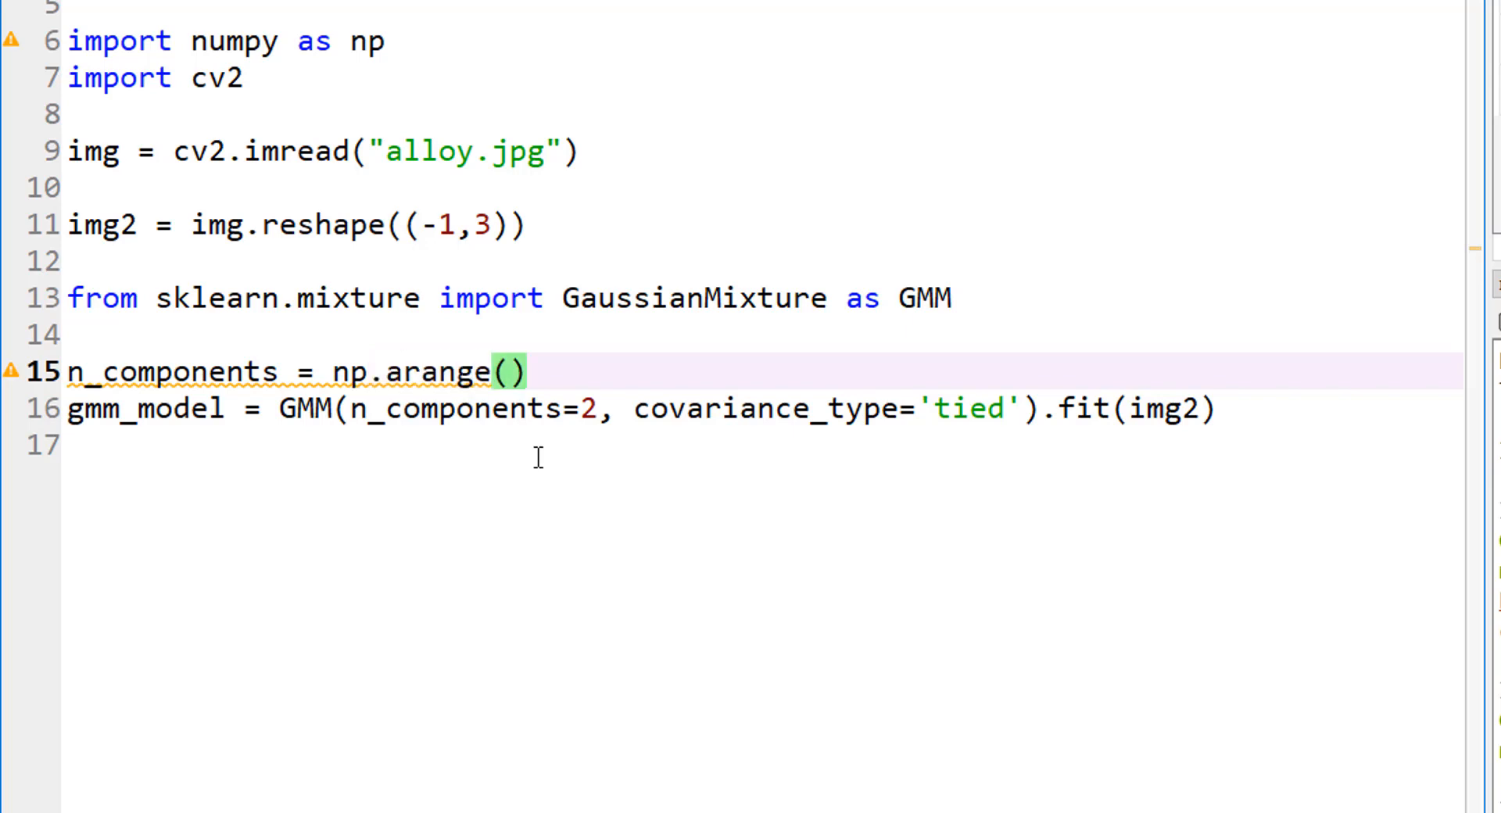
type("1,10")
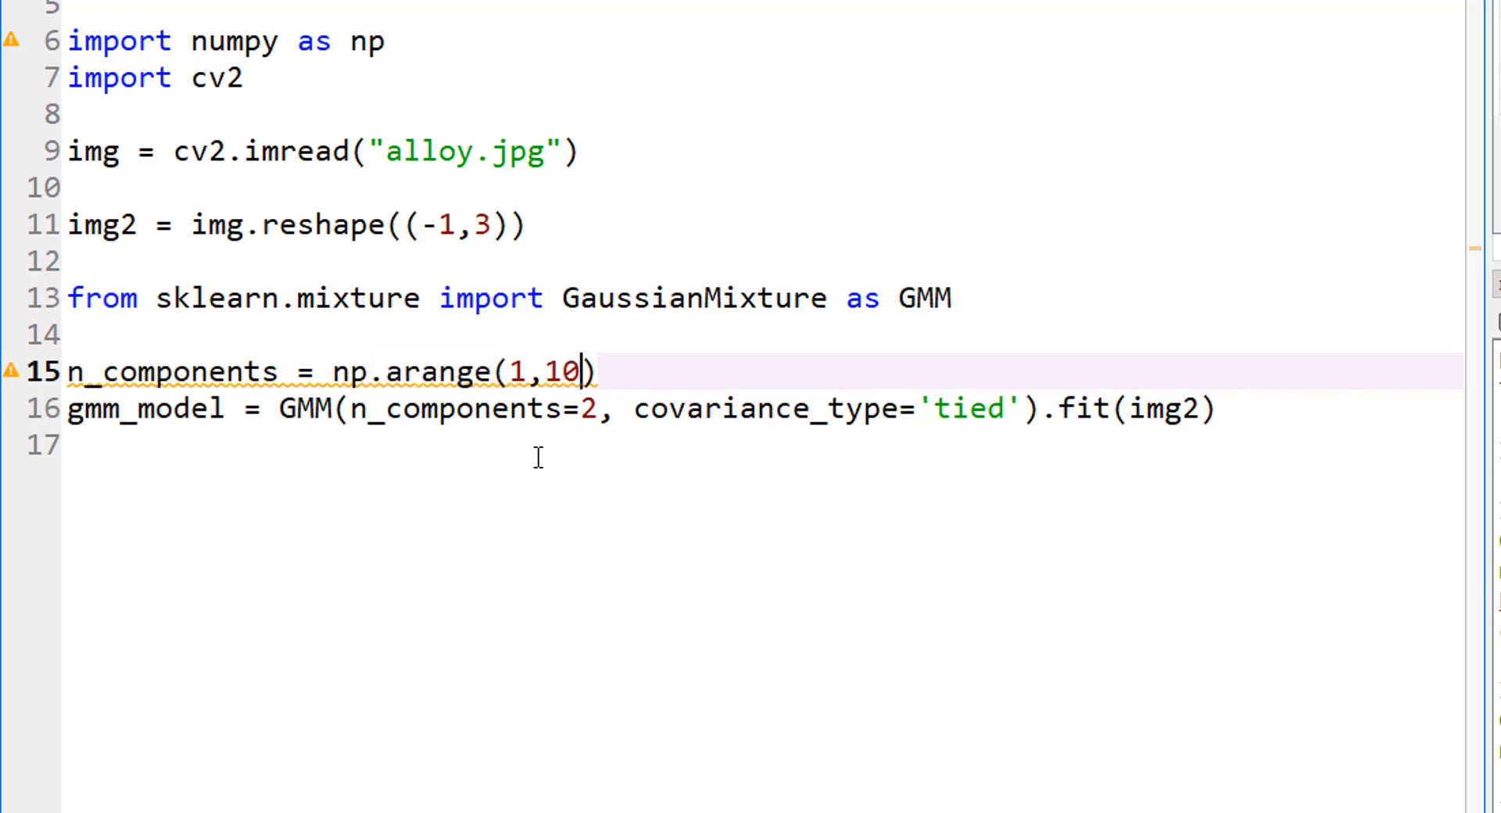
key("enter")
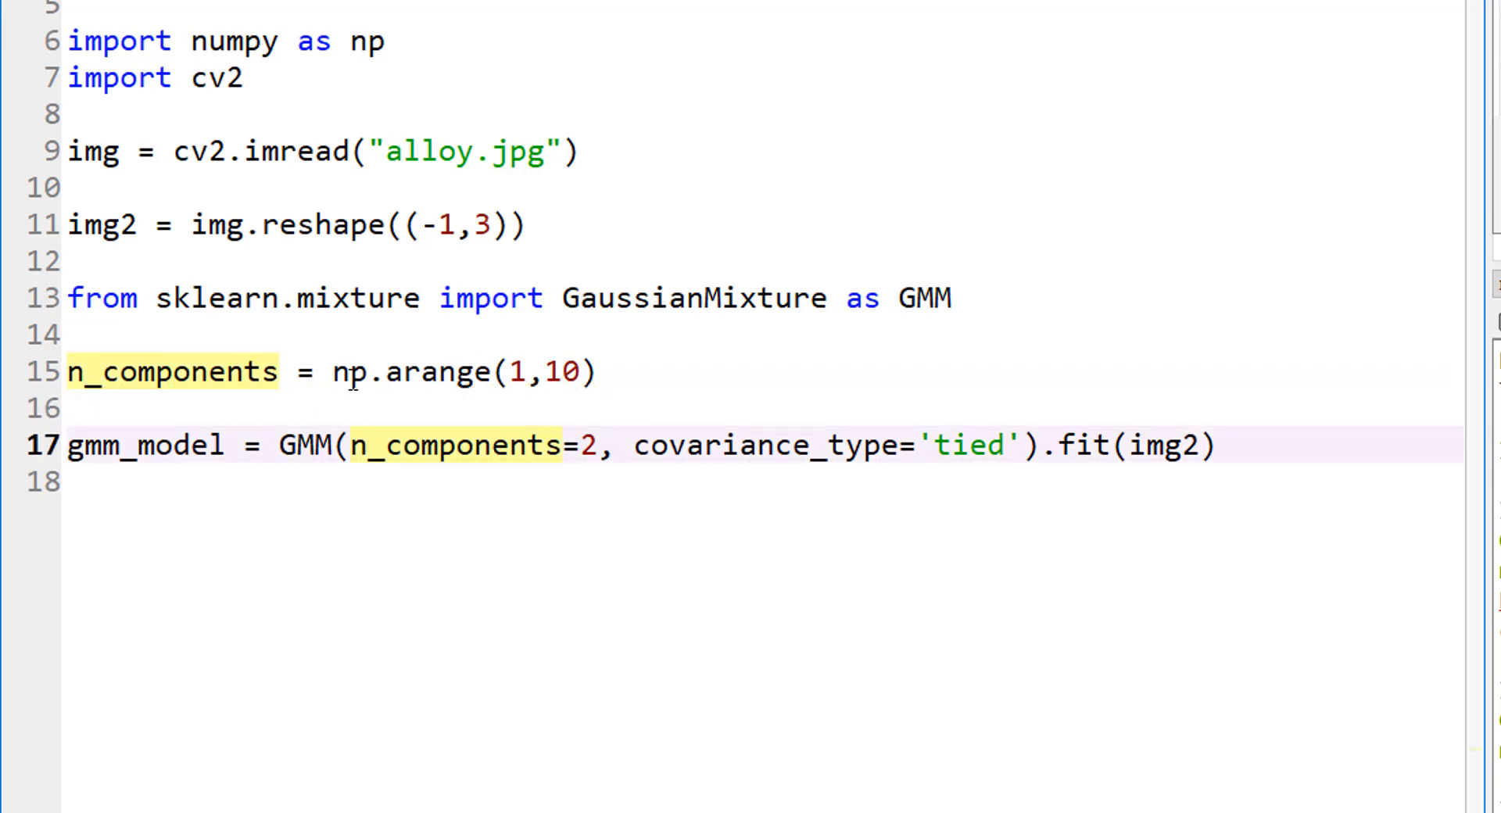
Rename gmm_model to gmm_models, start a list and replace n_components=2 with n
left_click(491, 446)
type("s")
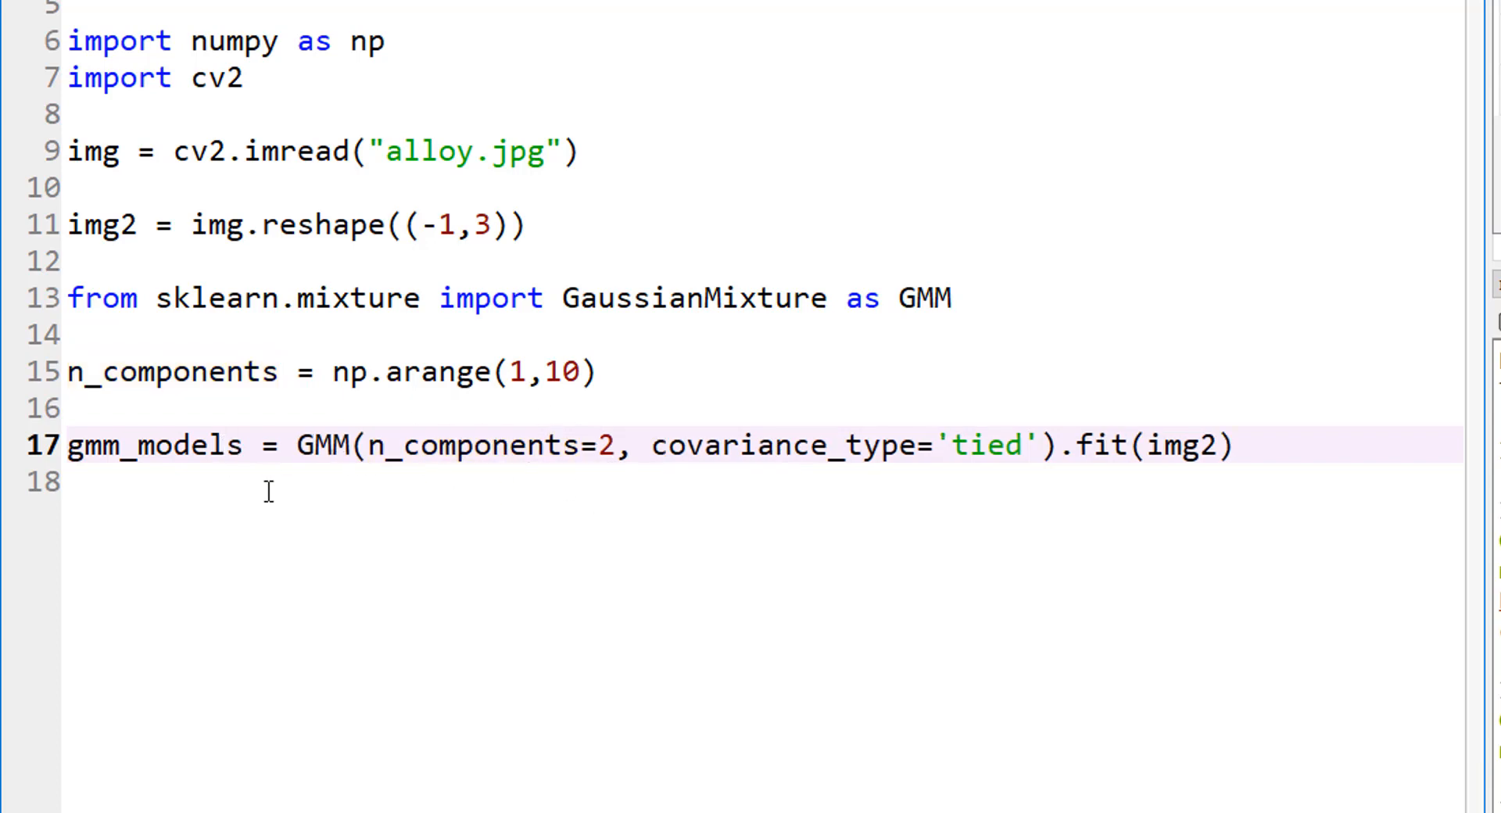
double_click(149, 446)
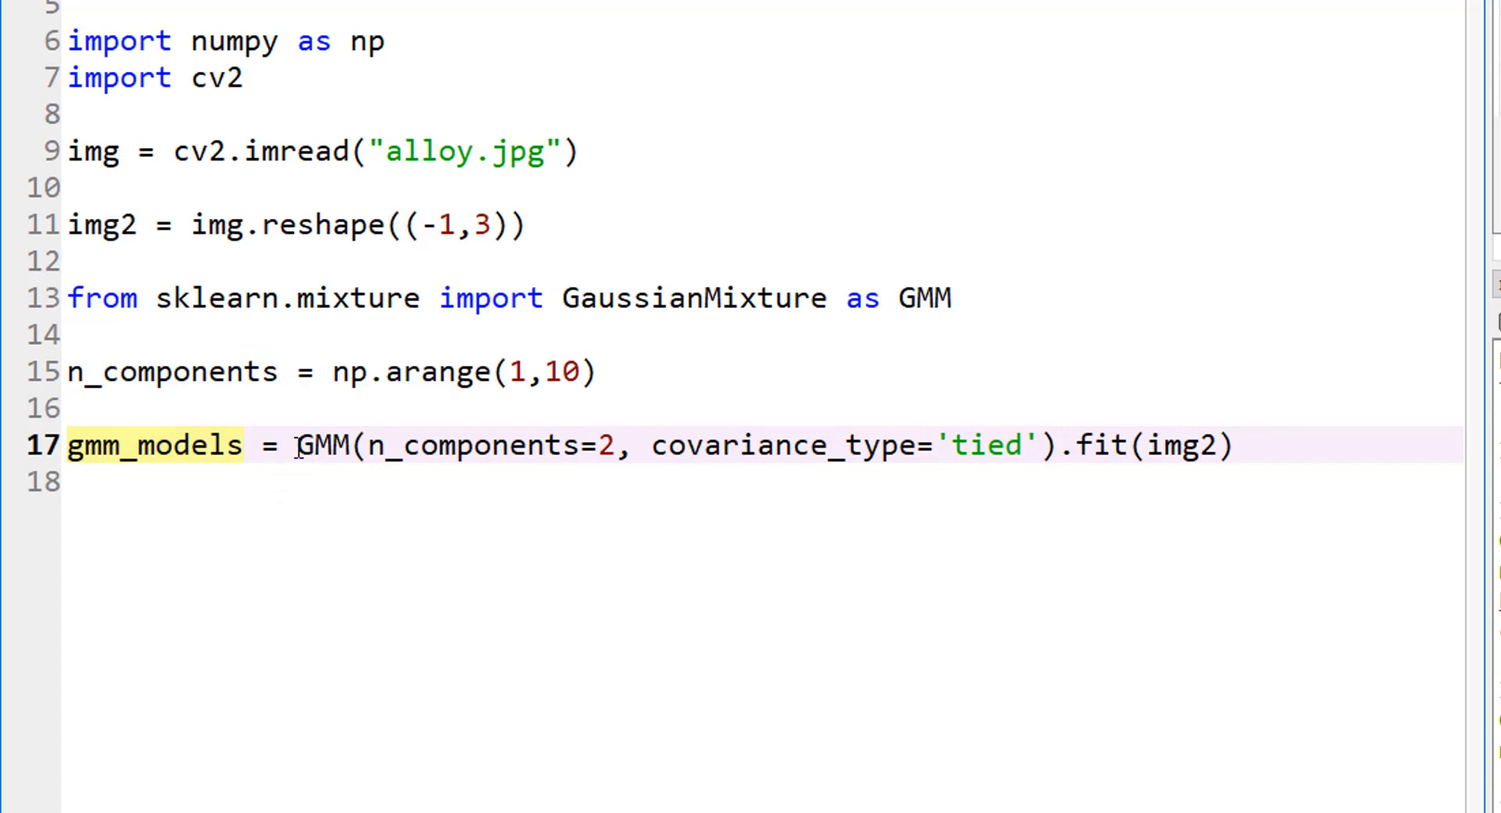
left_click(307, 445)
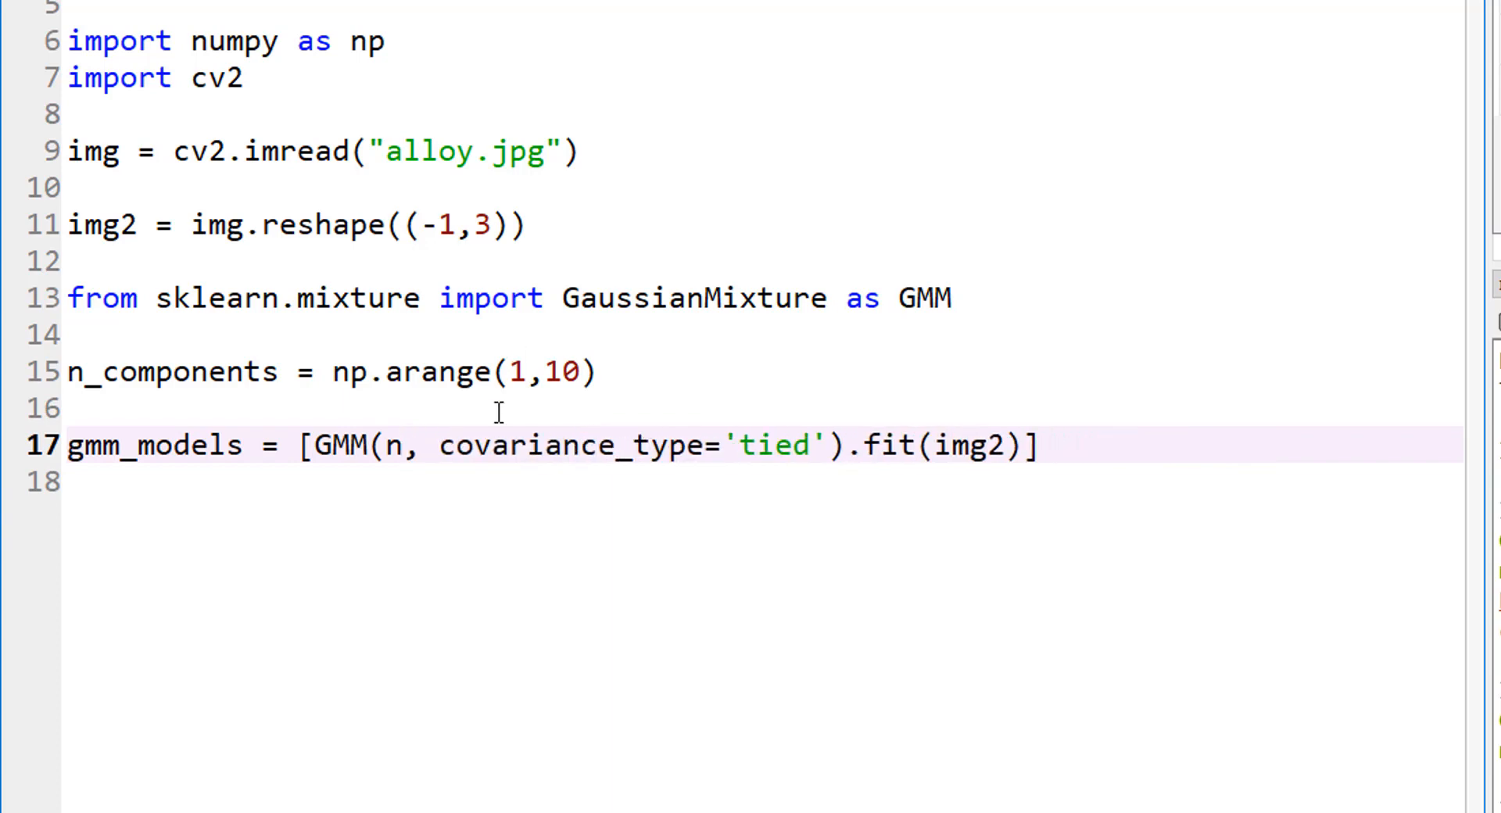
double_click(570, 446)
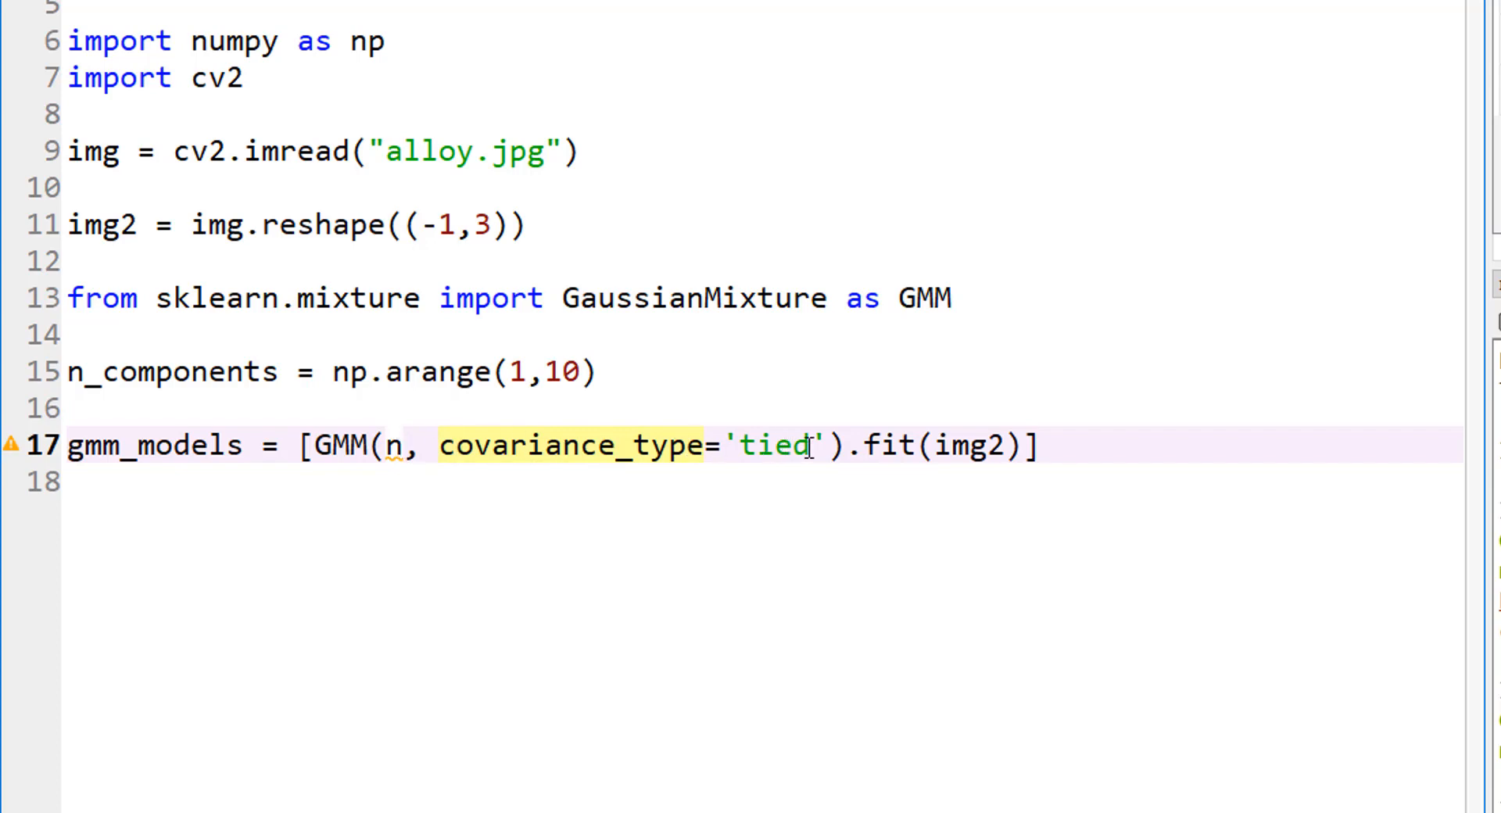
Append 'for n in n_components' to the list comprehension and begin a 'from ma' import line
left_click(456, 446)
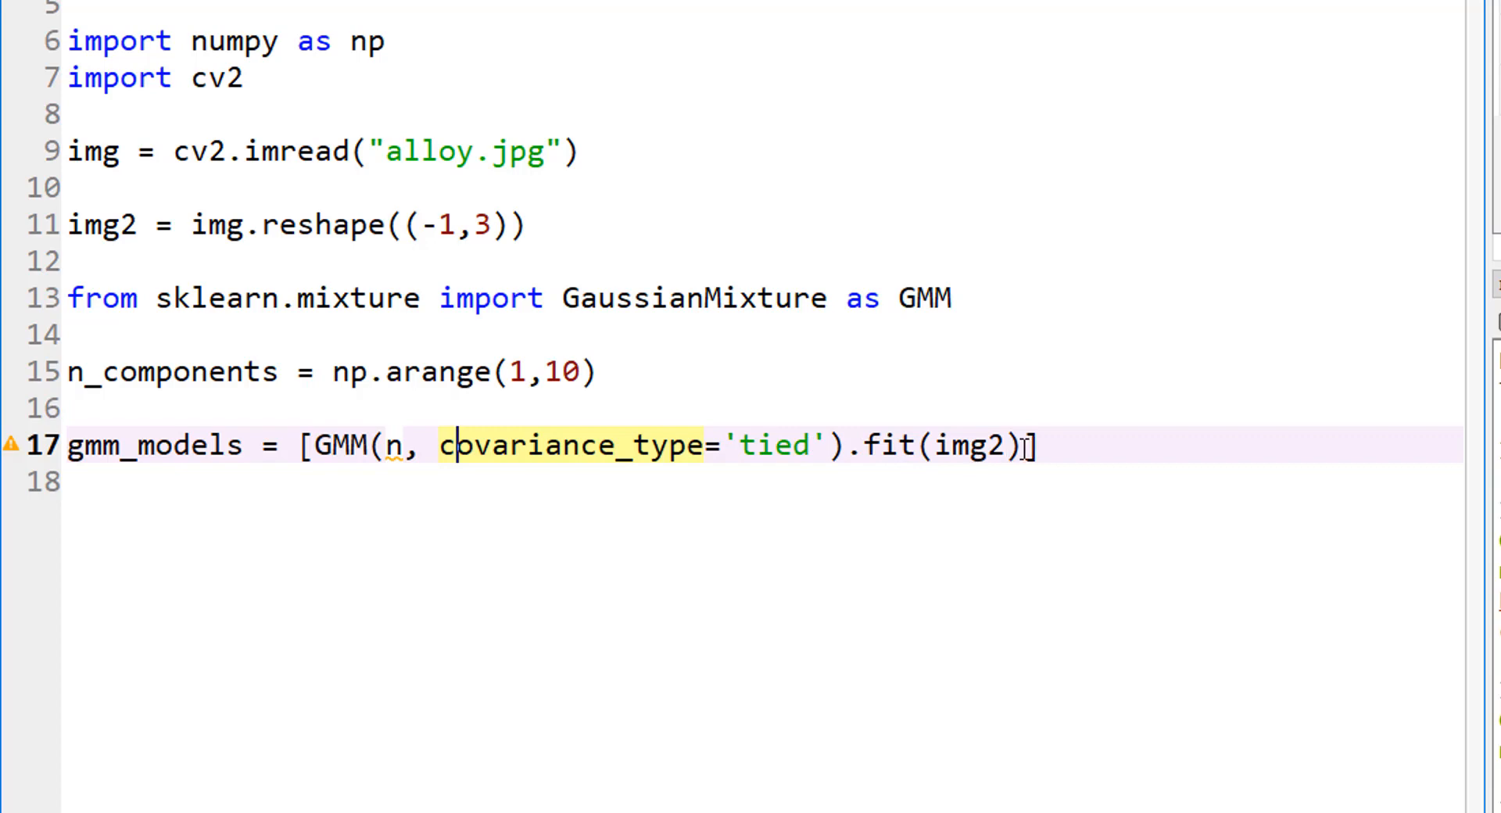
type("for")
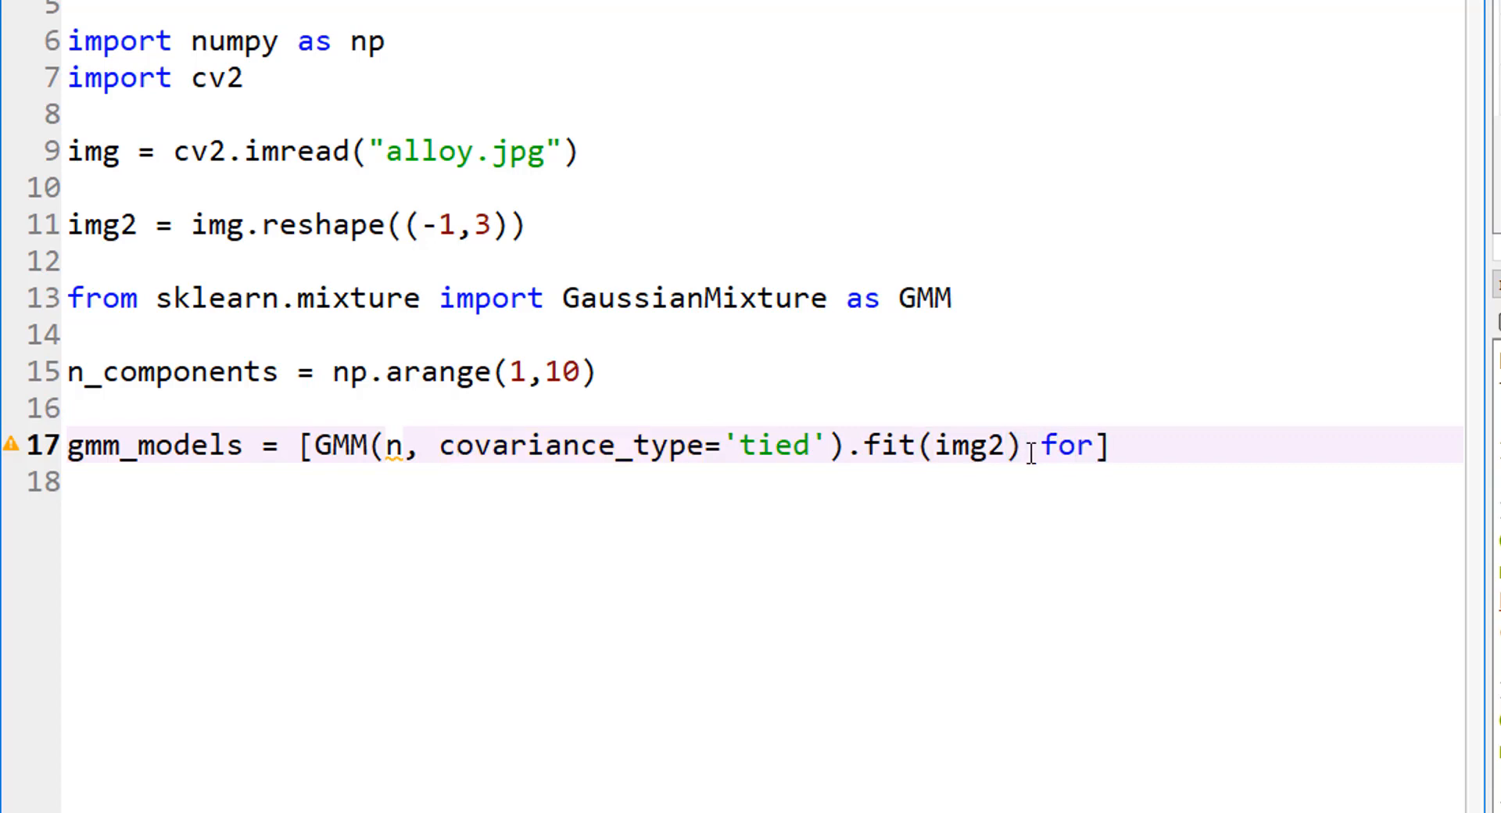
type("n in")
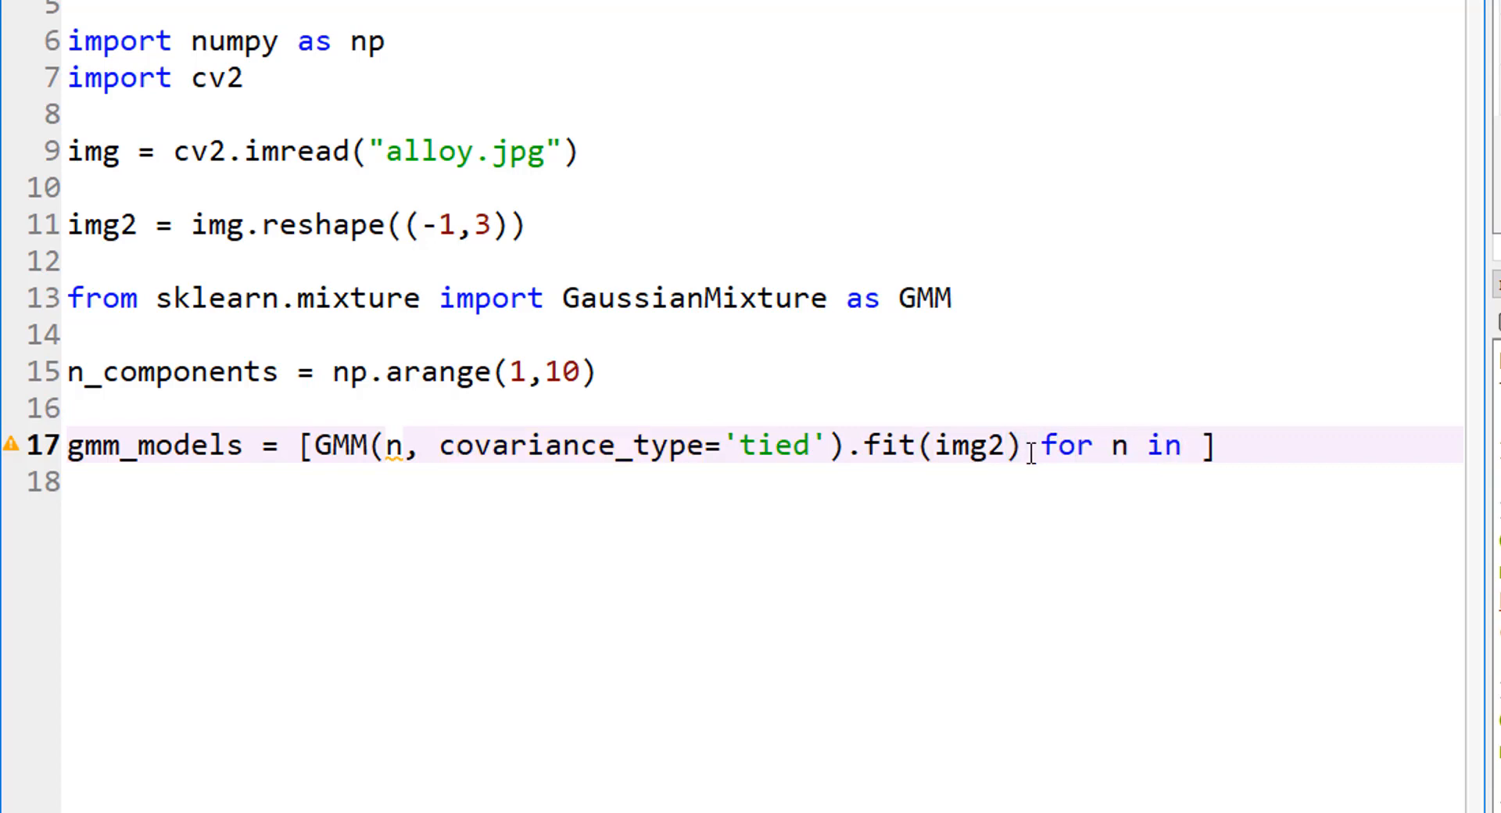
type("n_com")
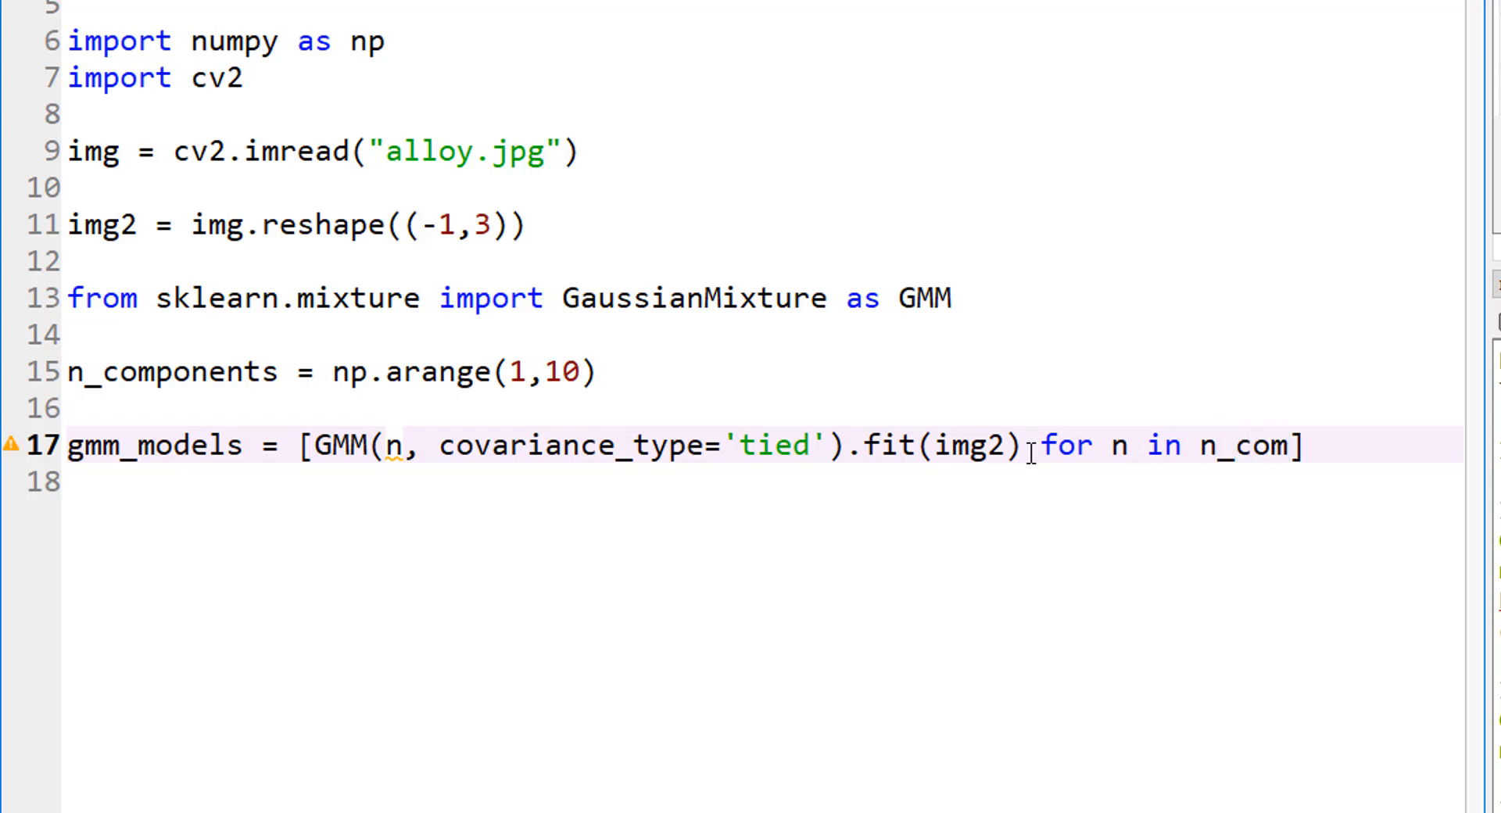
type("ponents")
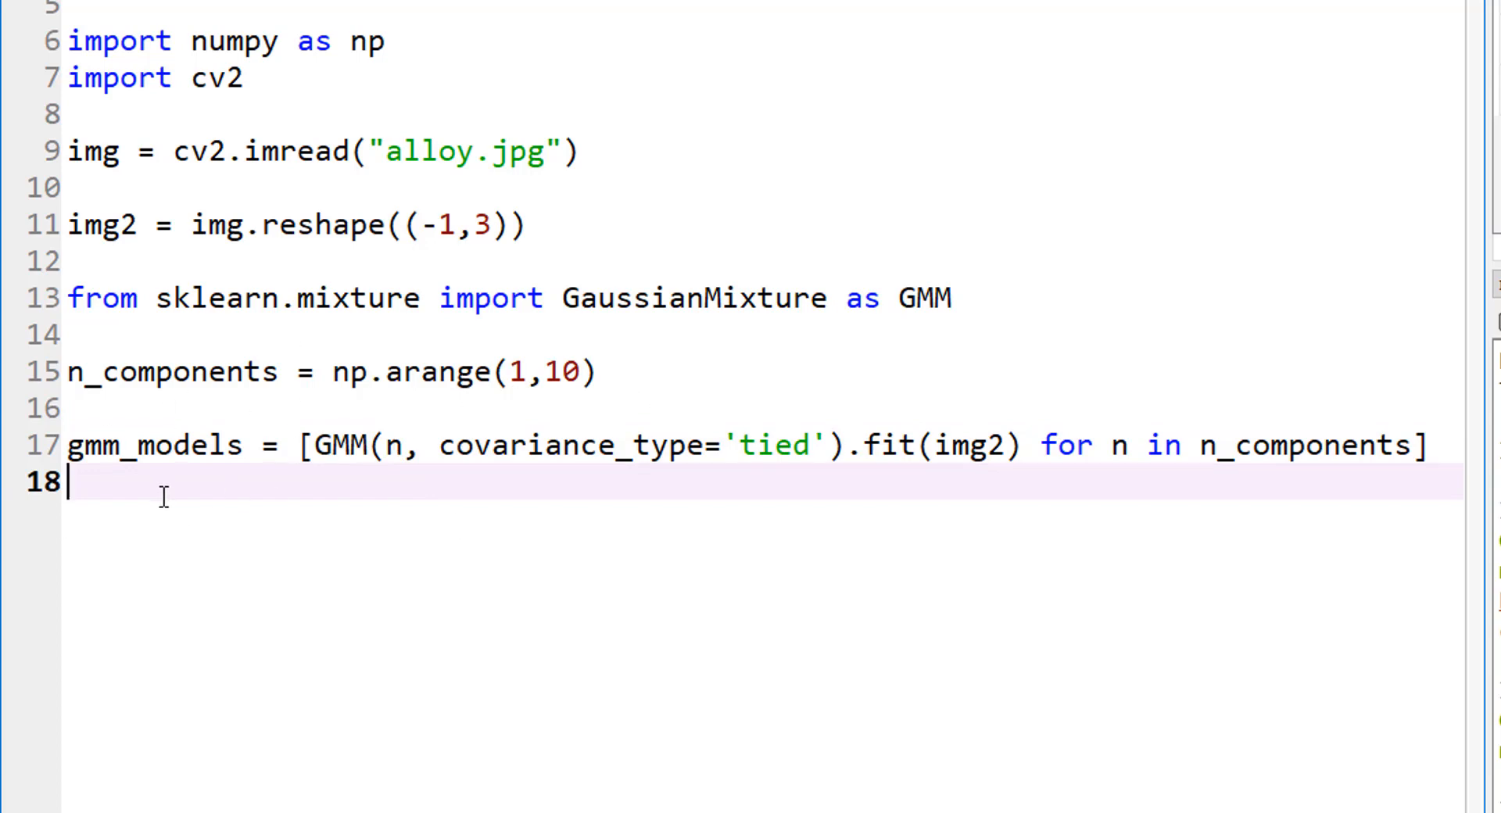
key("enter")
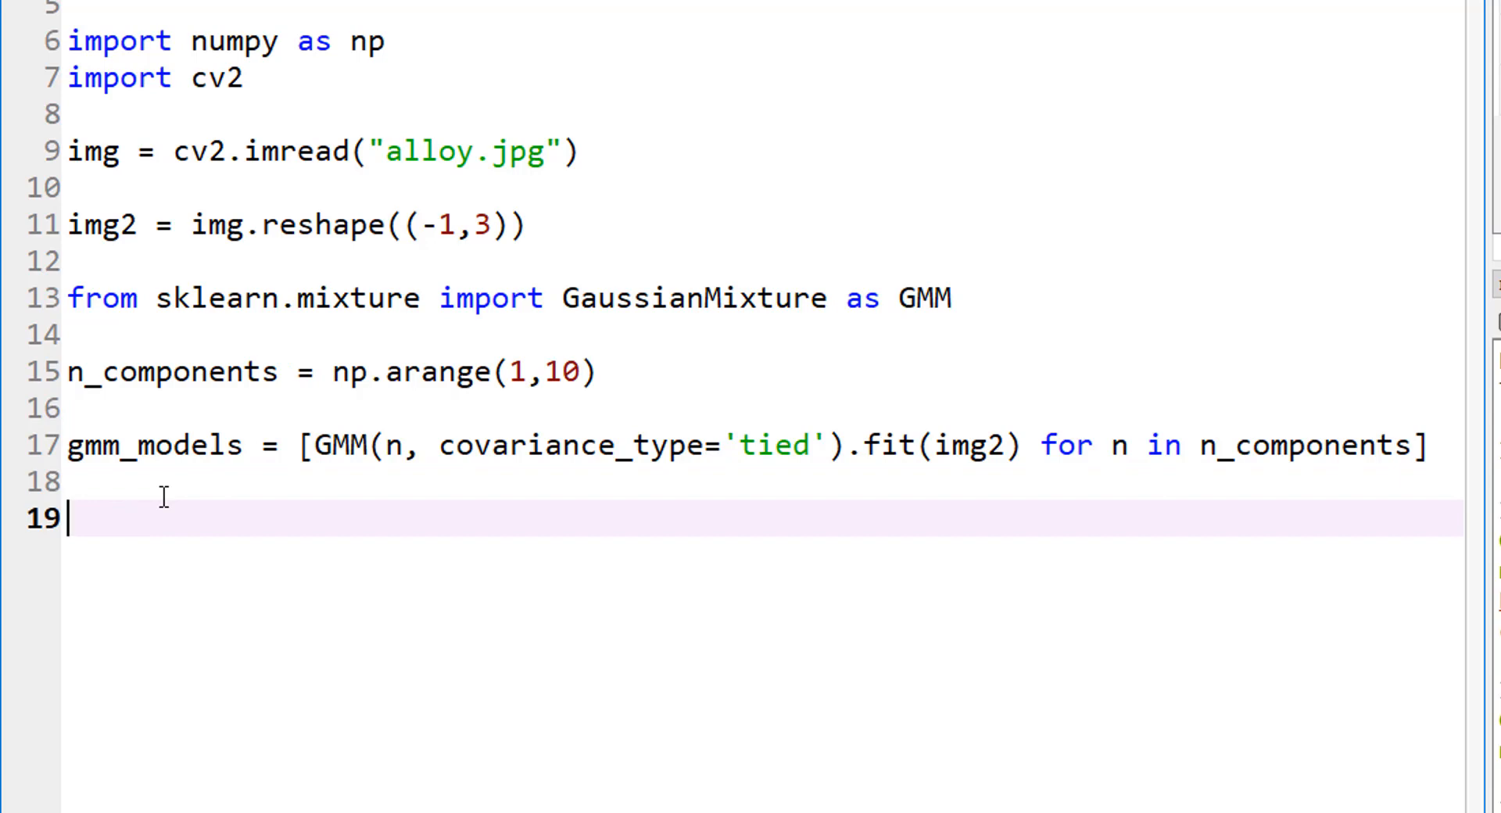
type("from ma")
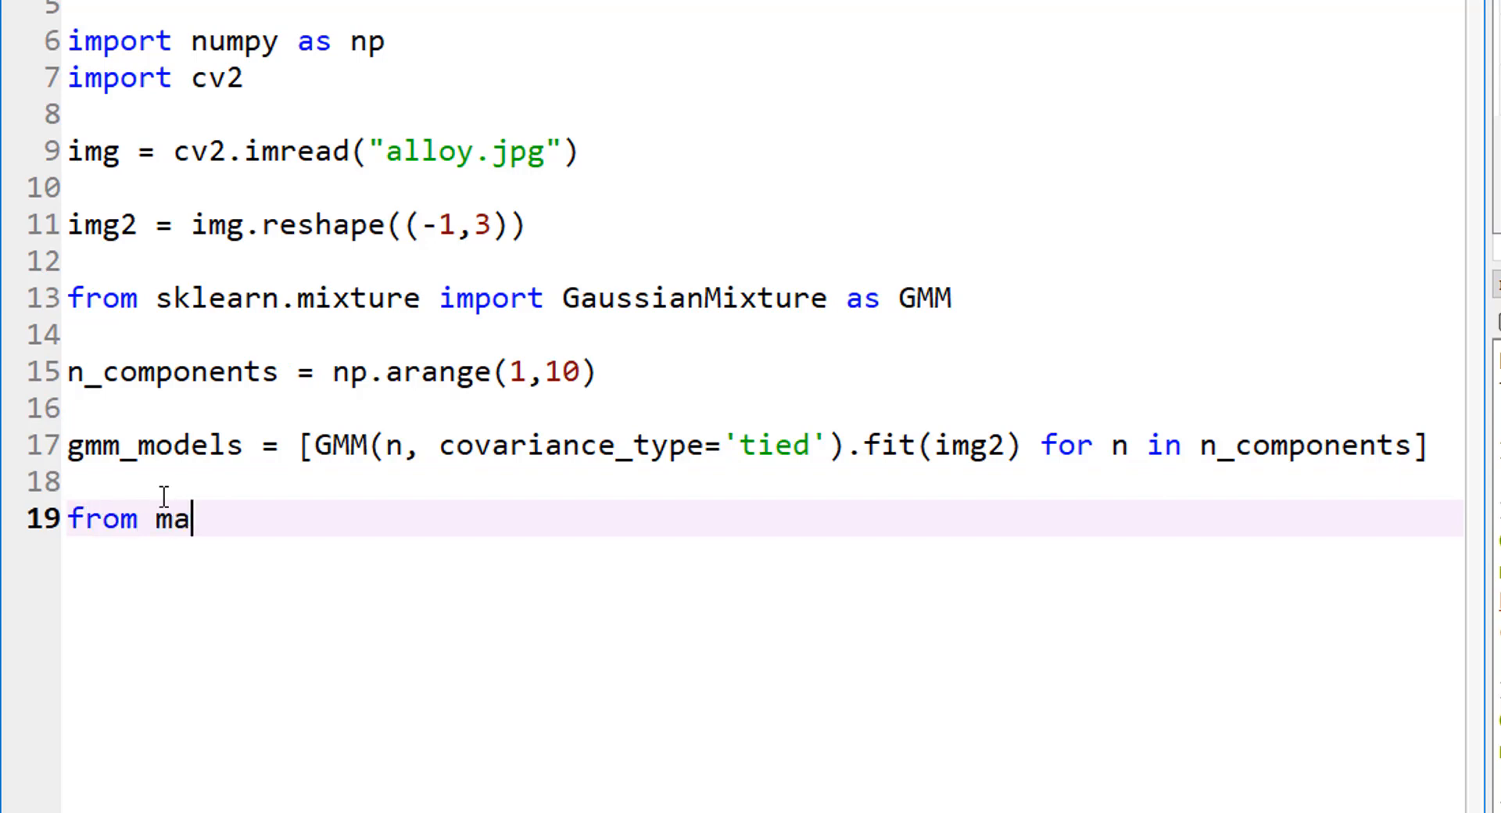
Complete line 19 as 'from matplotlib import pyplot as plt'
type("tplot")
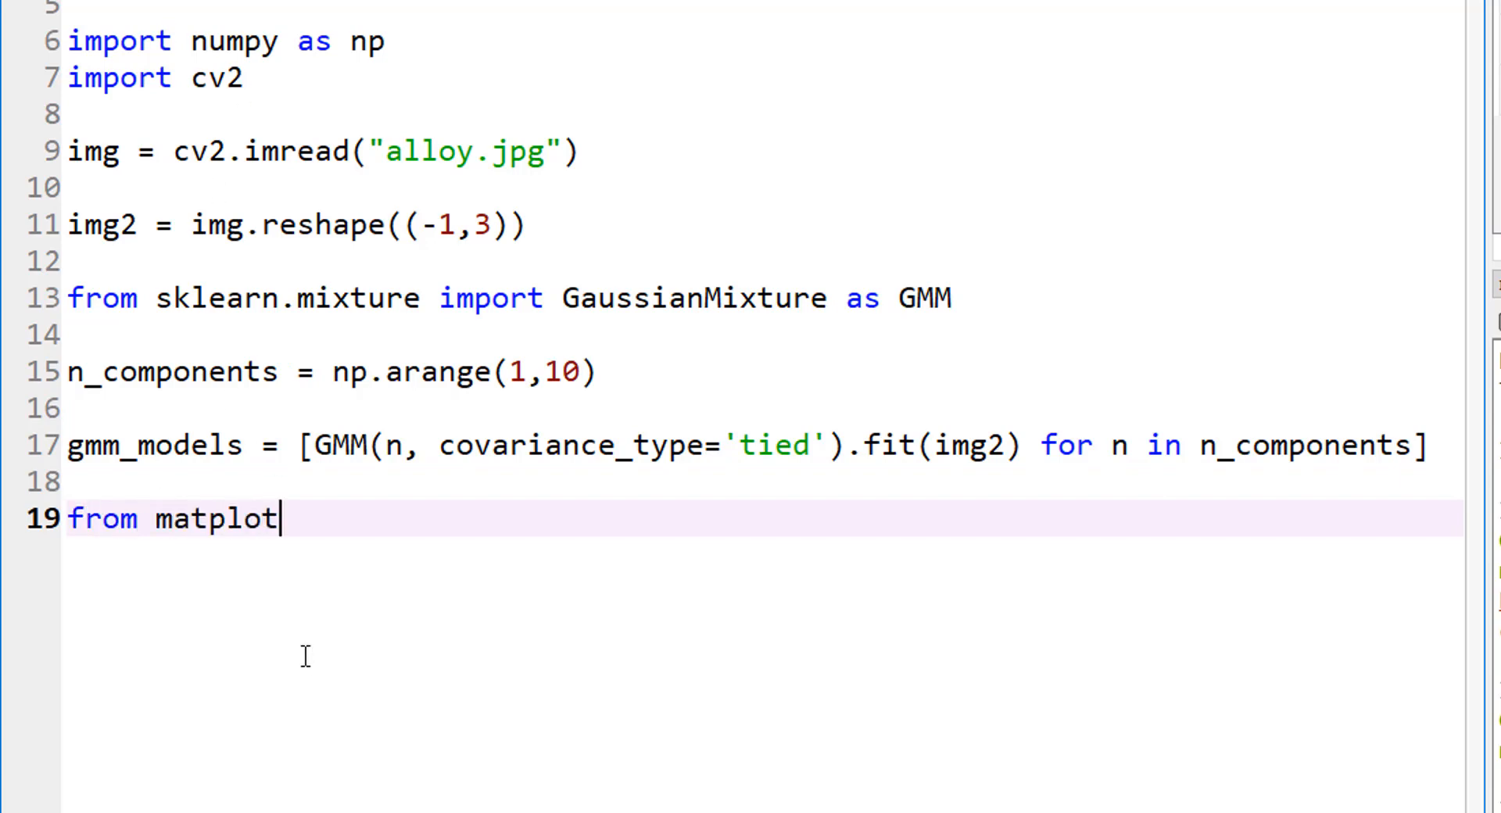
type("li")
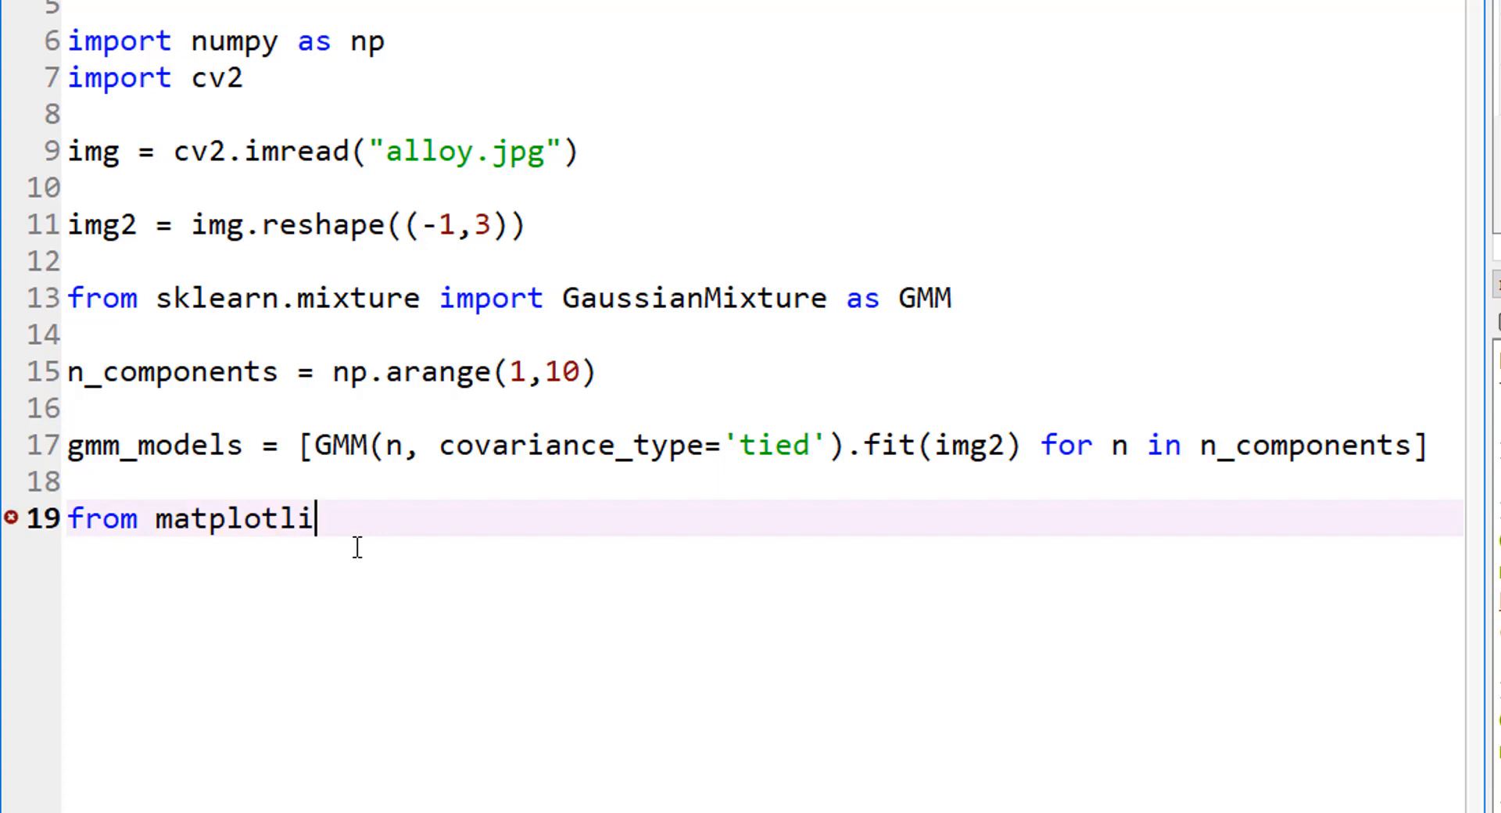
type("b import pyp")
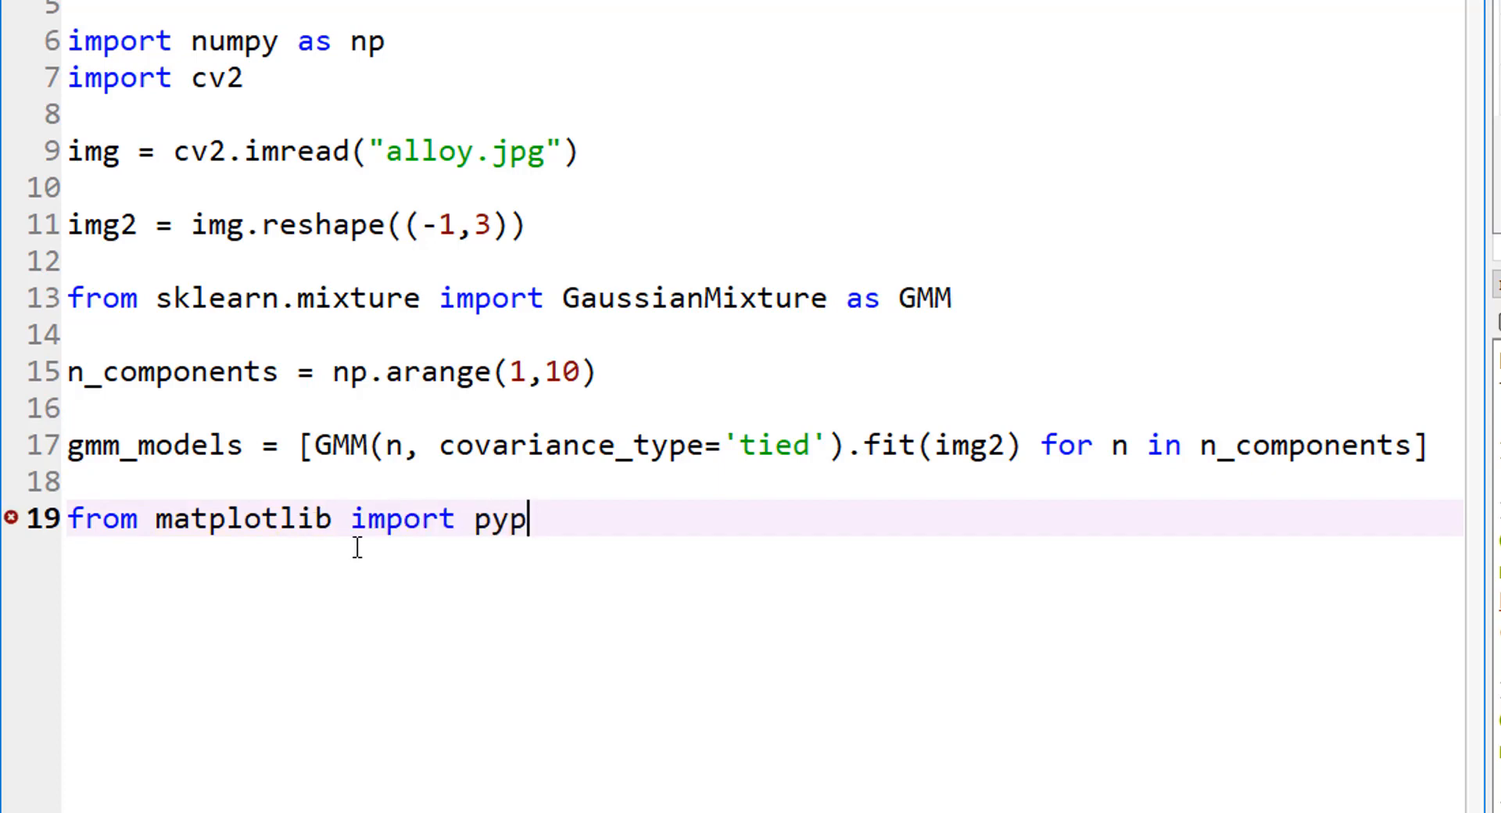
type("lot as plt")
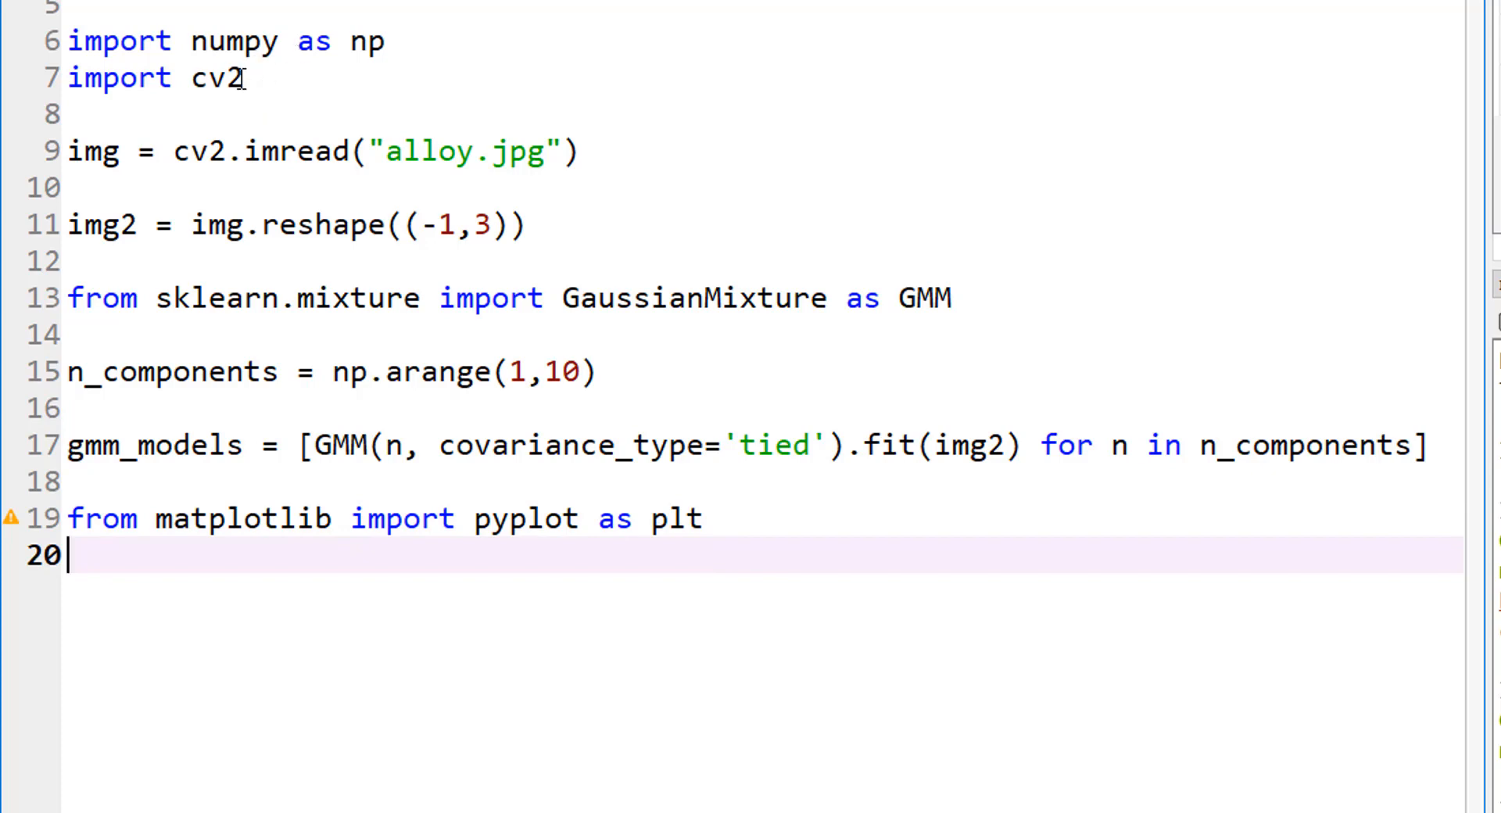
mouse_move(131, 580)
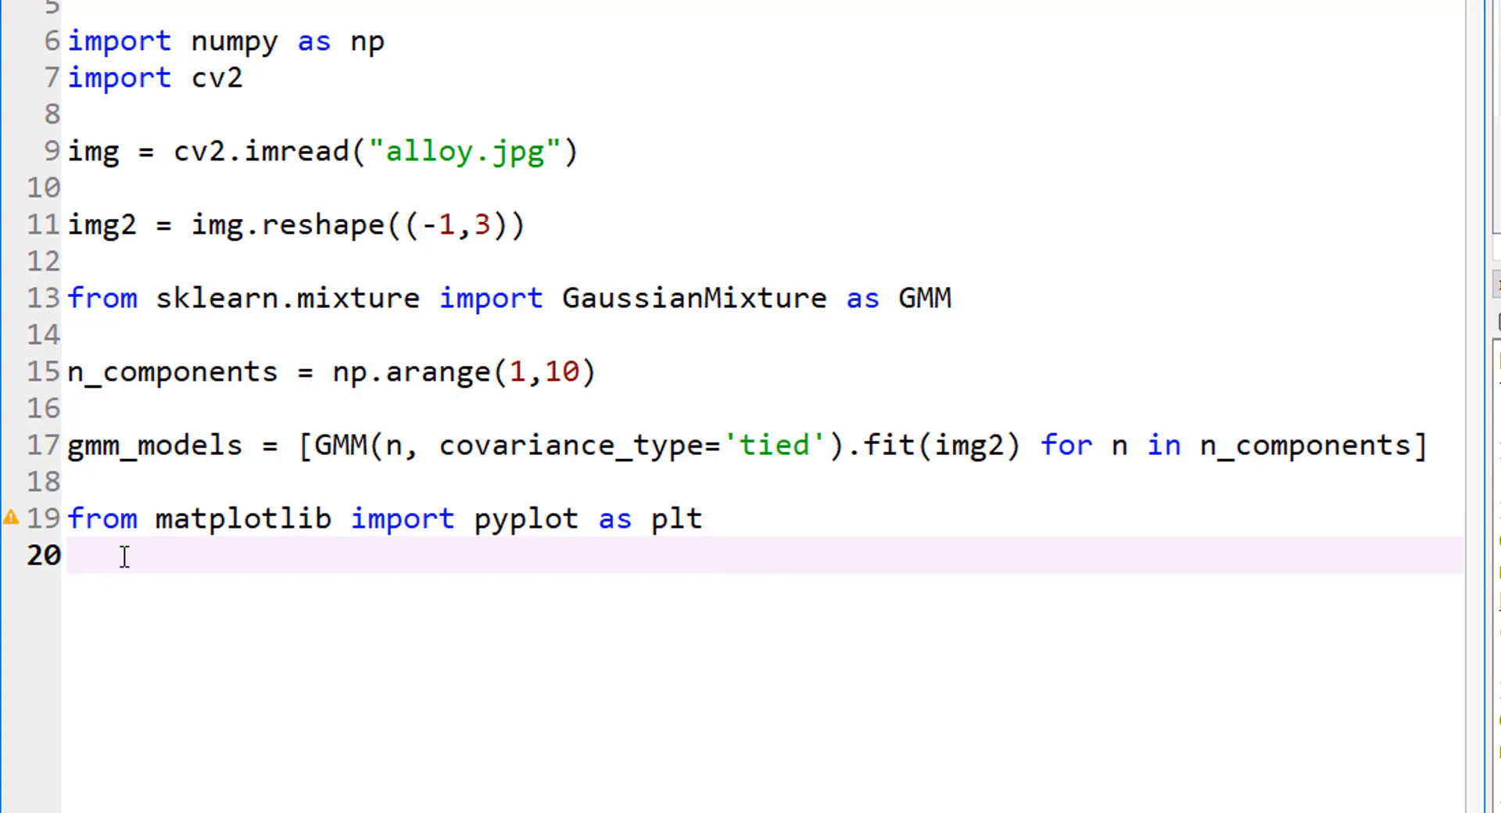
Write plt.plot(n_components, [m.bic(img2) ...) as the start of the BIC plot call
type("plt.plot")
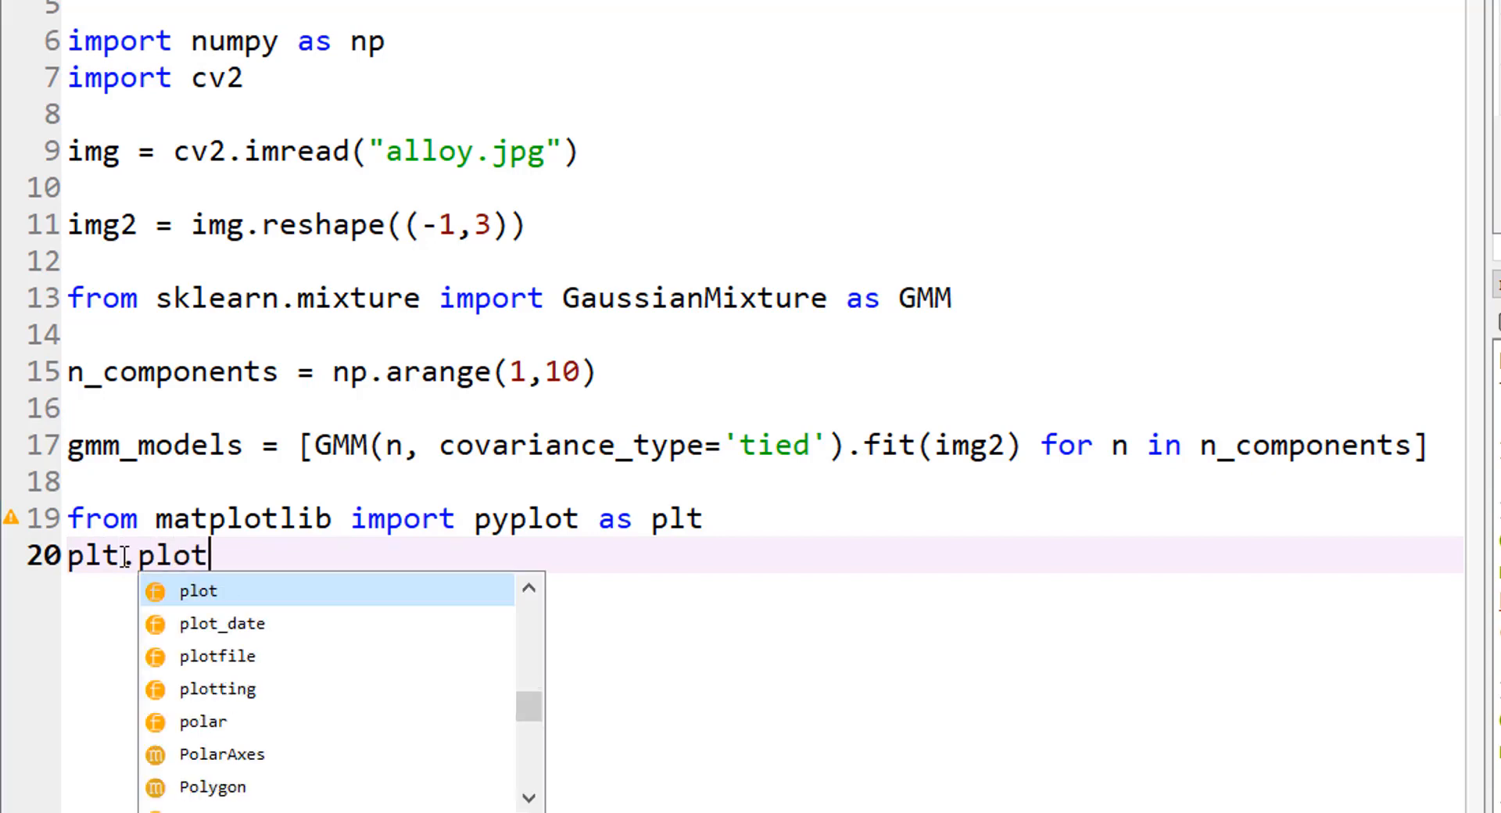
type("(n_")
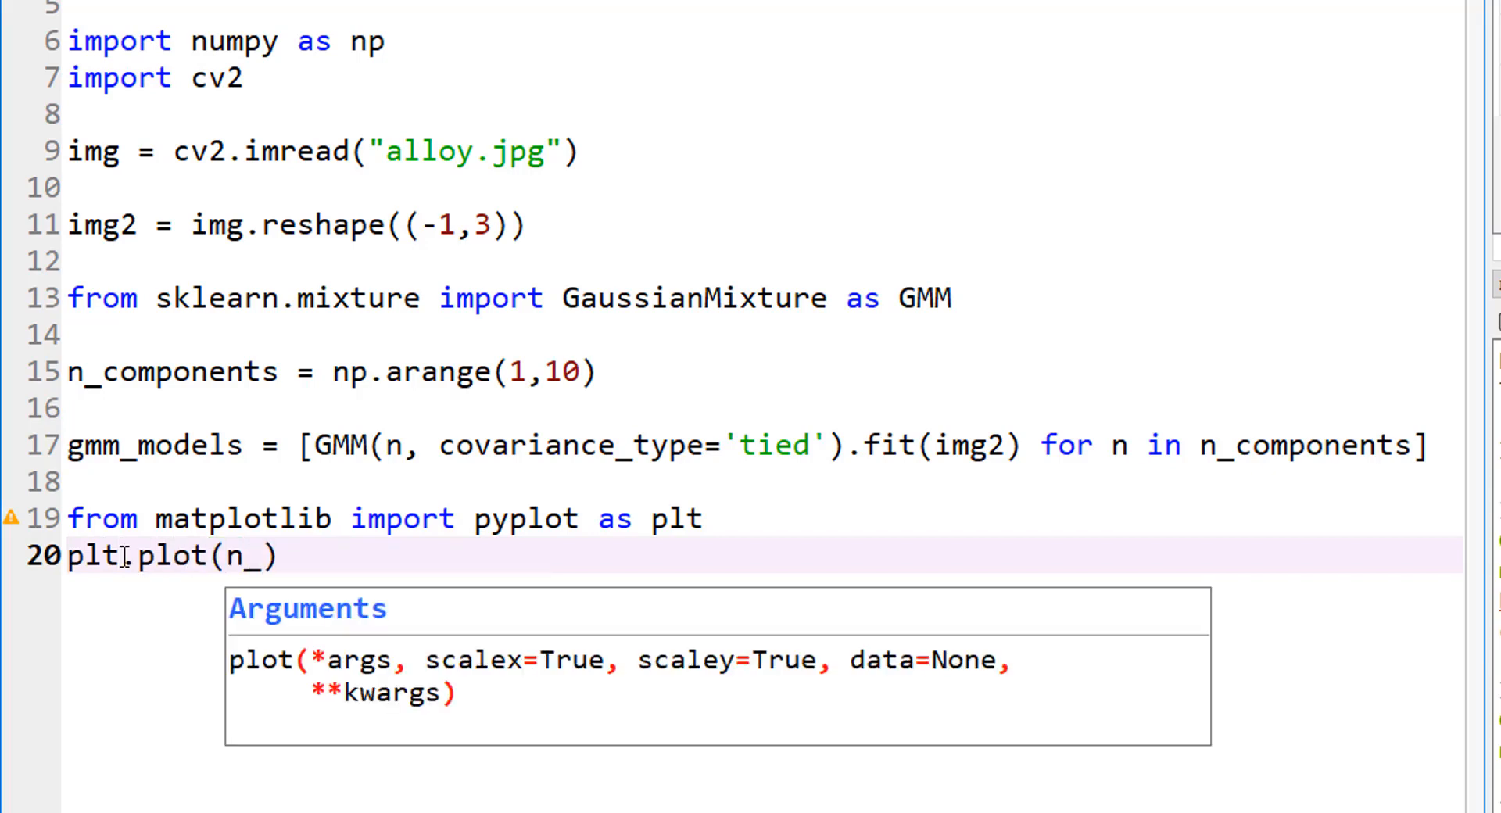
type("components")
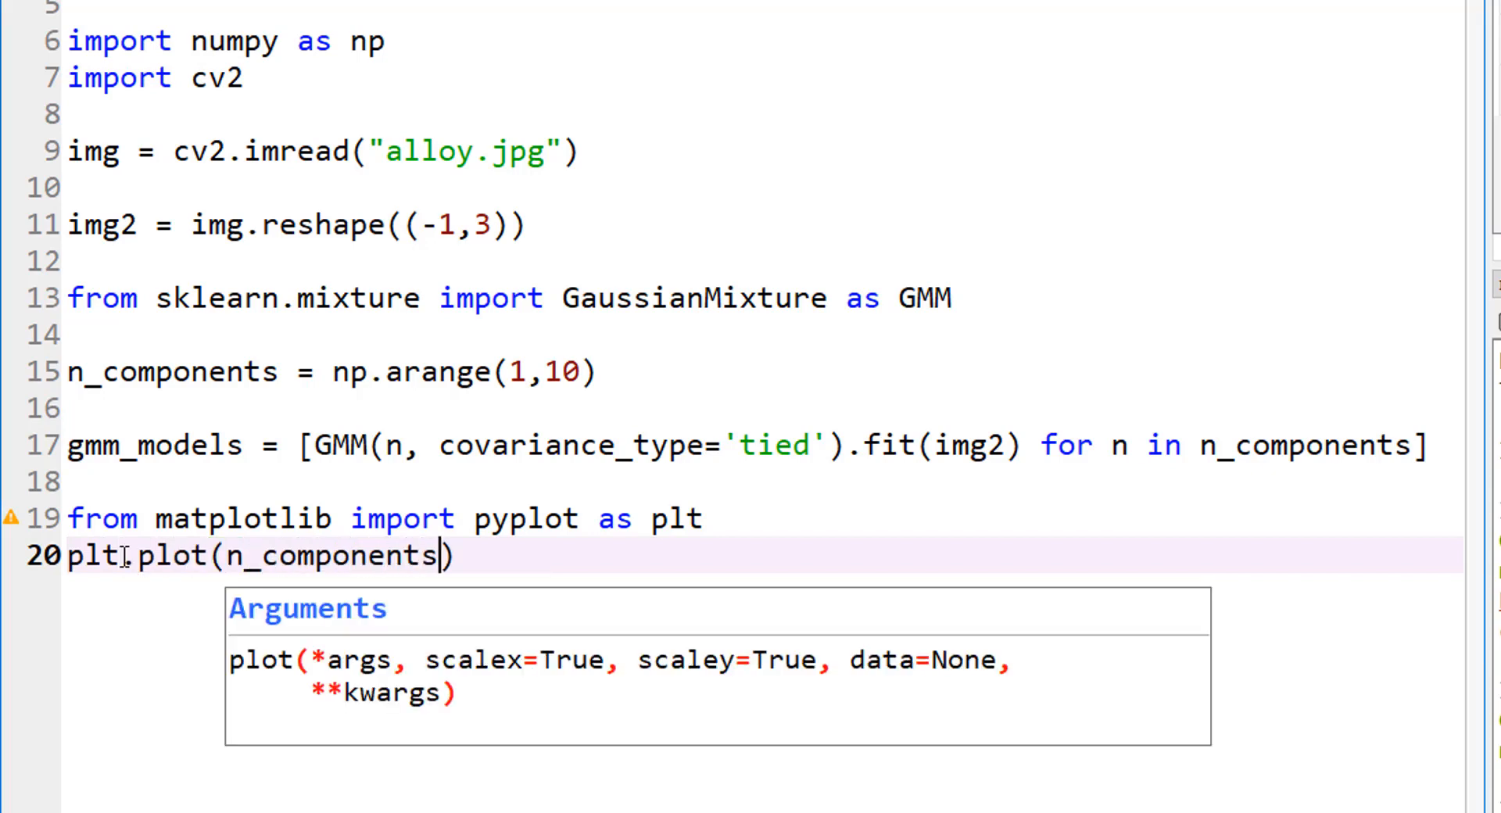
type(",")
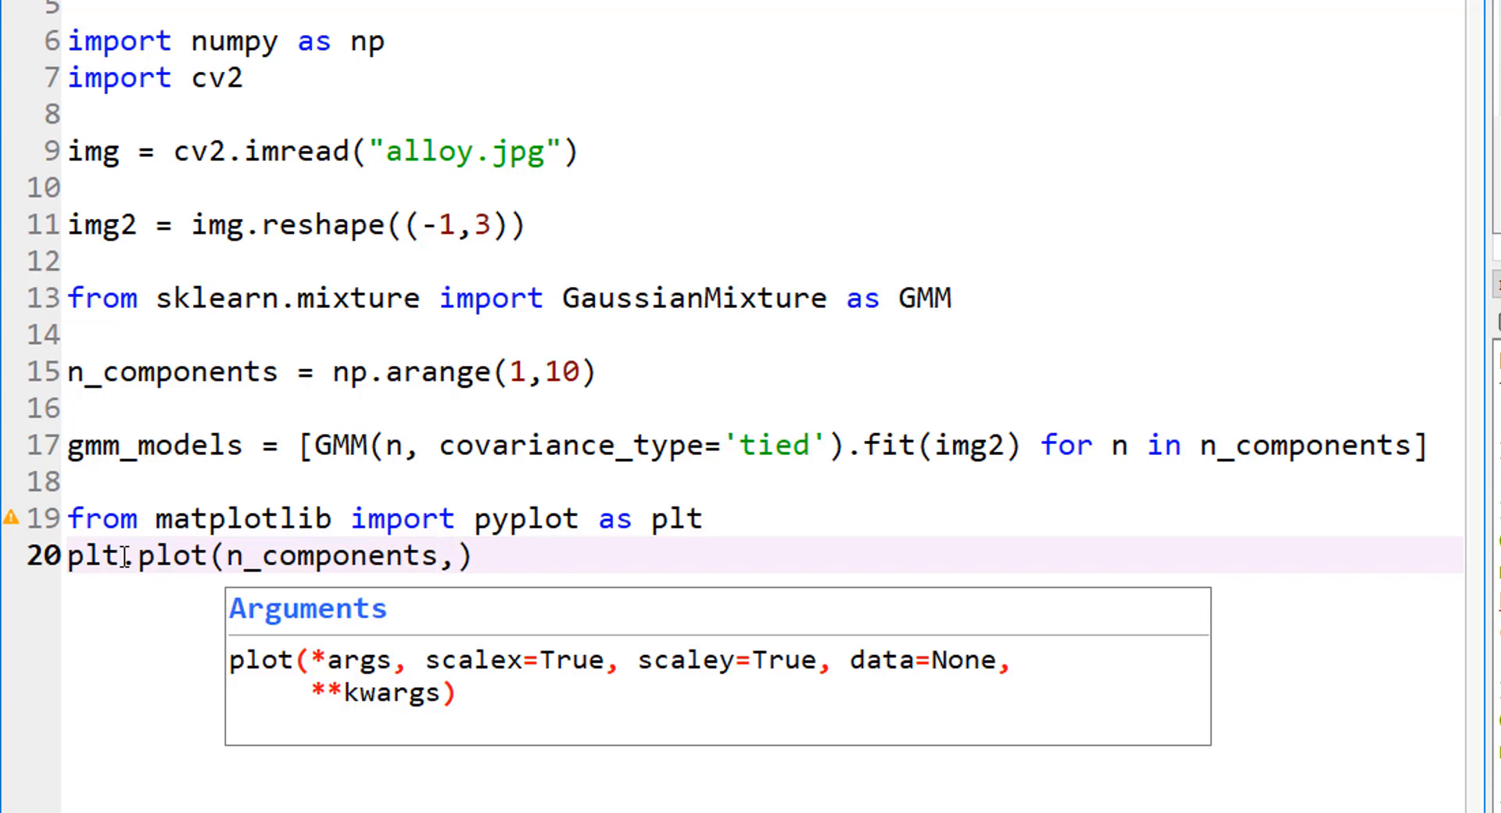
type("\" \"")
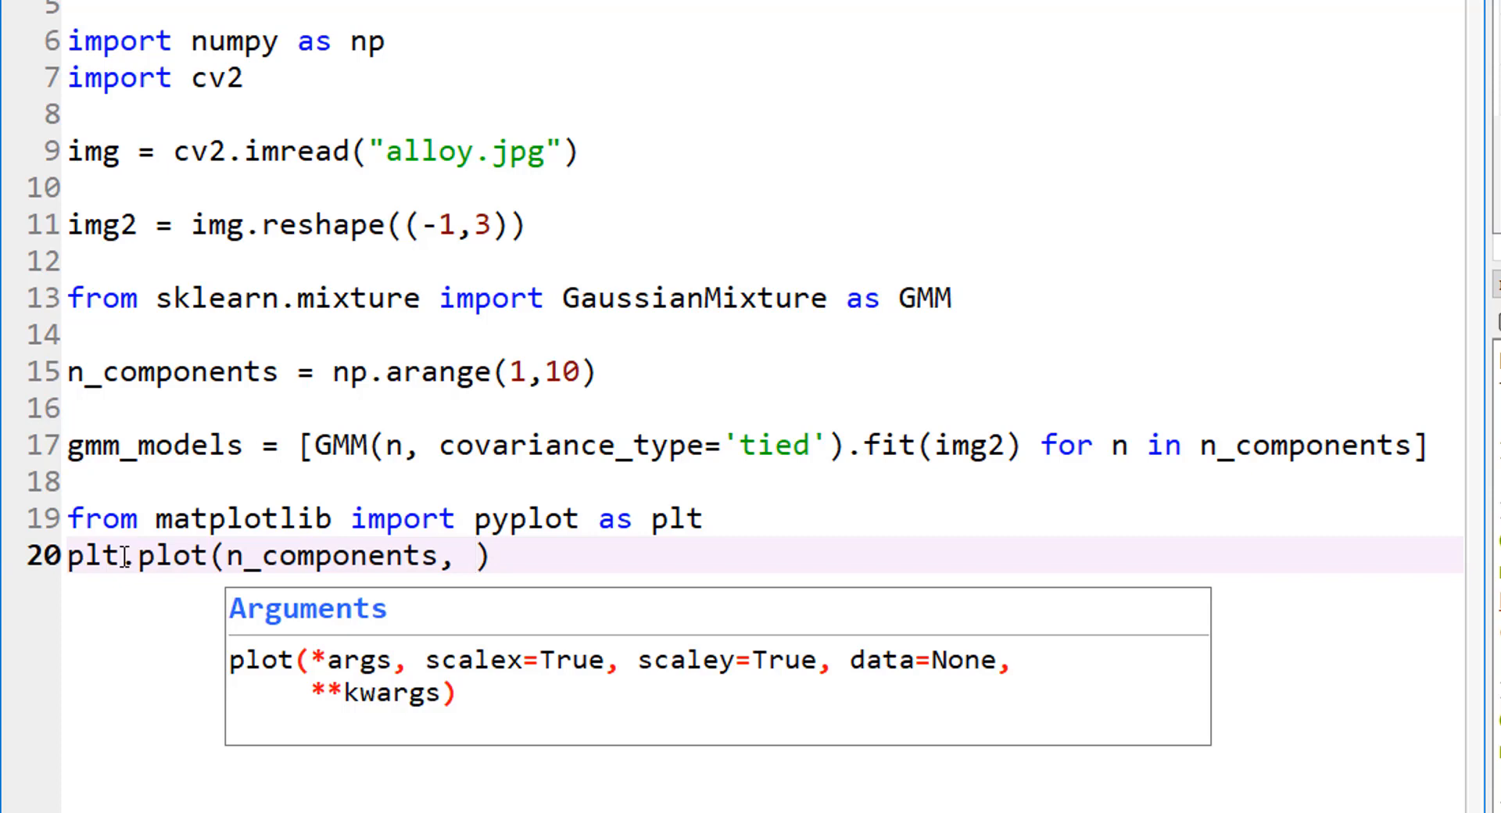
left_click(469, 557)
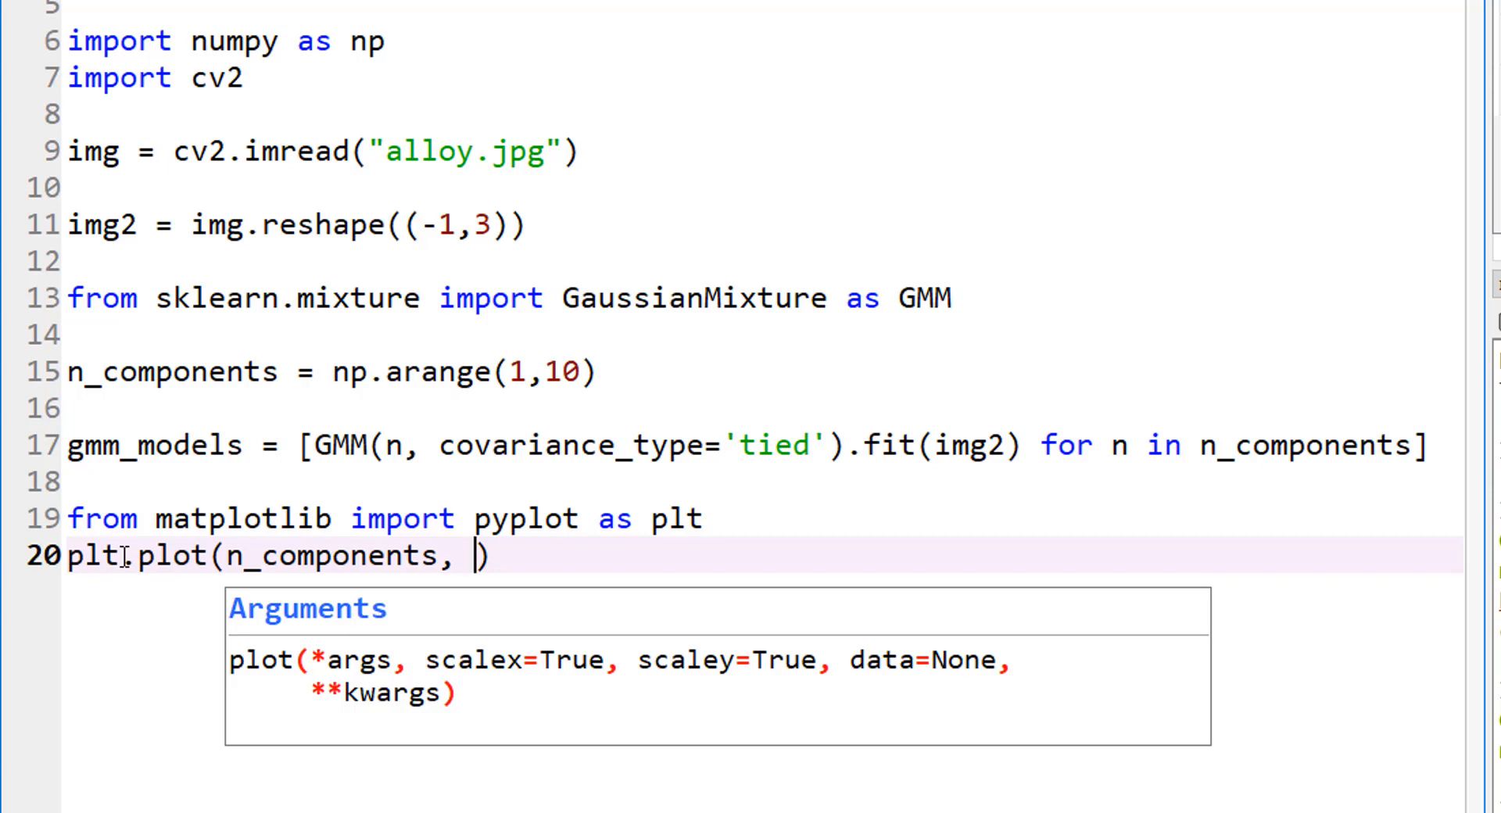
type("[m]")
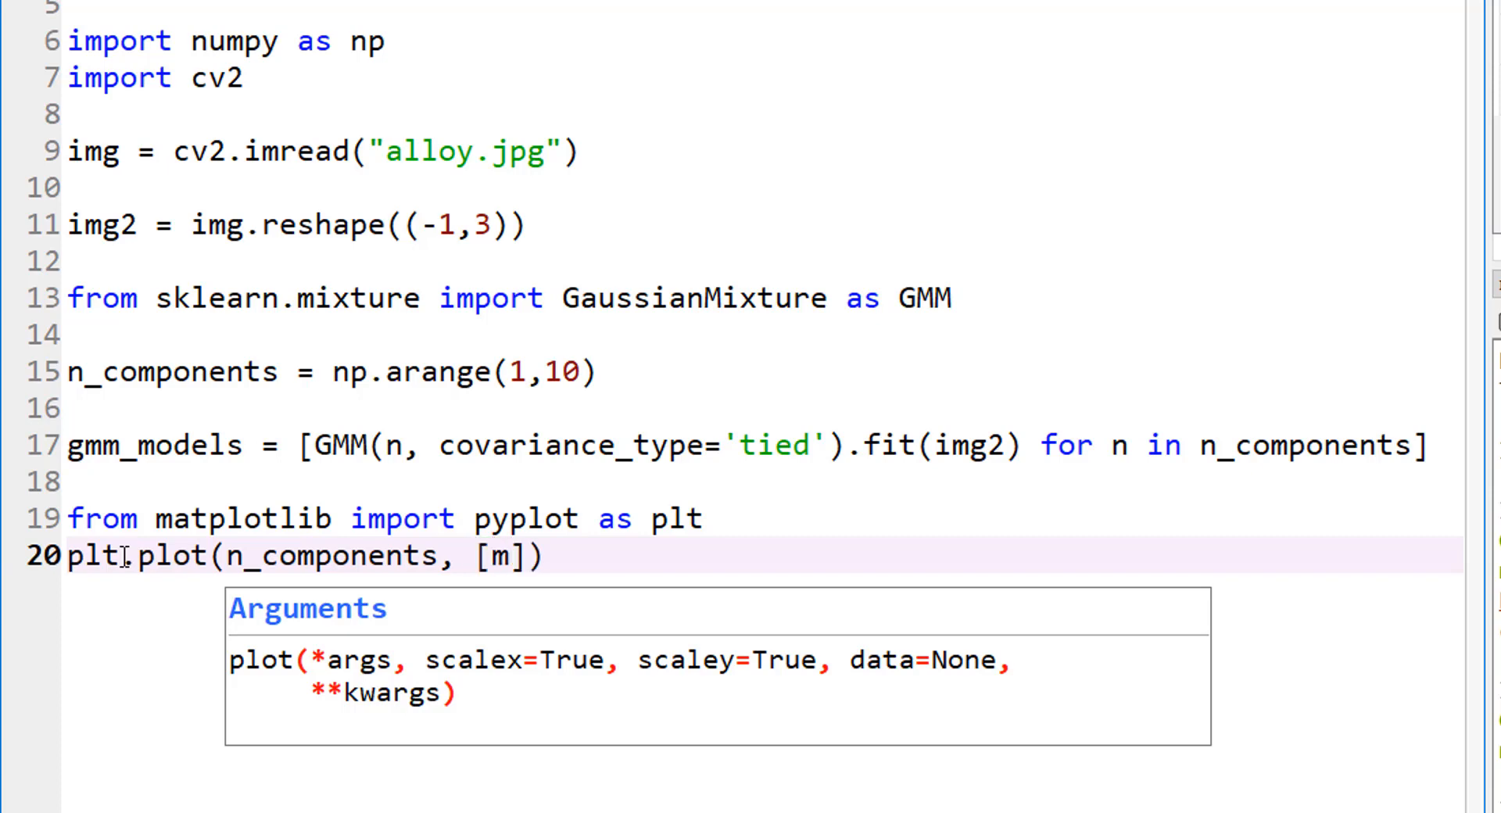
type(".bic")
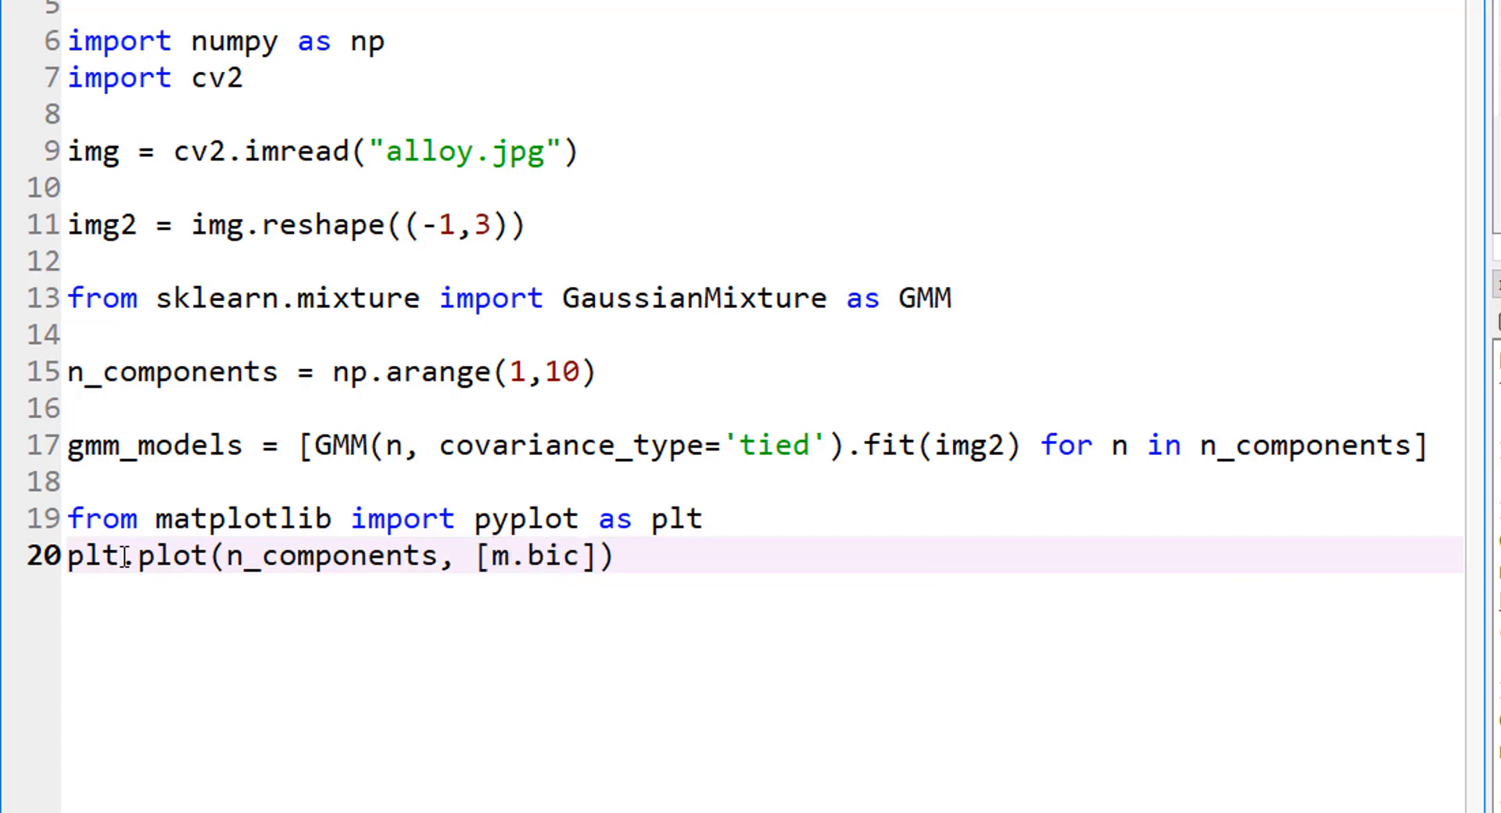
type("(img2)")
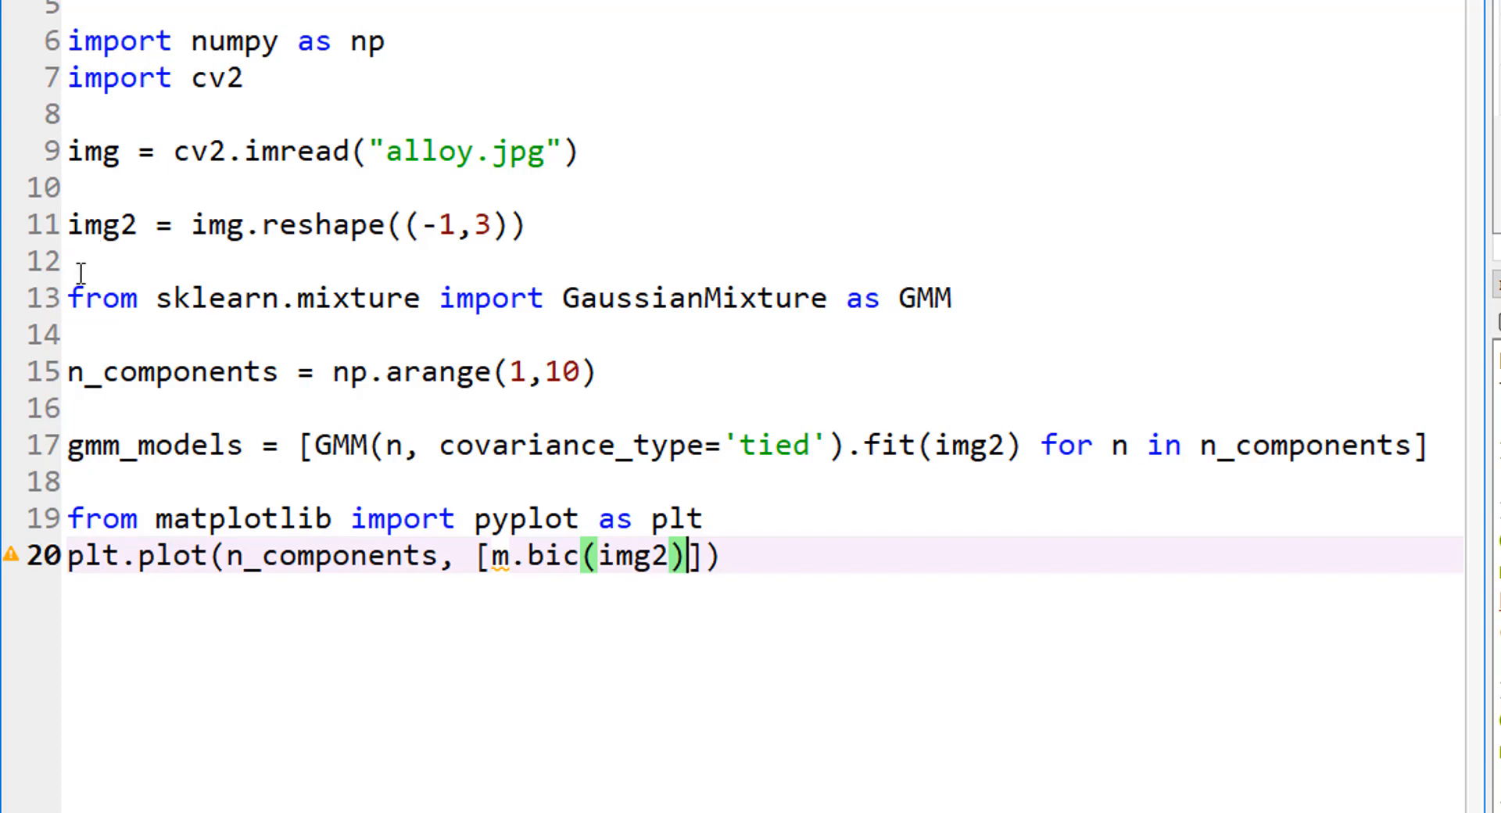
mouse_move(709, 560)
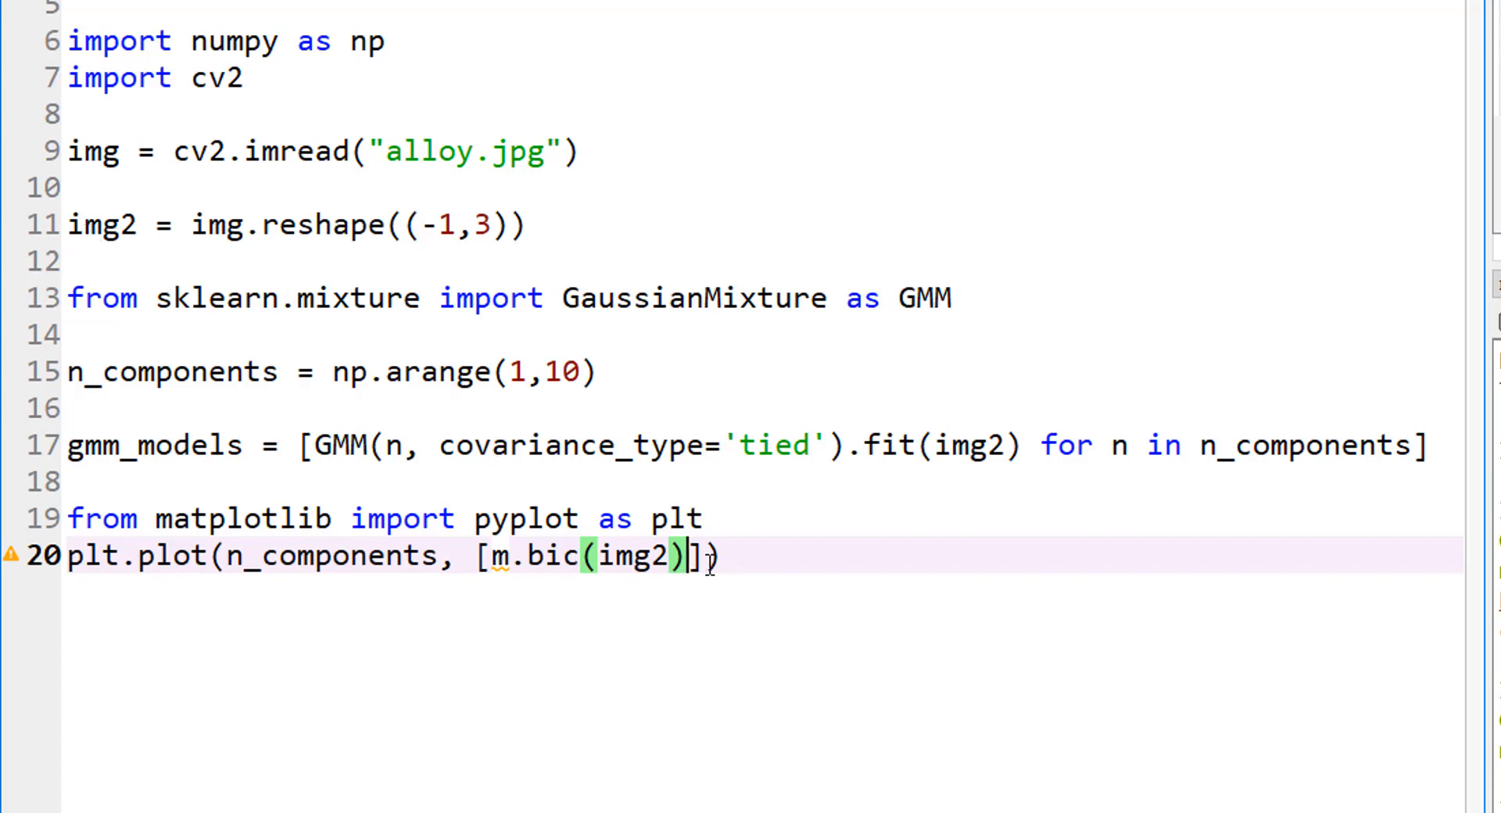
Finish the call with 'for m in gmm_models]' and label='BIC'
type("for m in")
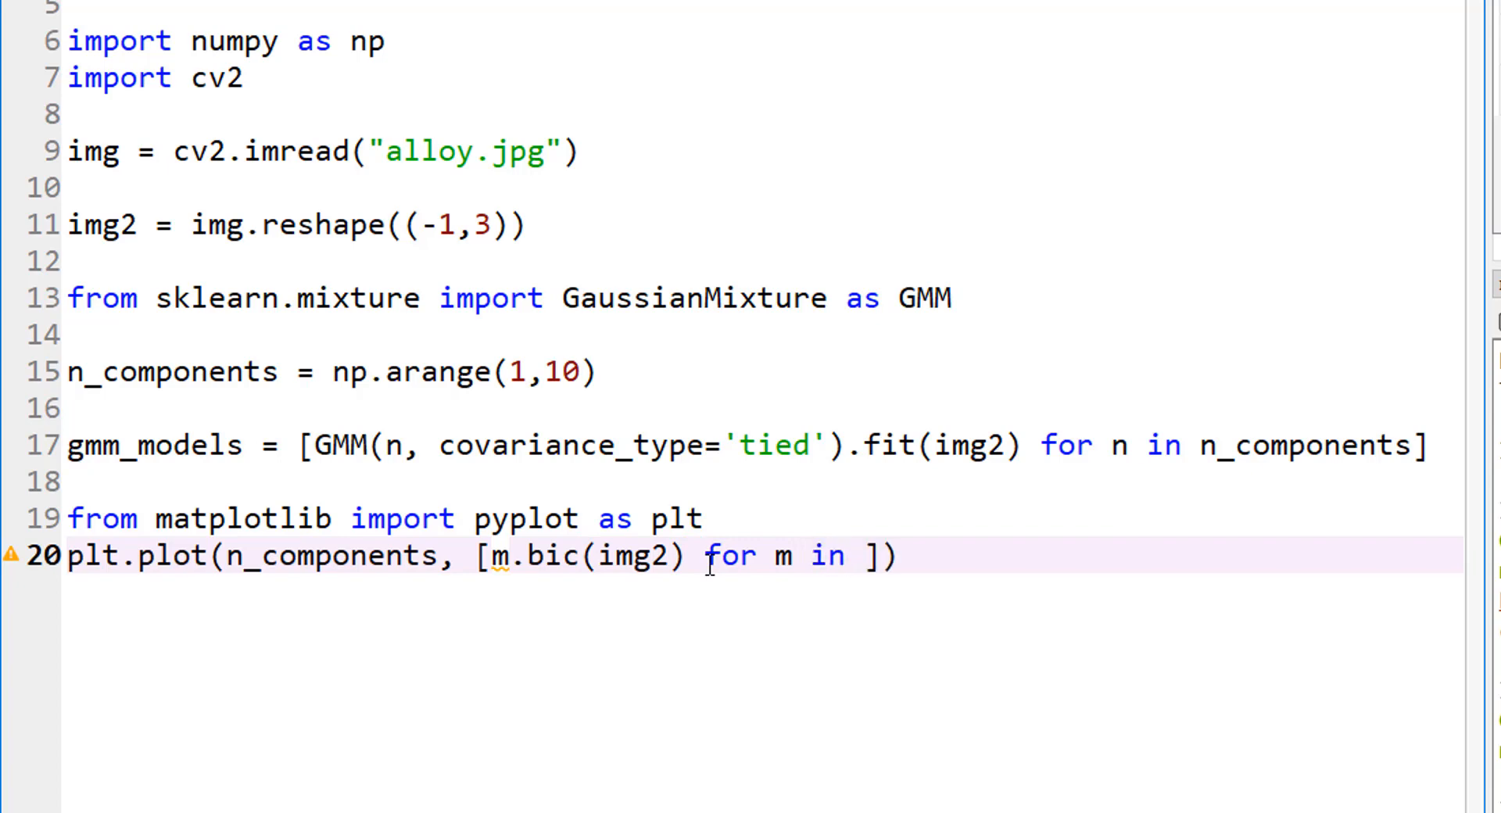
type("gmm")
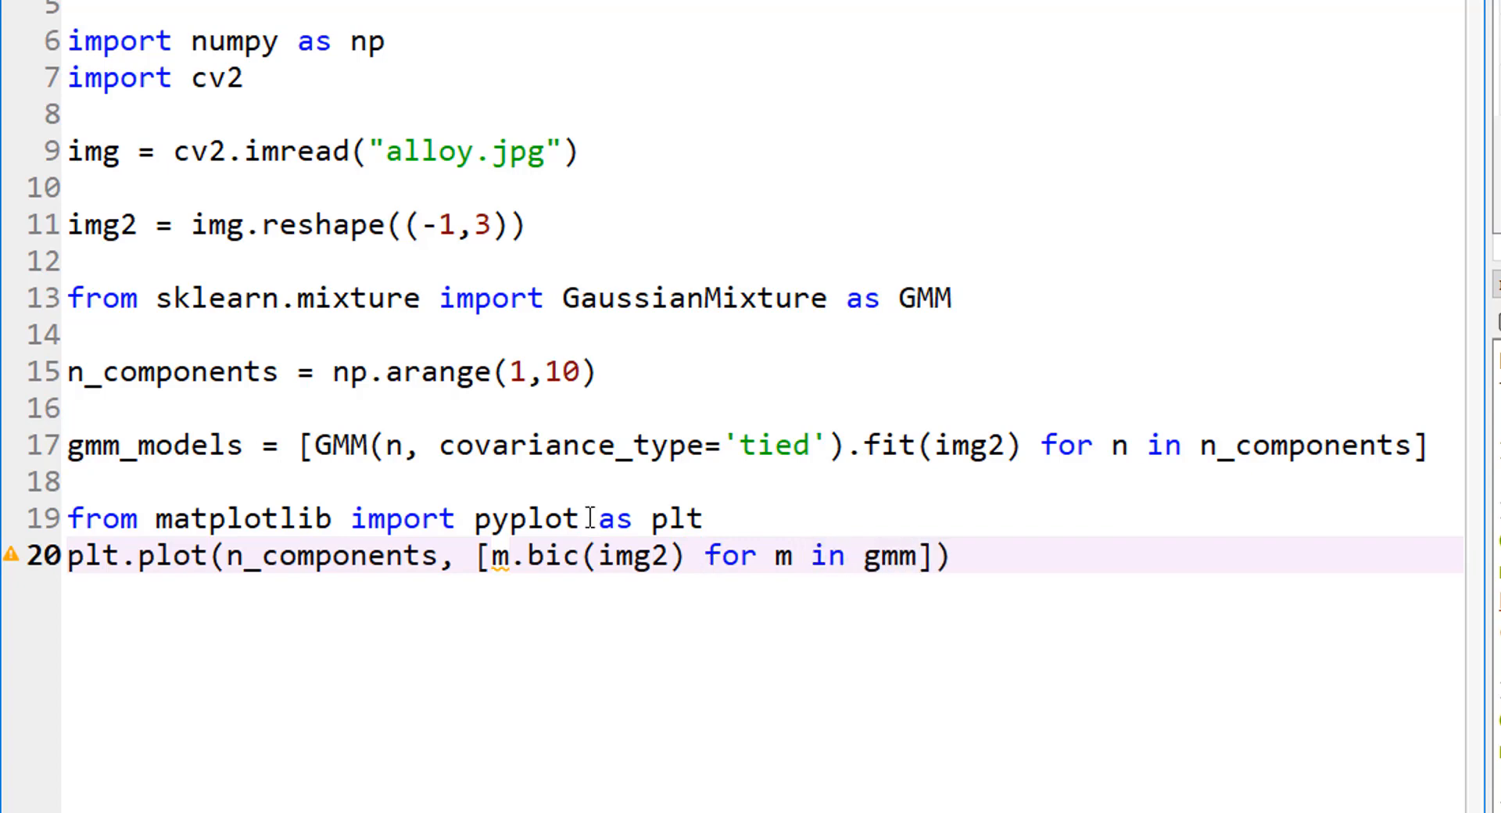
type("_mode")
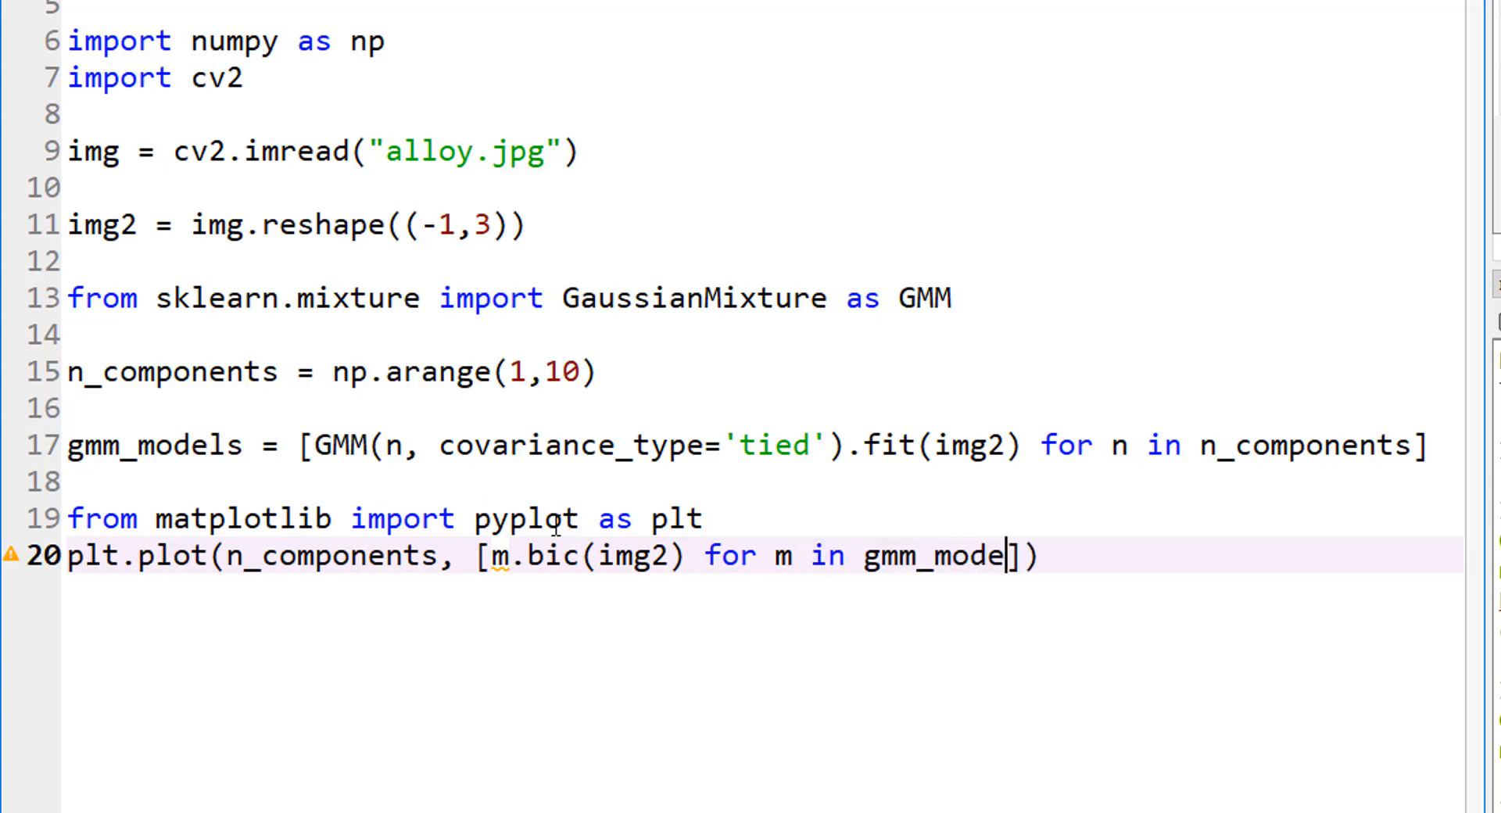
type("ls")
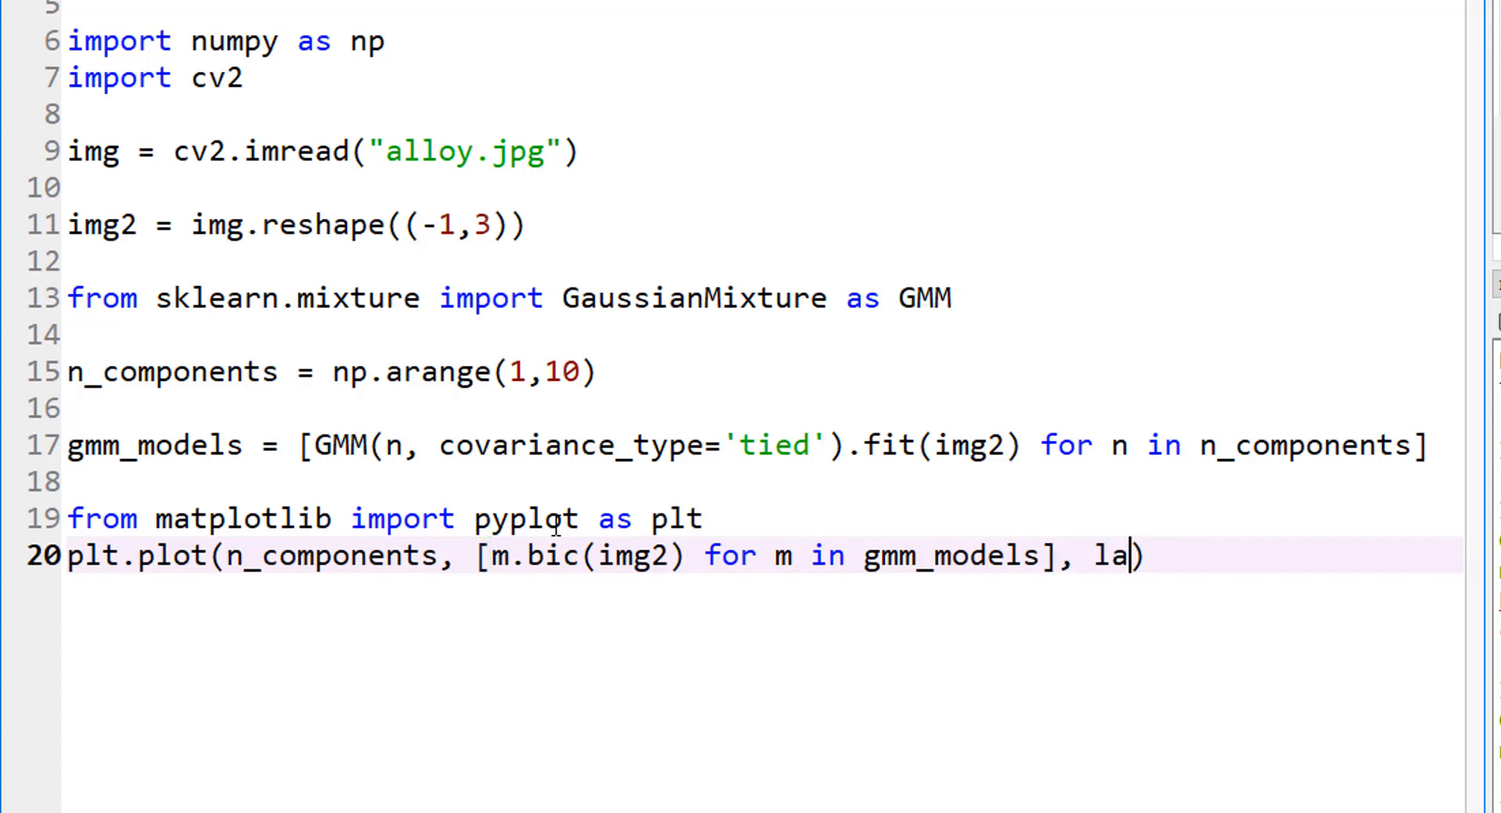
type("bel=")
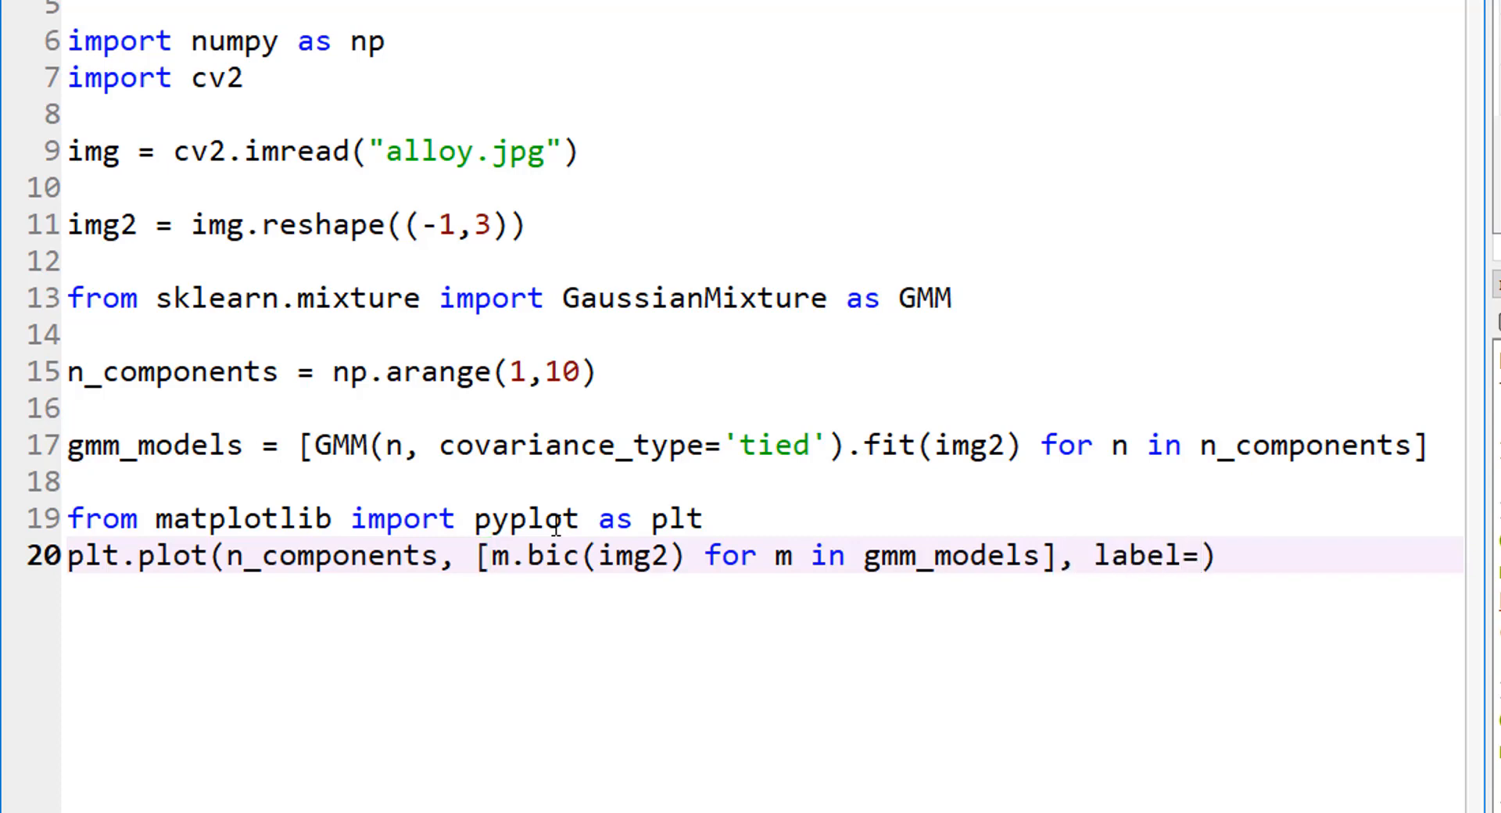
type("'BIC")
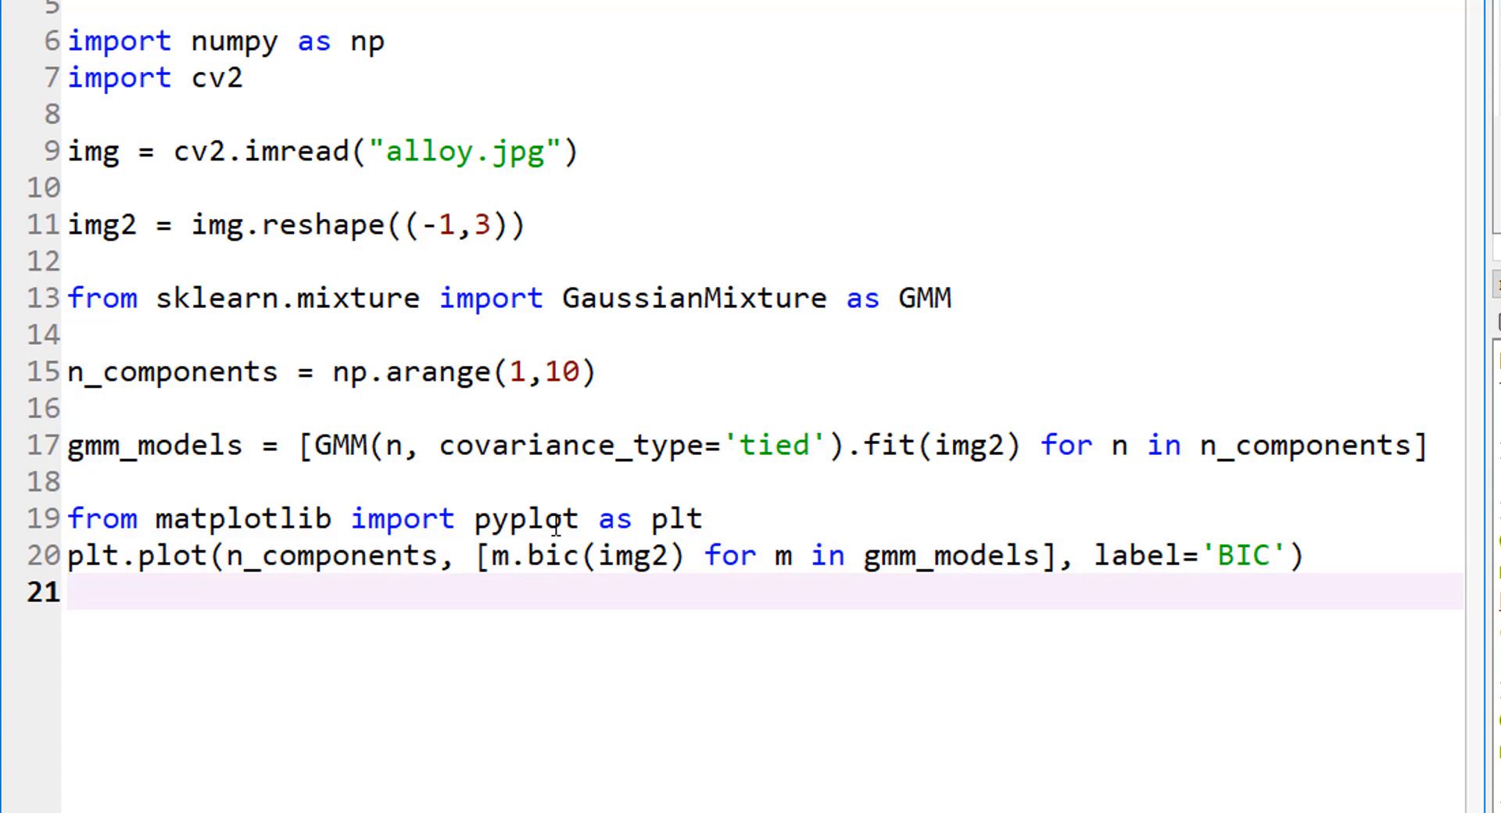
Add line 21: plt.xlable('n_components') to label the x-axis
type("plt")
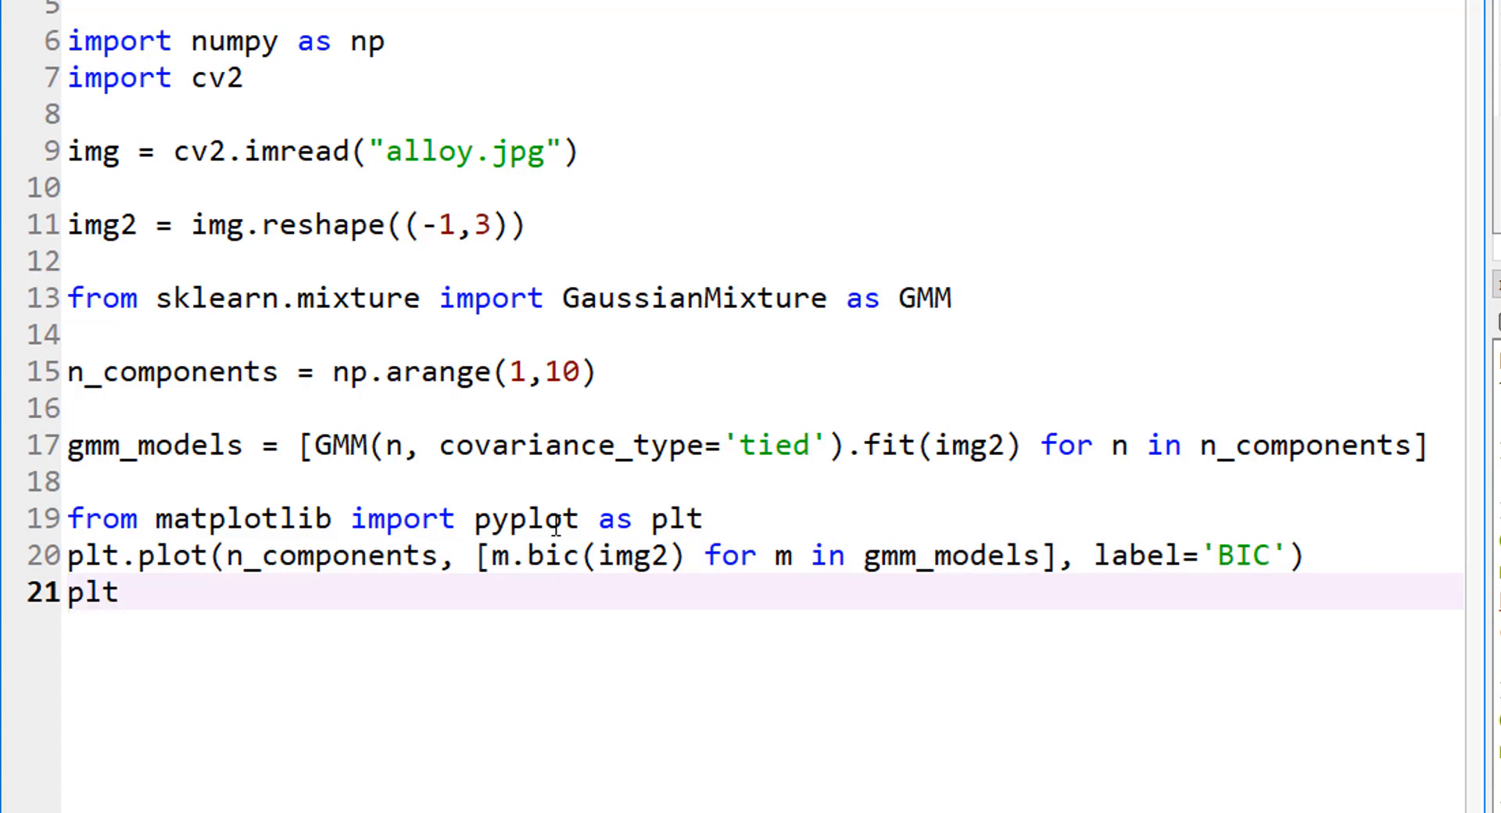
type(".xlable")
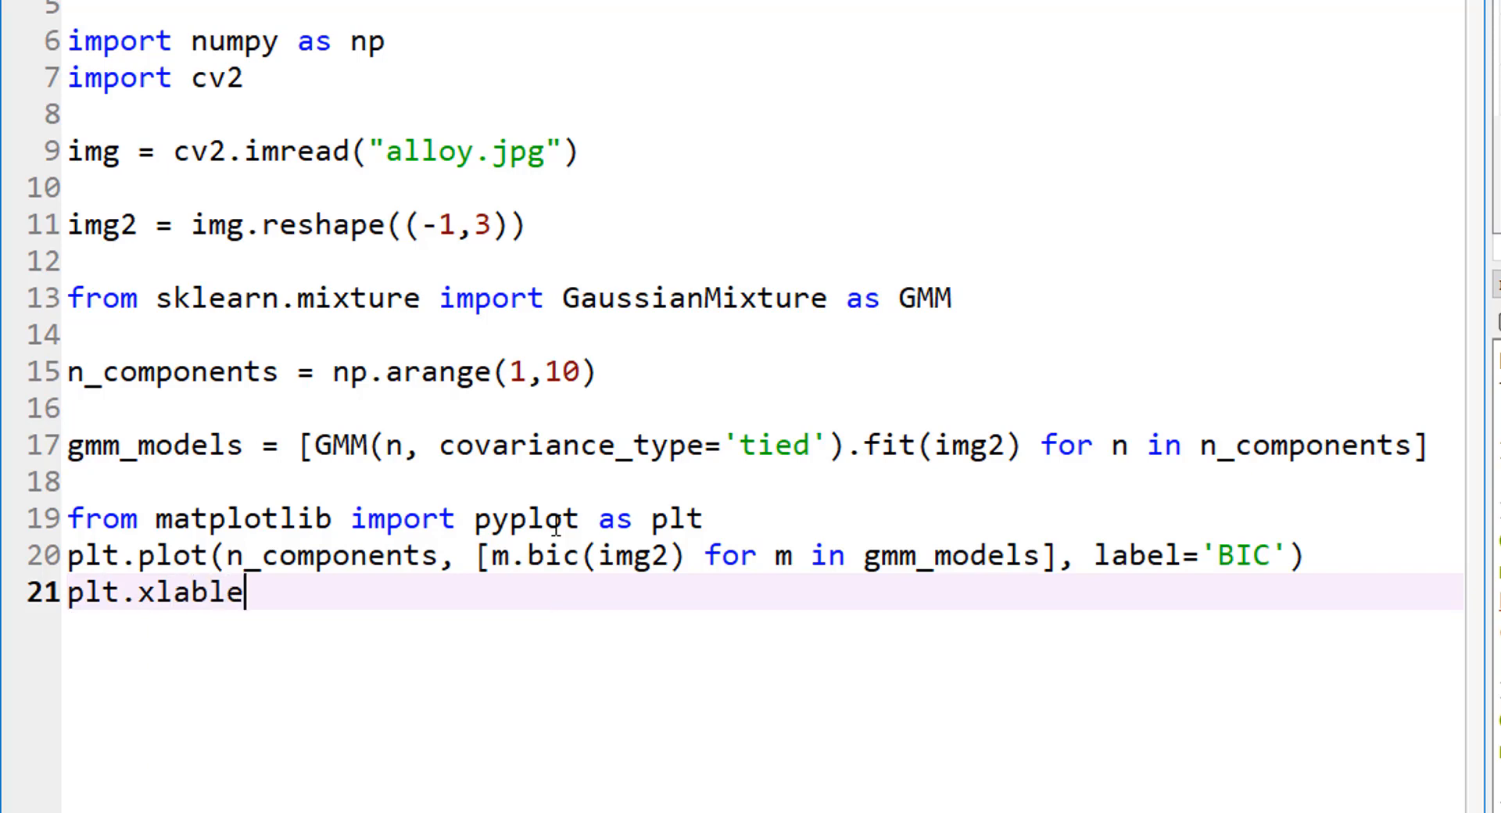
type("()")
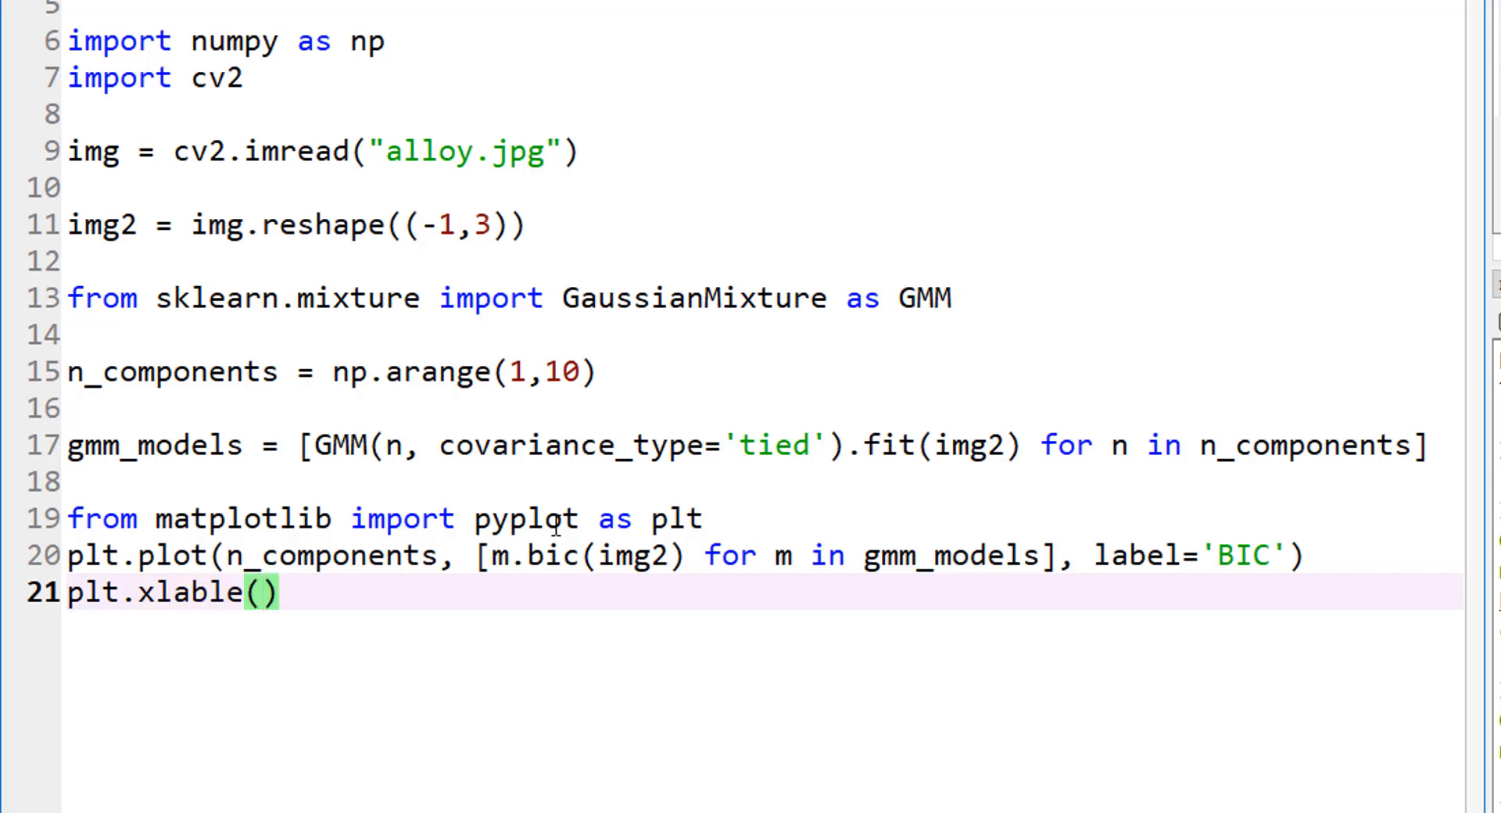
type("'n_compon")
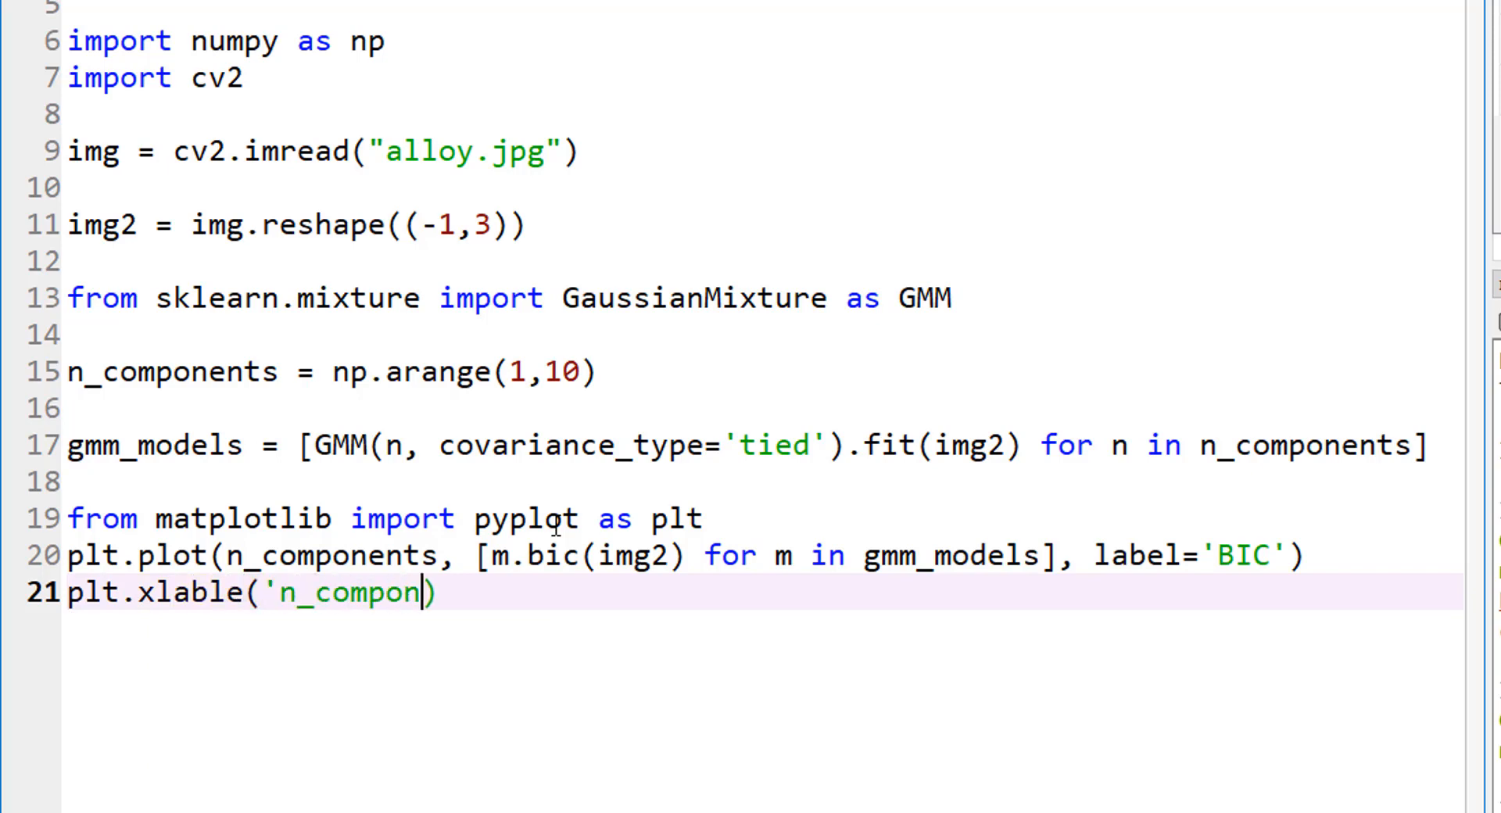
type("ents")
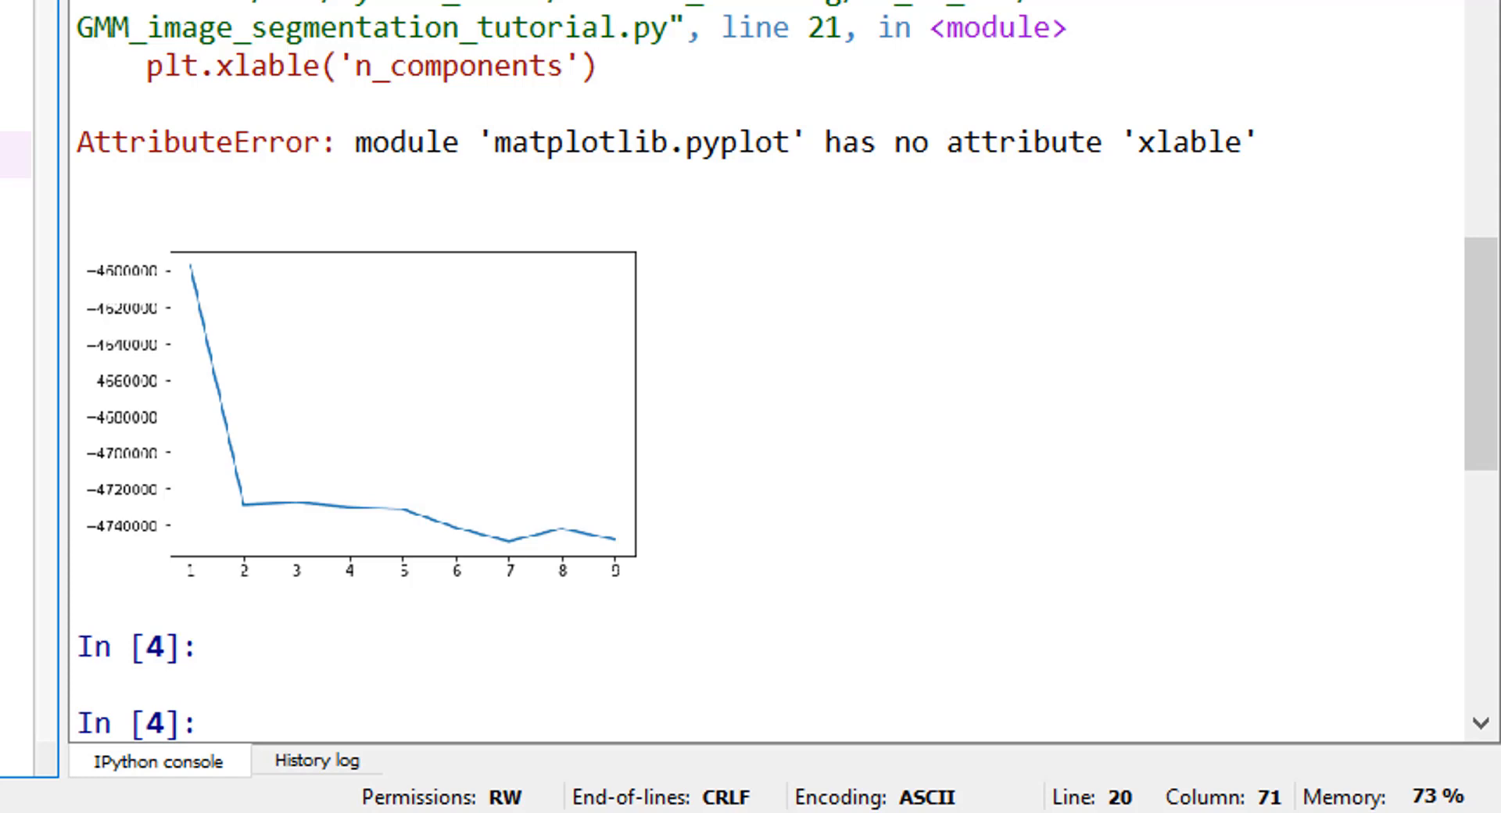
mouse_move(753, 48)
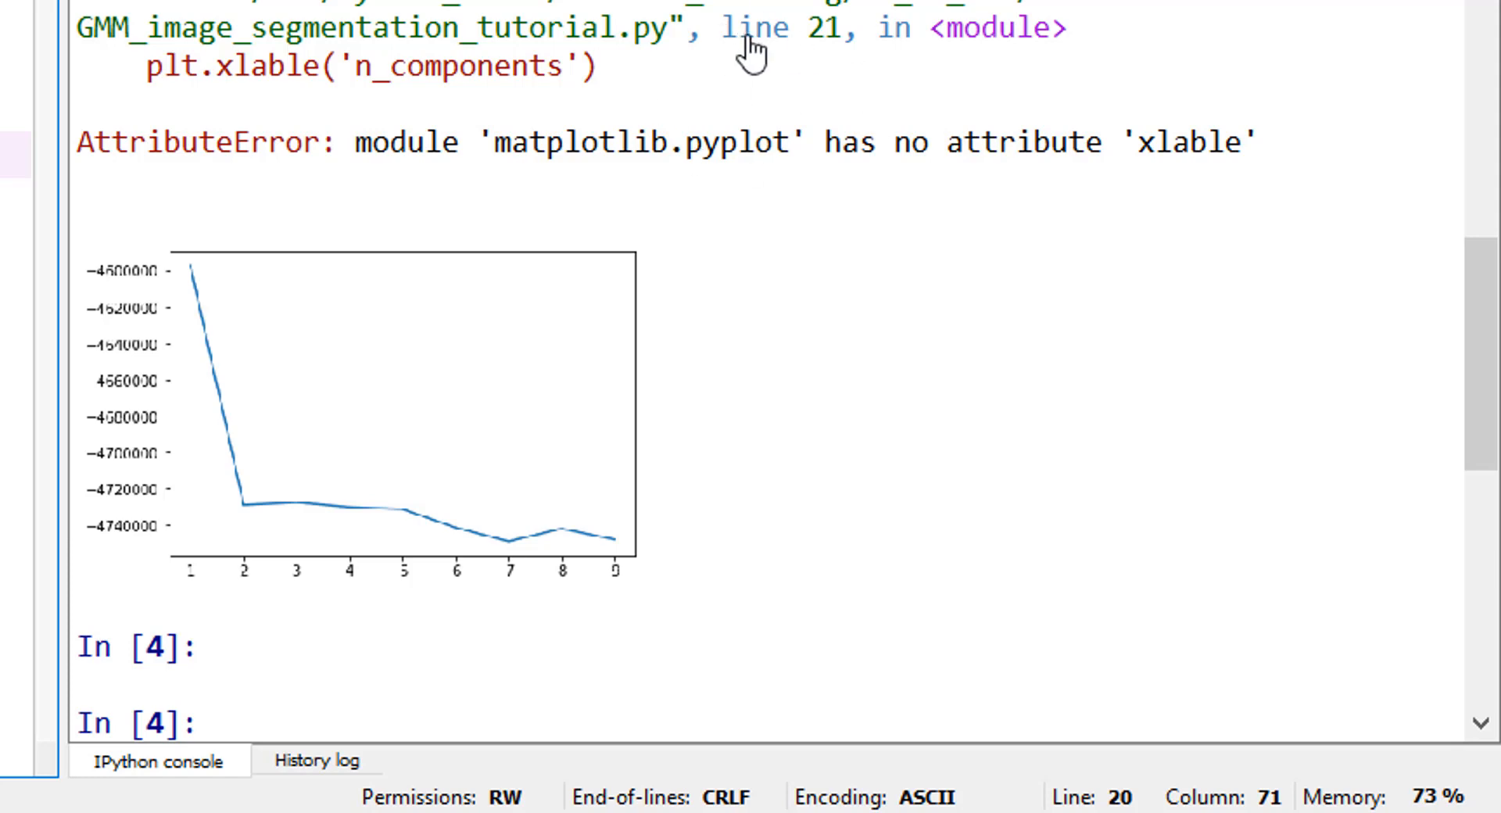
Scroll the IPython console to see the BIC curve and the xlable AttributeError
scroll("down", 3)
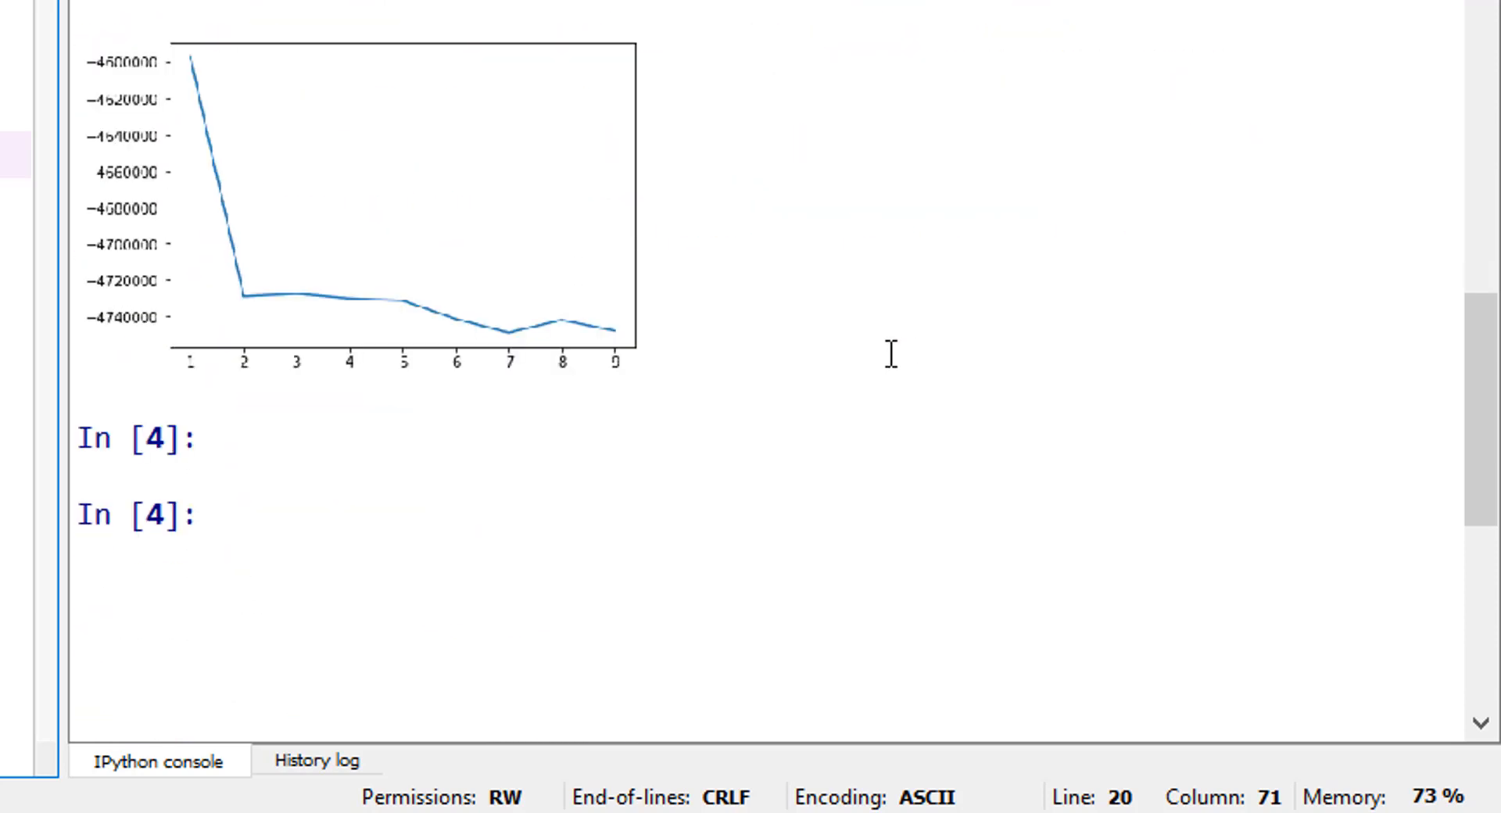
mouse_move(524, 310)
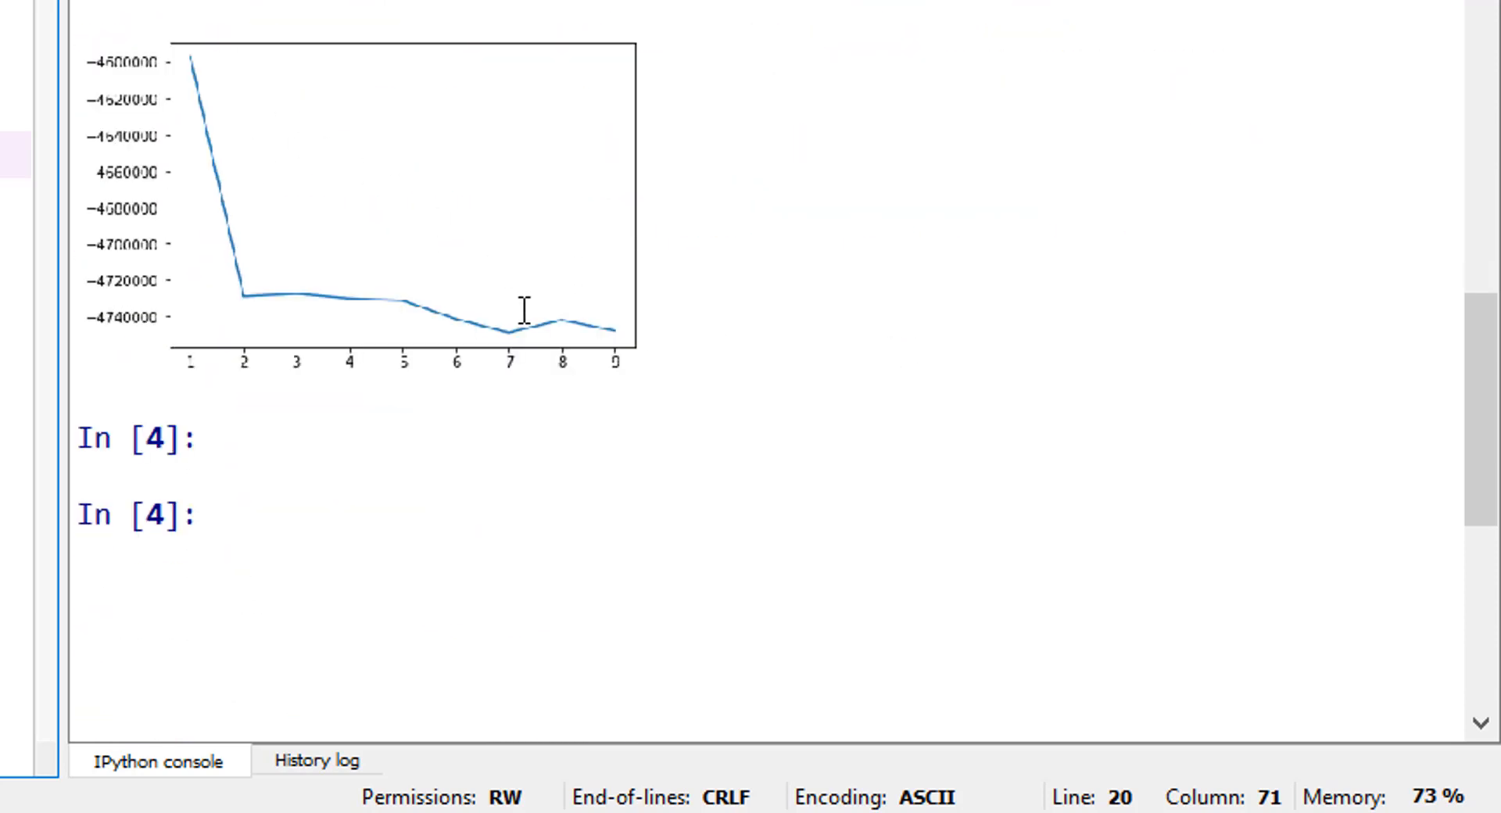
mouse_move(446, 177)
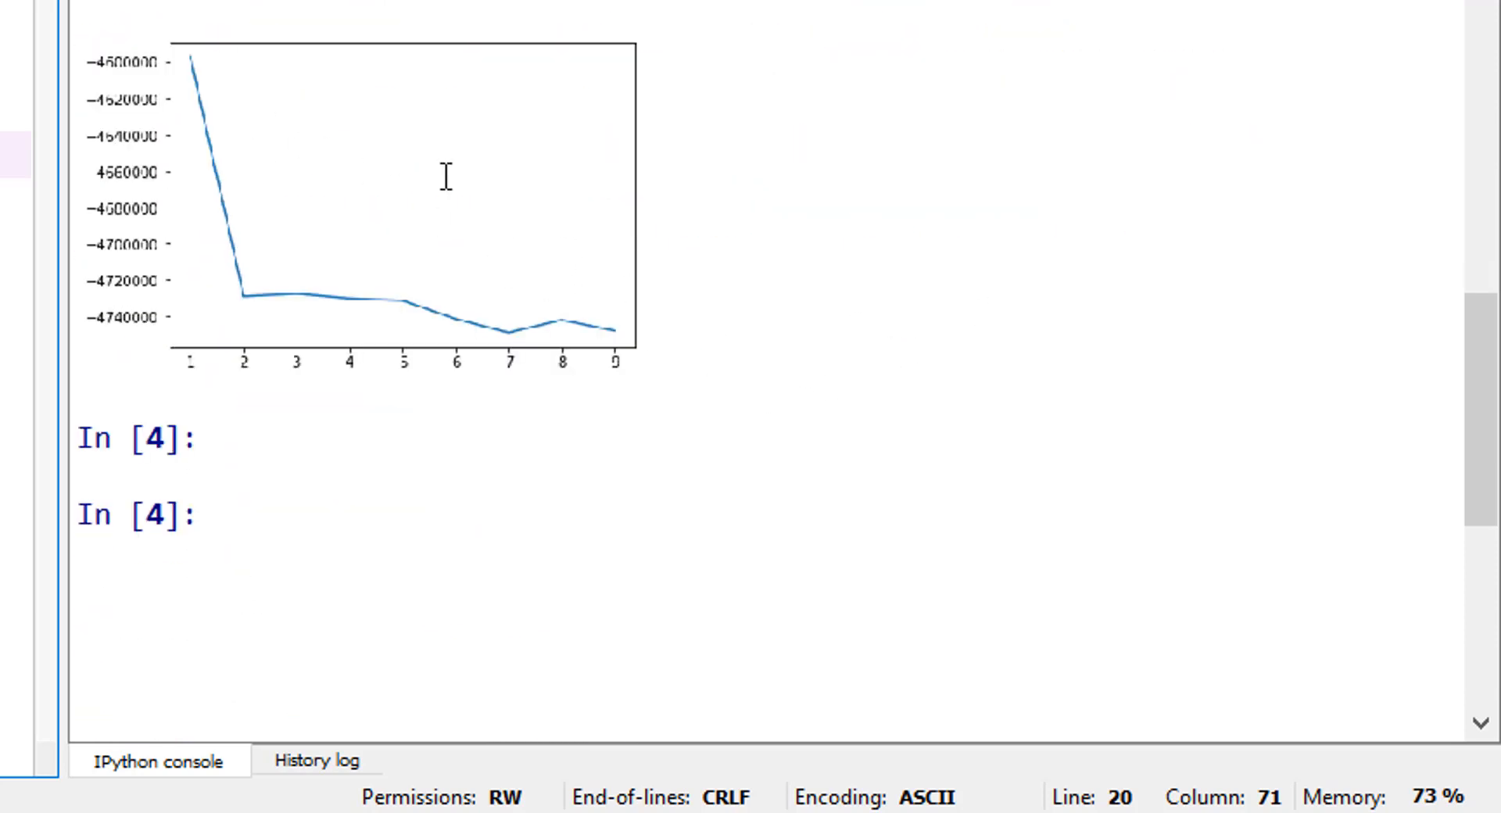
mouse_move(189, 368)
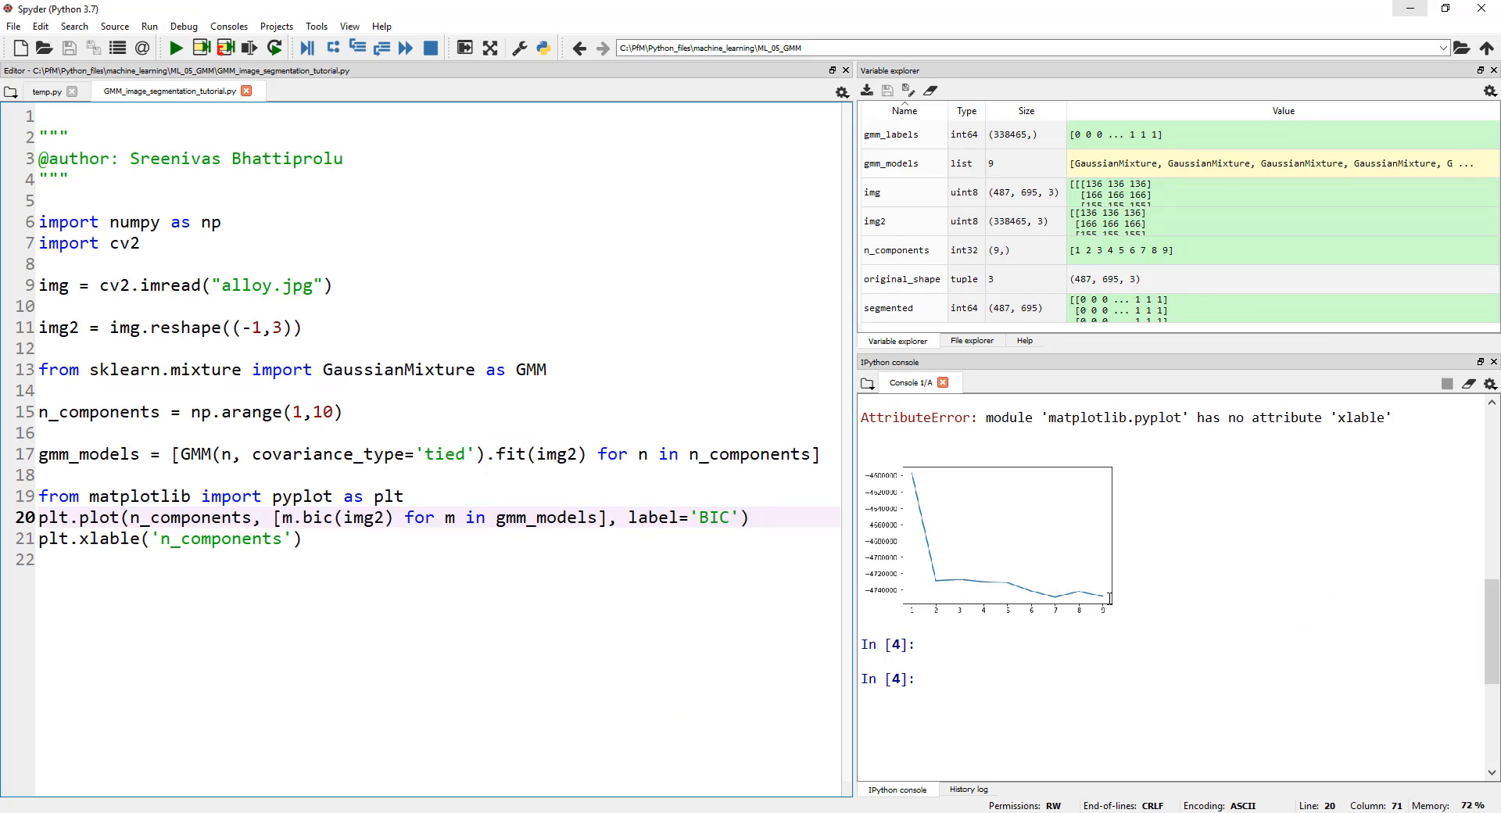
mouse_move(1055, 598)
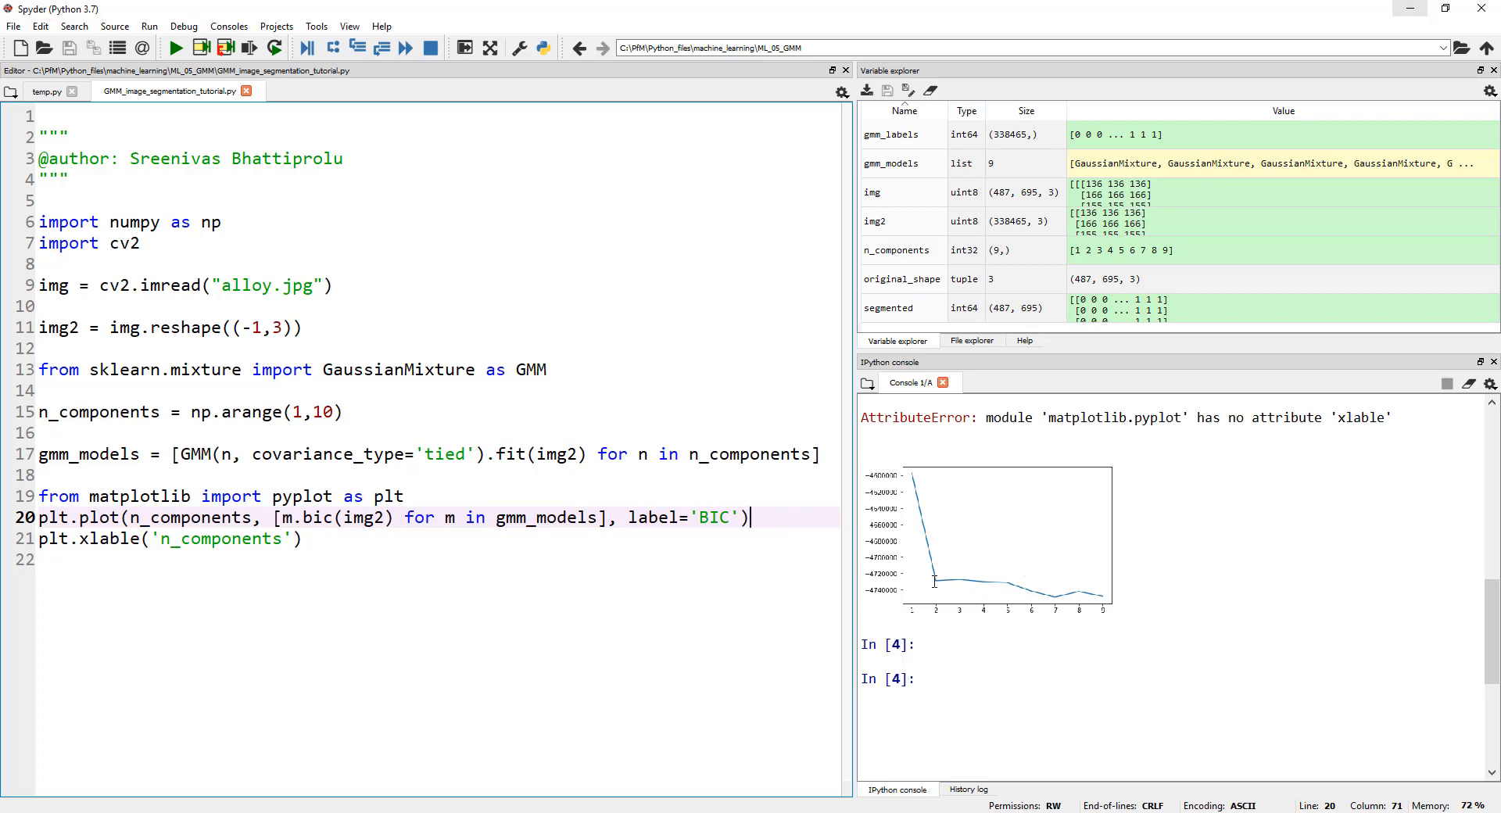
mouse_move(941, 595)
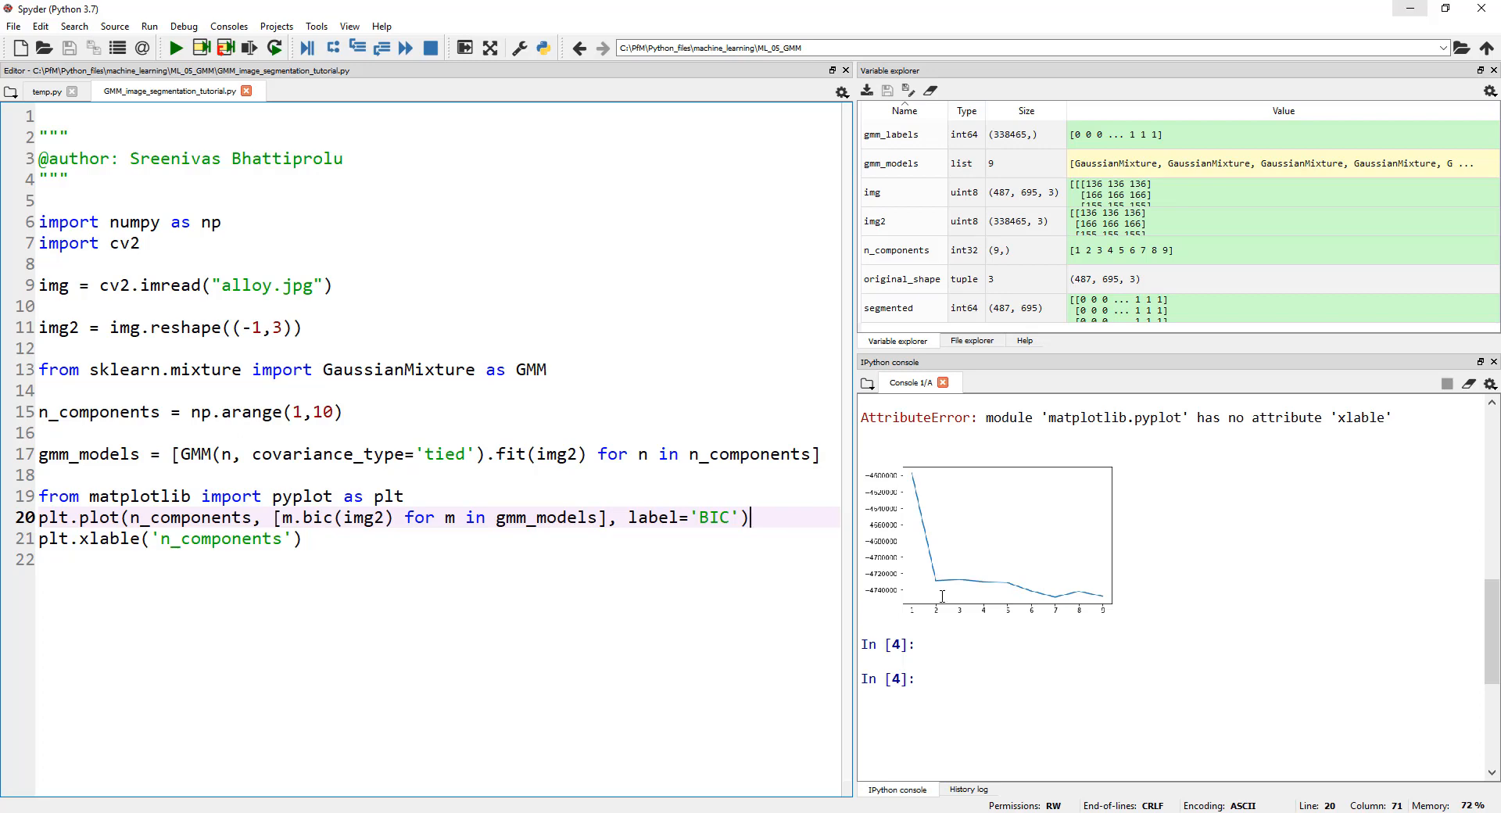
mouse_move(384, 627)
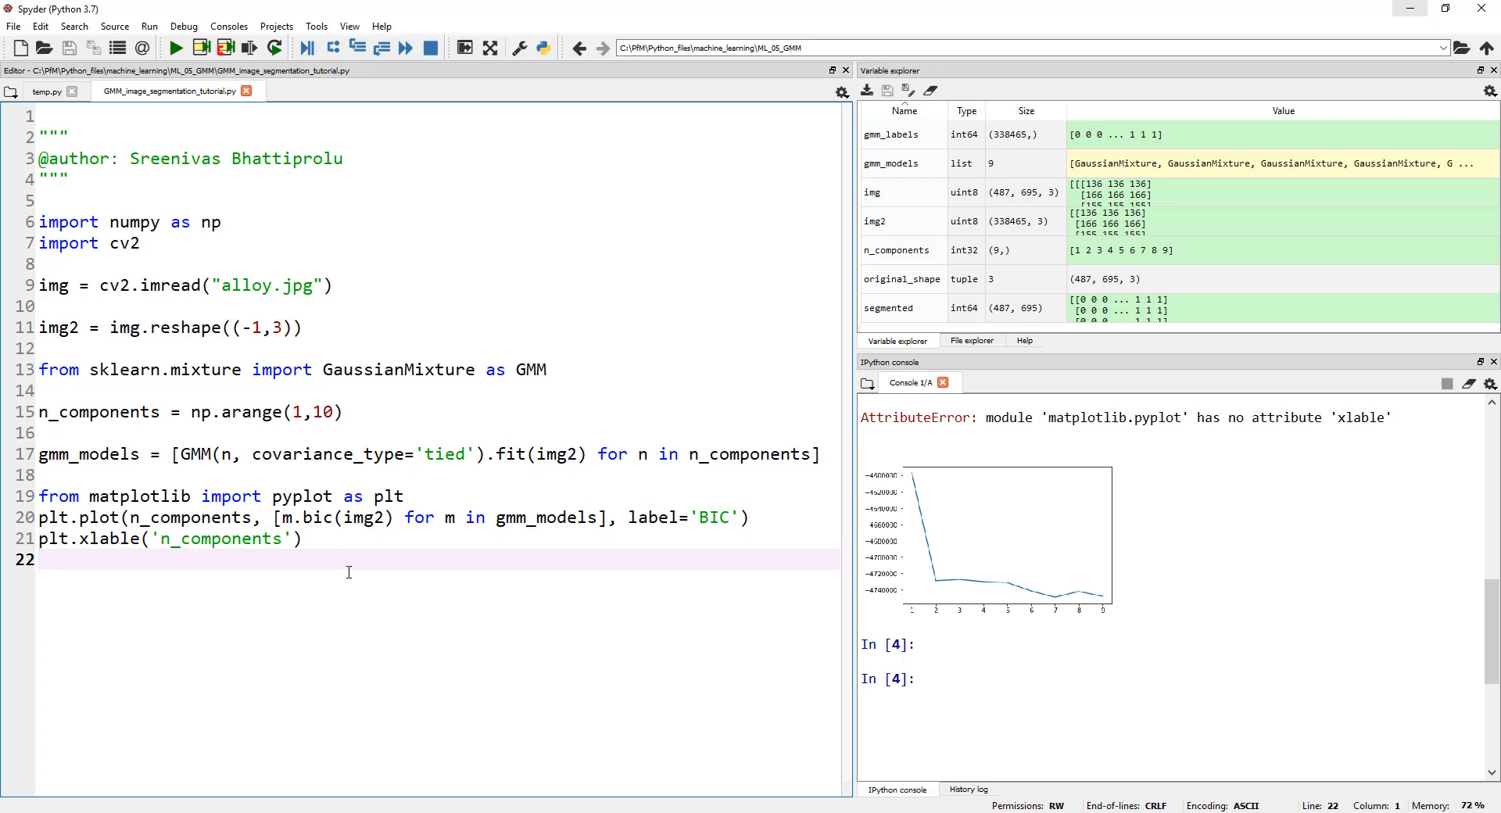
mouse_move(884, 535)
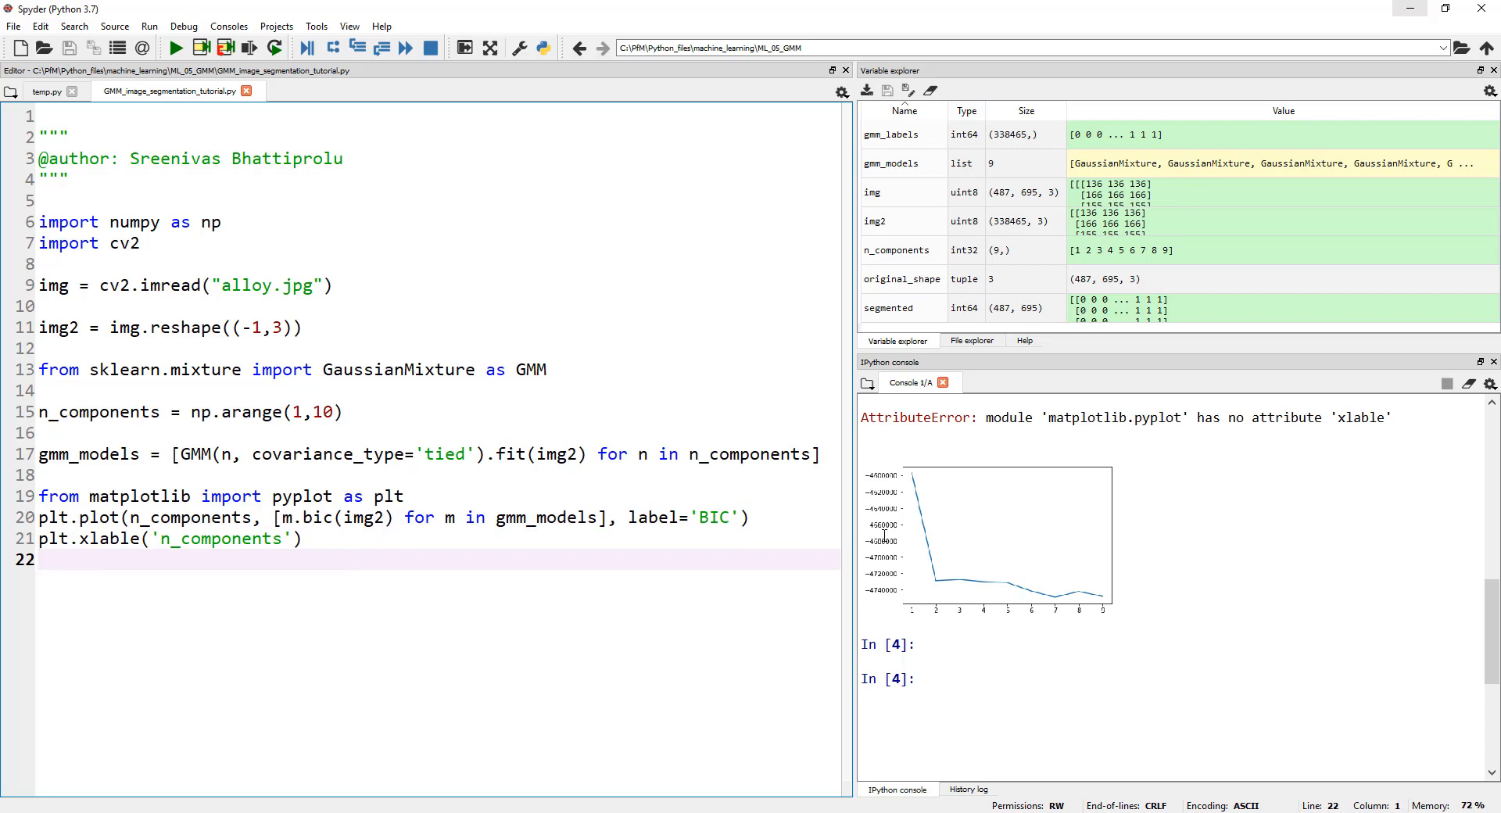
mouse_move(919, 530)
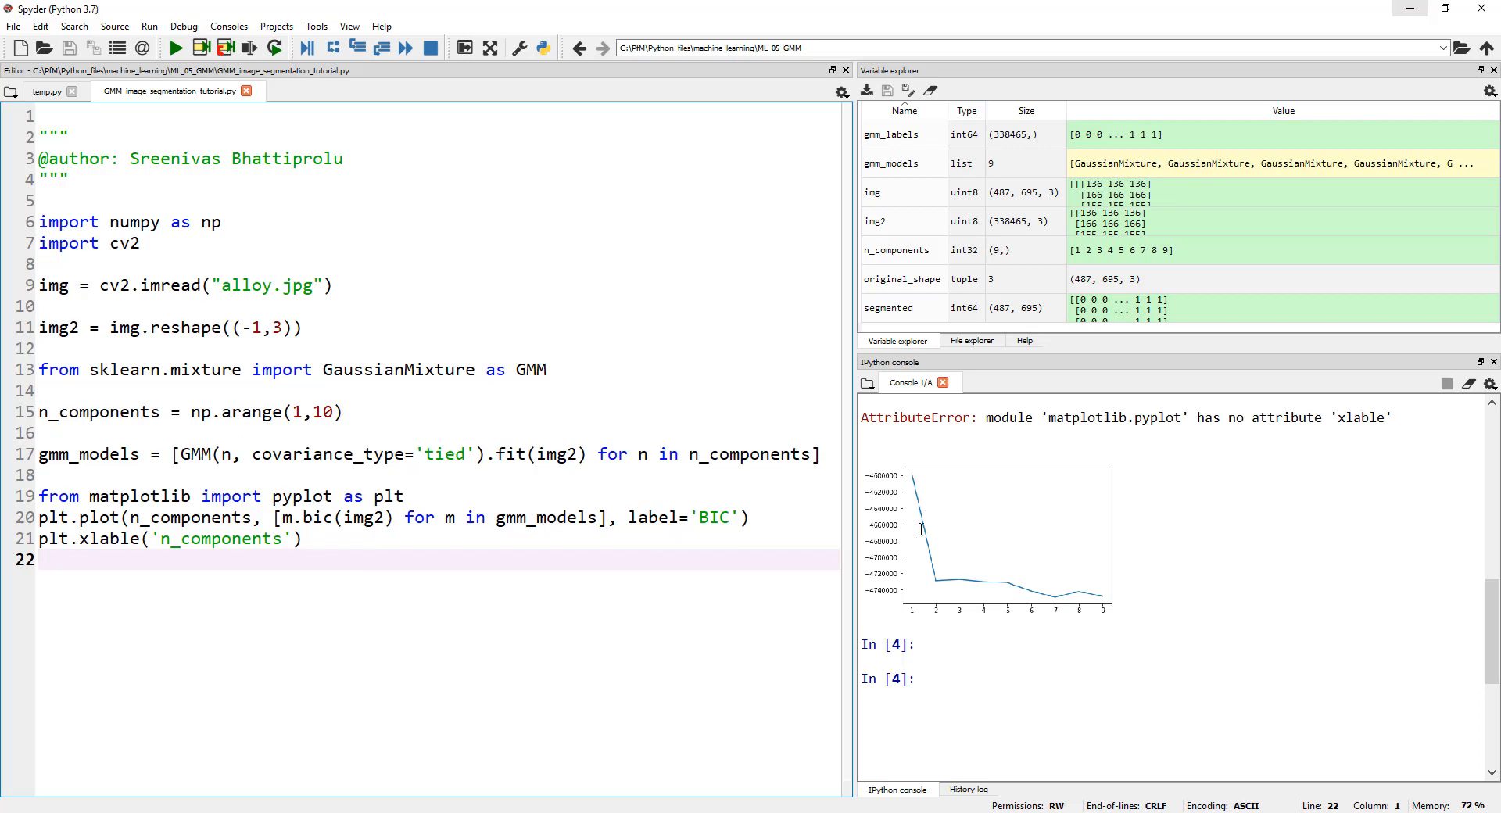
mouse_move(981, 555)
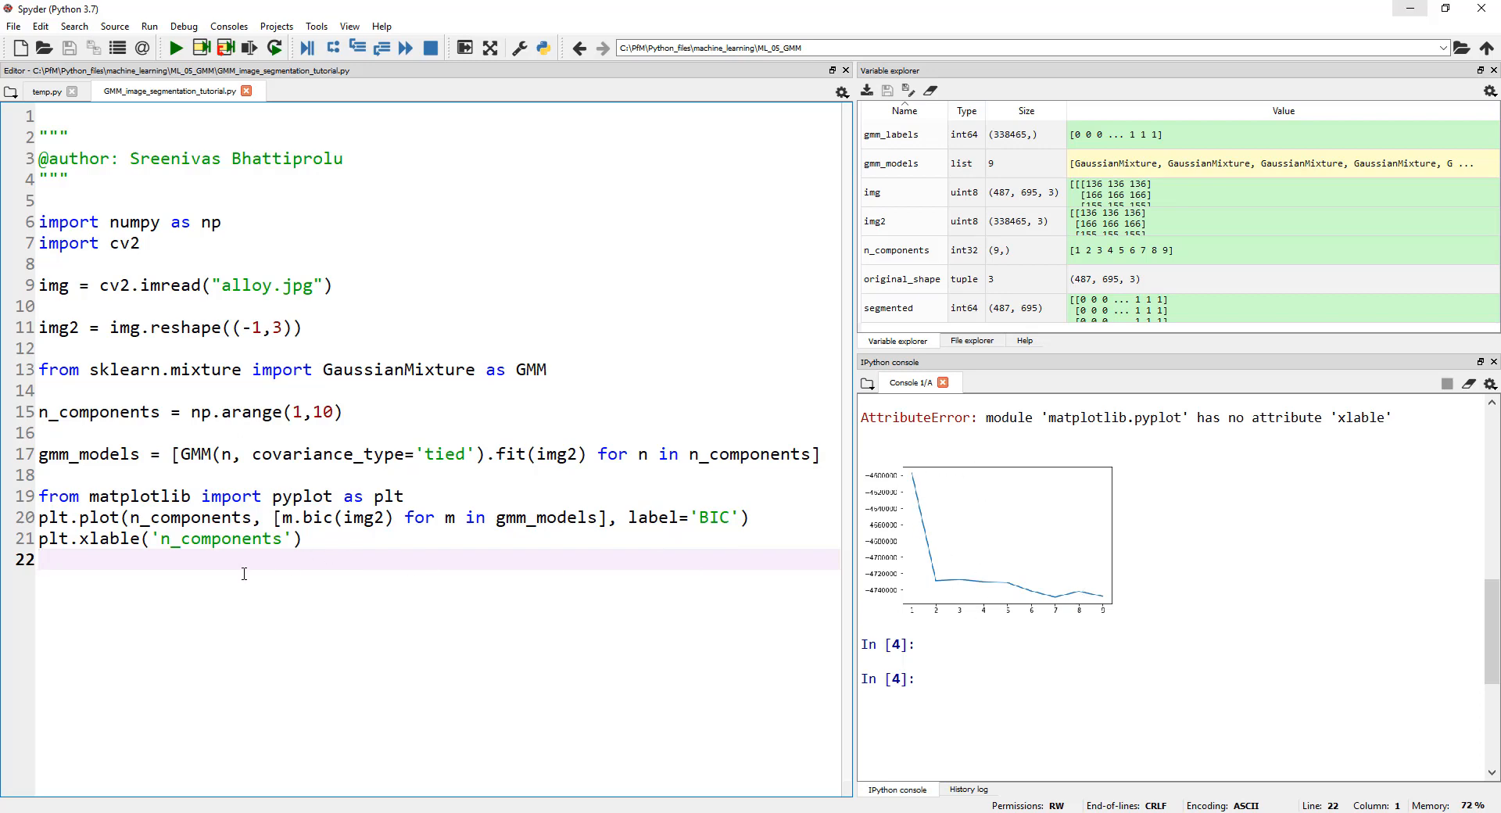
left_click(44, 560)
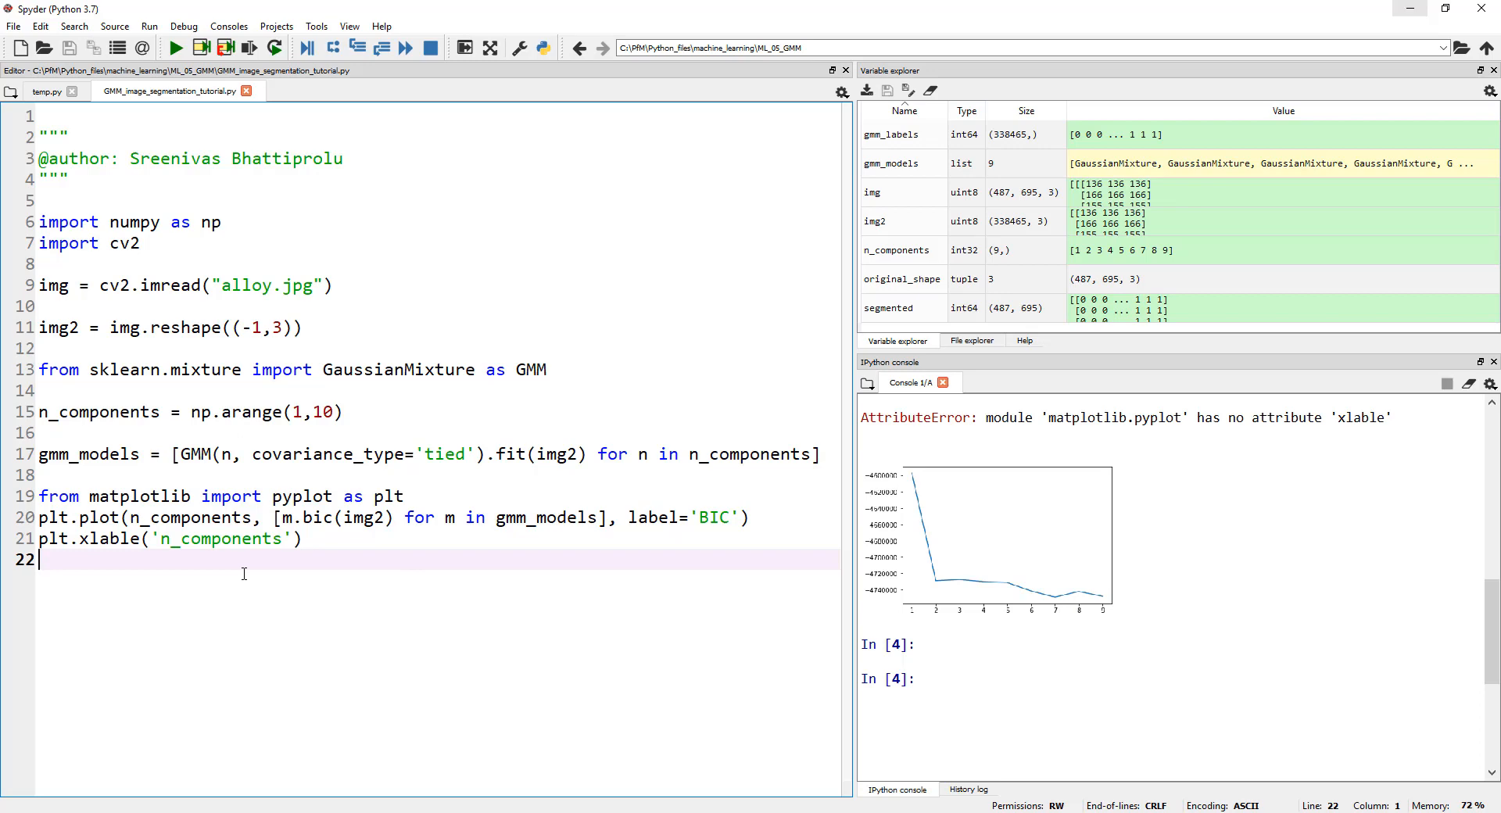